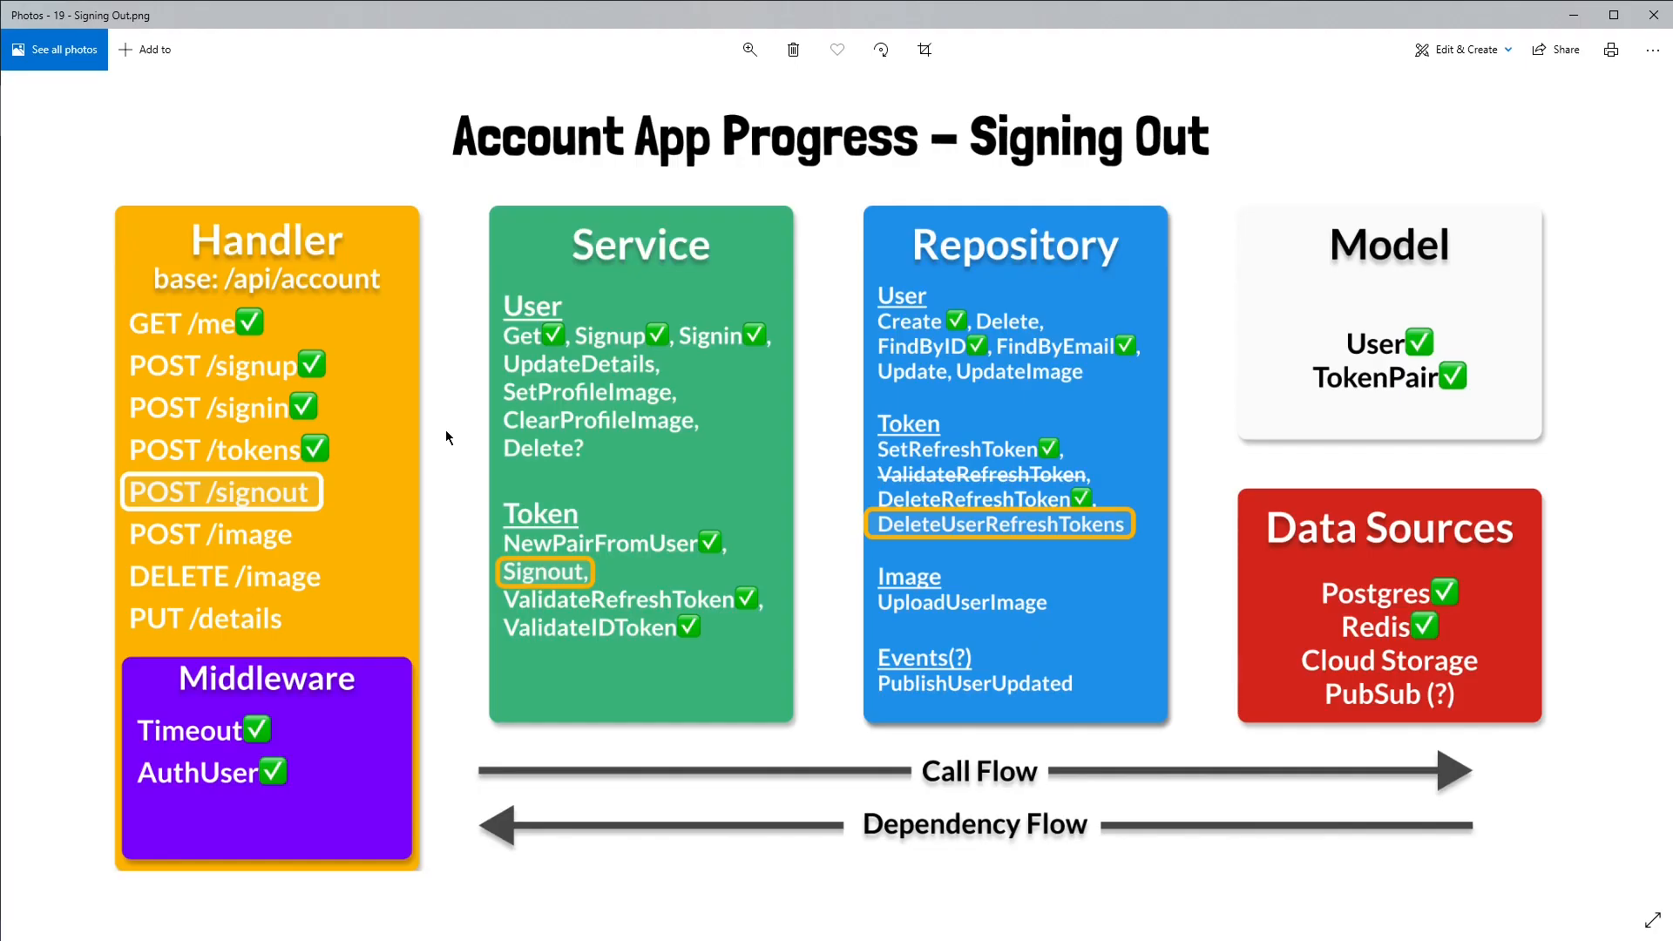
{"action": "mouse_move", "coordinate": [473, 489]}
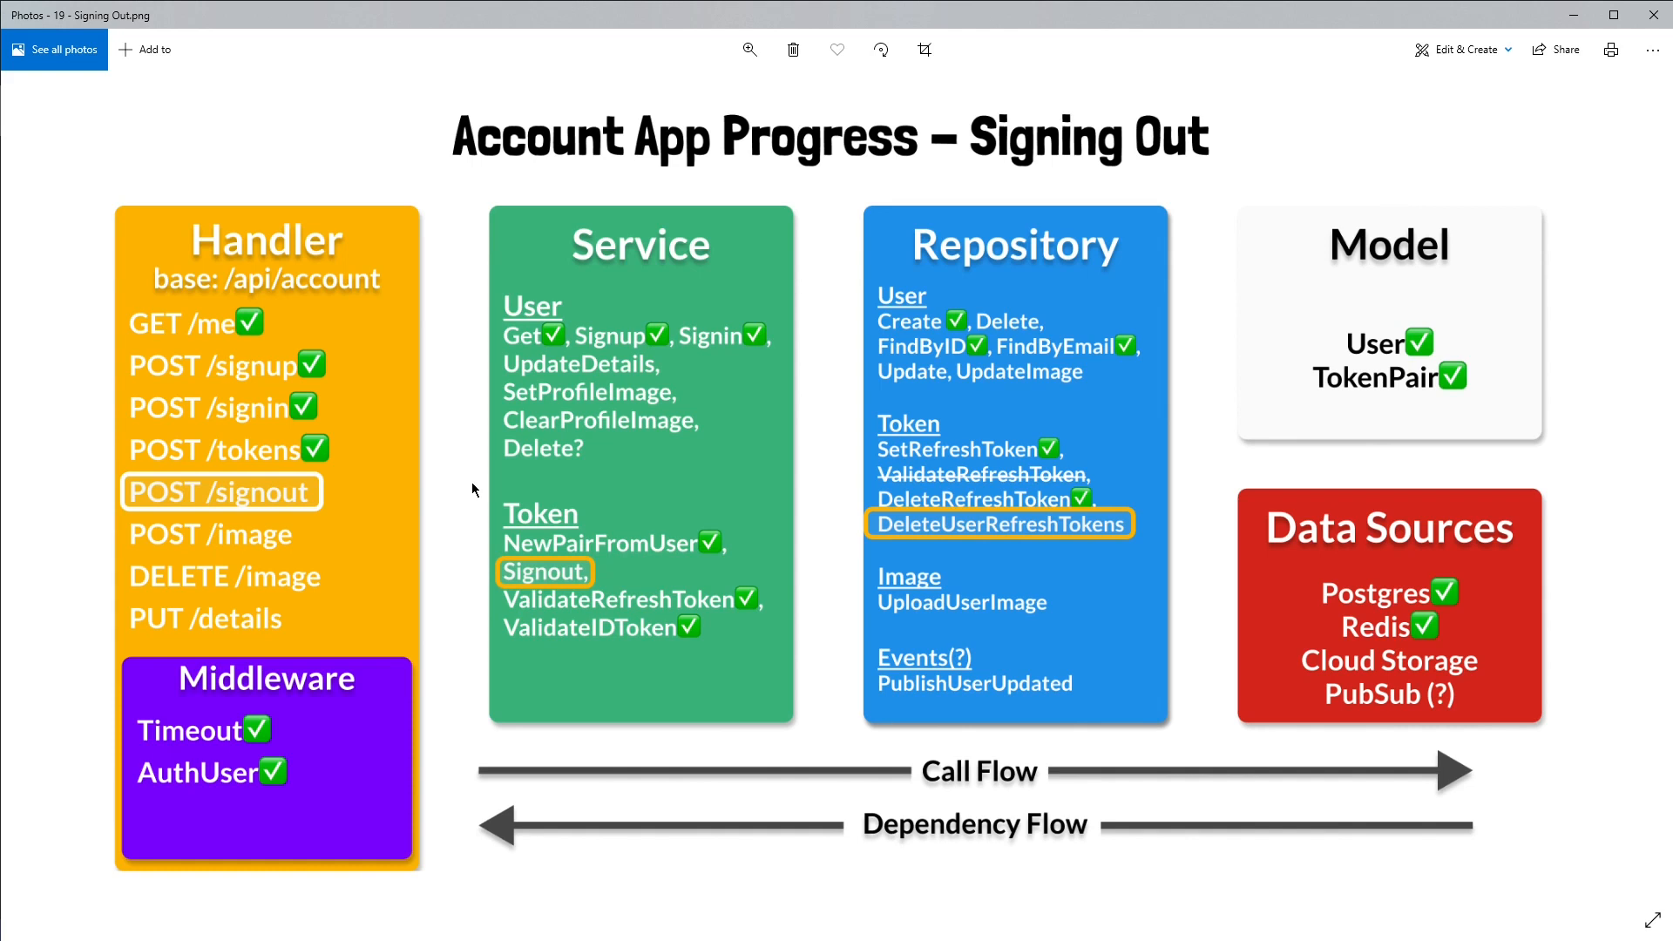
{"action": "mouse_move", "coordinate": [513, 325]}
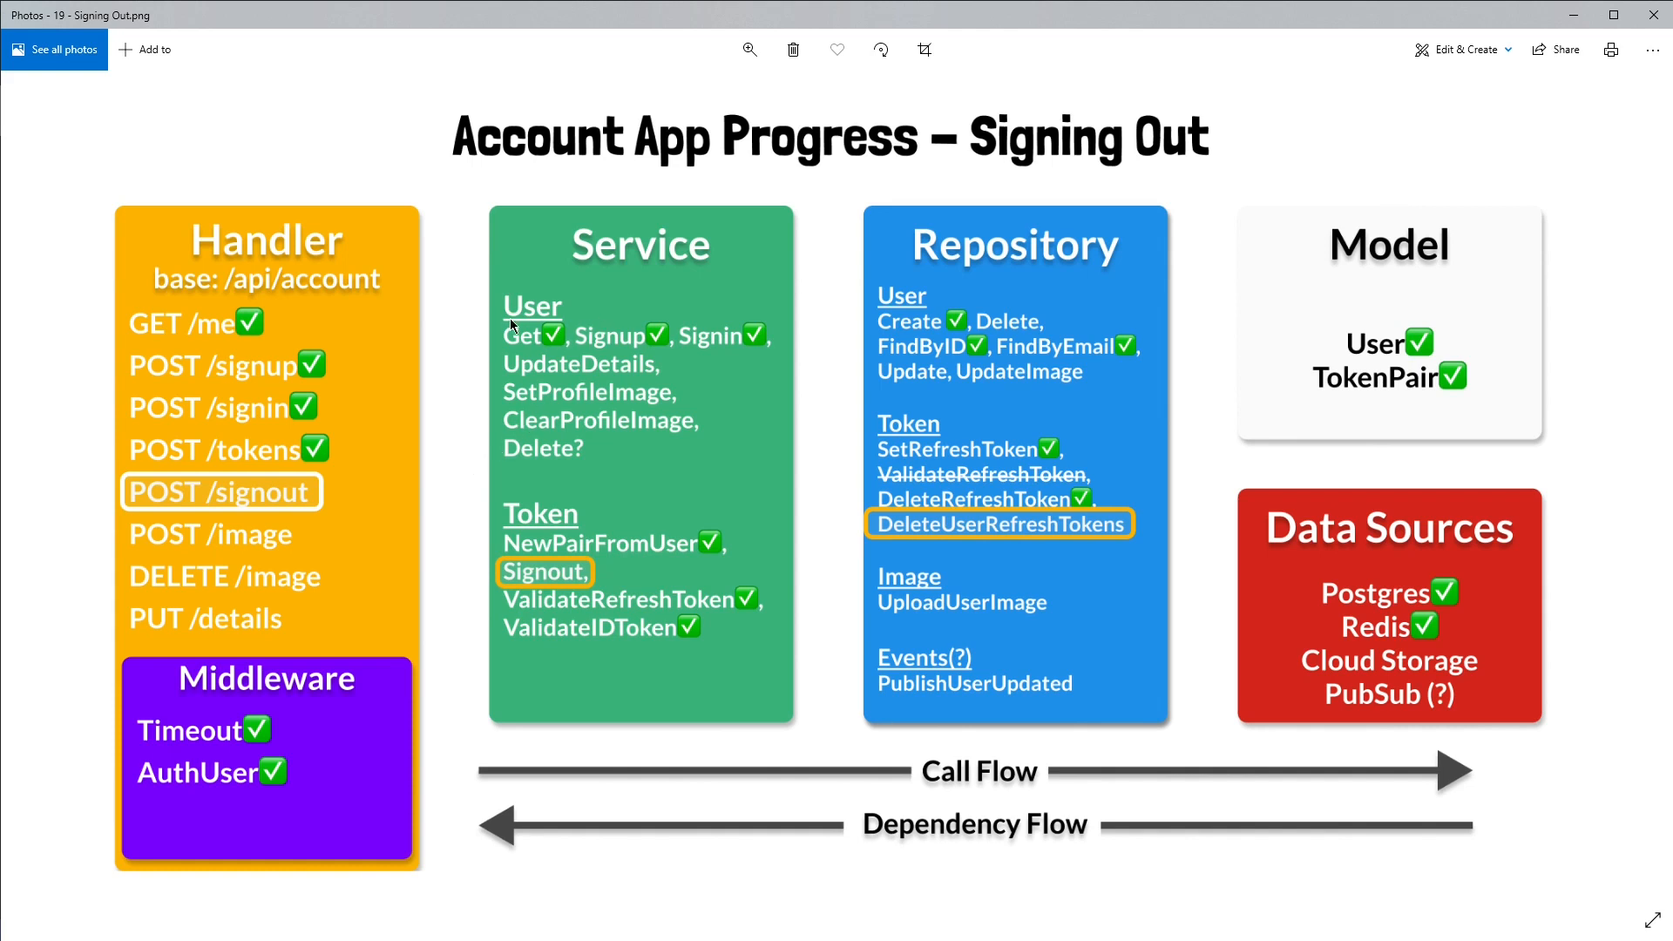
{"action": "mouse_move", "coordinate": [744, 352]}
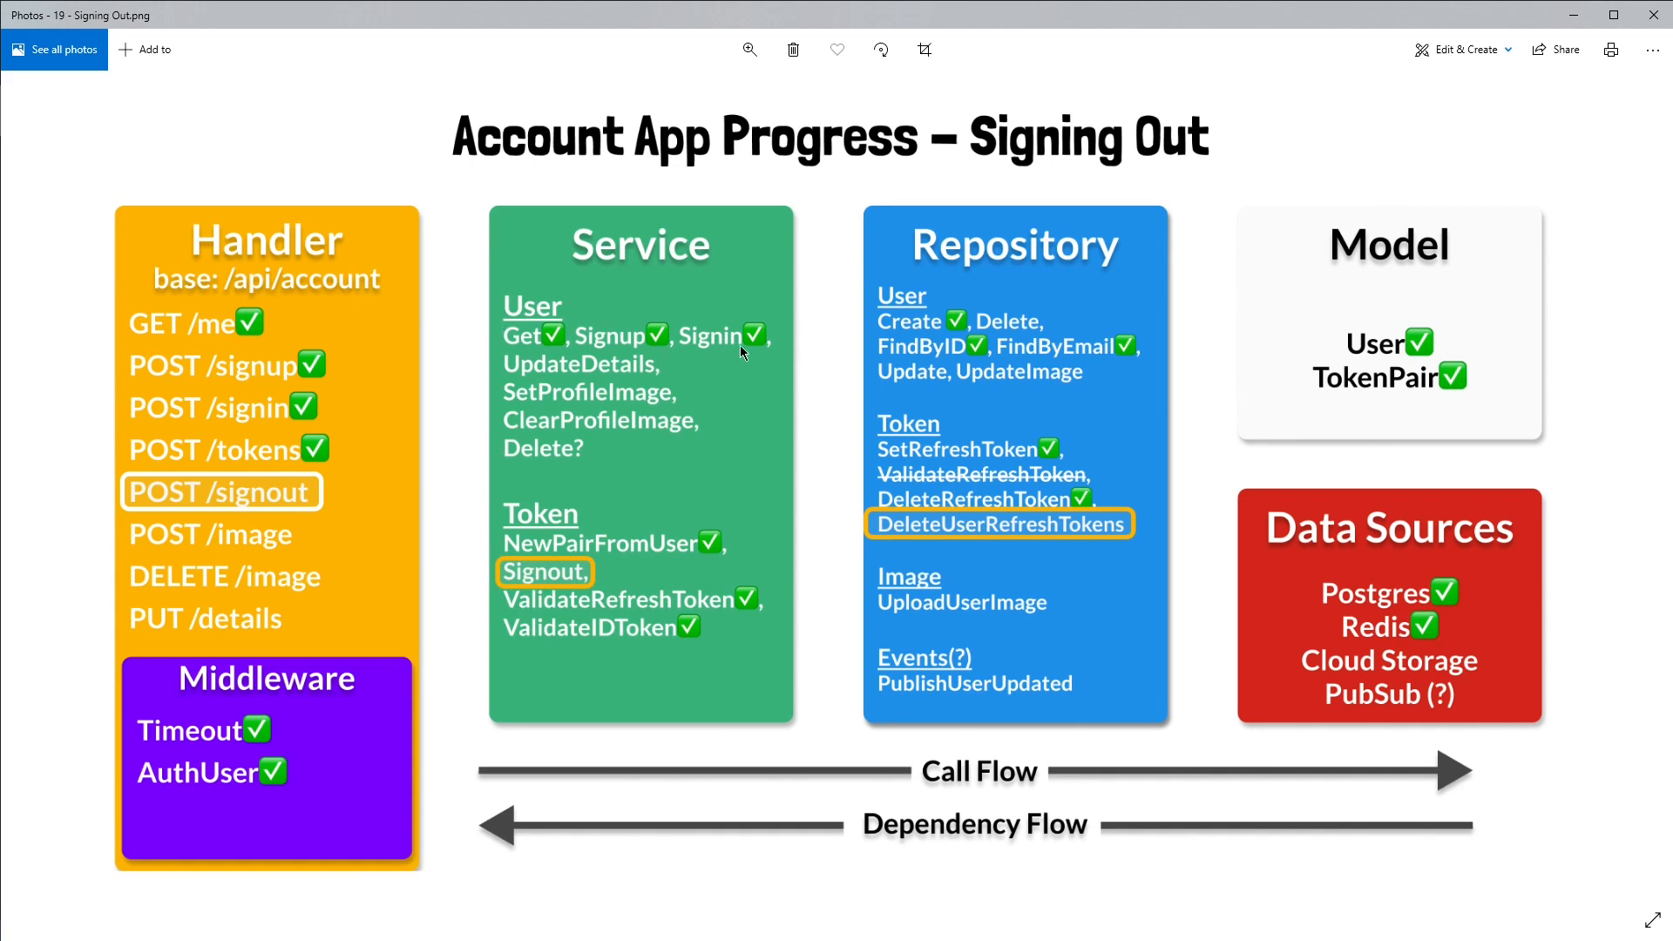
{"action": "mouse_move", "coordinate": [357, 495]}
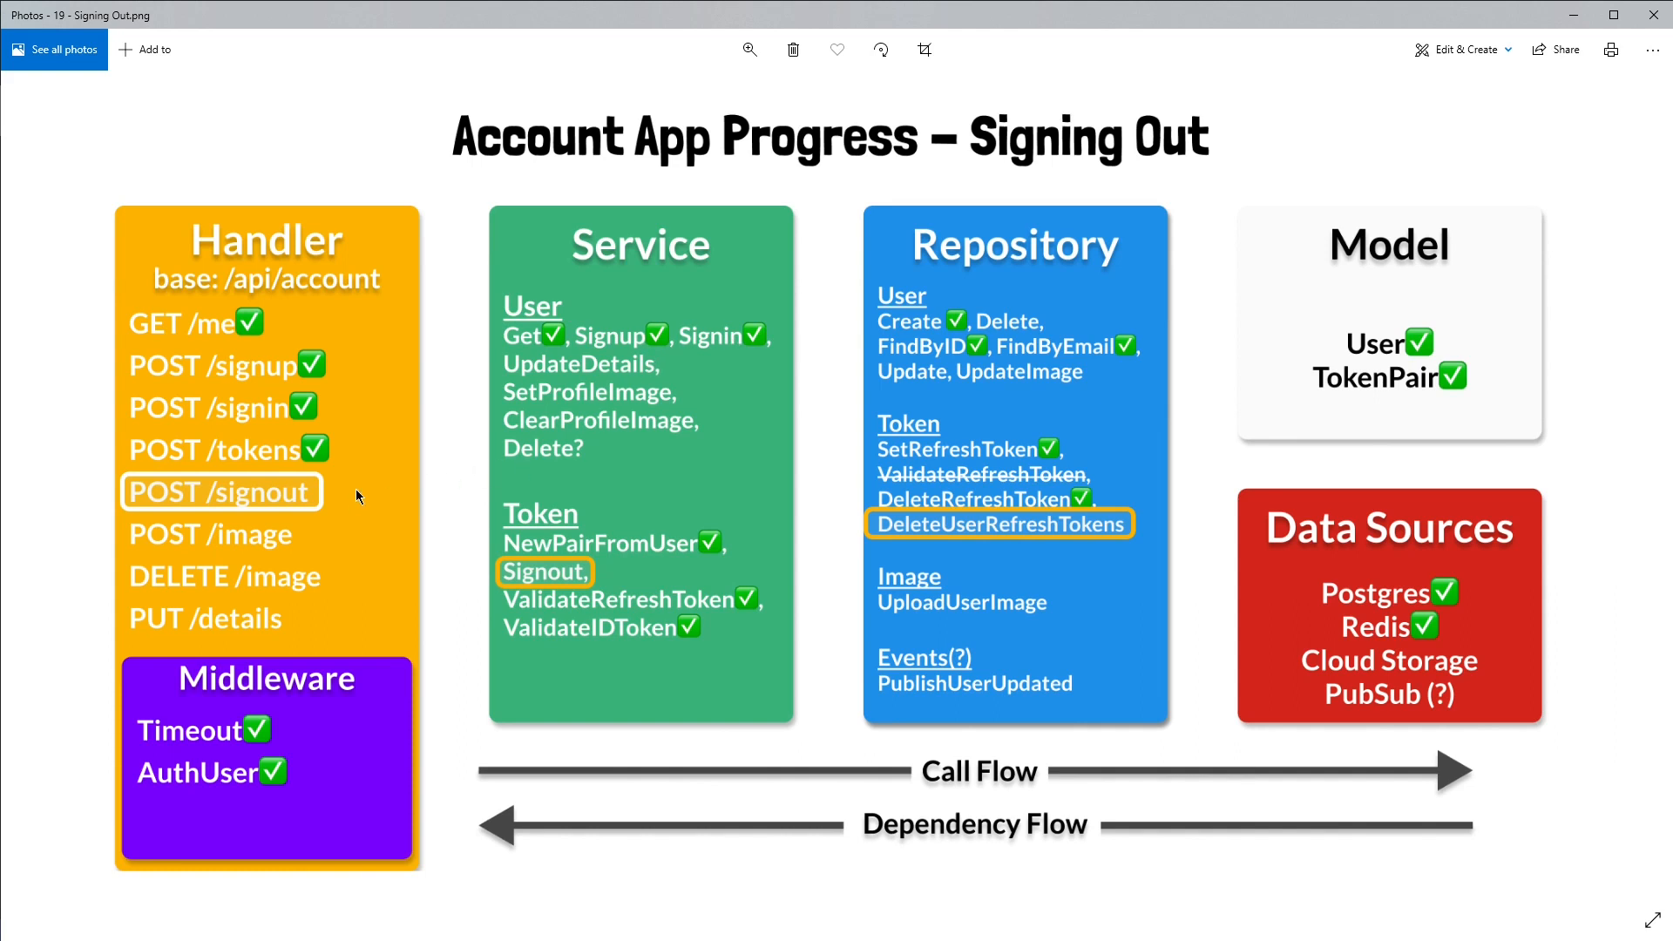
{"action": "mouse_move", "coordinate": [494, 551]}
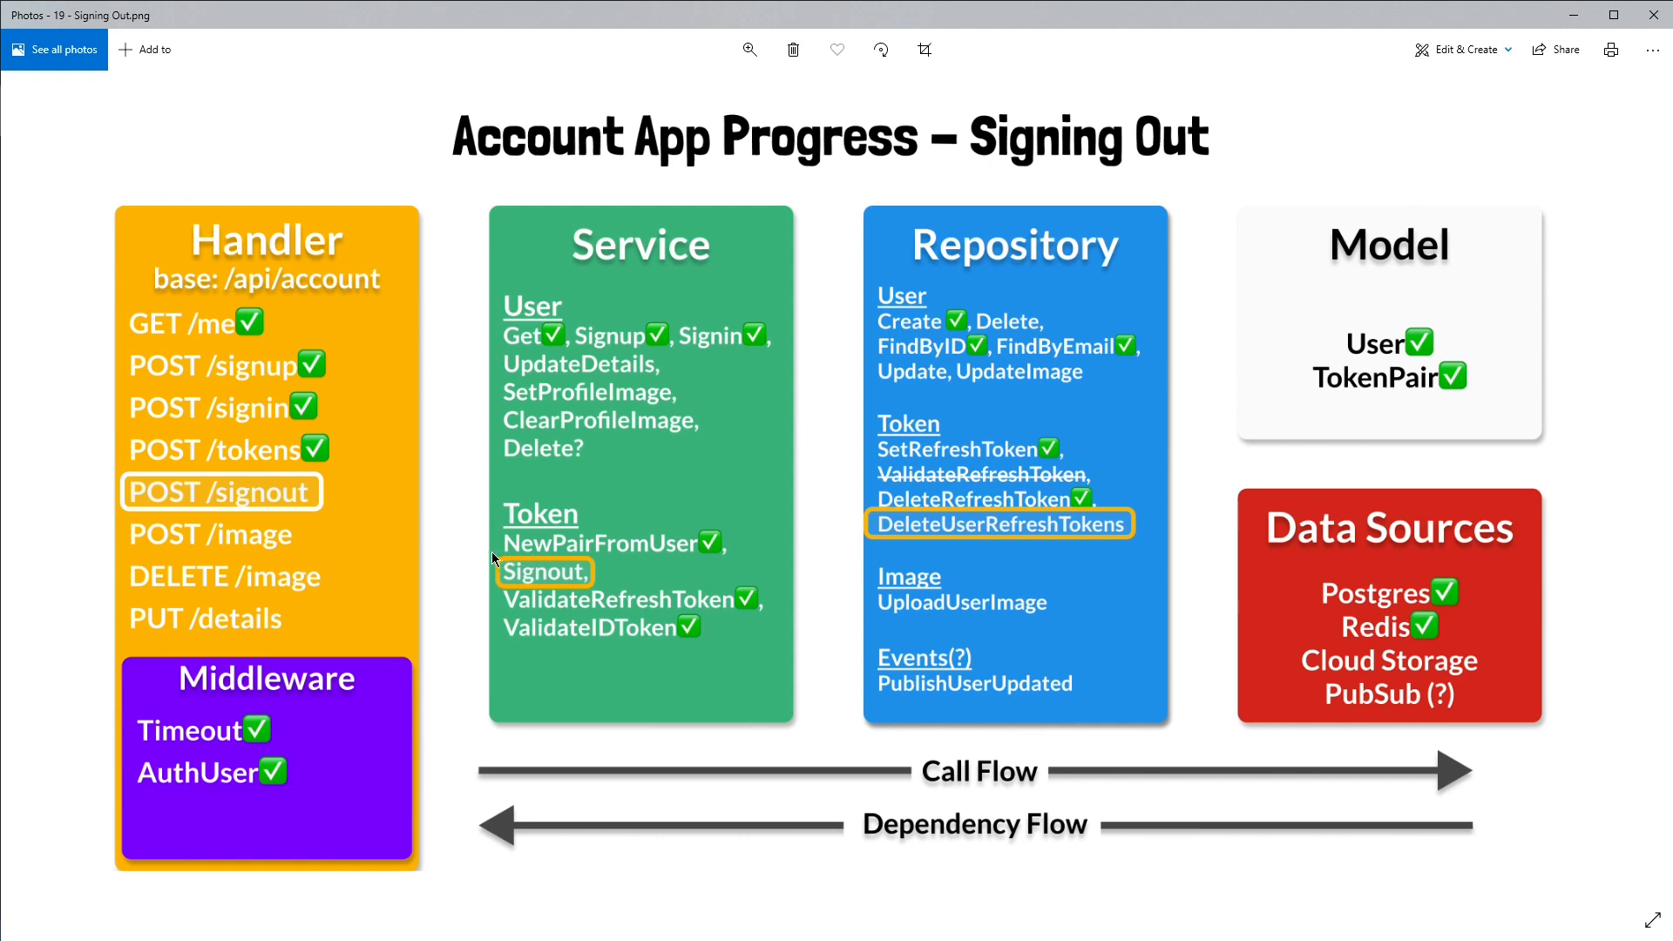
{"action": "mouse_move", "coordinate": [598, 573]}
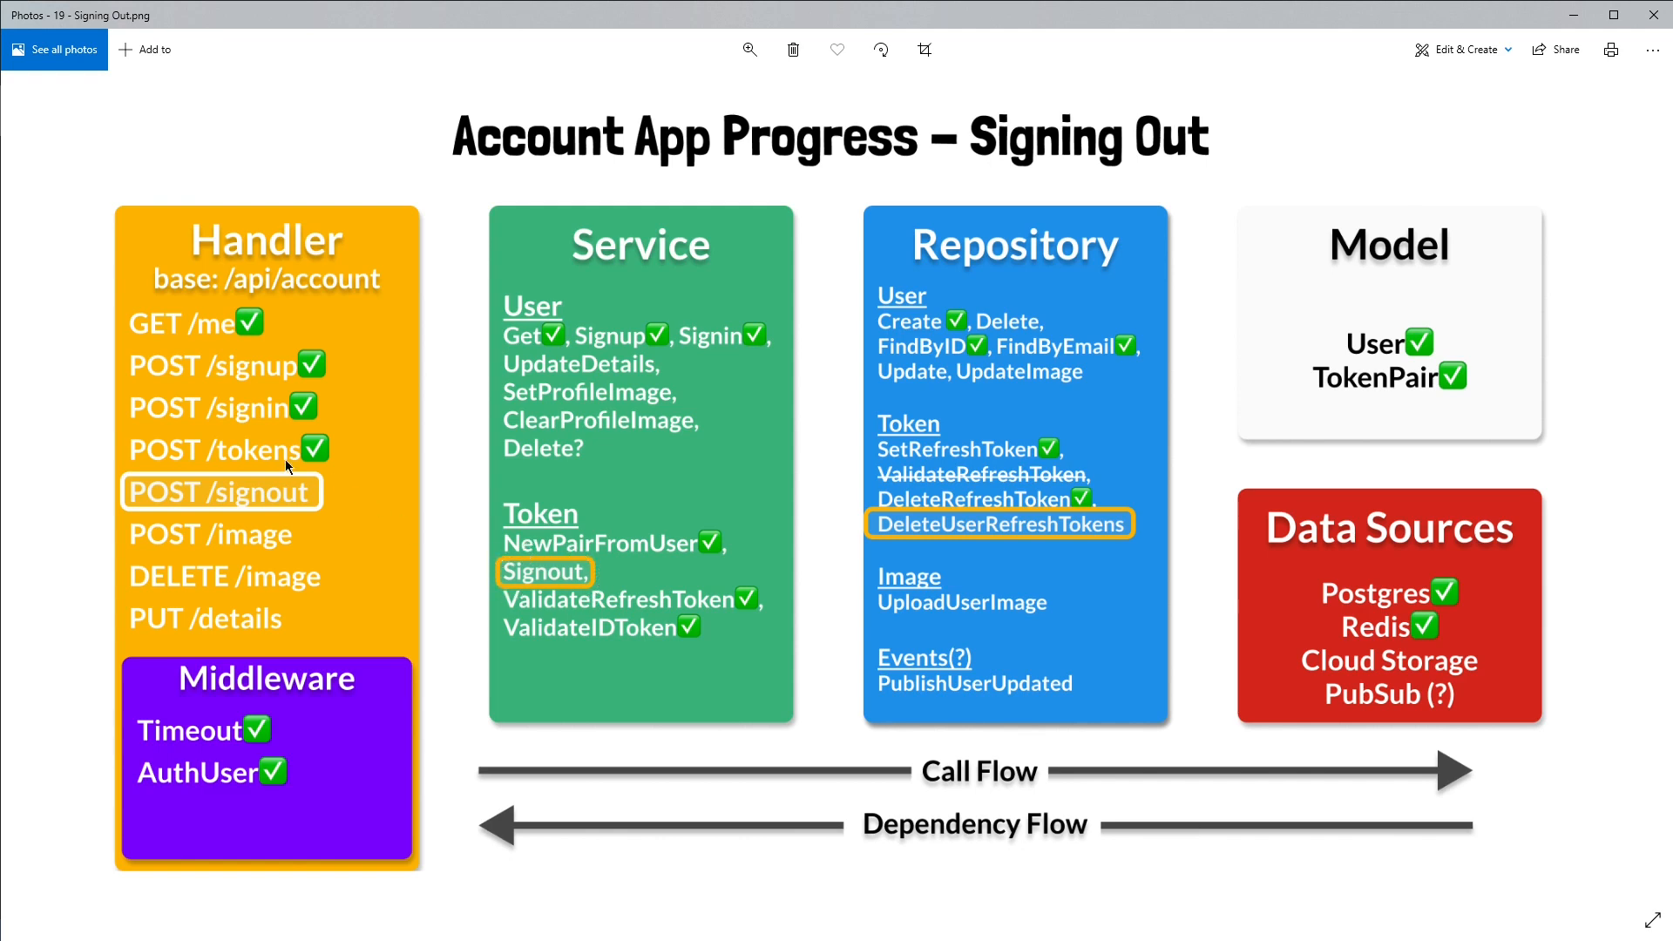
{"action": "mouse_move", "coordinate": [308, 517]}
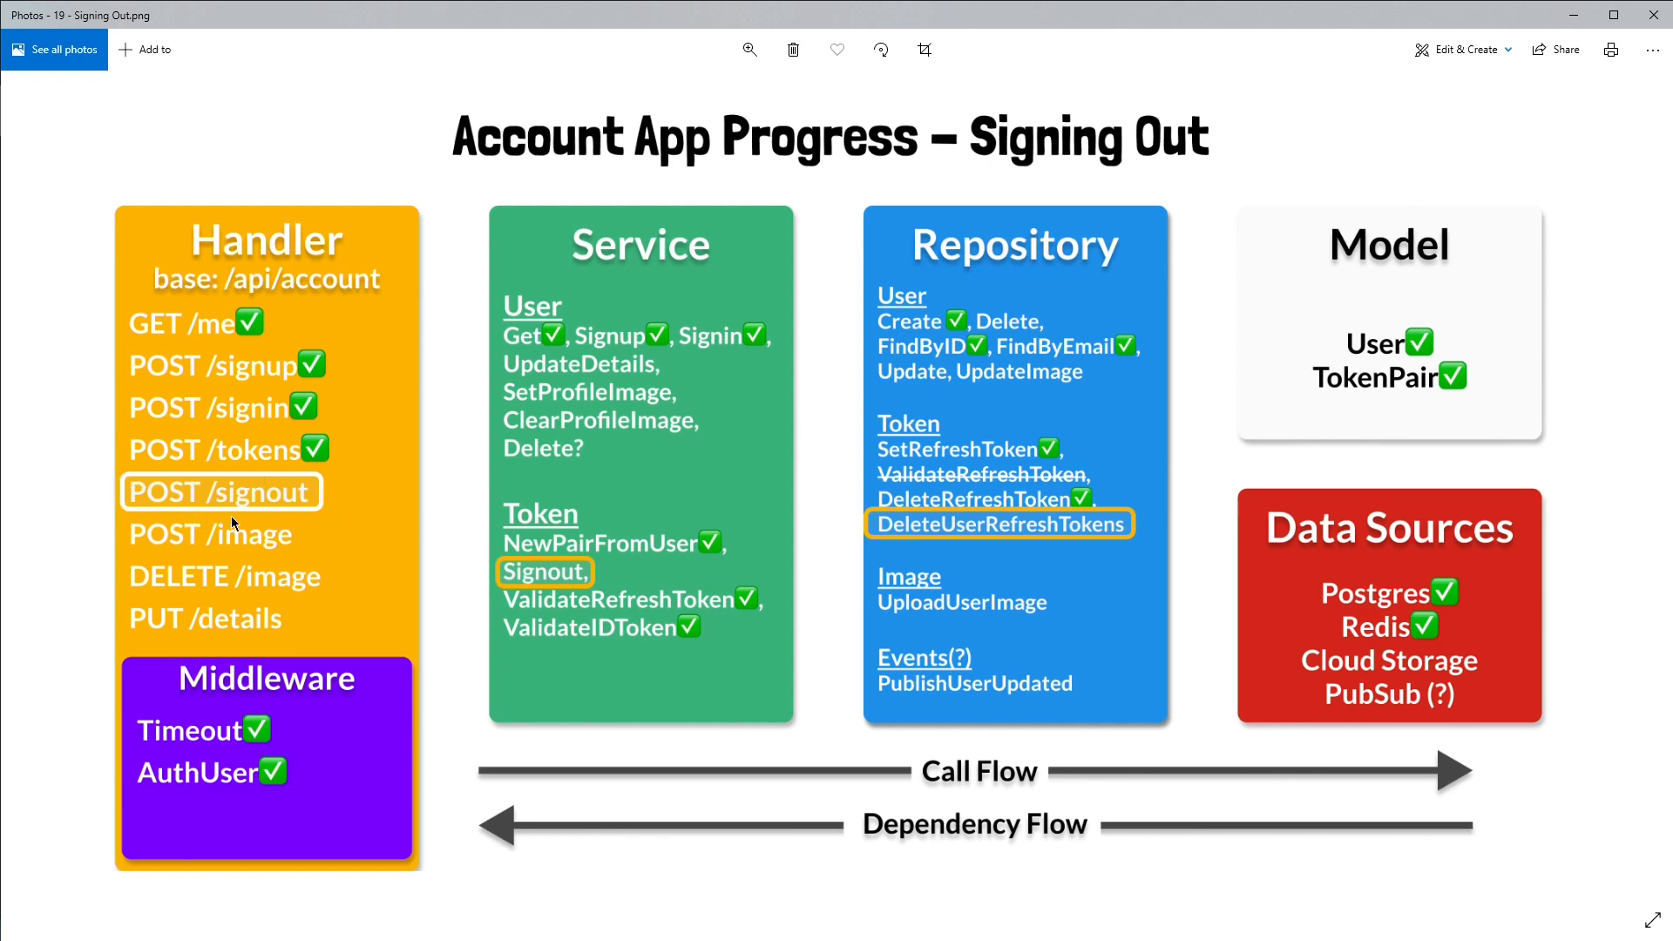
{"action": "mouse_move", "coordinate": [332, 513]}
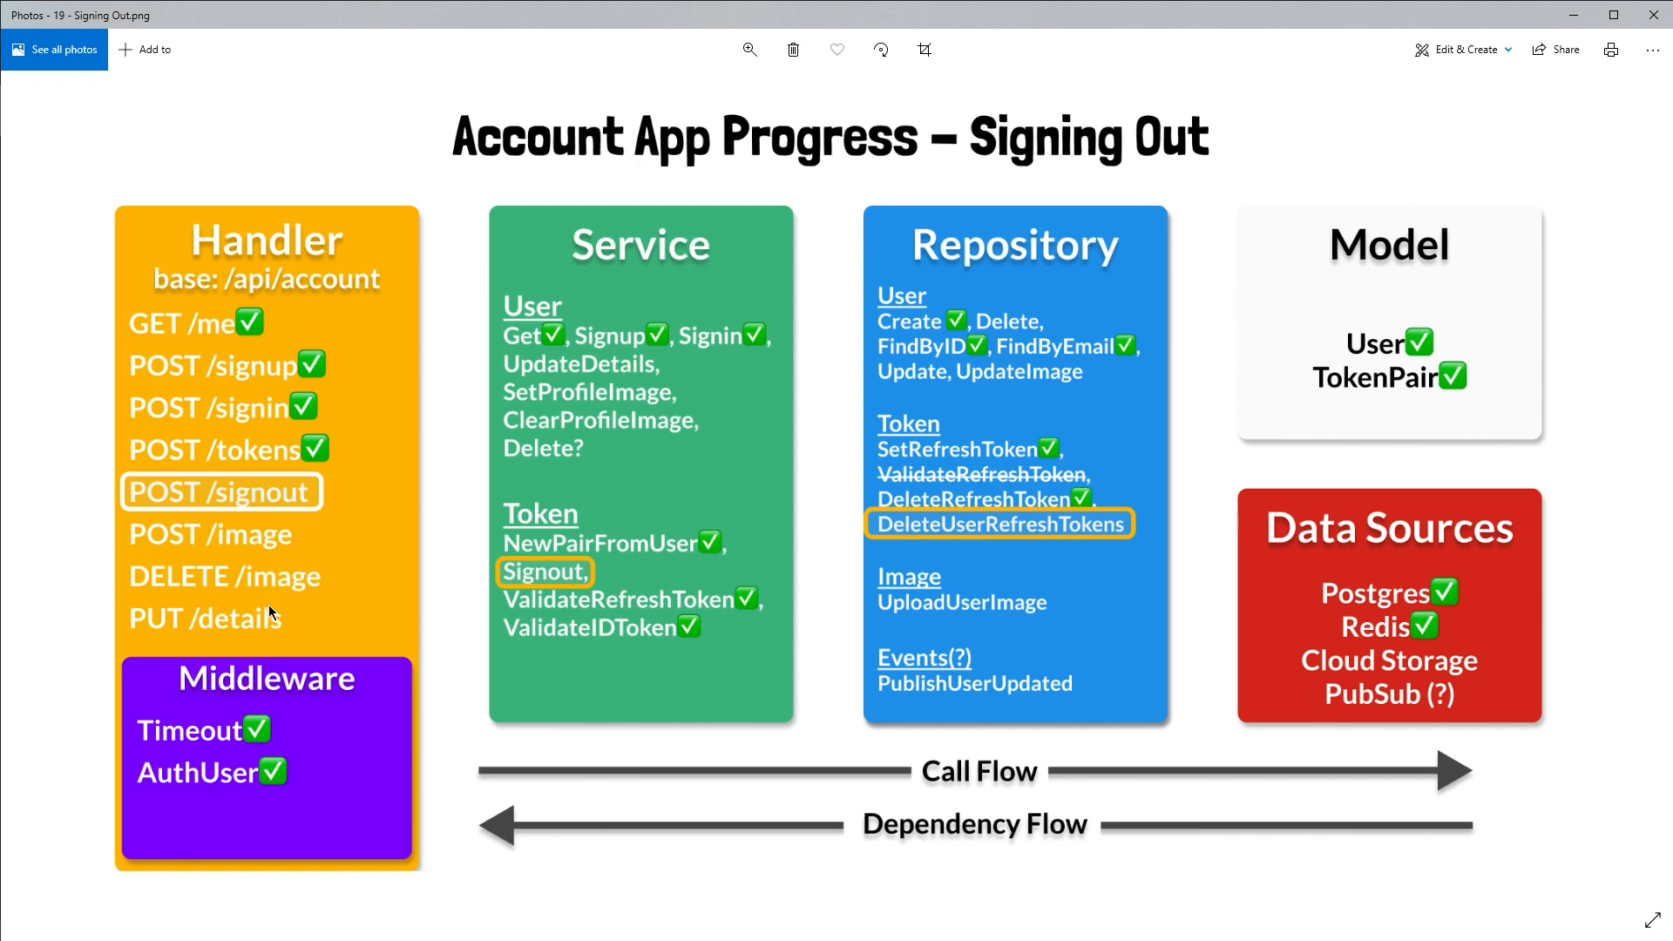
{"action": "mouse_move", "coordinate": [309, 783]}
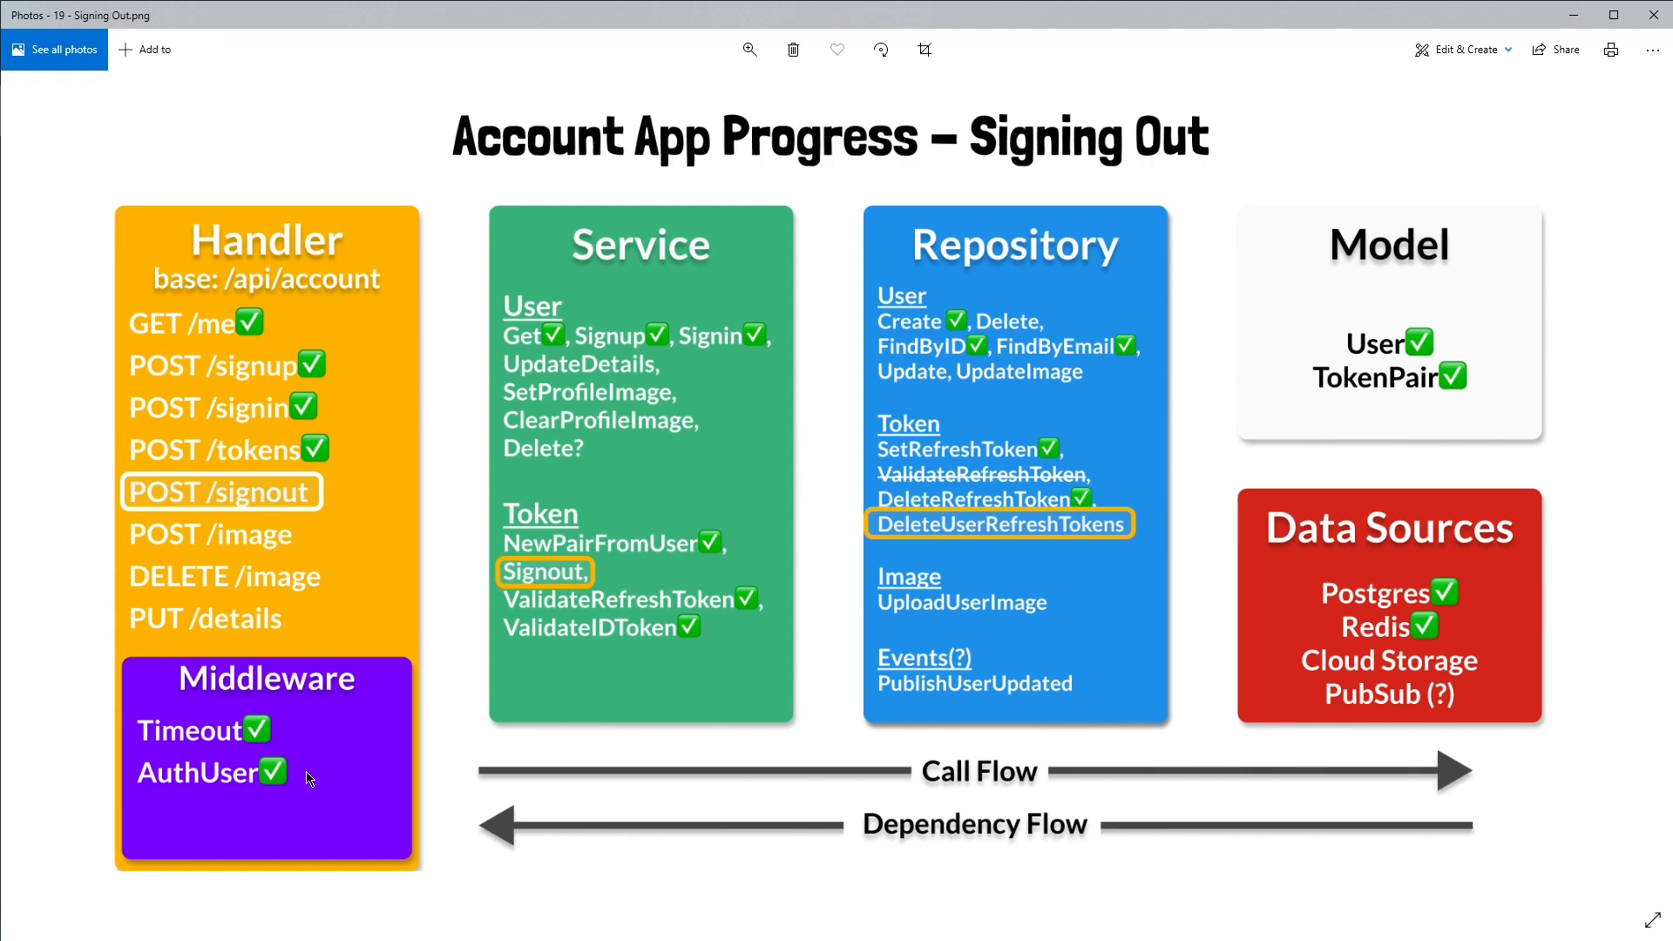
{"action": "mouse_move", "coordinate": [304, 519]}
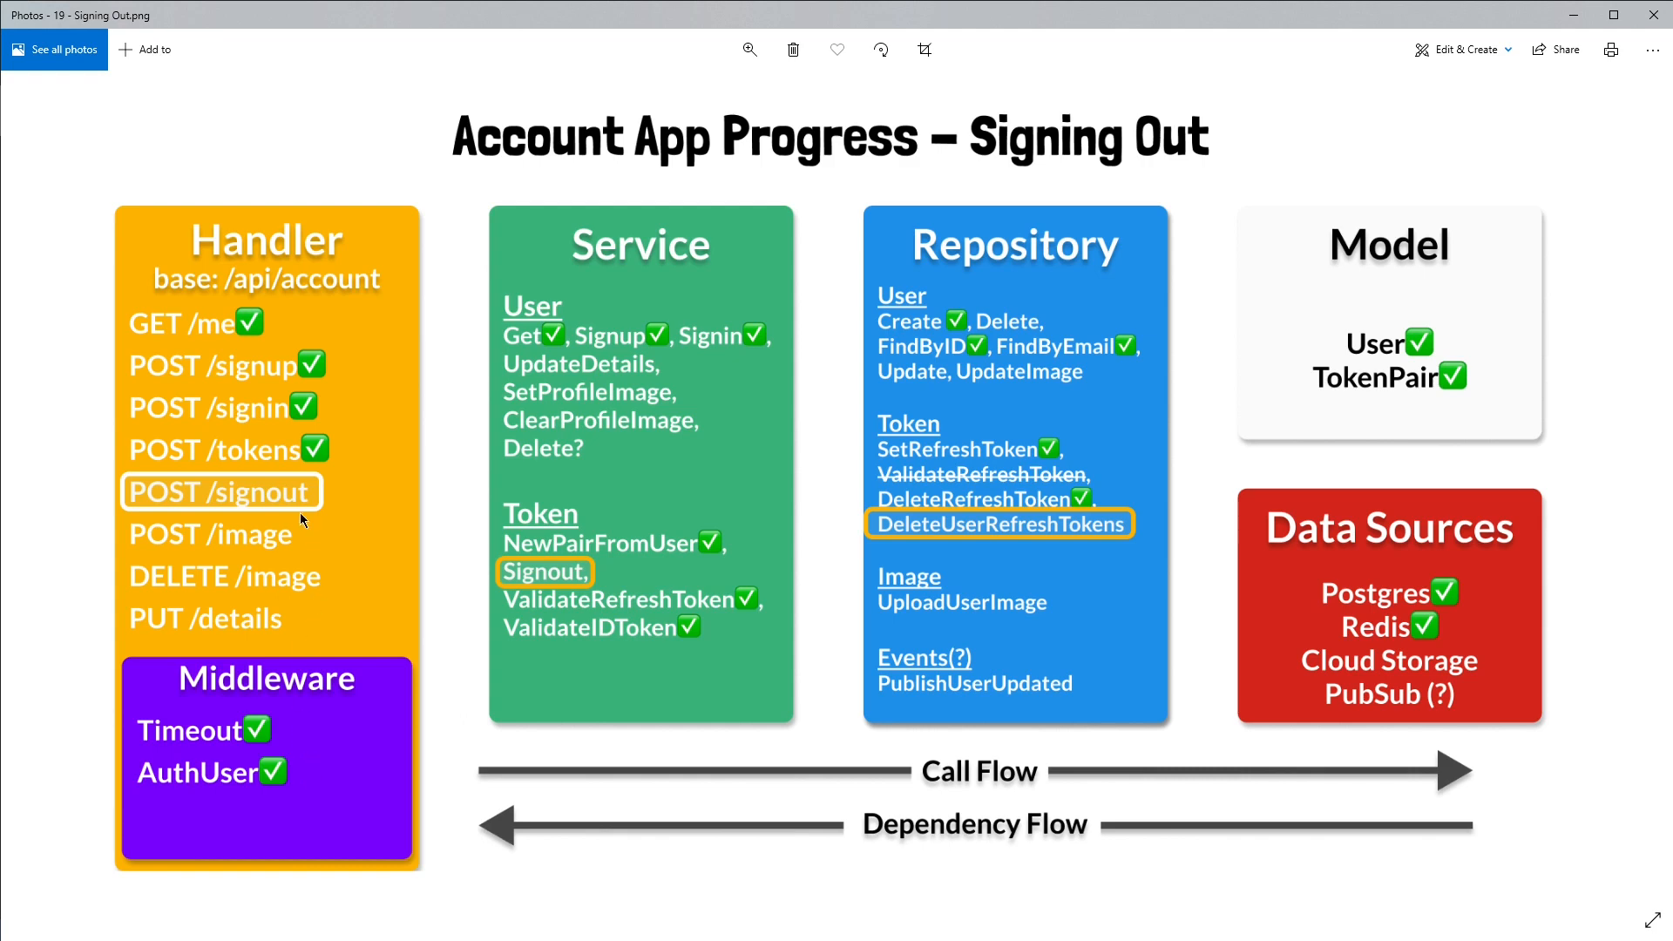
{"action": "mouse_move", "coordinate": [328, 509]}
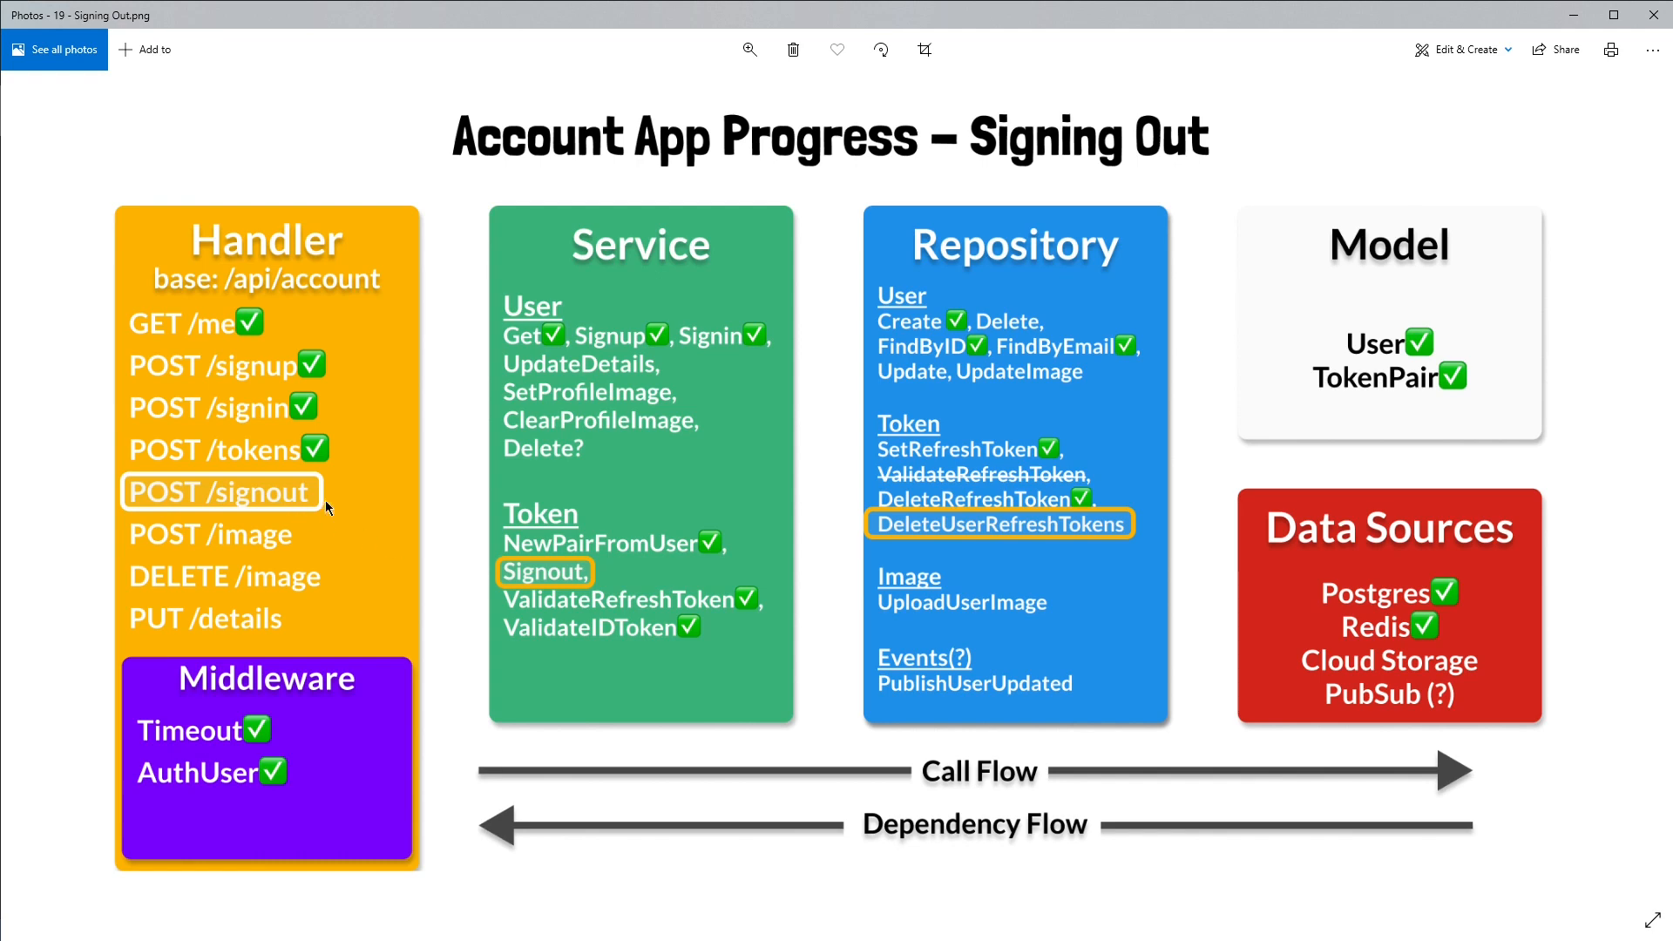
{"action": "mouse_move", "coordinate": [489, 580]}
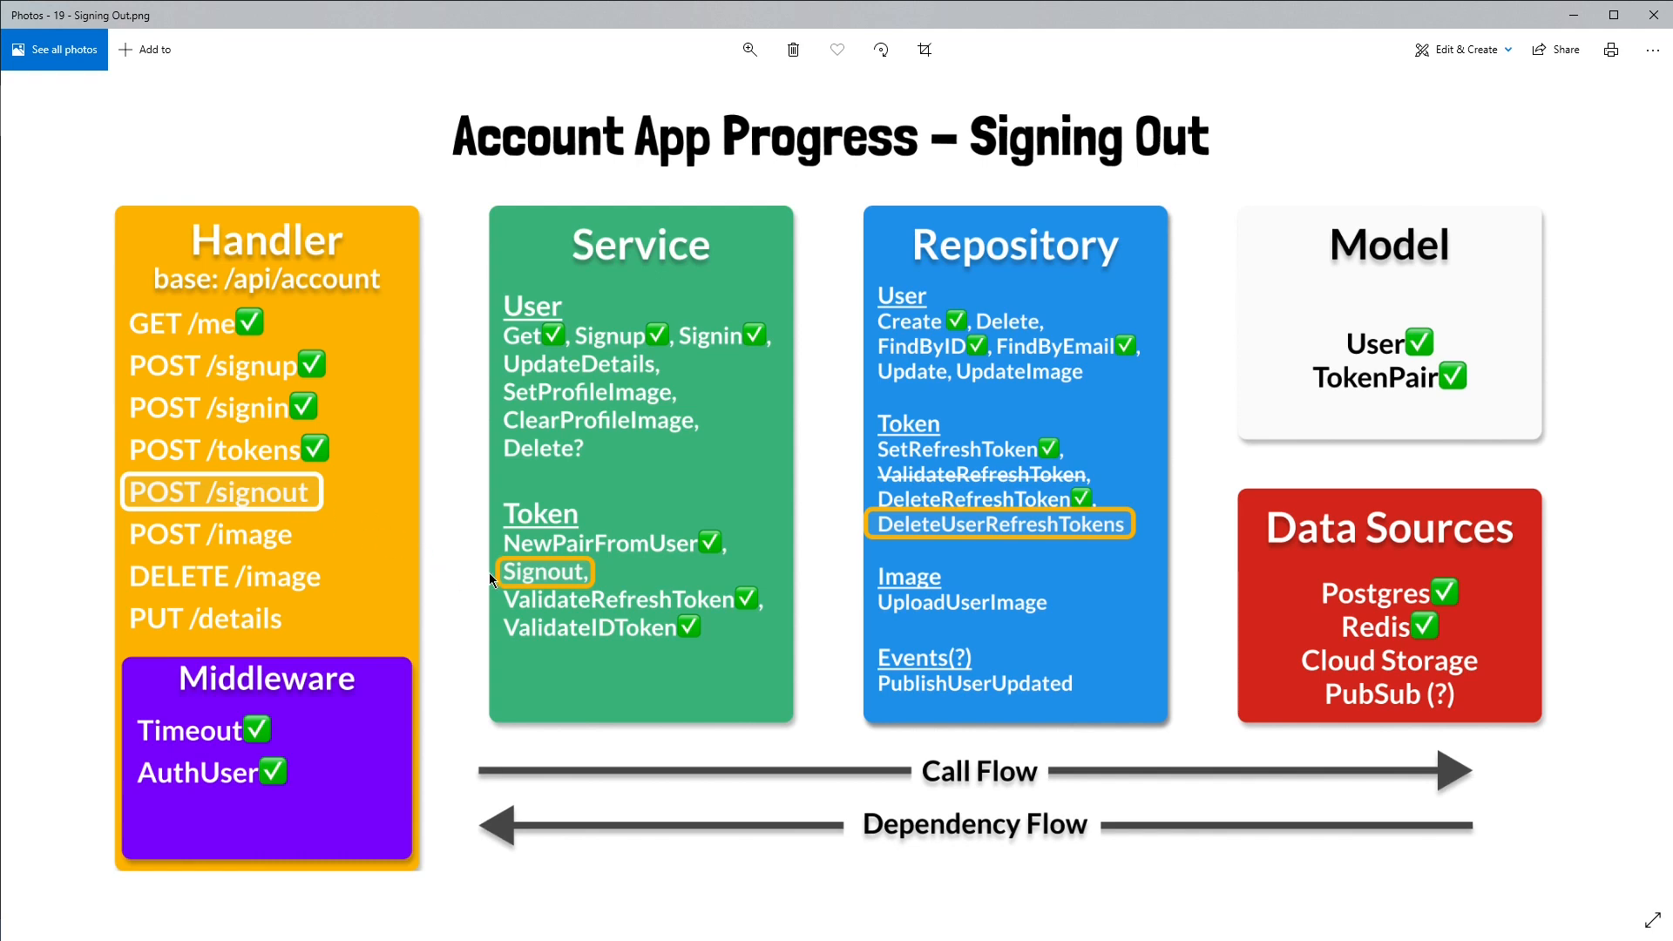
{"action": "mouse_move", "coordinate": [710, 566]}
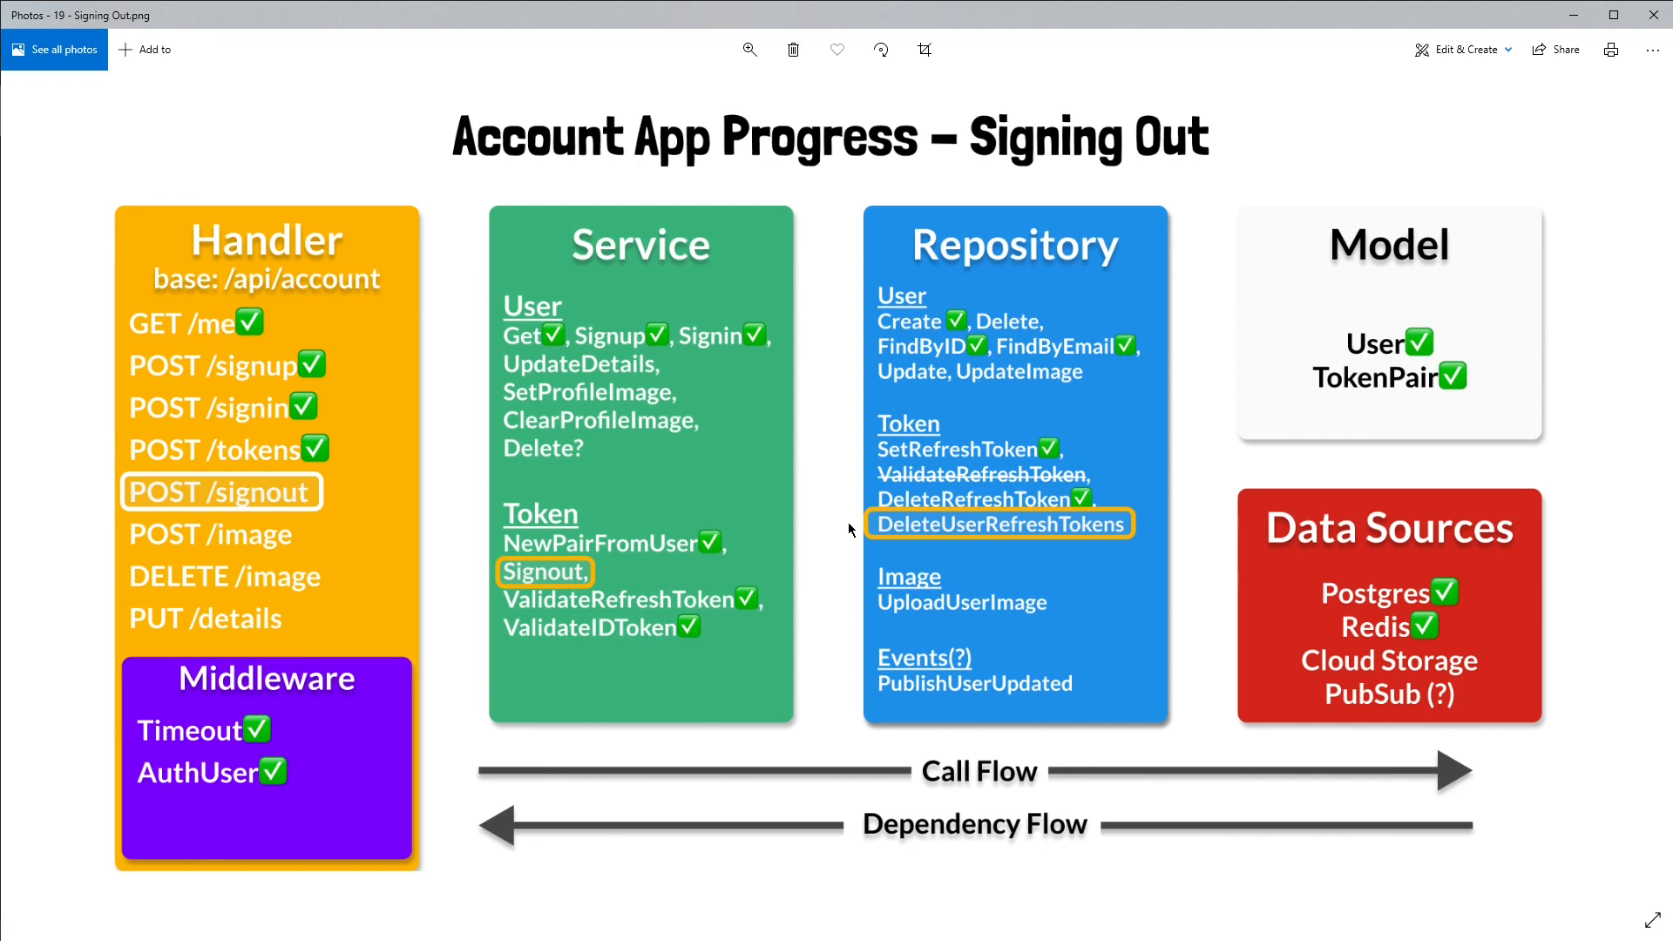
{"action": "mouse_move", "coordinate": [940, 512]}
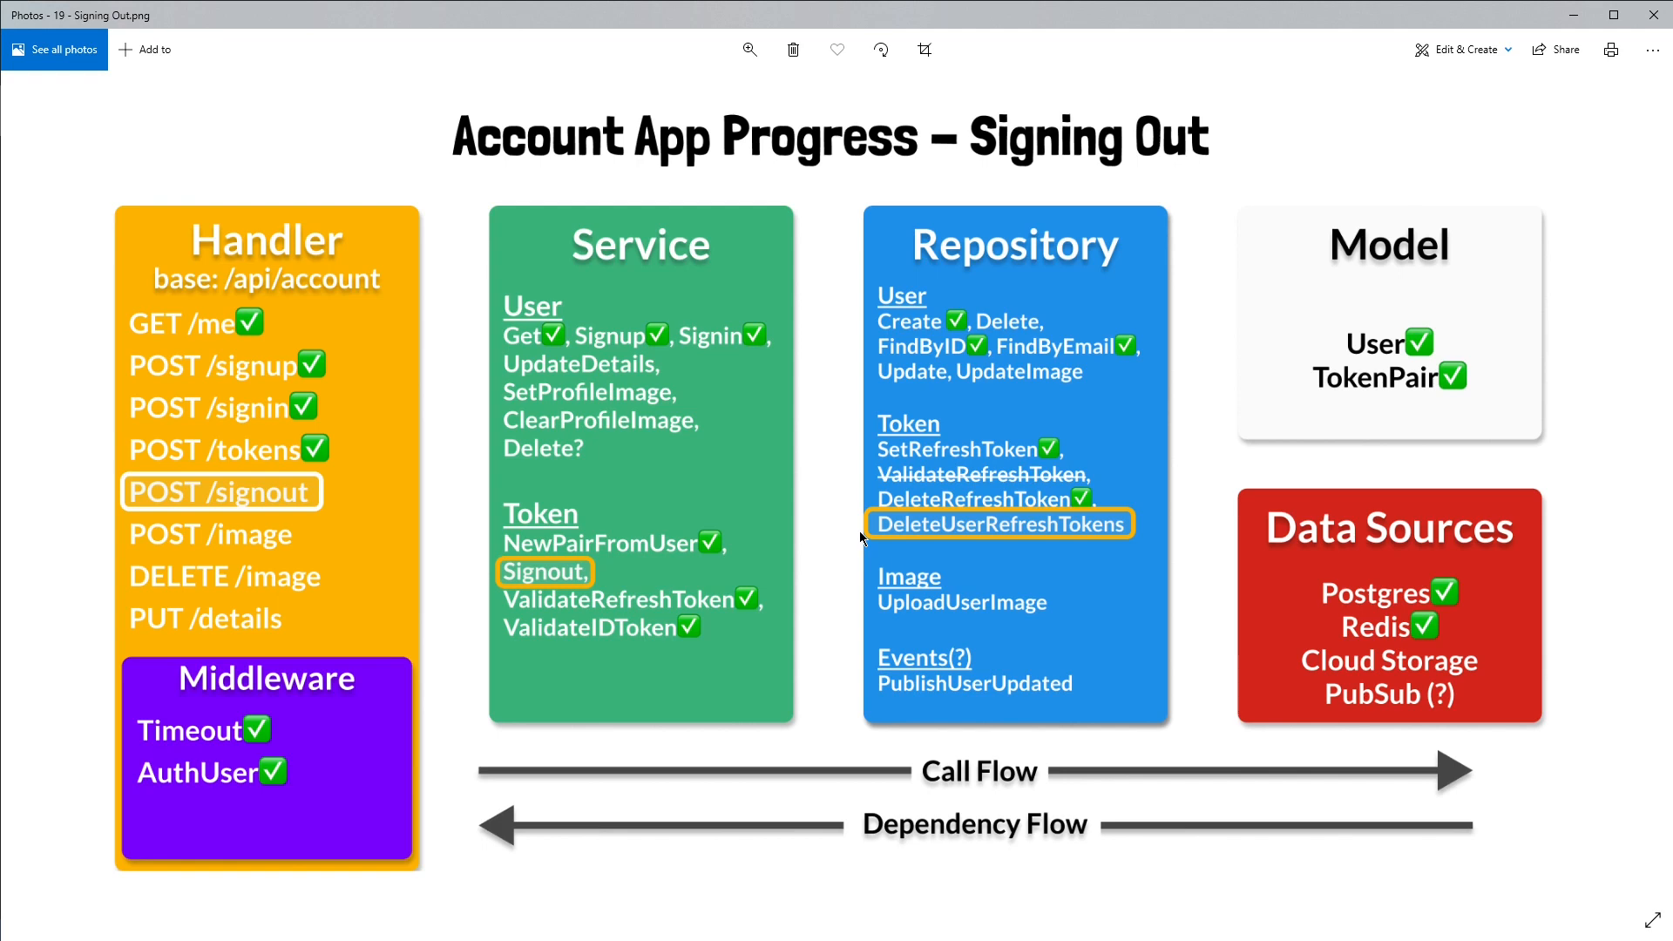
{"action": "mouse_move", "coordinate": [1117, 446]}
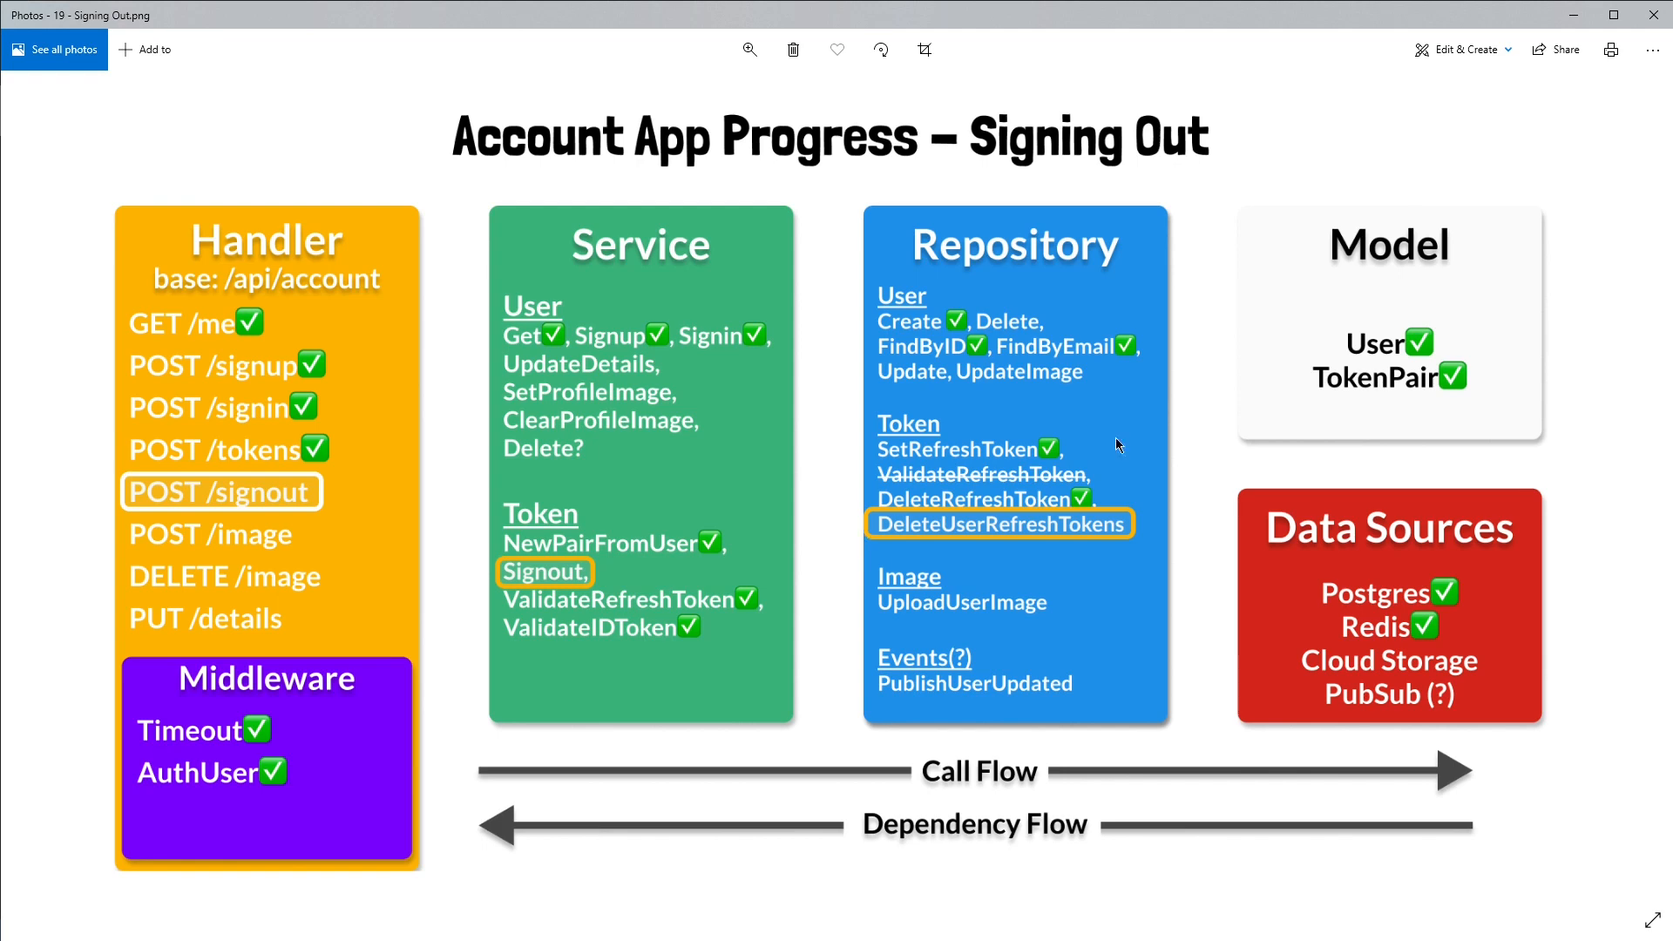
{"action": "mouse_move", "coordinate": [824, 512]}
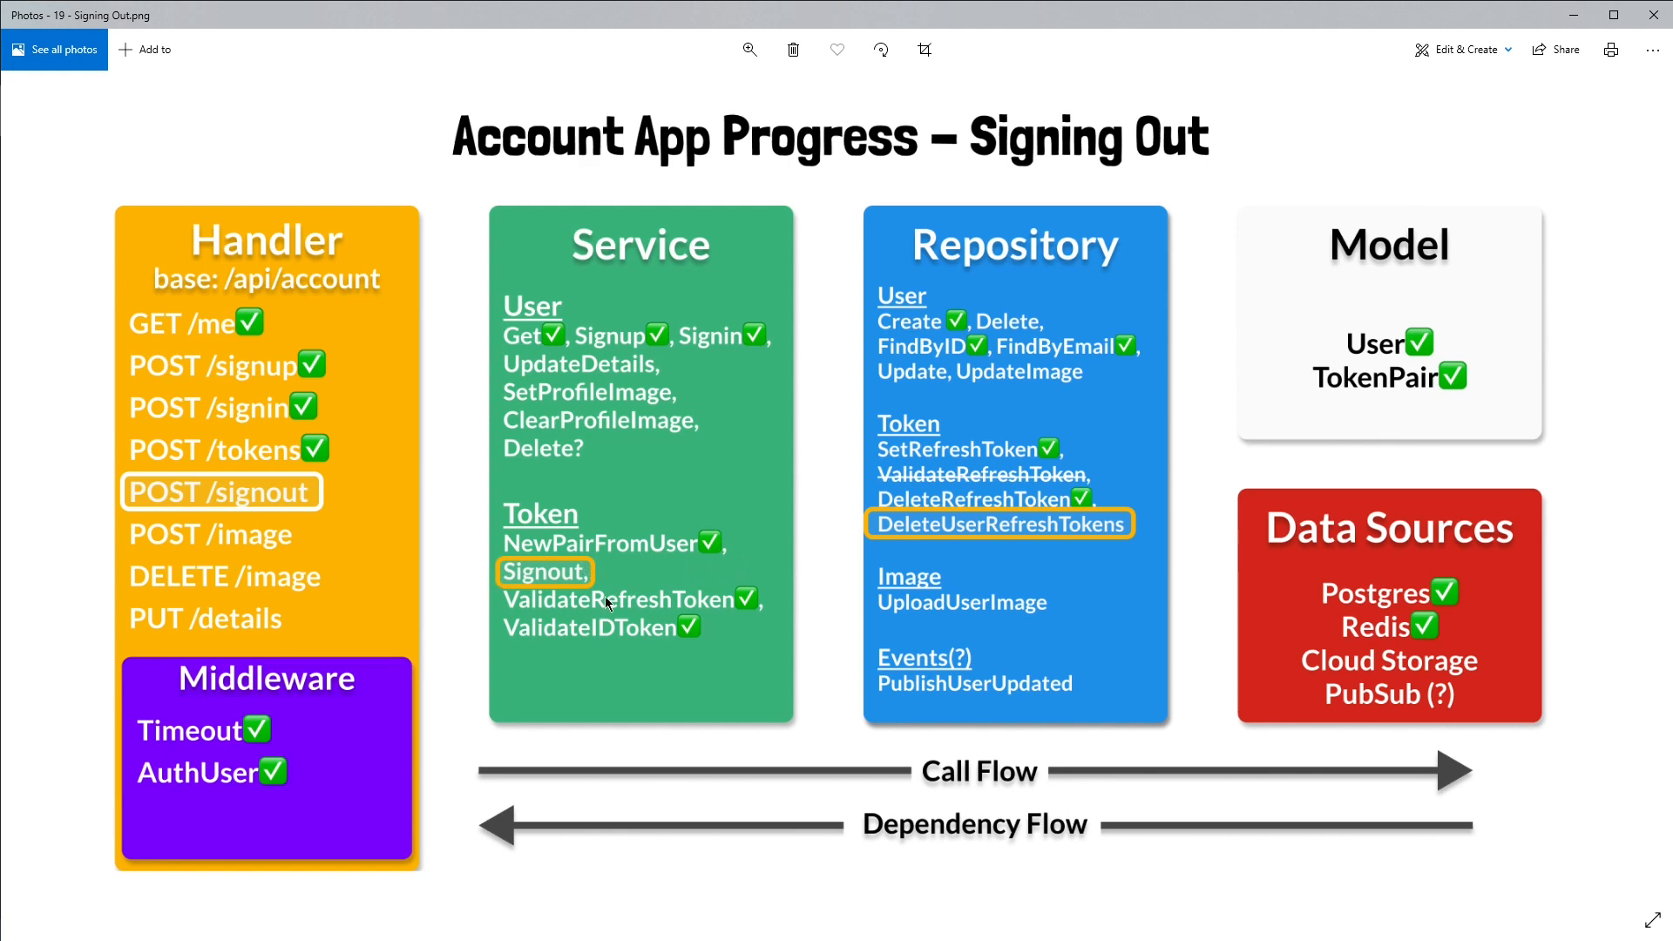
{"action": "mouse_move", "coordinate": [1099, 515]}
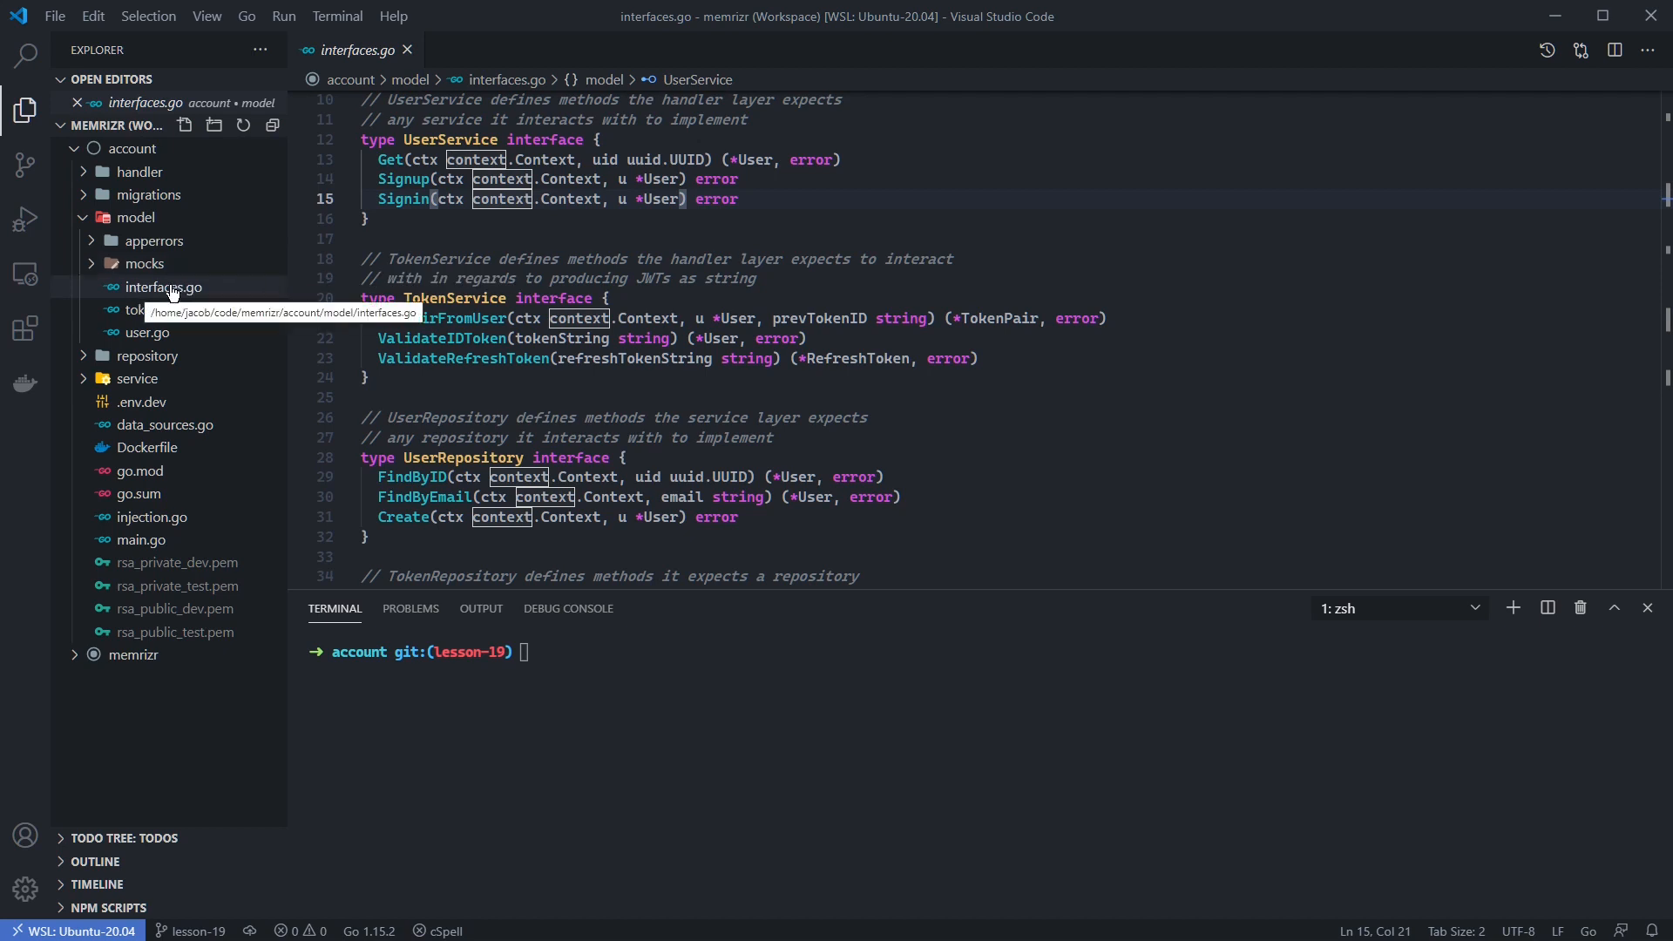
{"action": "mouse_move", "coordinate": [171, 288]}
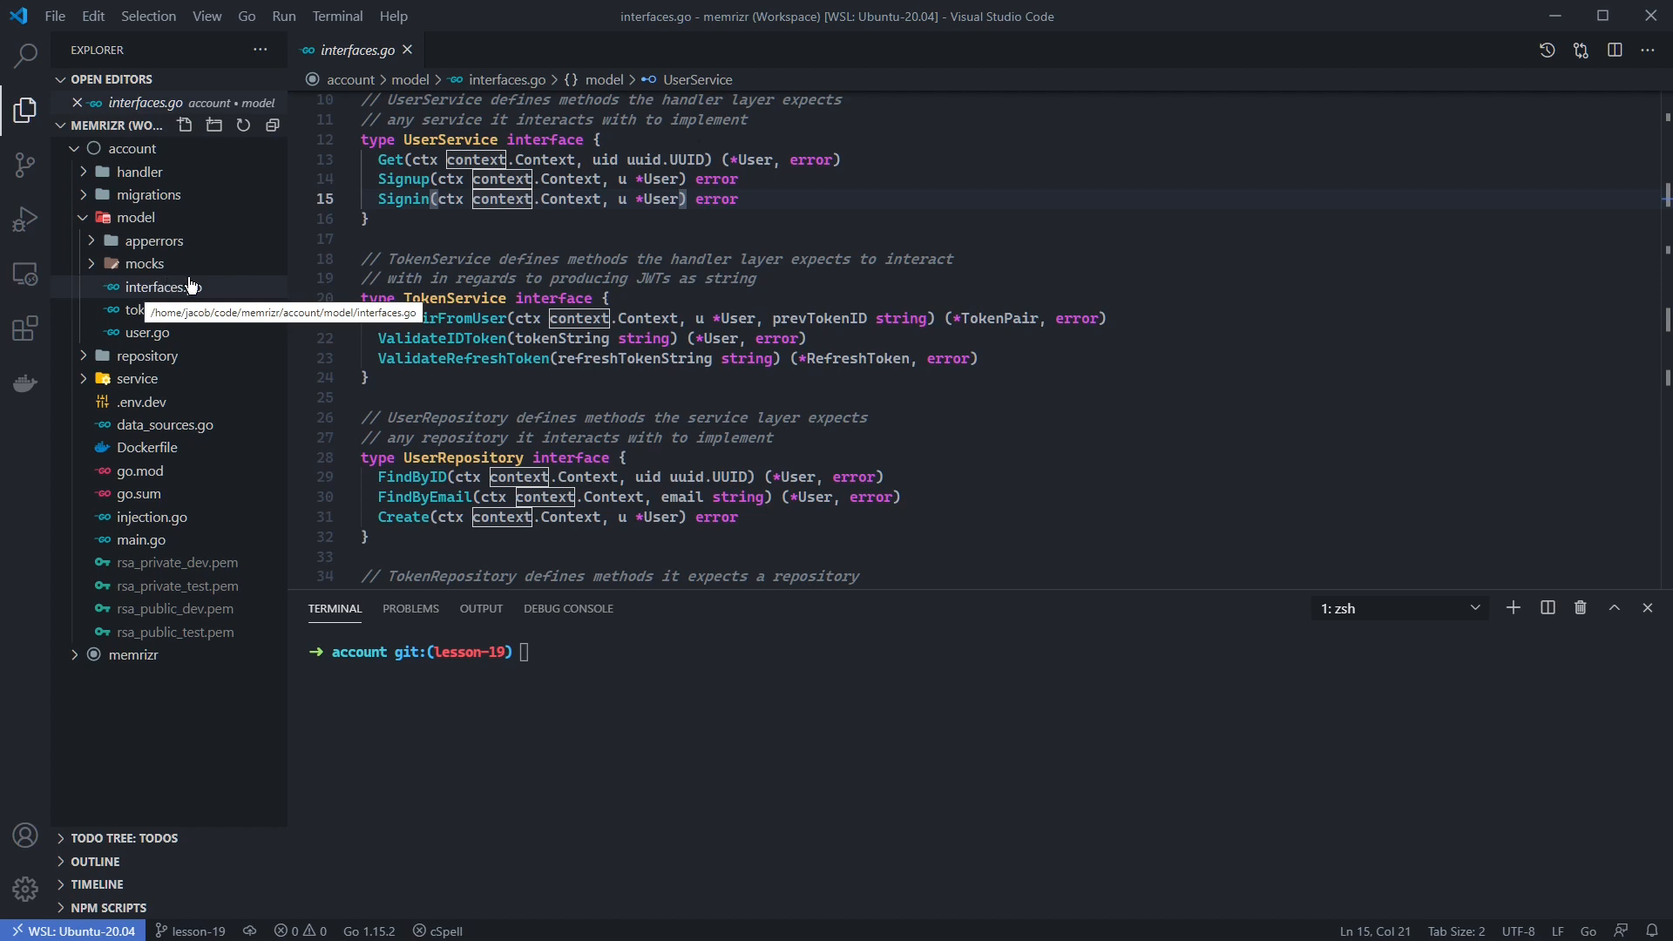
Step: Add 'Signout(ctx context.Context, uid uuid.UUID) error' to the TokenService interface in interfaces.go
{"action": "double_click", "coordinate": [453, 298]}
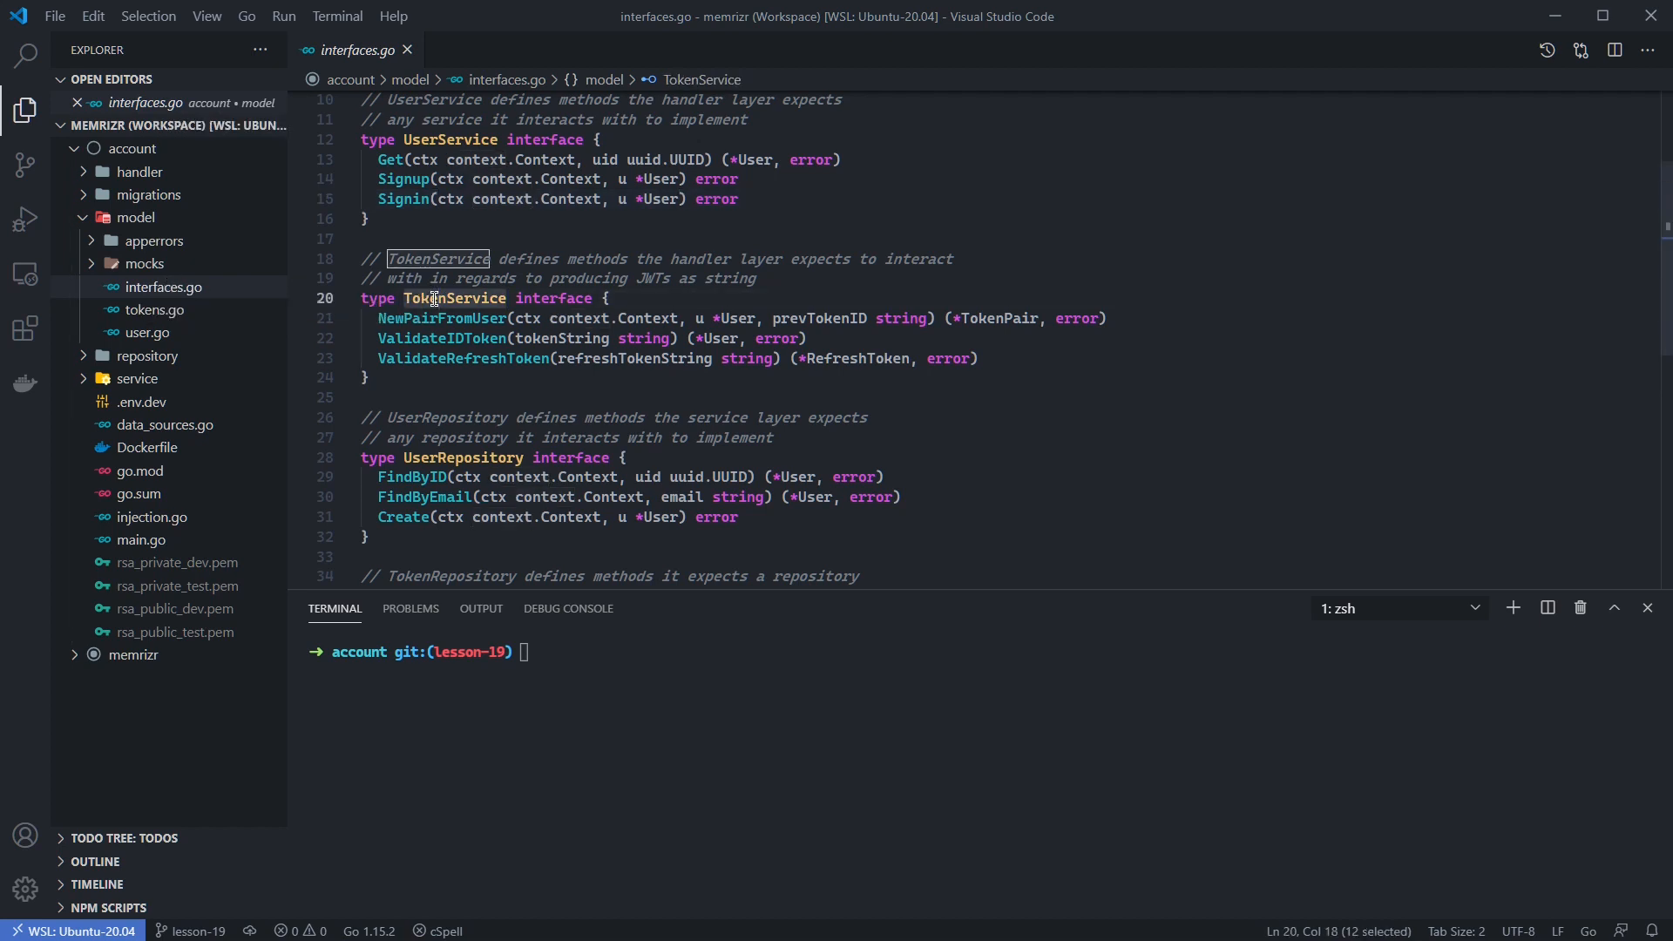
{"action": "type", "text": "Signout(ctx context.Context, uid uuid.UUID) error"}
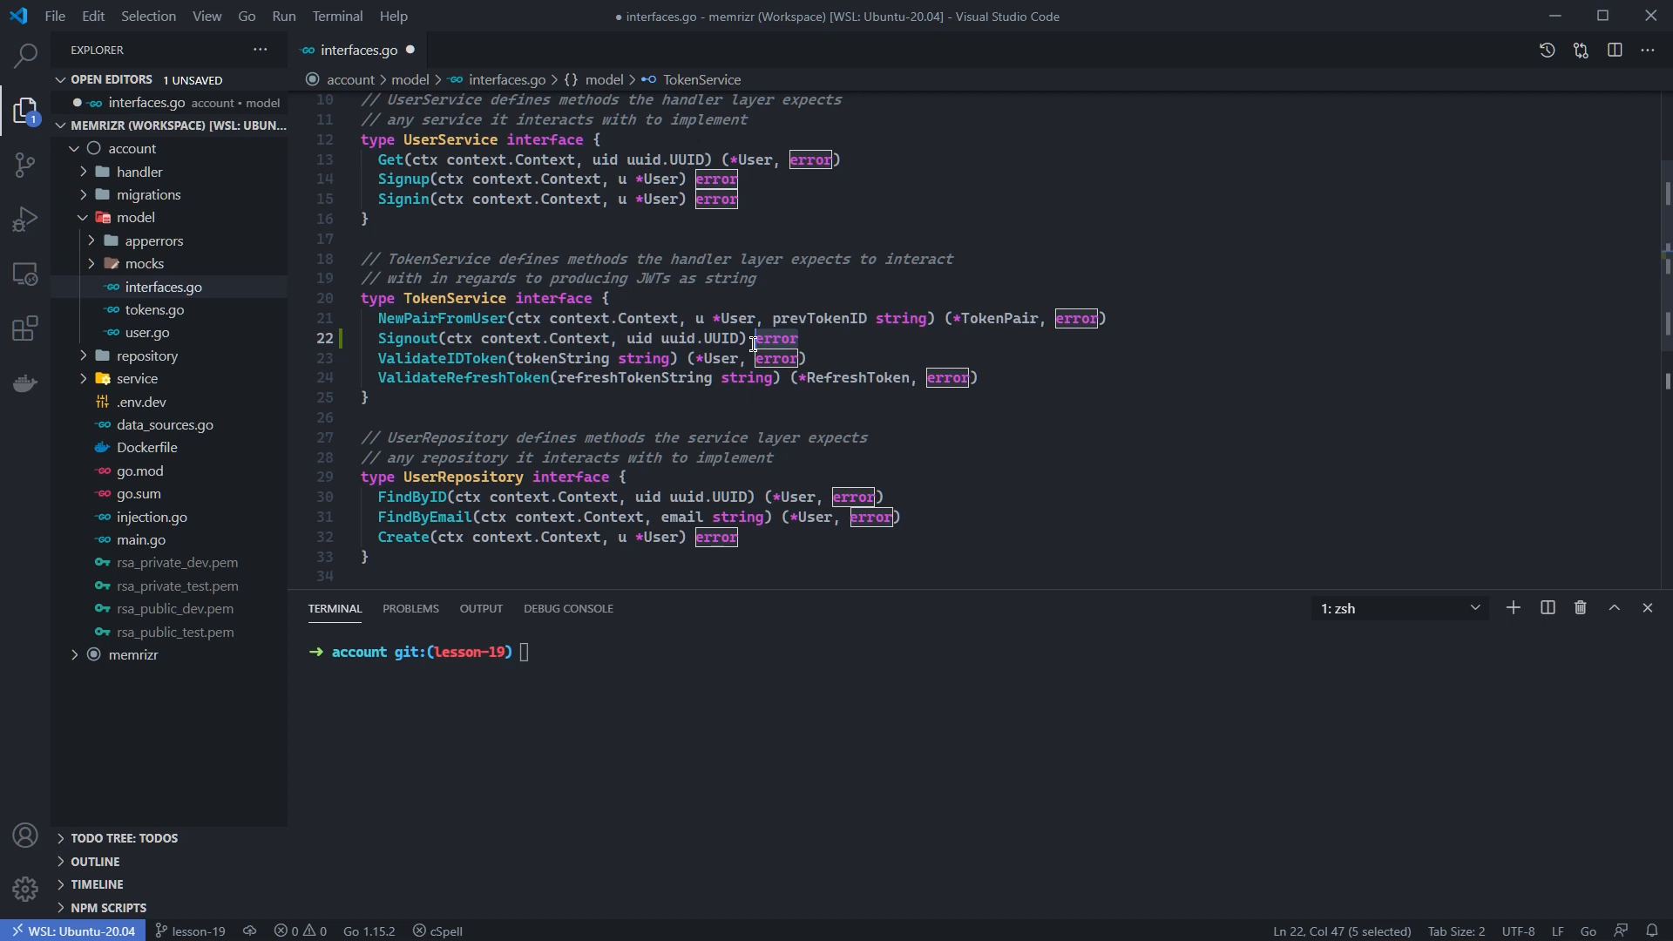
Step: Add 'DeleteUserRefreshTokens(ctx context.Context, userID string) error' to the TokenRepository interface
{"action": "scroll", "scroll_direction": "down", "scroll_amount": 3}
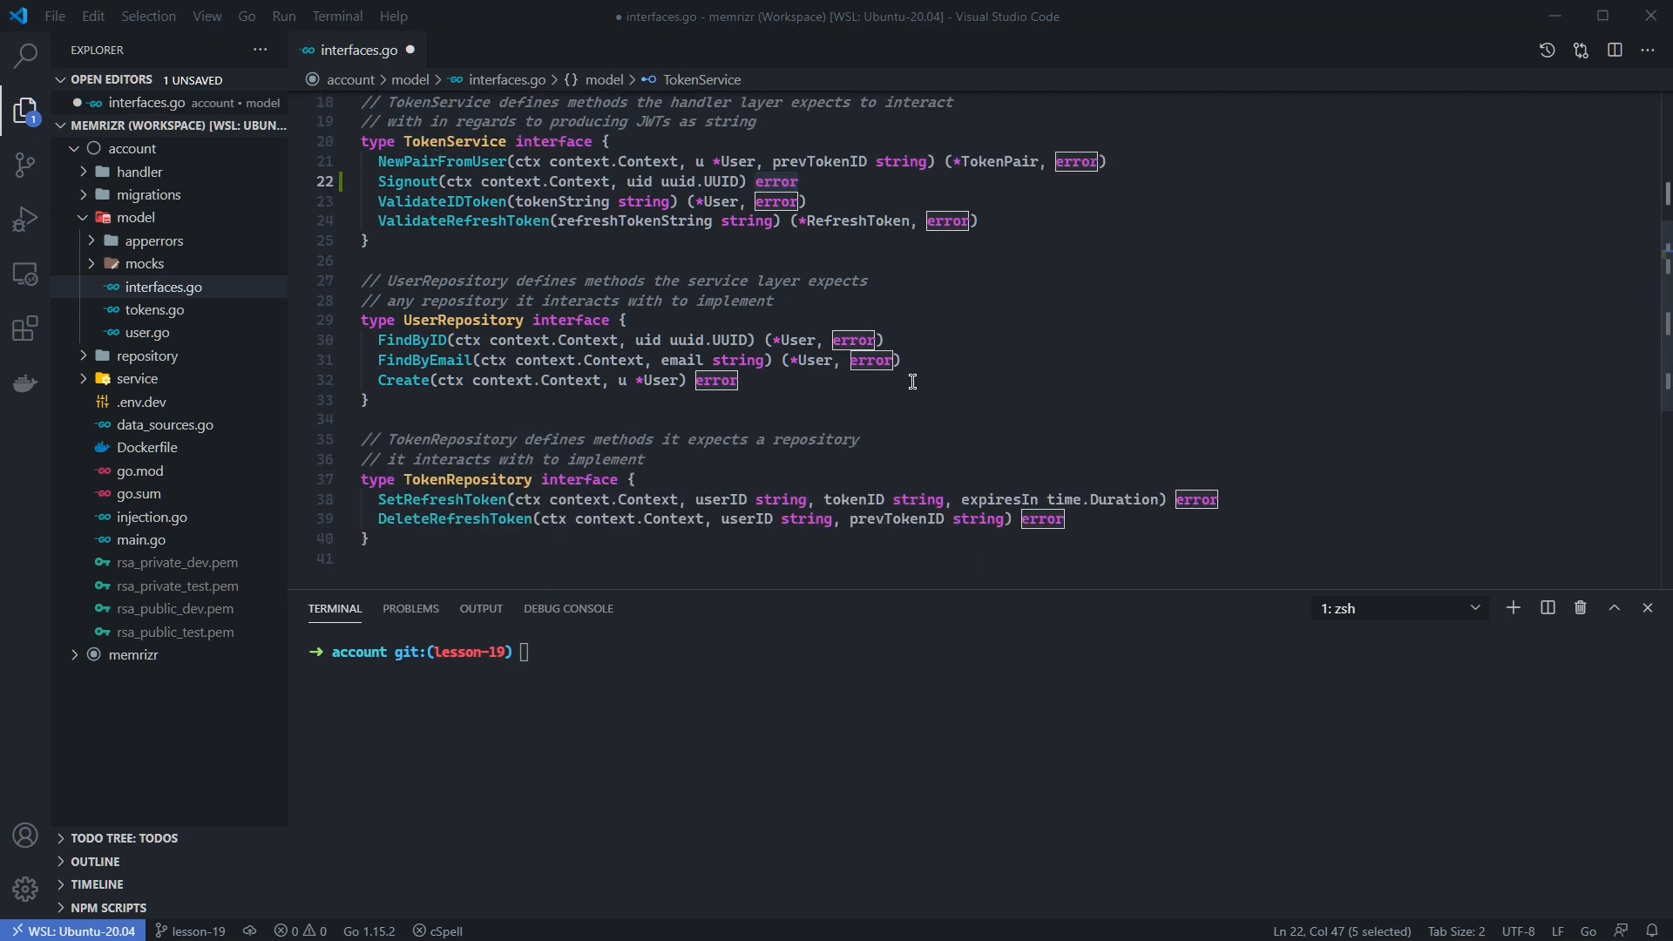
{"action": "double_click", "coordinate": [464, 427]}
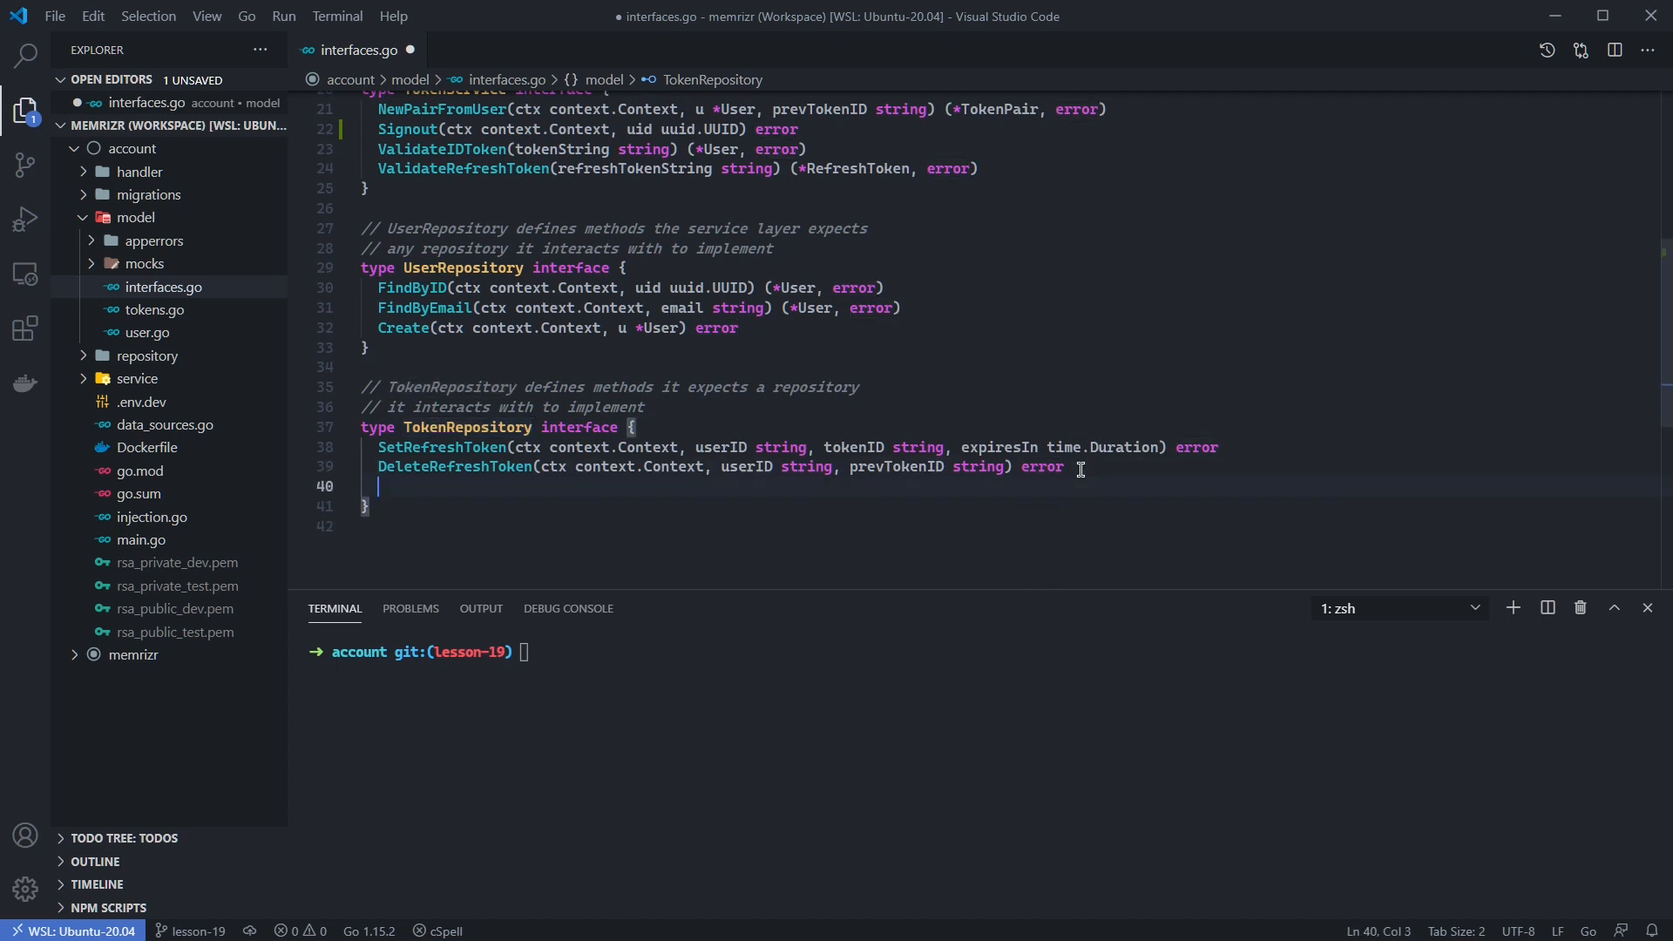
{"action": "type", "text": "DeleteUserRefreshTokens(ctx context.Context, userID string) error"}
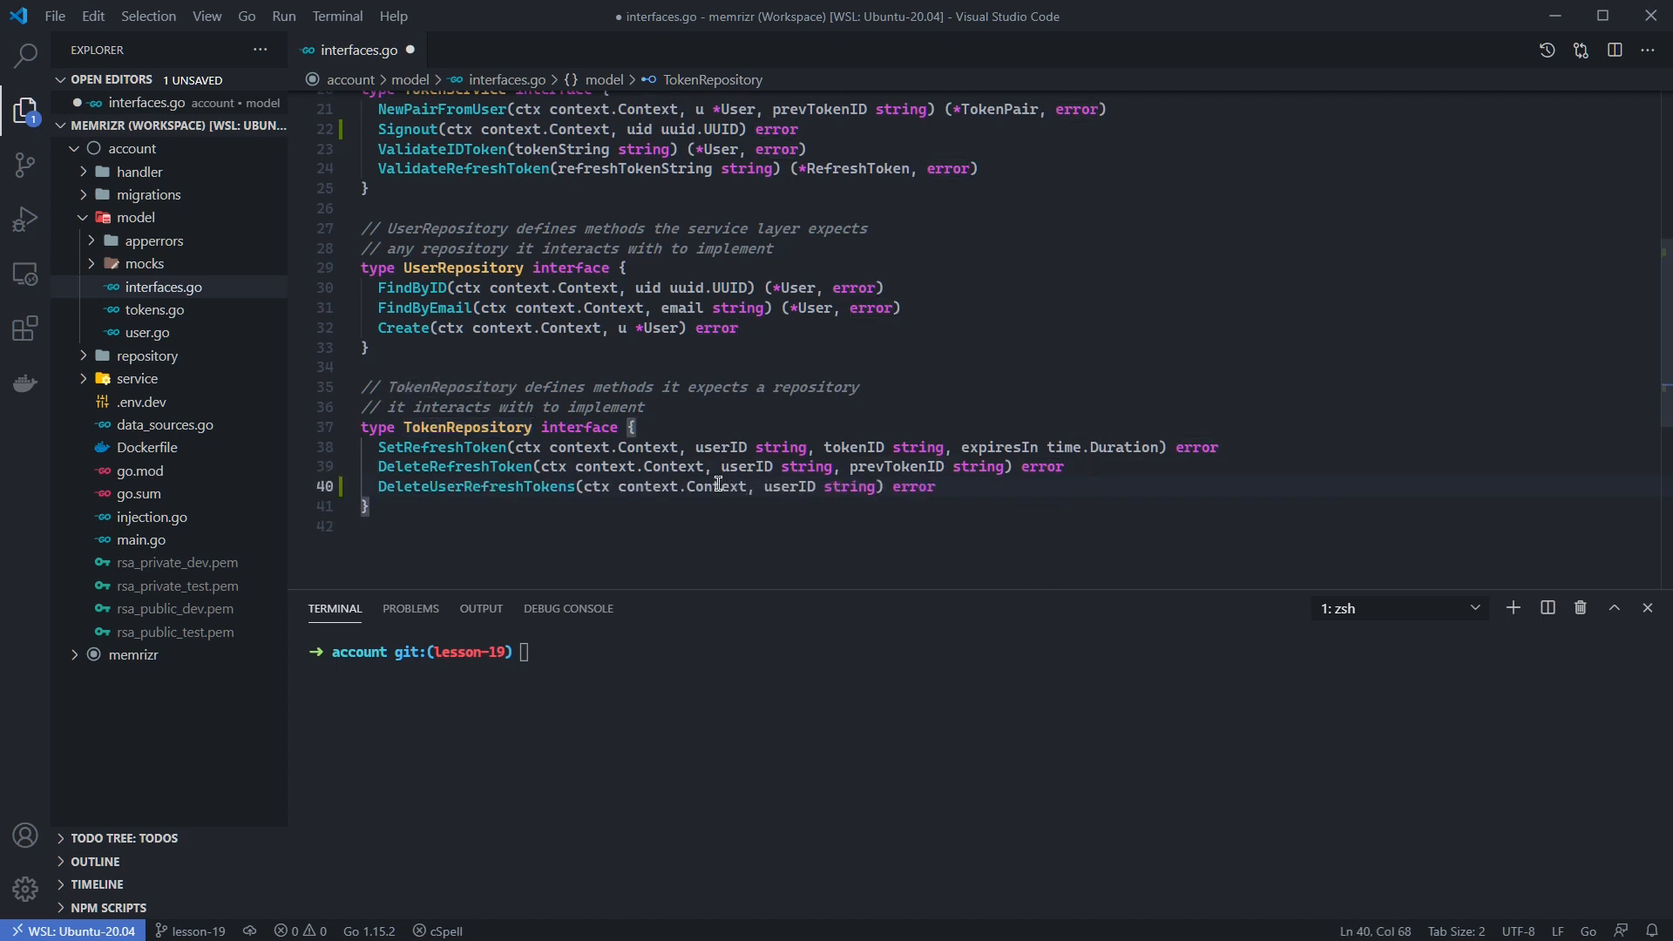
{"action": "left_click_drag", "start_coordinate": [766, 486], "coordinate": [886, 486]}
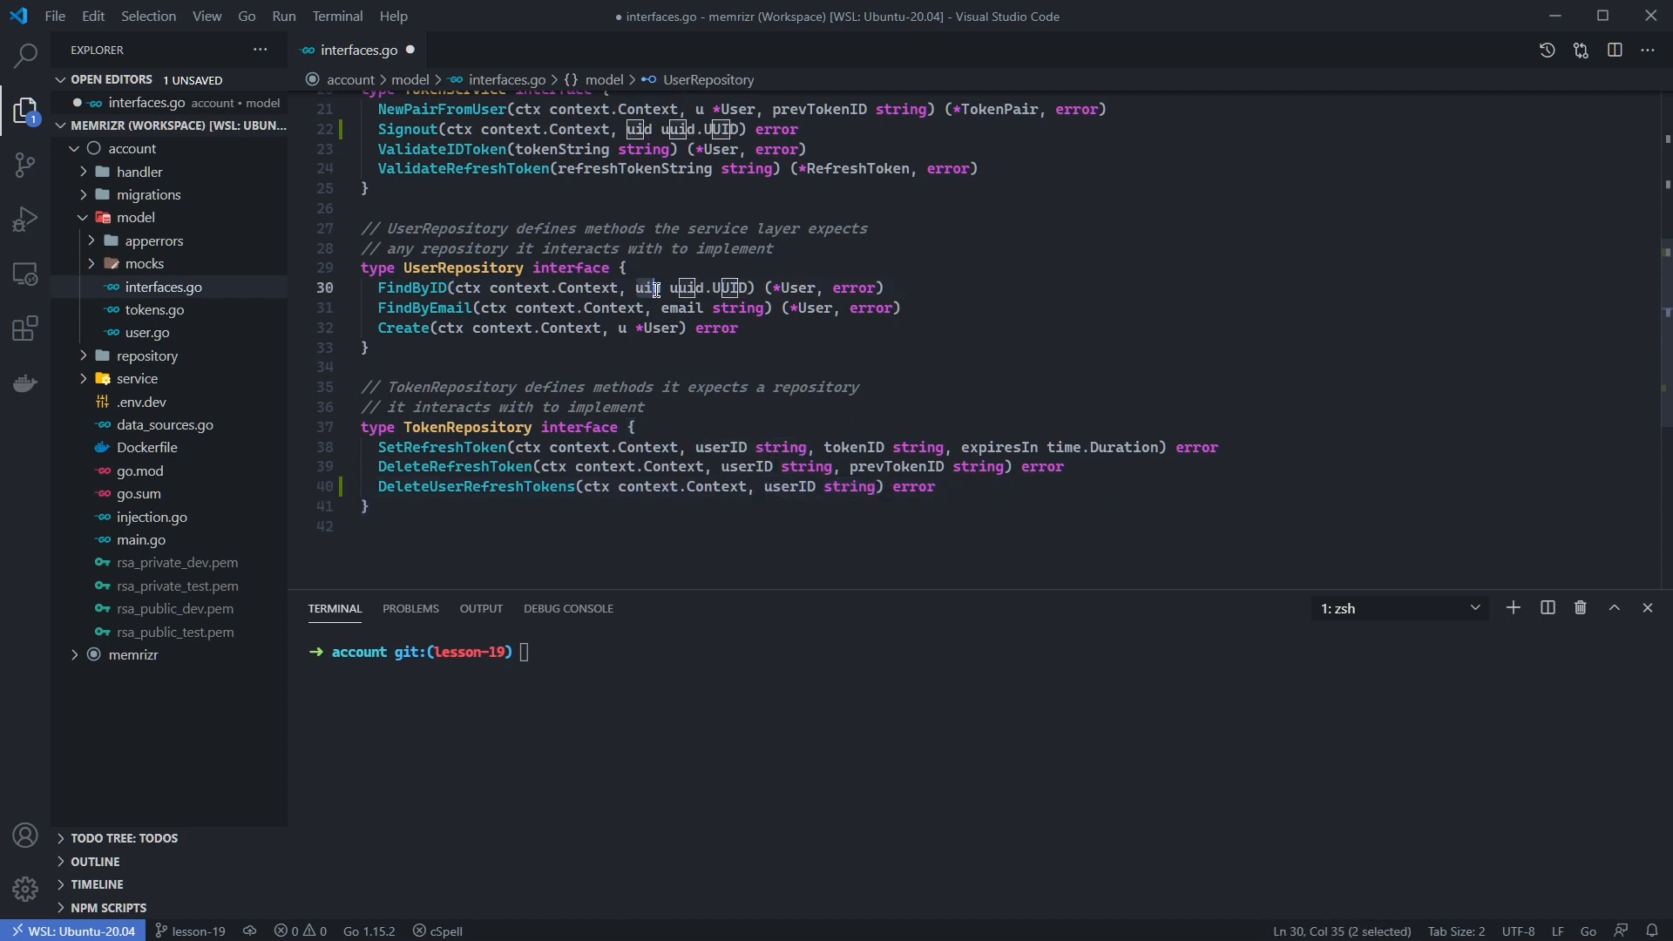
{"action": "mouse_move", "coordinate": [665, 328]}
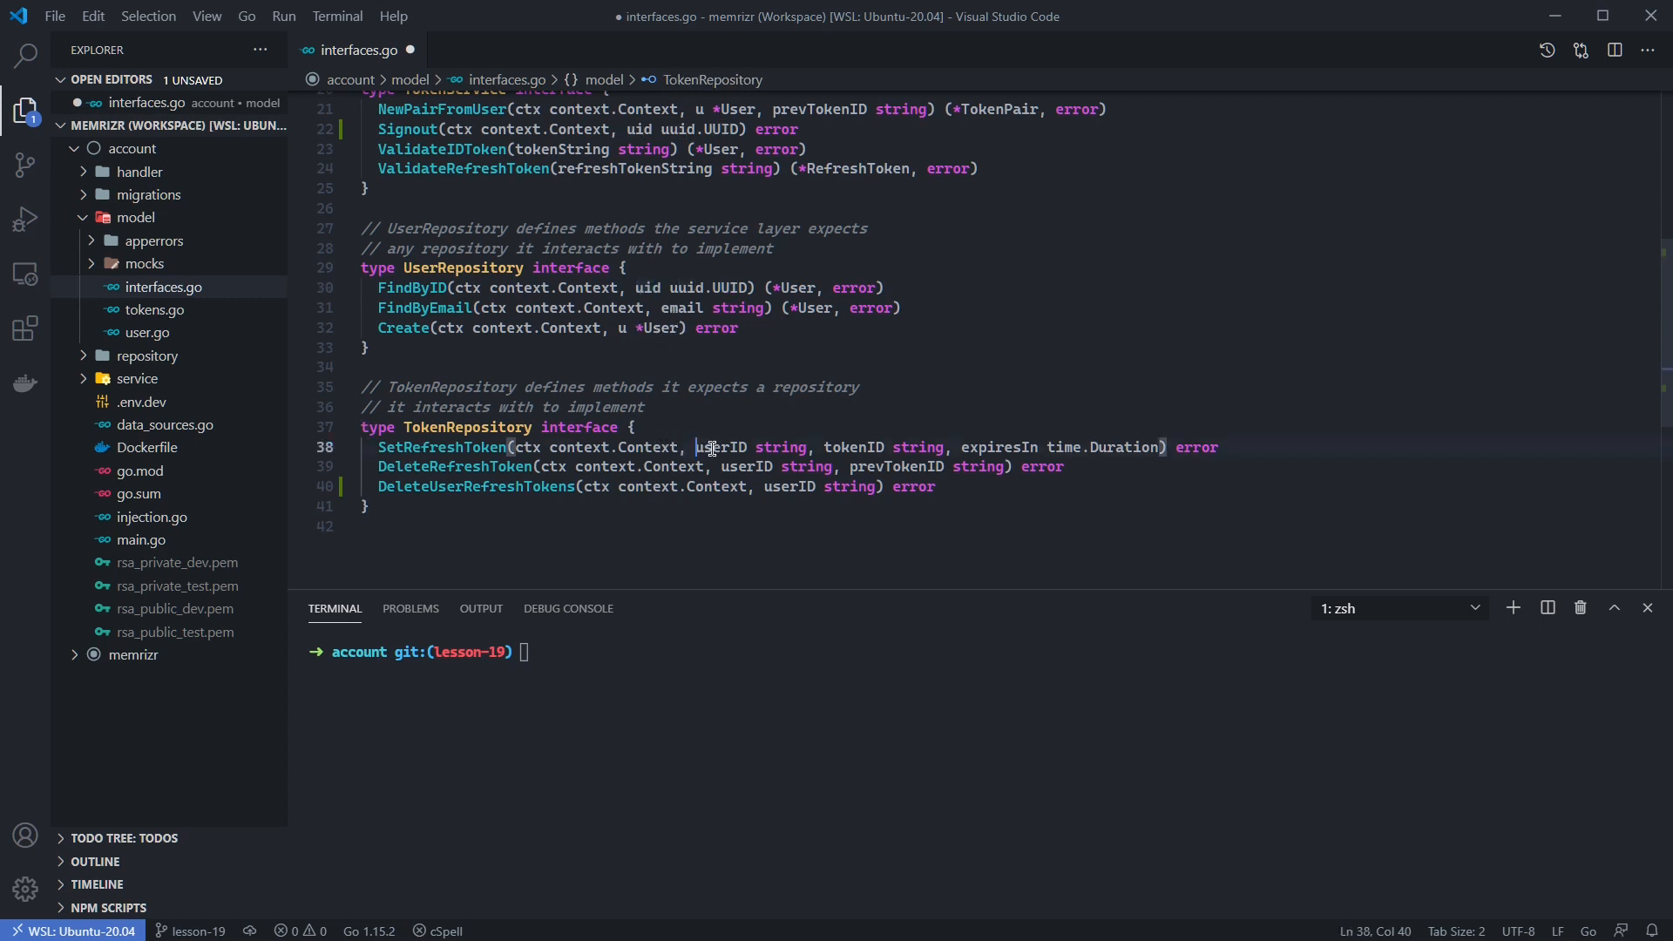
{"action": "double_click", "coordinate": [721, 447]}
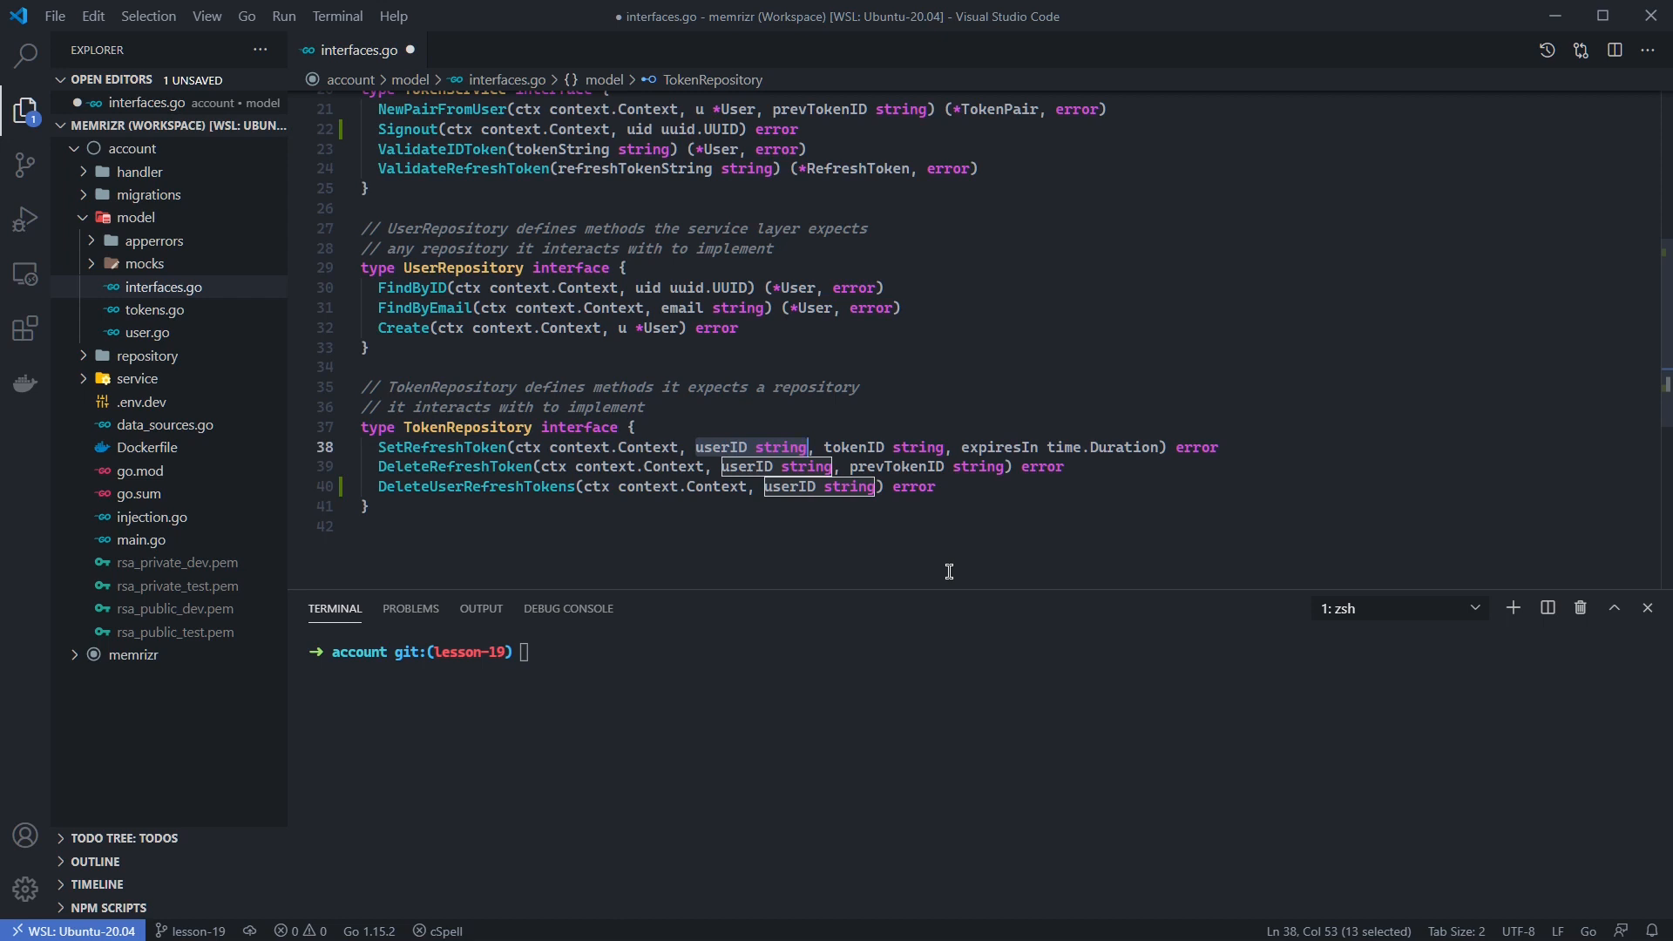
{"action": "mouse_move", "coordinate": [769, 467]}
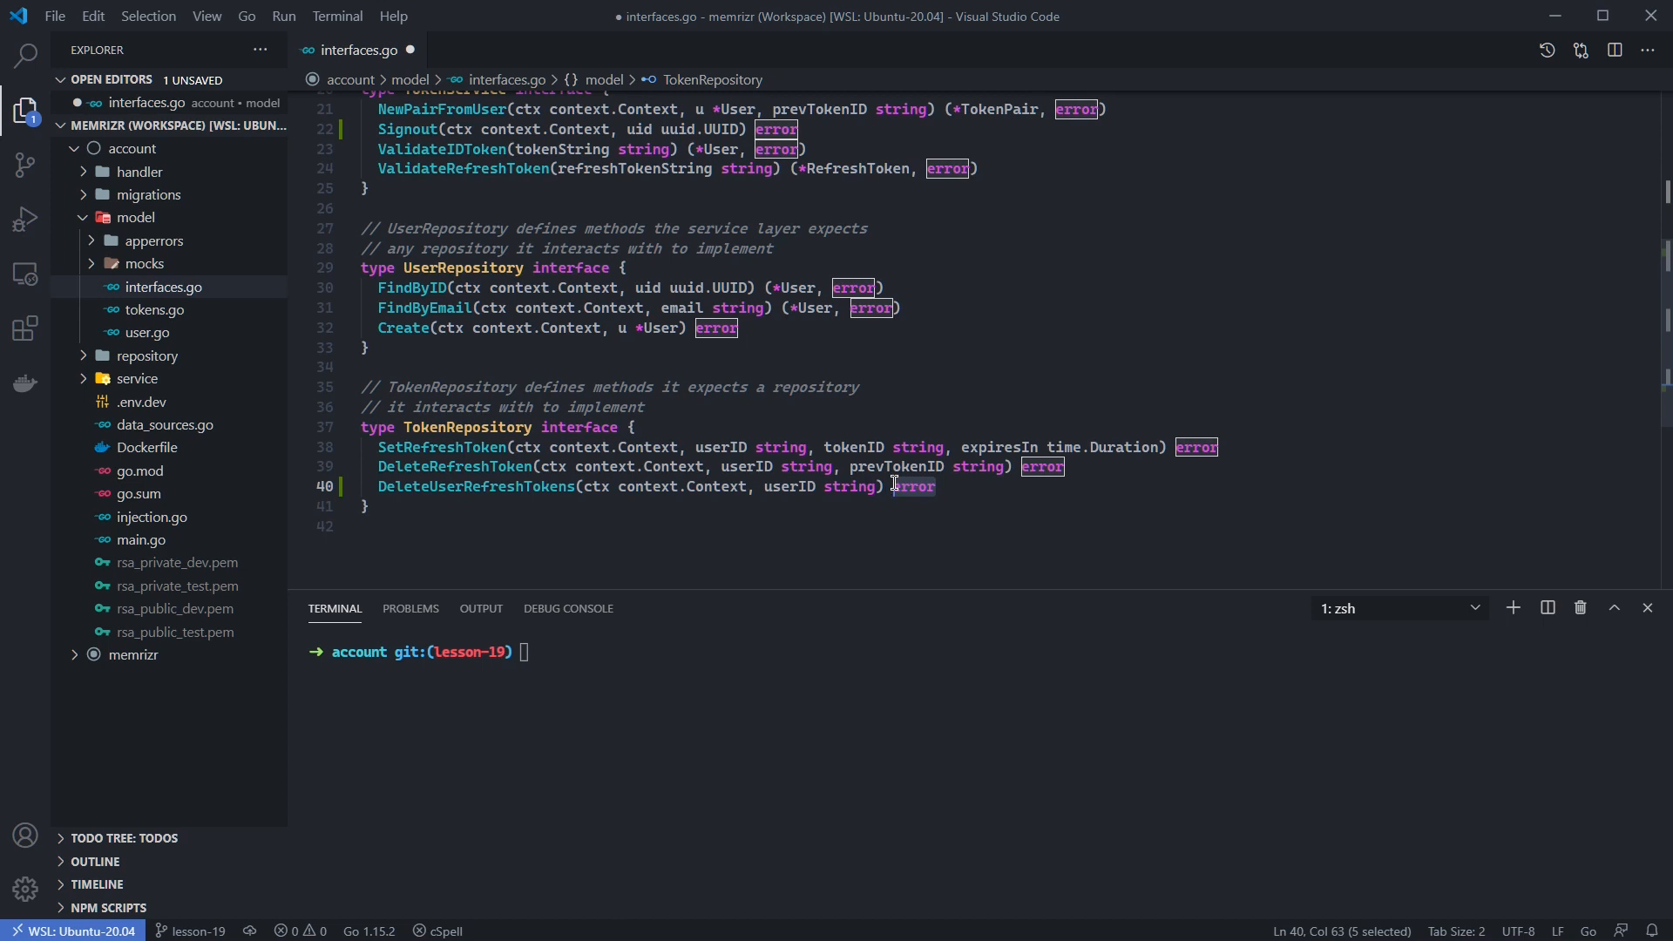
{"action": "mouse_move", "coordinate": [1044, 441]}
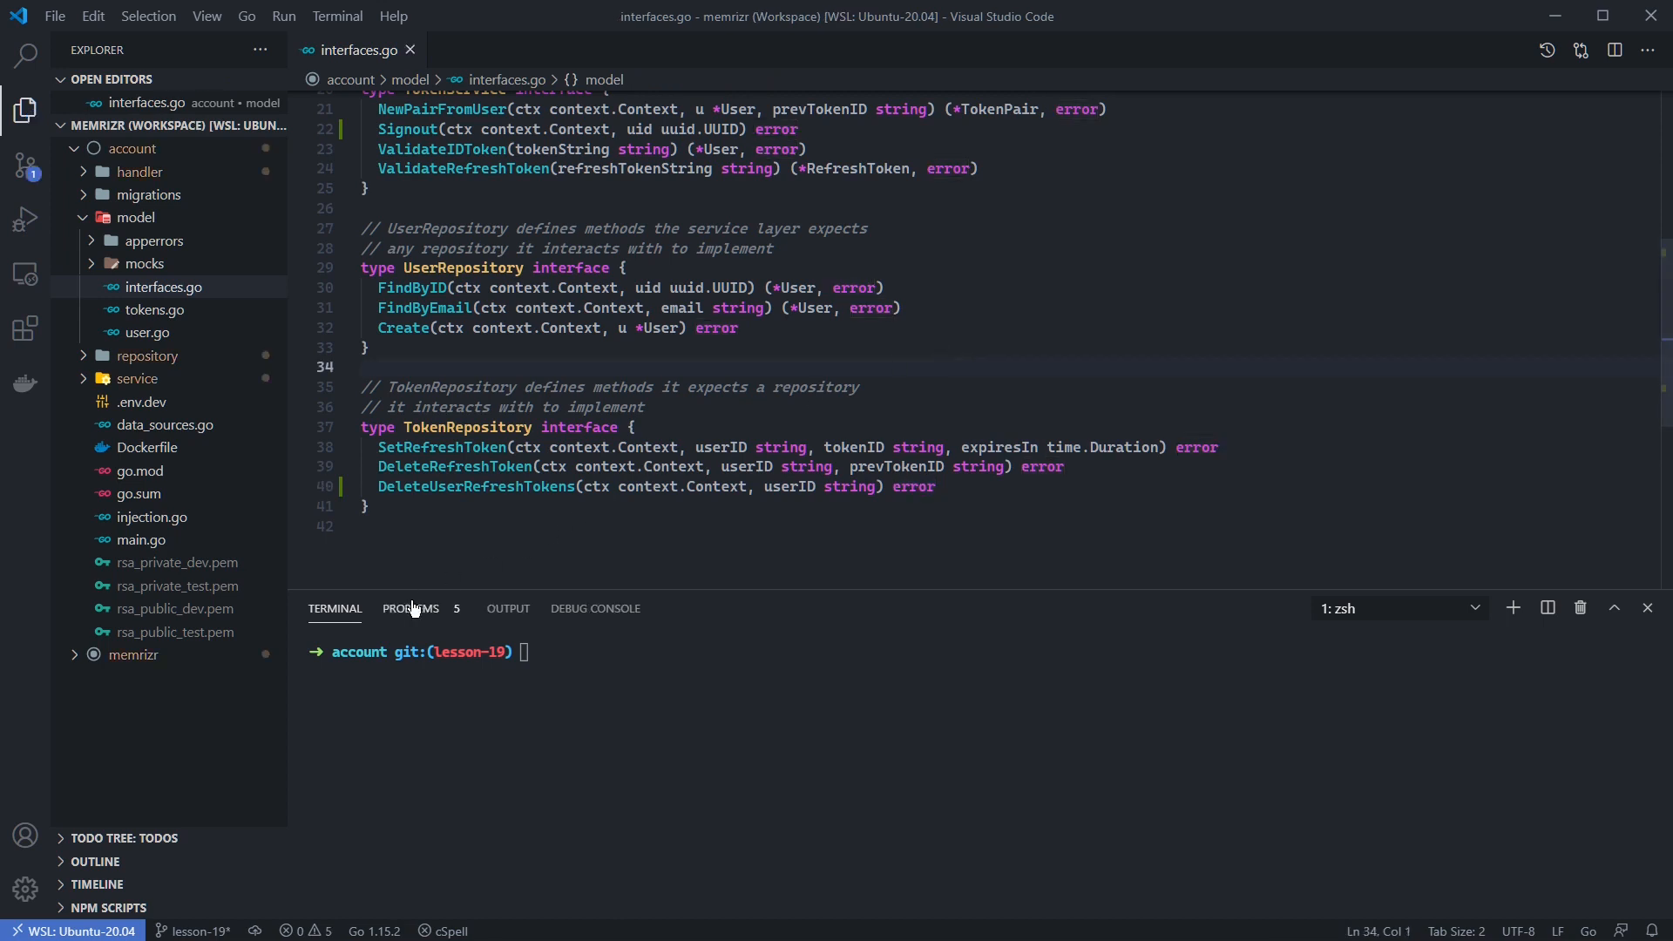
Step: Add a mock Signout method calling m.Called to MockTokenService in mocks/token_service.go
{"action": "left_click", "coordinate": [410, 609]}
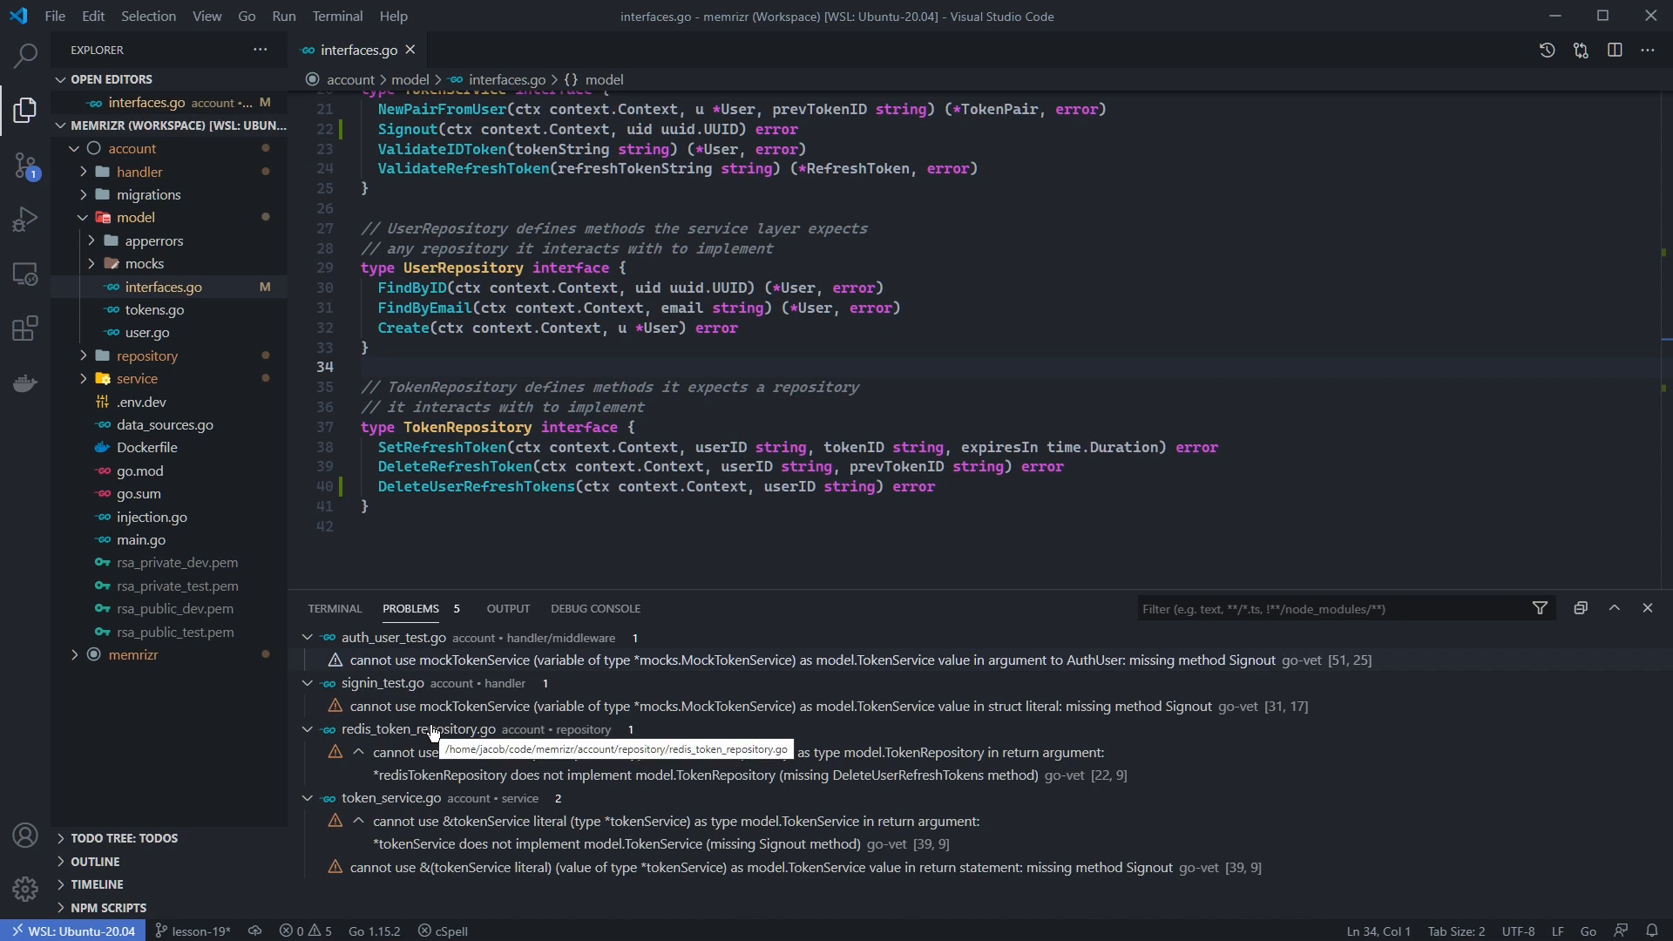
{"action": "mouse_move", "coordinate": [67, 309]}
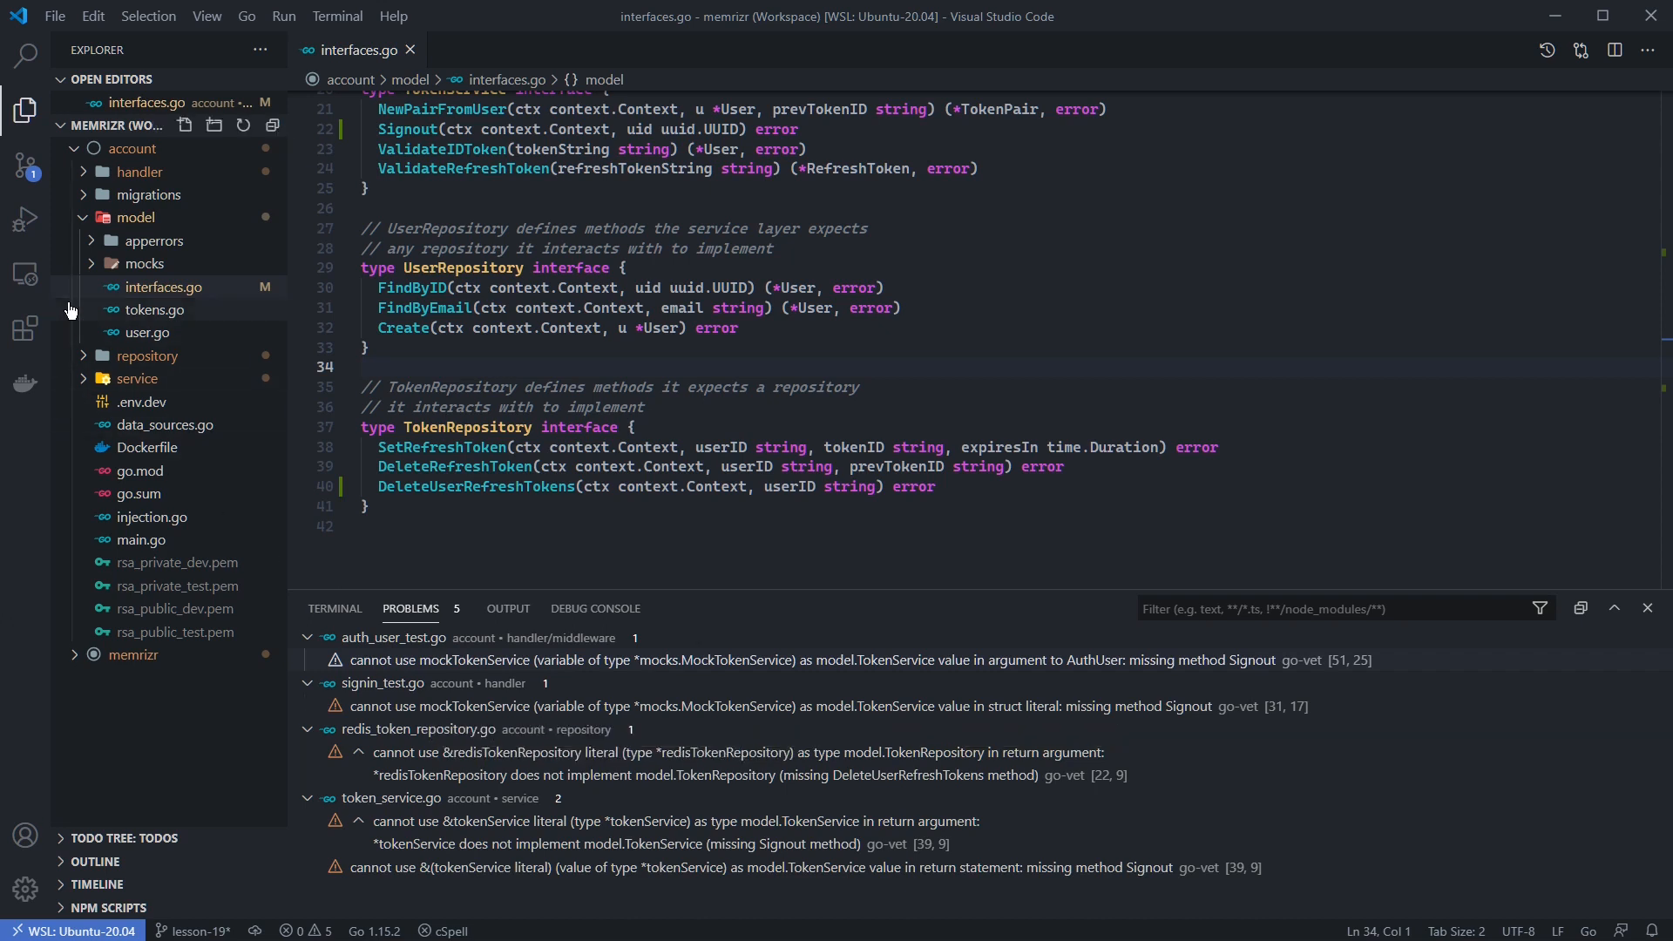
{"action": "left_click", "coordinate": [143, 263]}
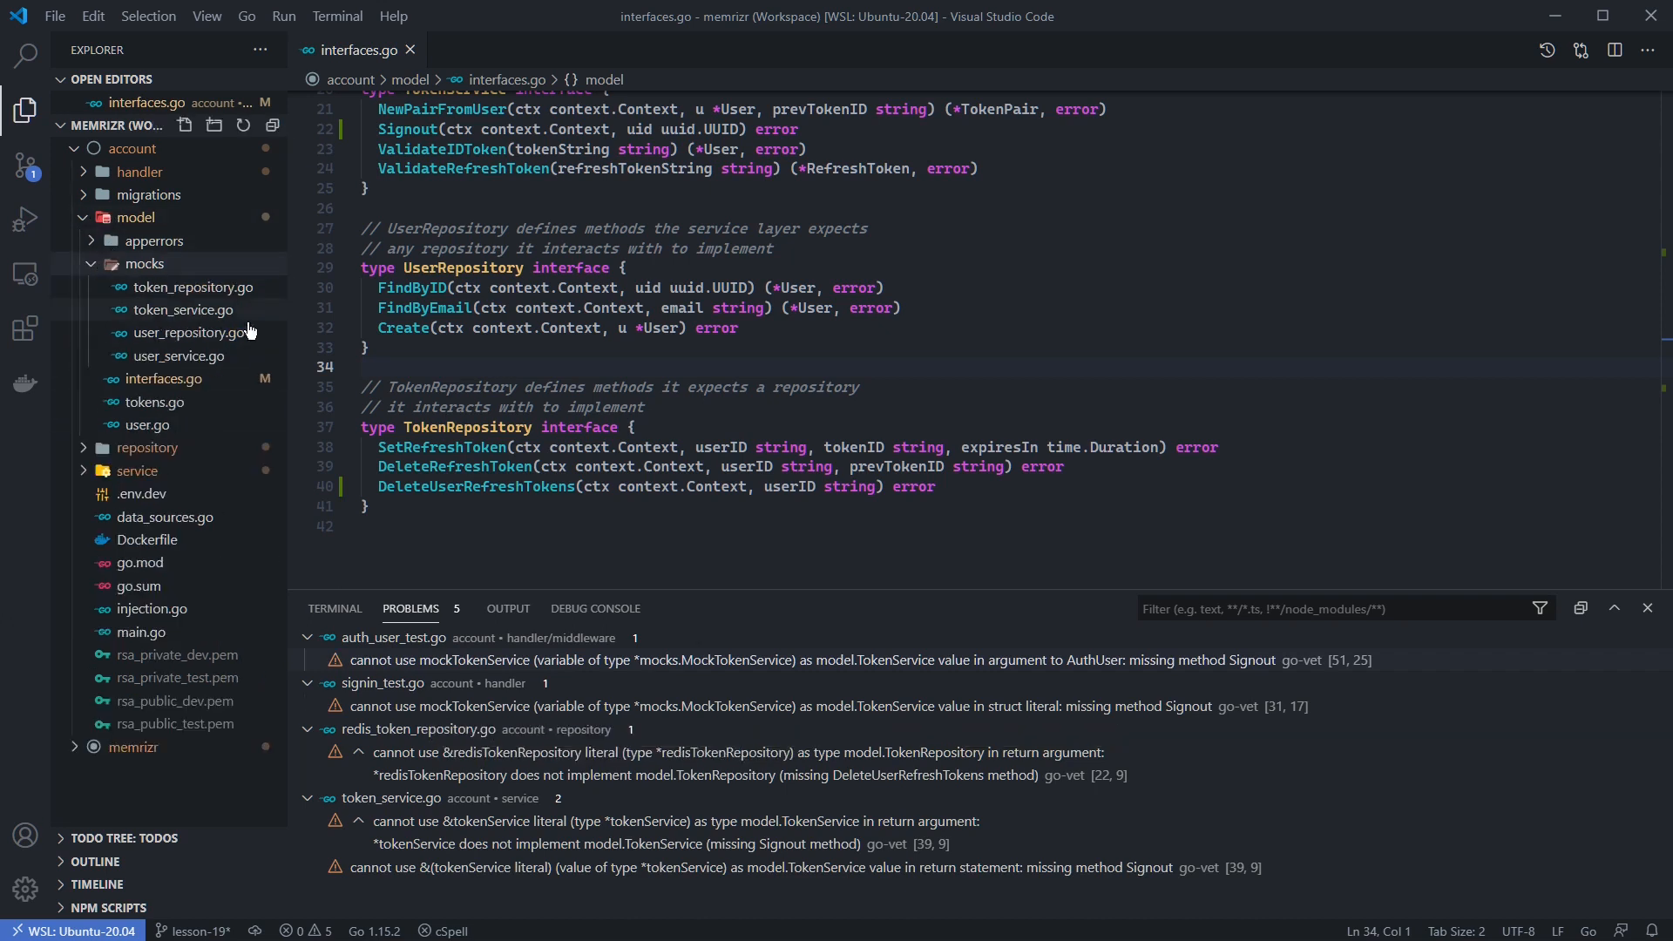
{"action": "mouse_move", "coordinate": [181, 310]}
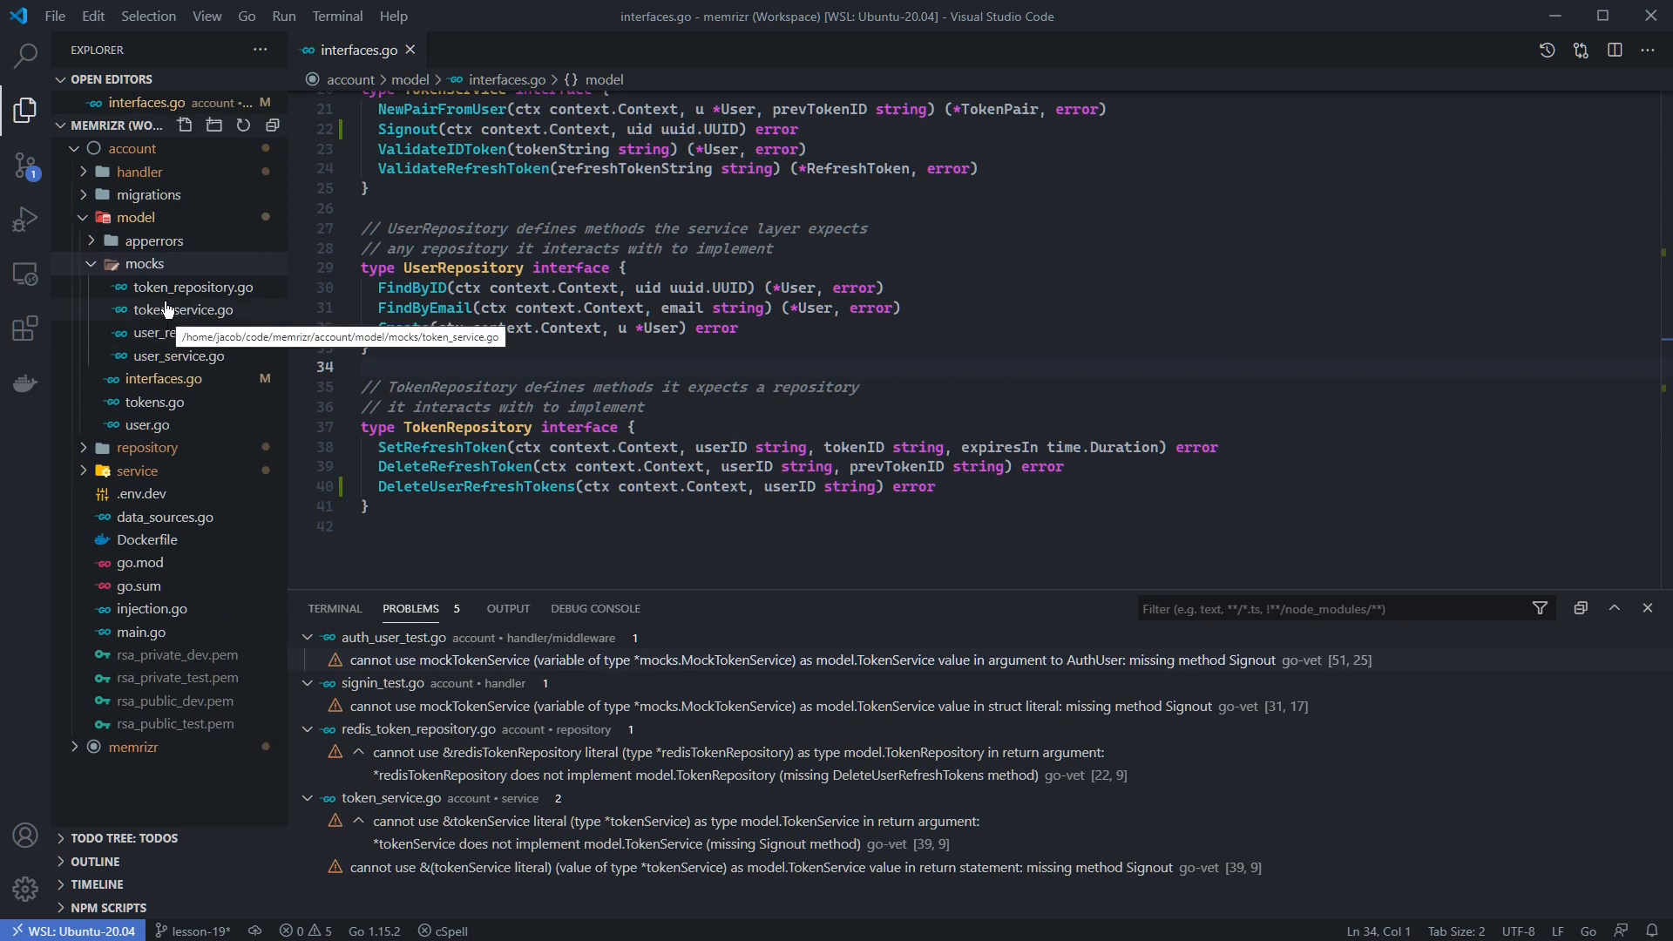
{"action": "mouse_move", "coordinate": [189, 339]}
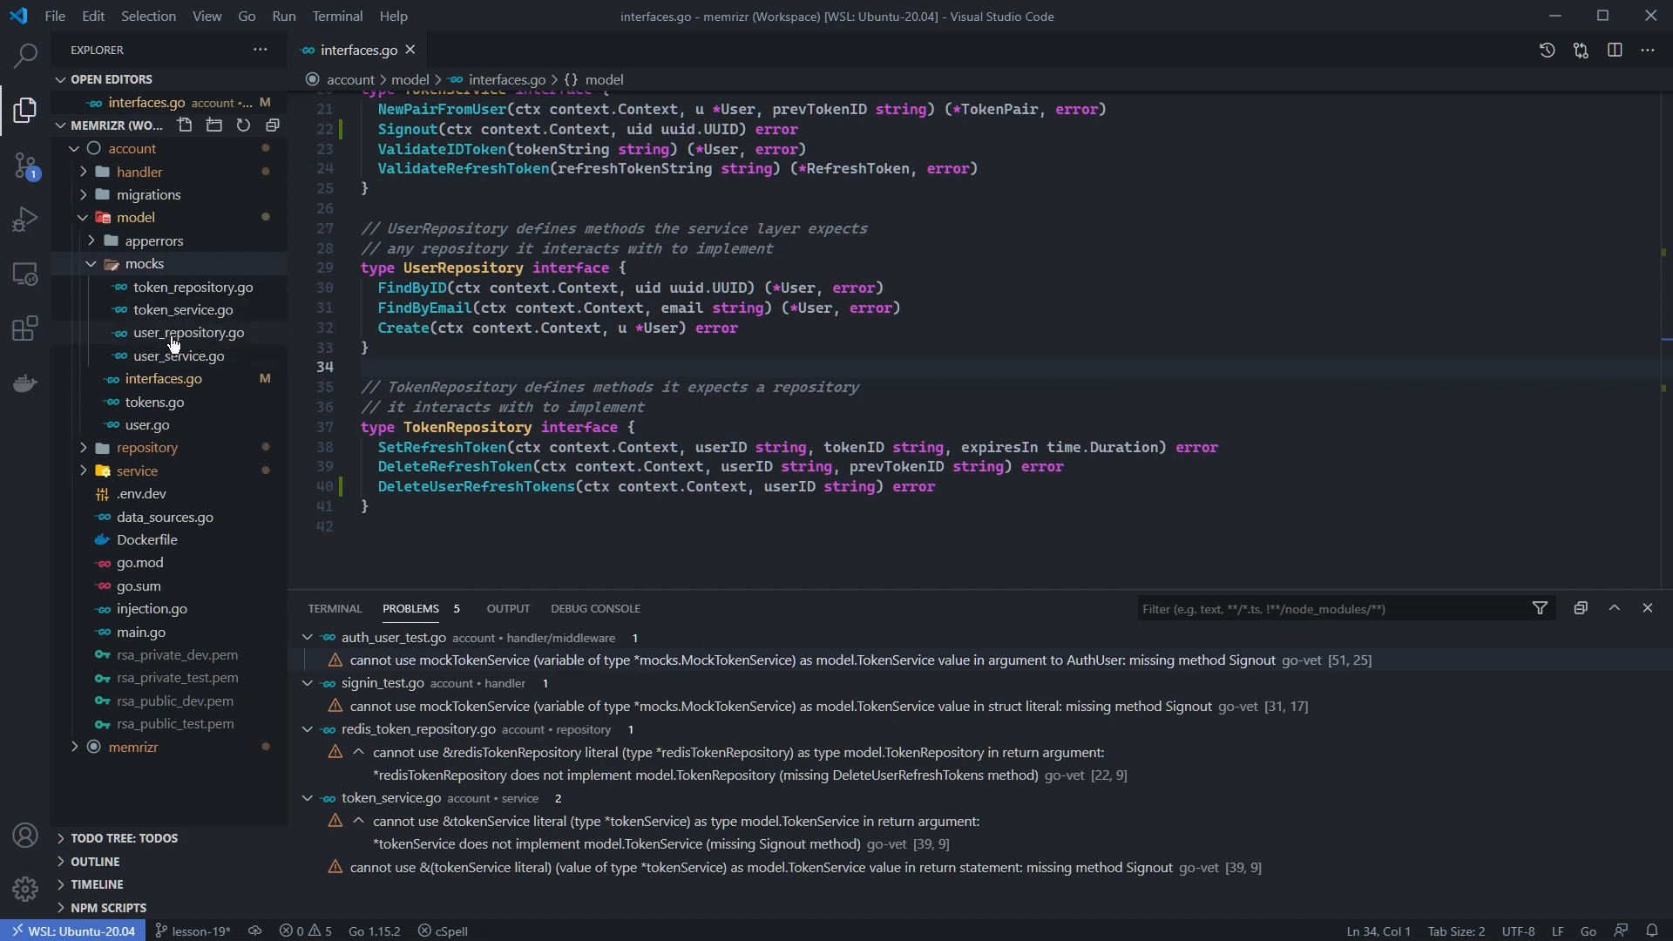
{"action": "left_click", "coordinate": [182, 310]}
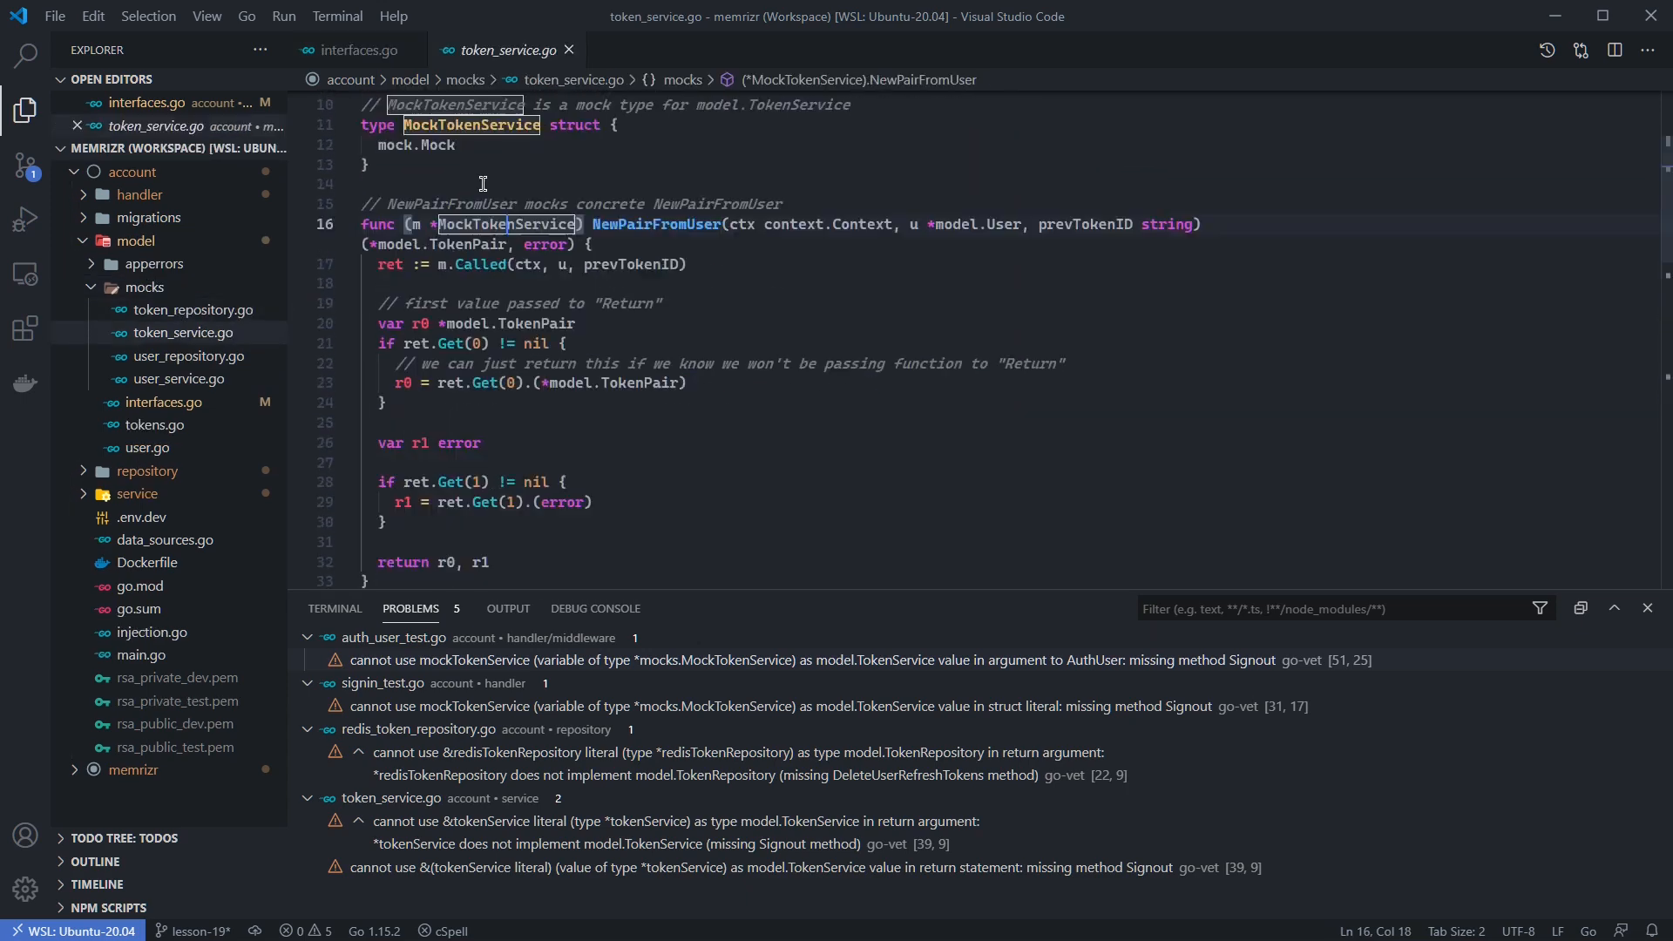
{"action": "scroll", "scroll_direction": "down", "scroll_amount": 3}
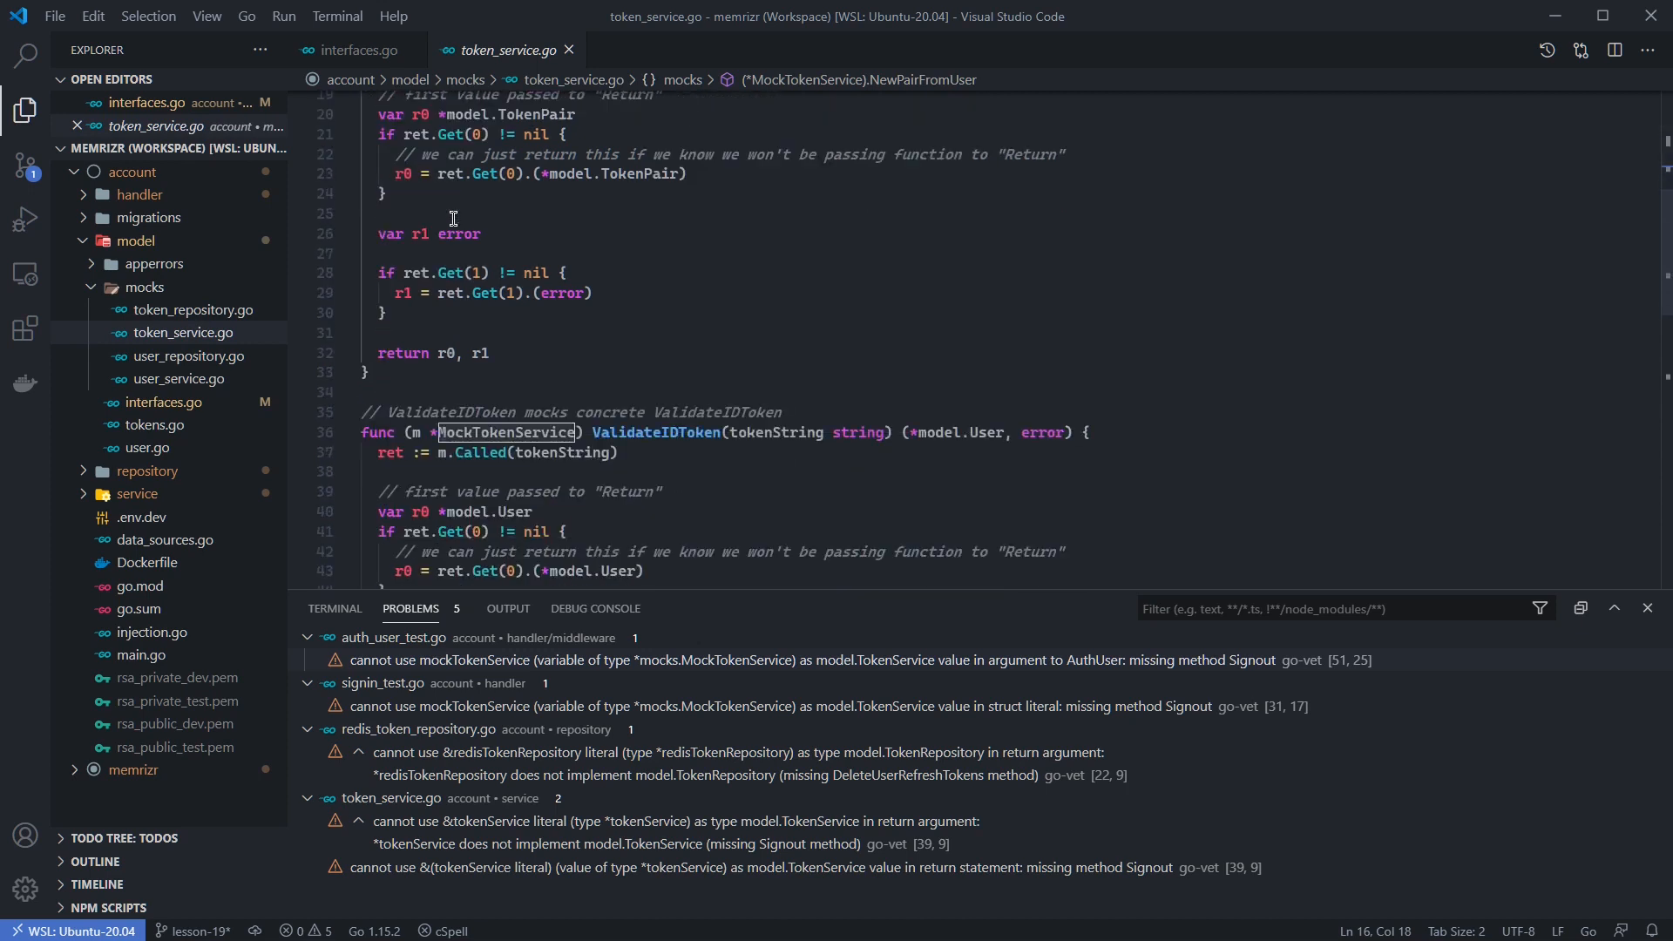
{"action": "key", "text": "Enter"}
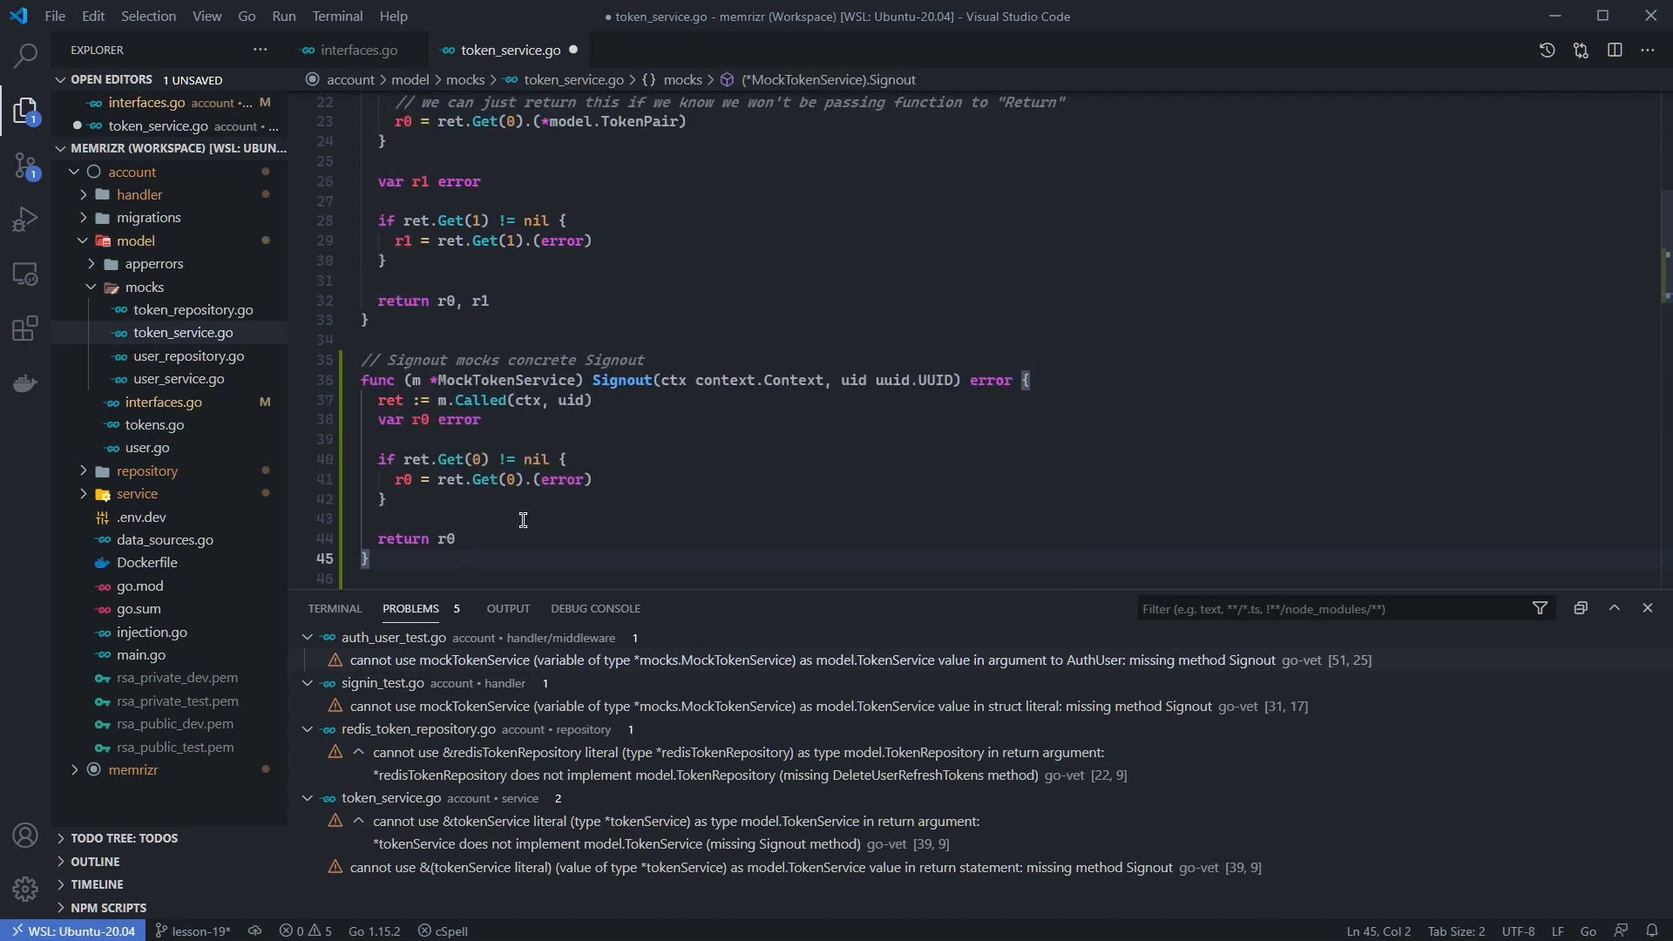
{"action": "mouse_move", "coordinate": [460, 520]}
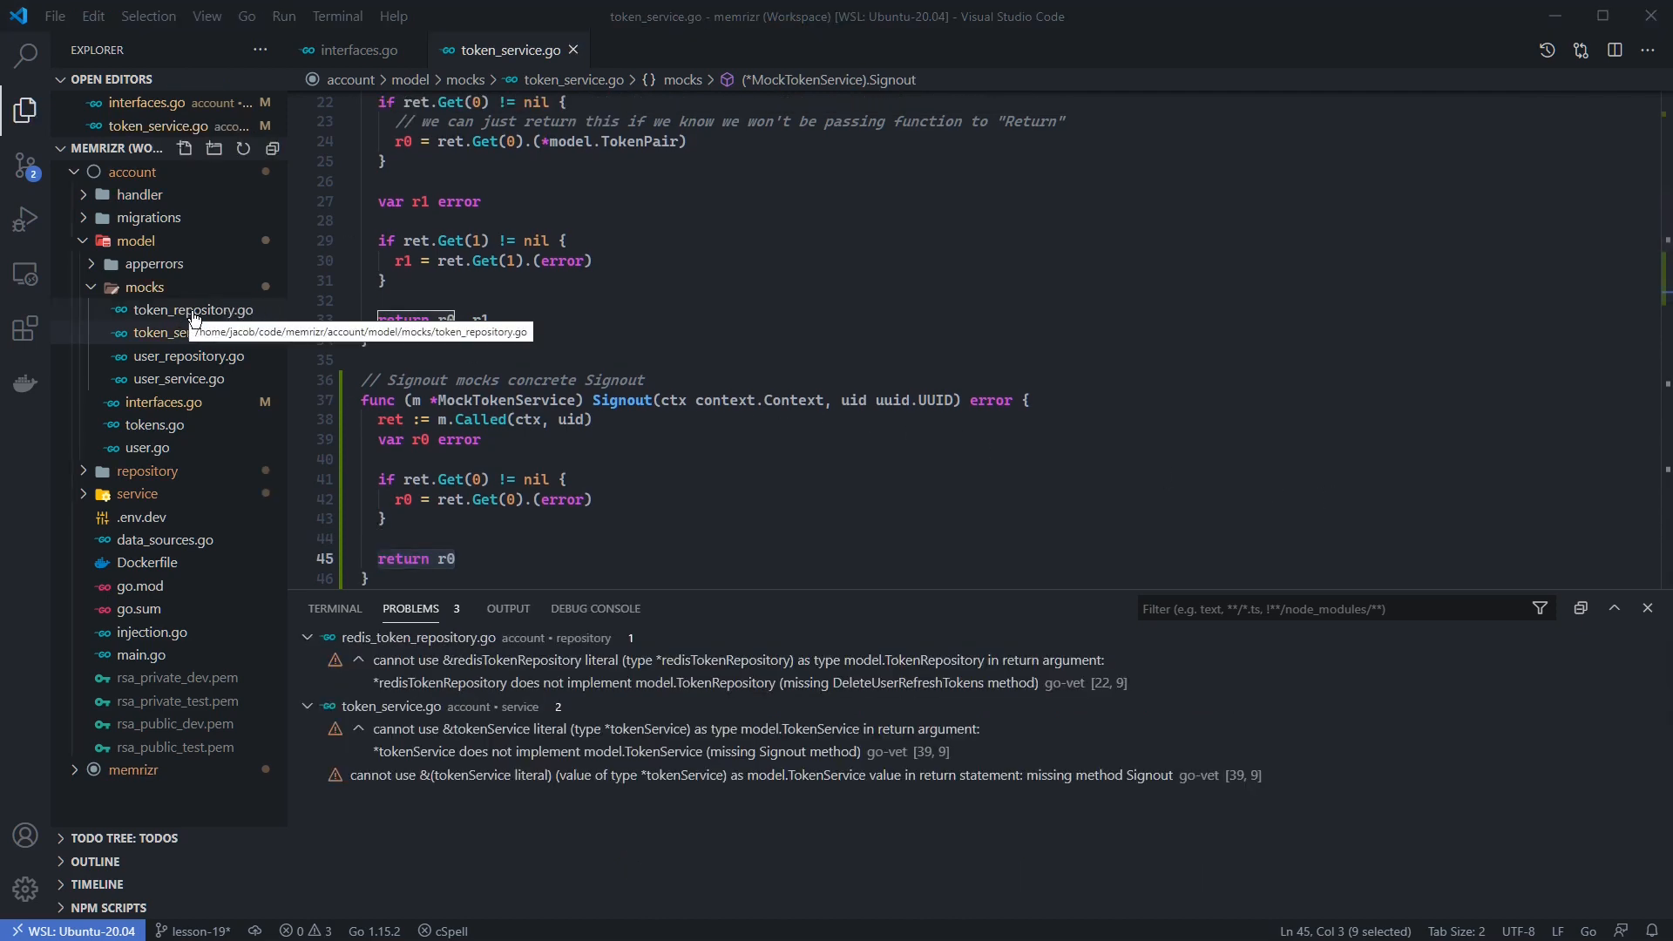
Step: Append a DeleteUserRefreshTokens mock to MockTokenRepository in mocks/token_repository.go and save
{"action": "left_click", "coordinate": [194, 310]}
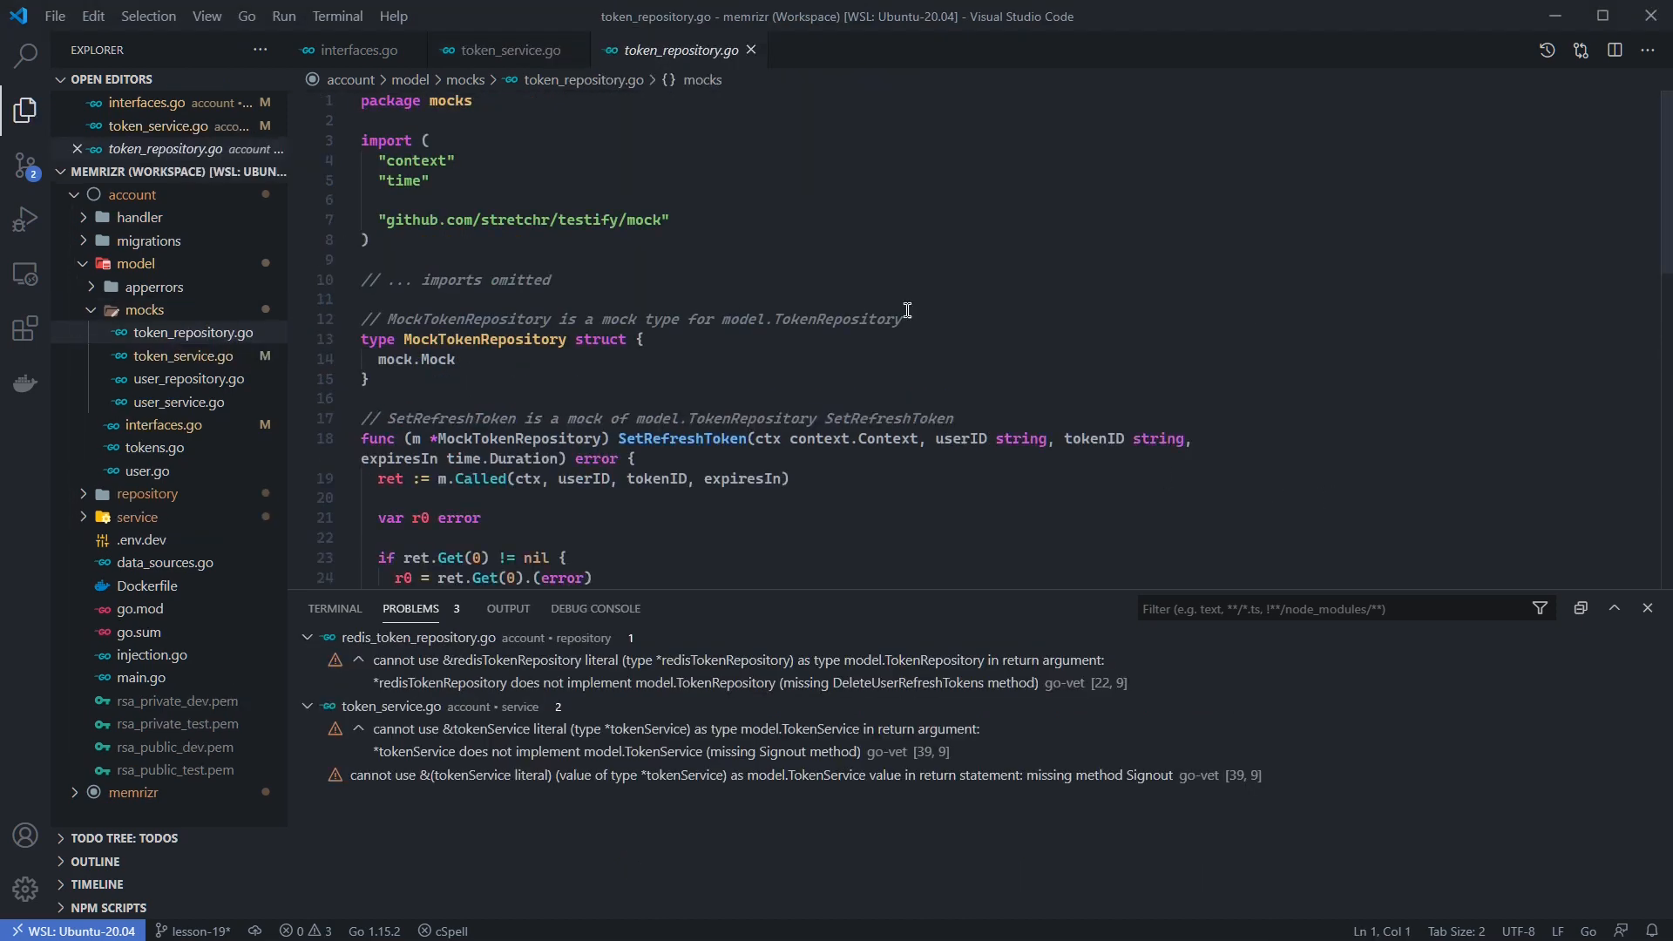
{"action": "mouse_move", "coordinate": [730, 389]}
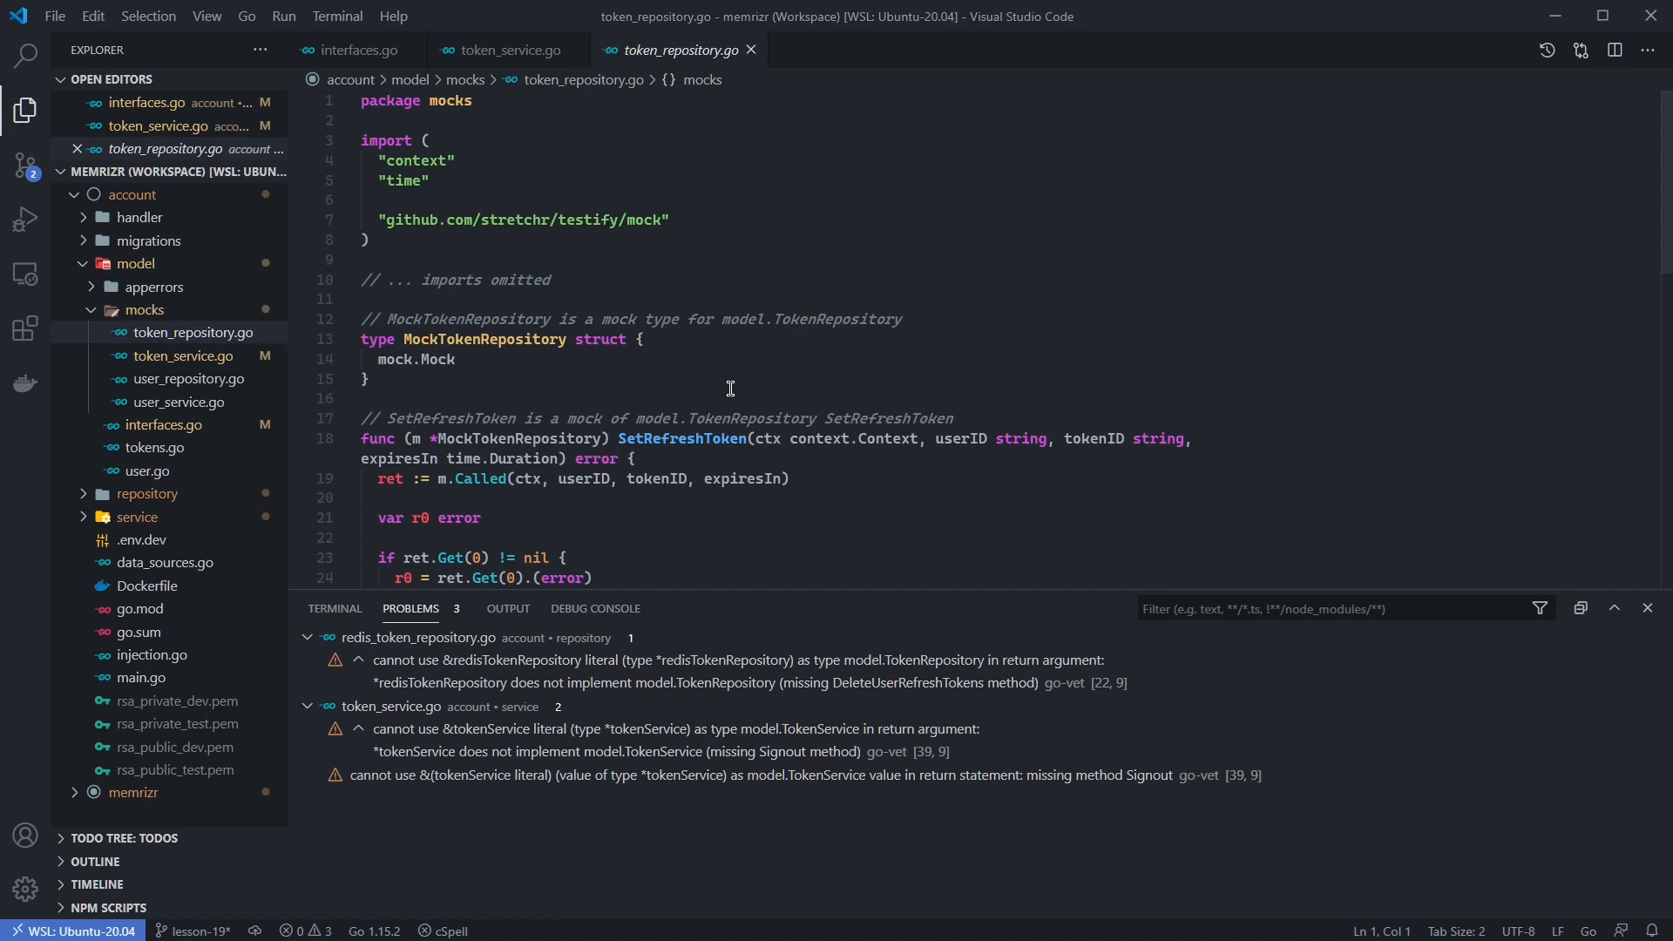
{"action": "scroll", "scroll_direction": "down", "scroll_amount": 3}
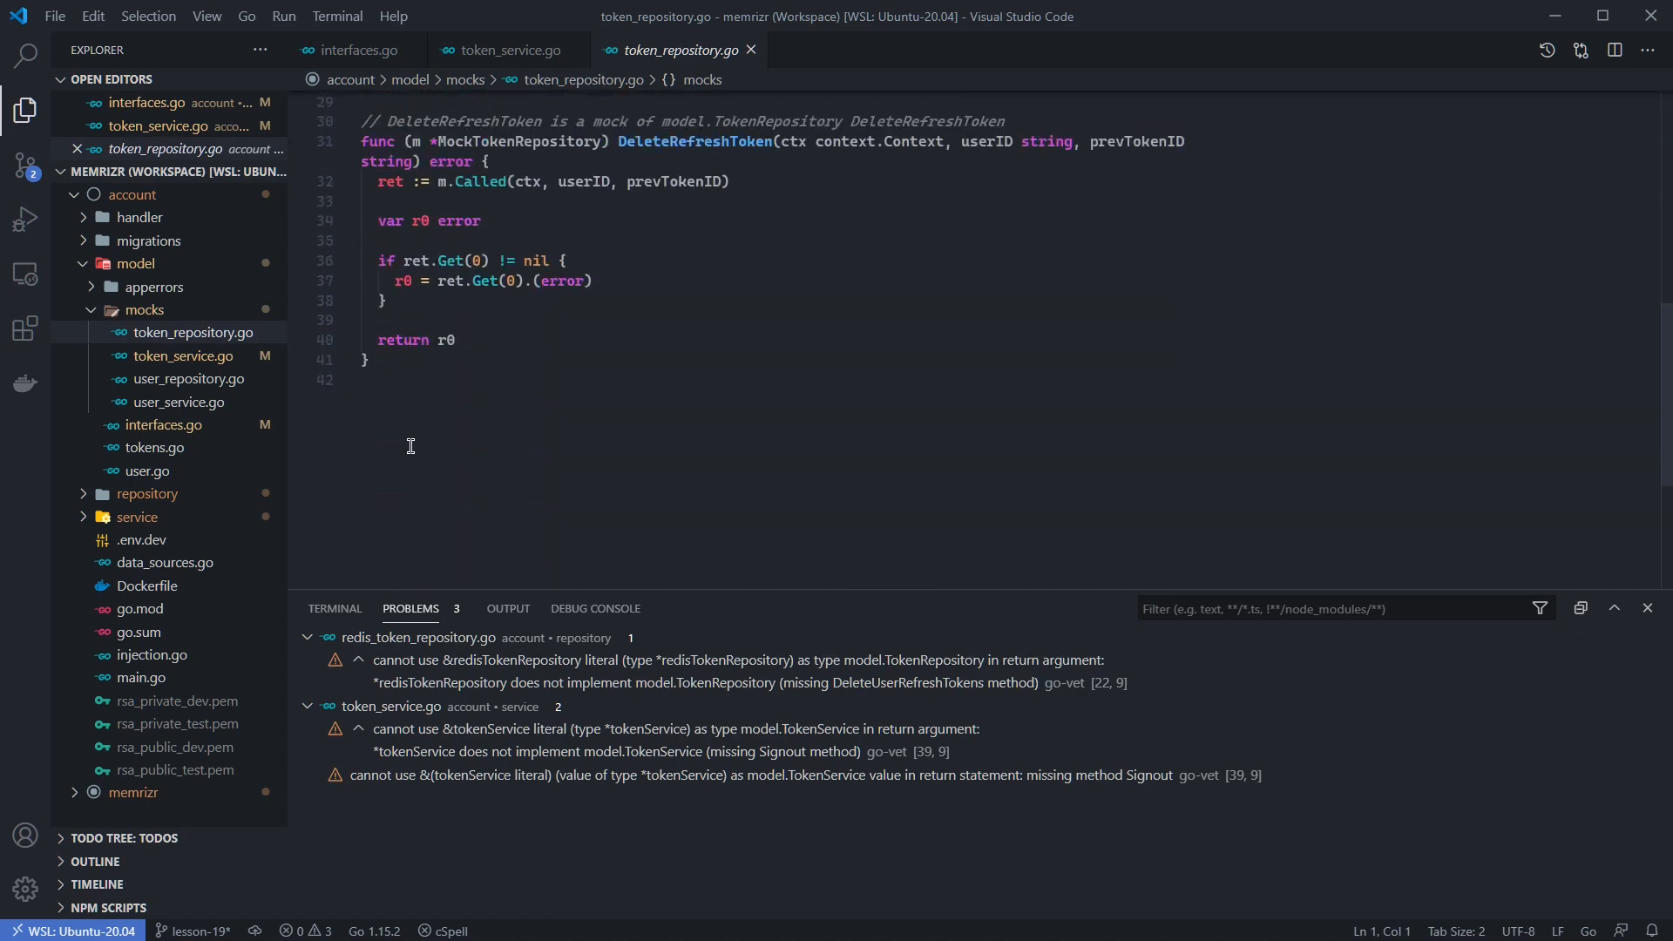
{"action": "key", "text": "Enter"}
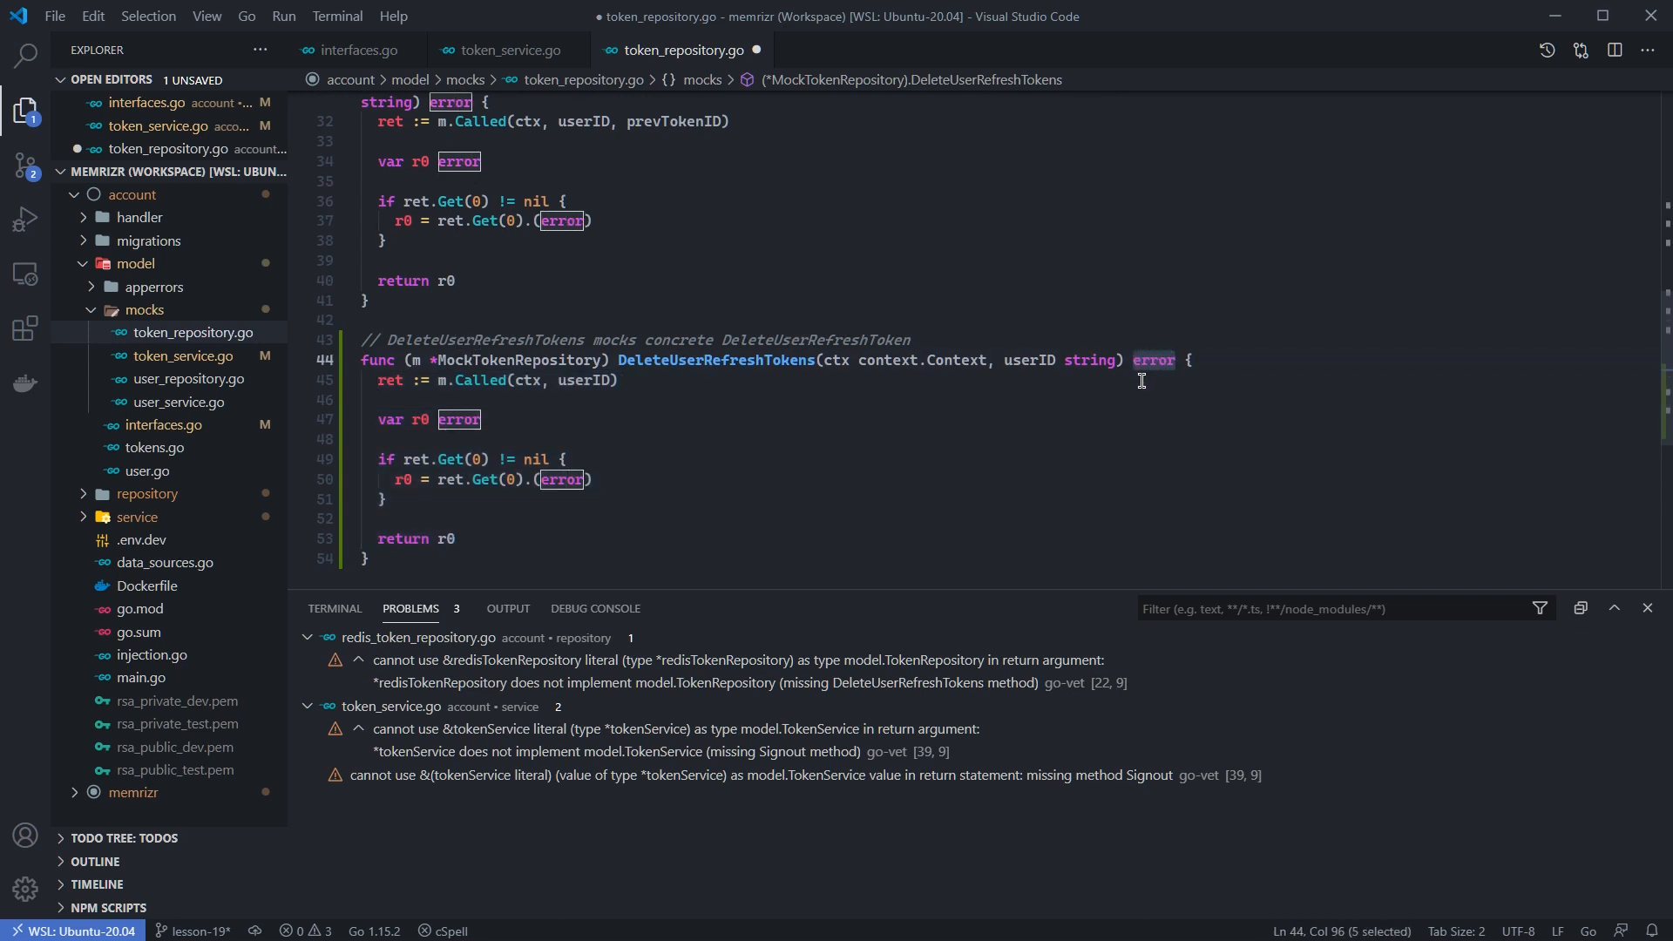
{"action": "key", "text": "ctrl+s"}
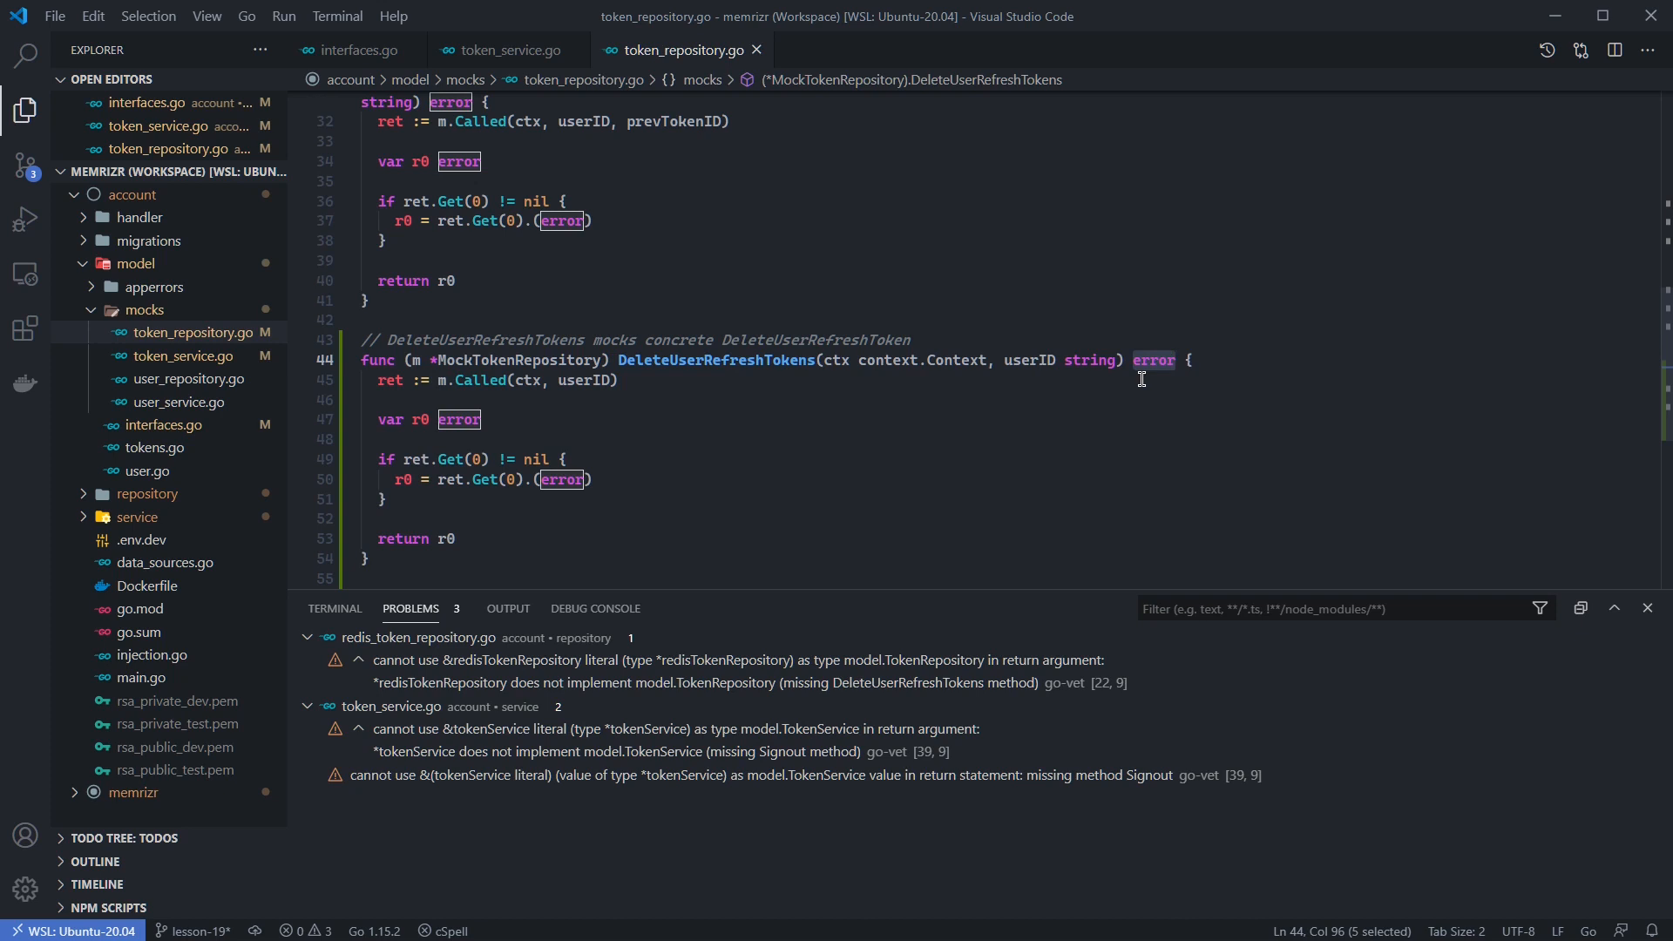
{"action": "mouse_move", "coordinate": [441, 768]}
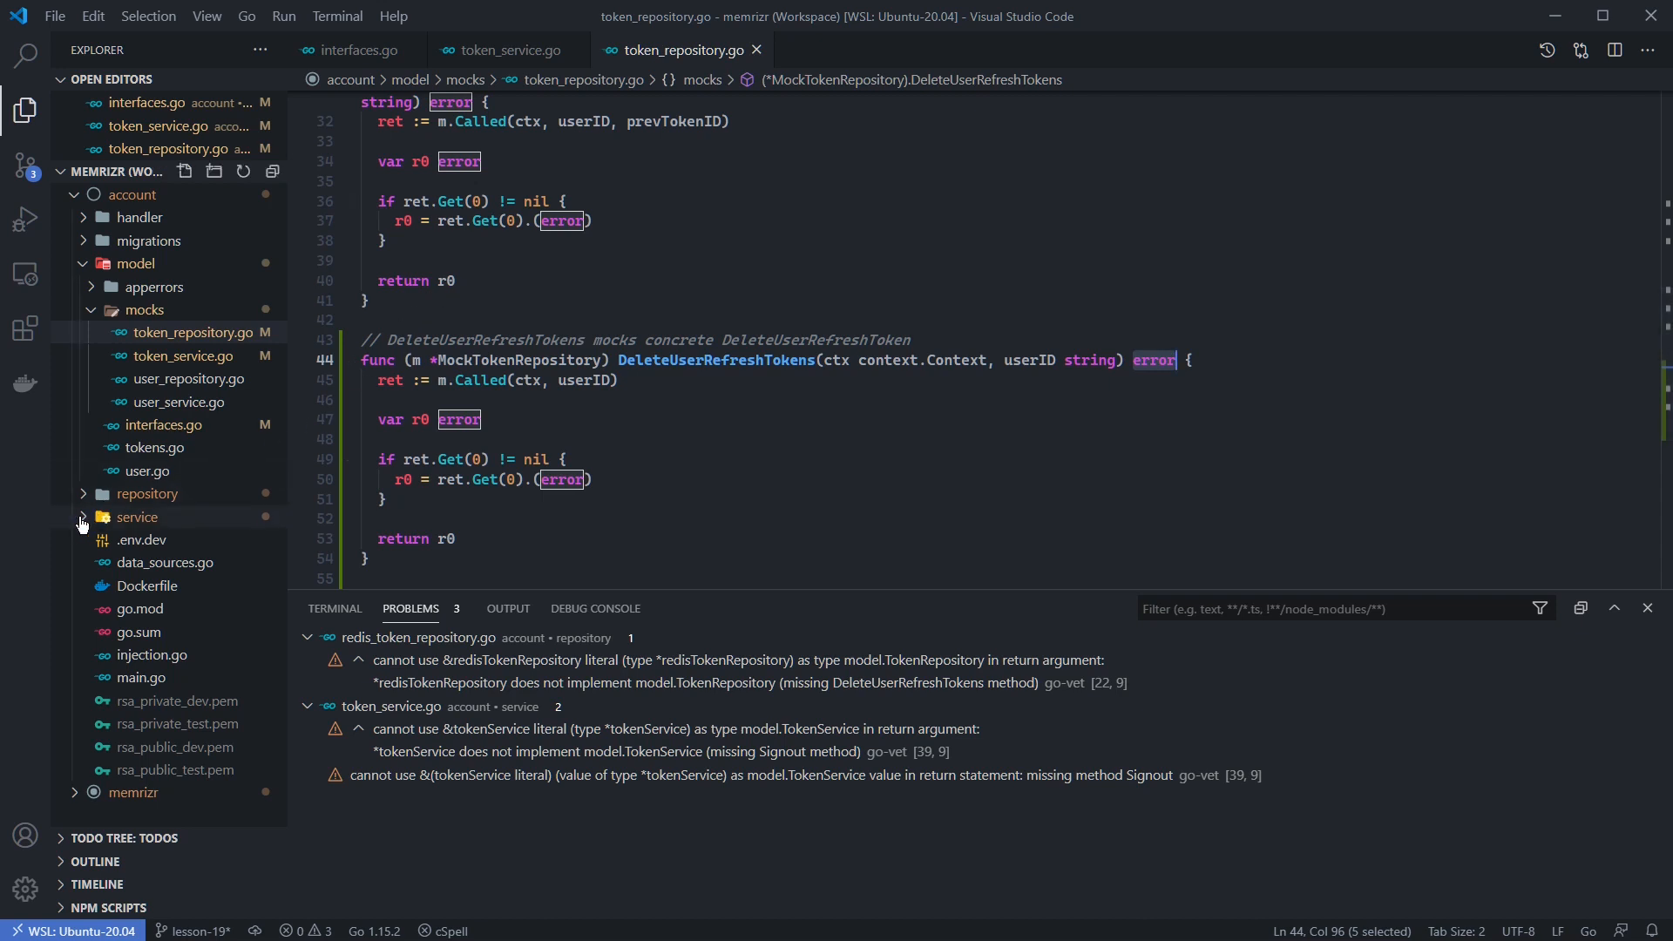
Step: Add a Signout method after NewPairFromUser in service/token_service.go calling DeleteUserRefreshTokens
{"action": "left_click", "coordinate": [137, 517]}
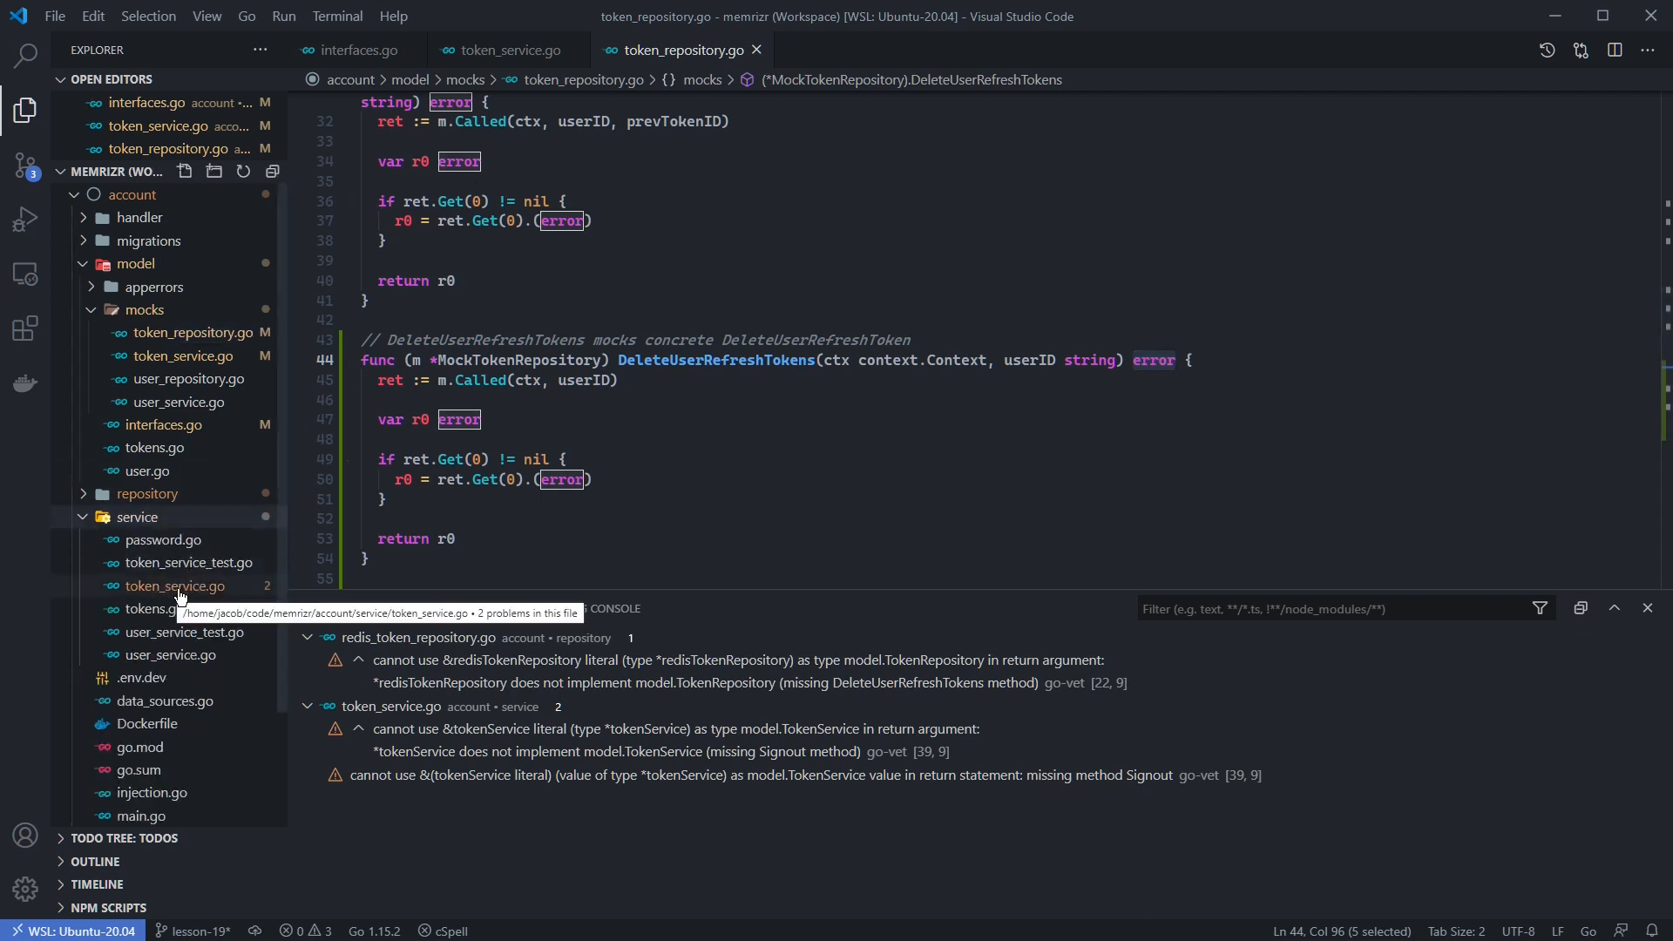
{"action": "left_click", "coordinate": [174, 608]}
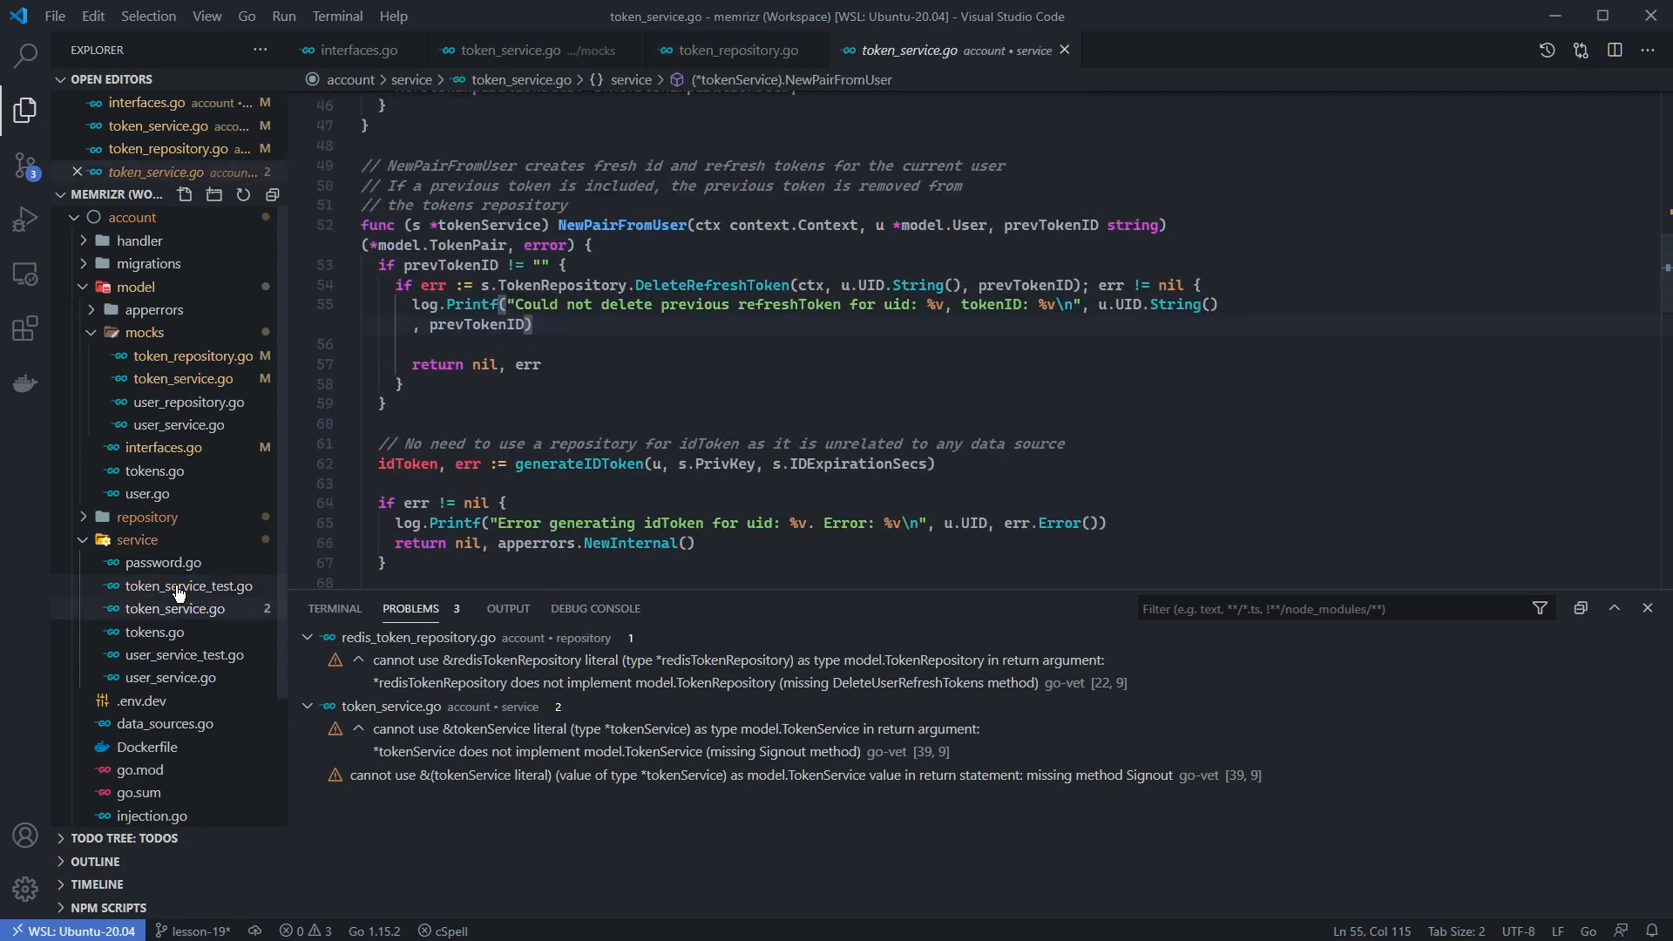
{"action": "double_click", "coordinate": [623, 225]}
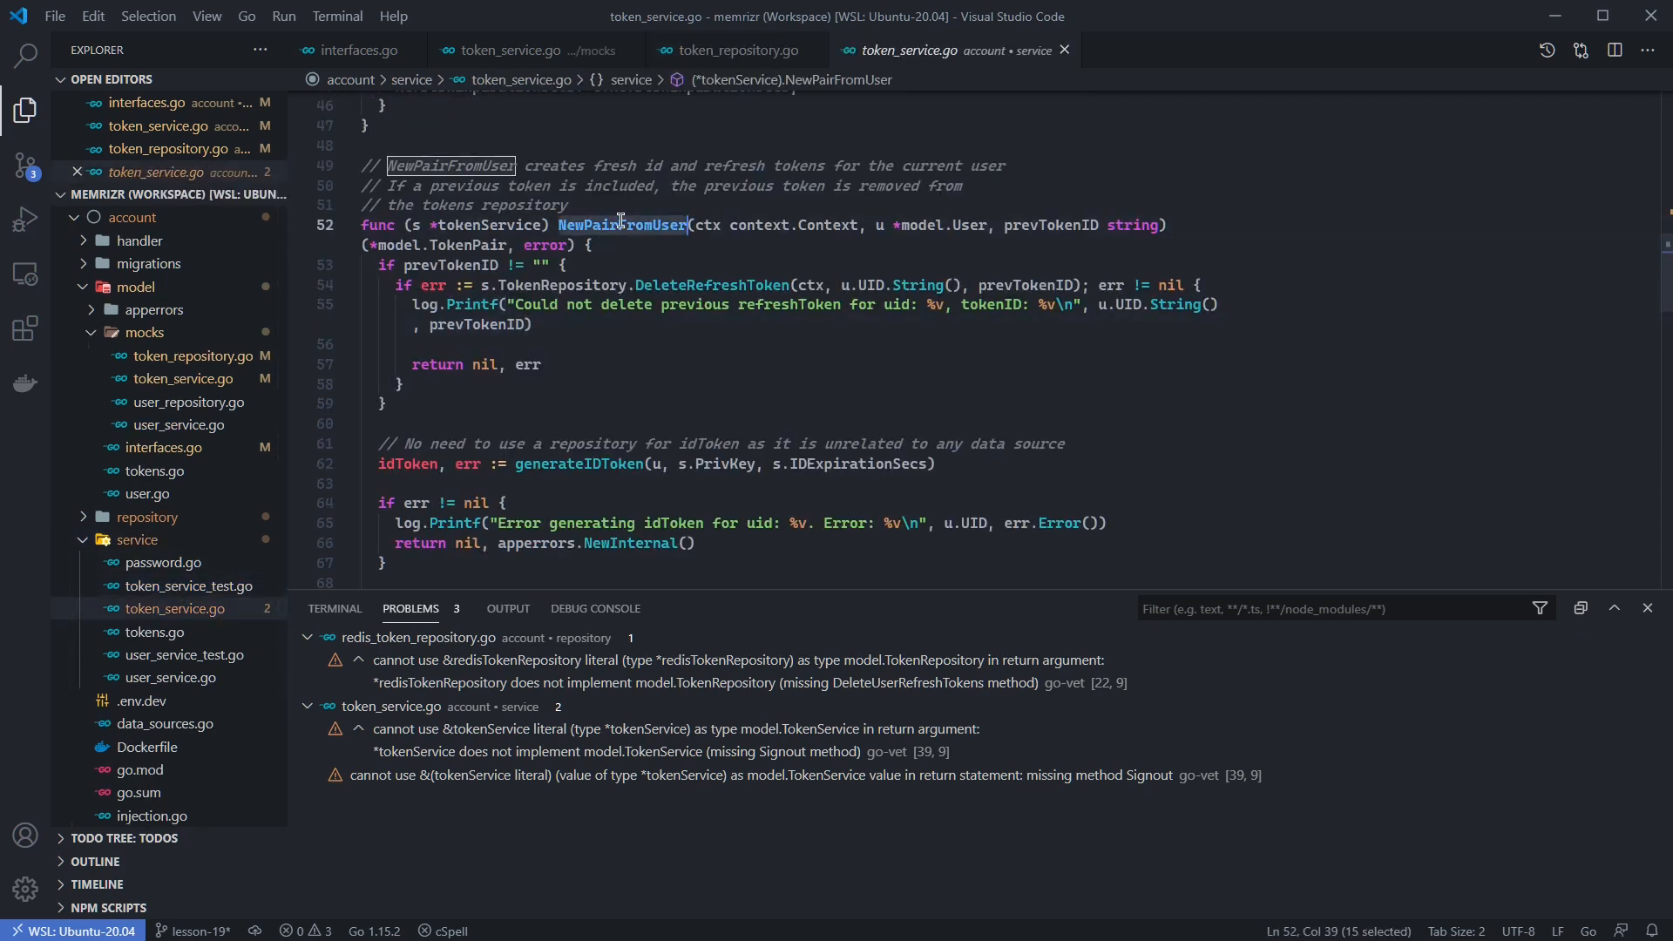
{"action": "scroll", "scroll_direction": "down", "scroll_amount": 3}
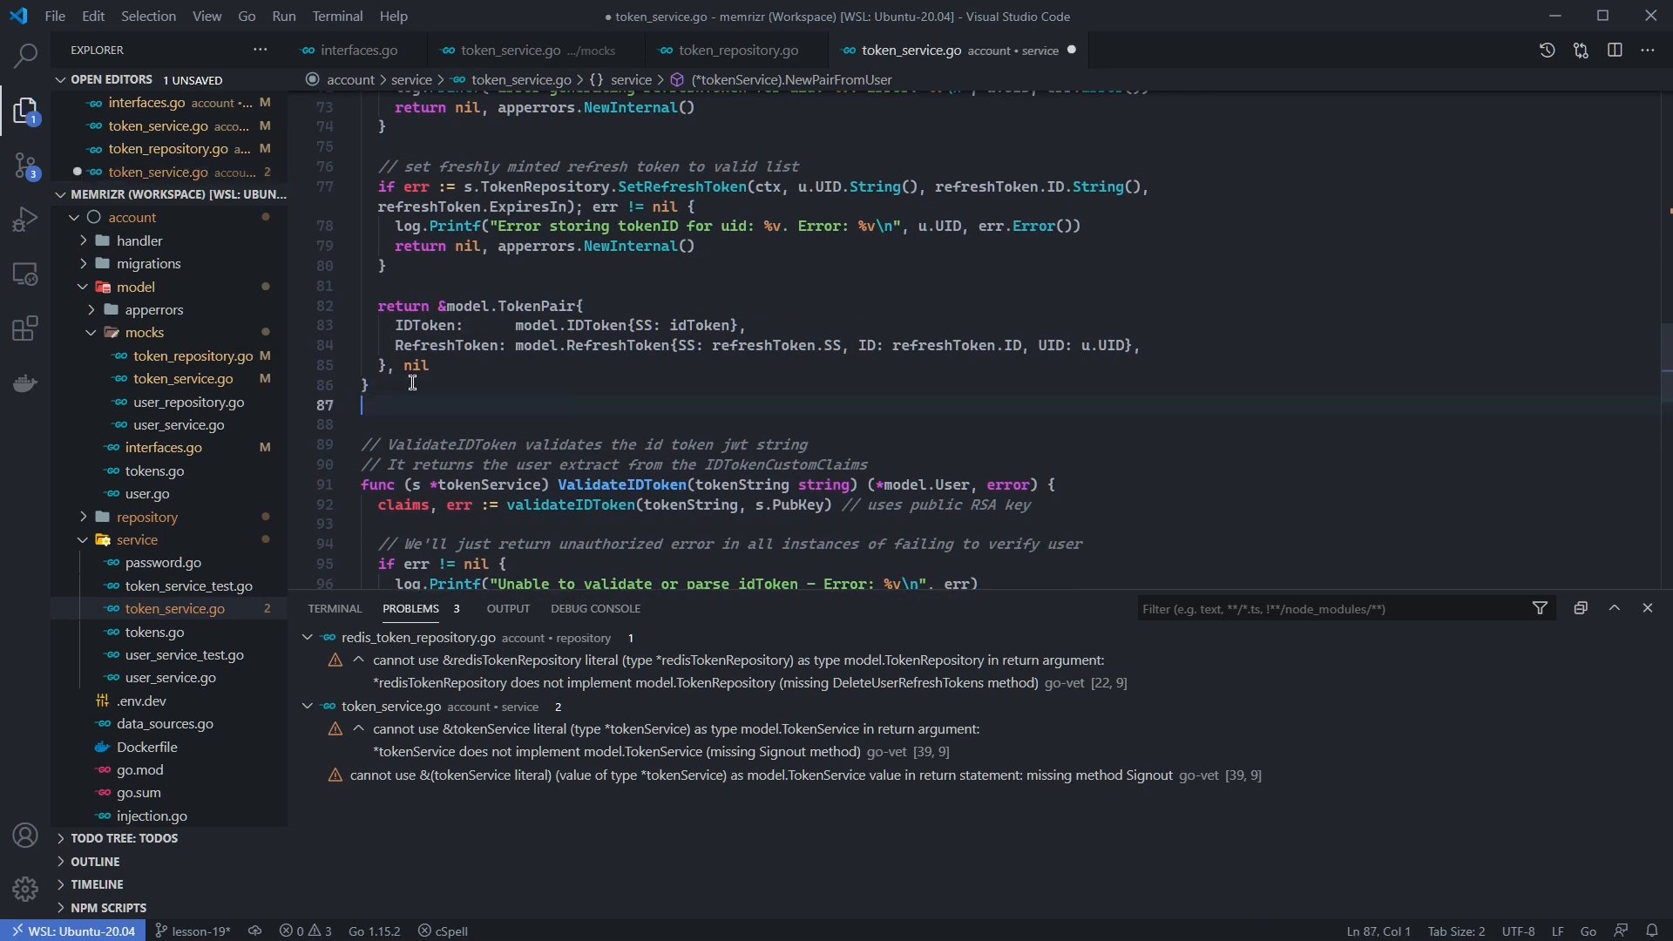
{"action": "key", "text": "Enter"}
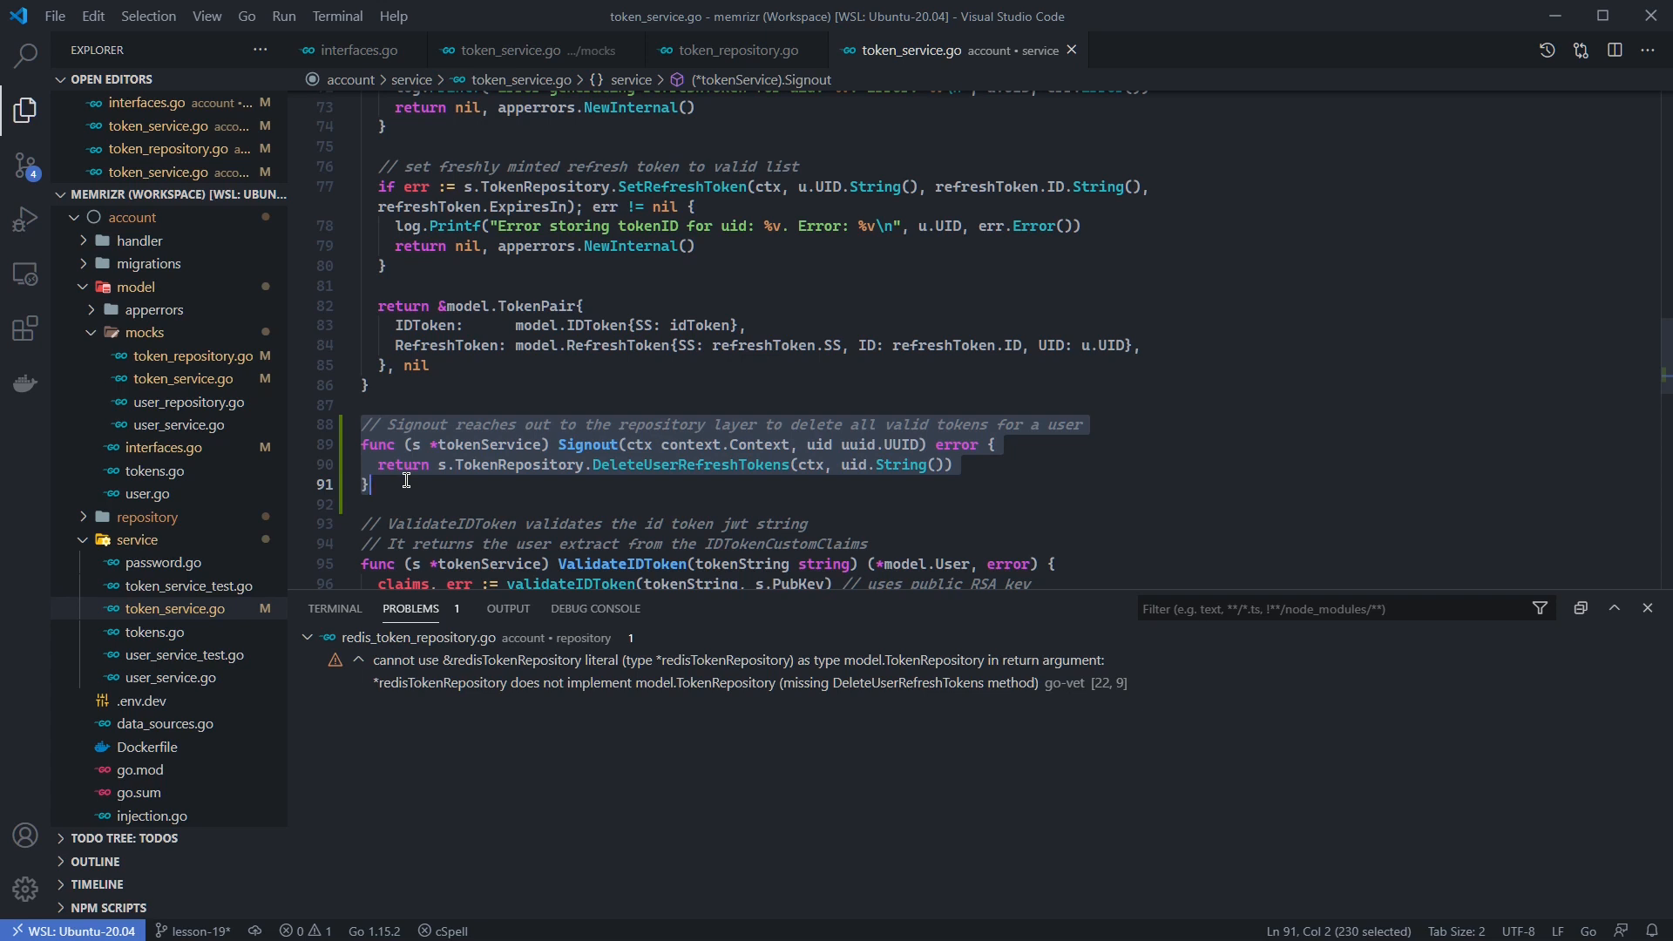
{"action": "mouse_move", "coordinate": [422, 467]}
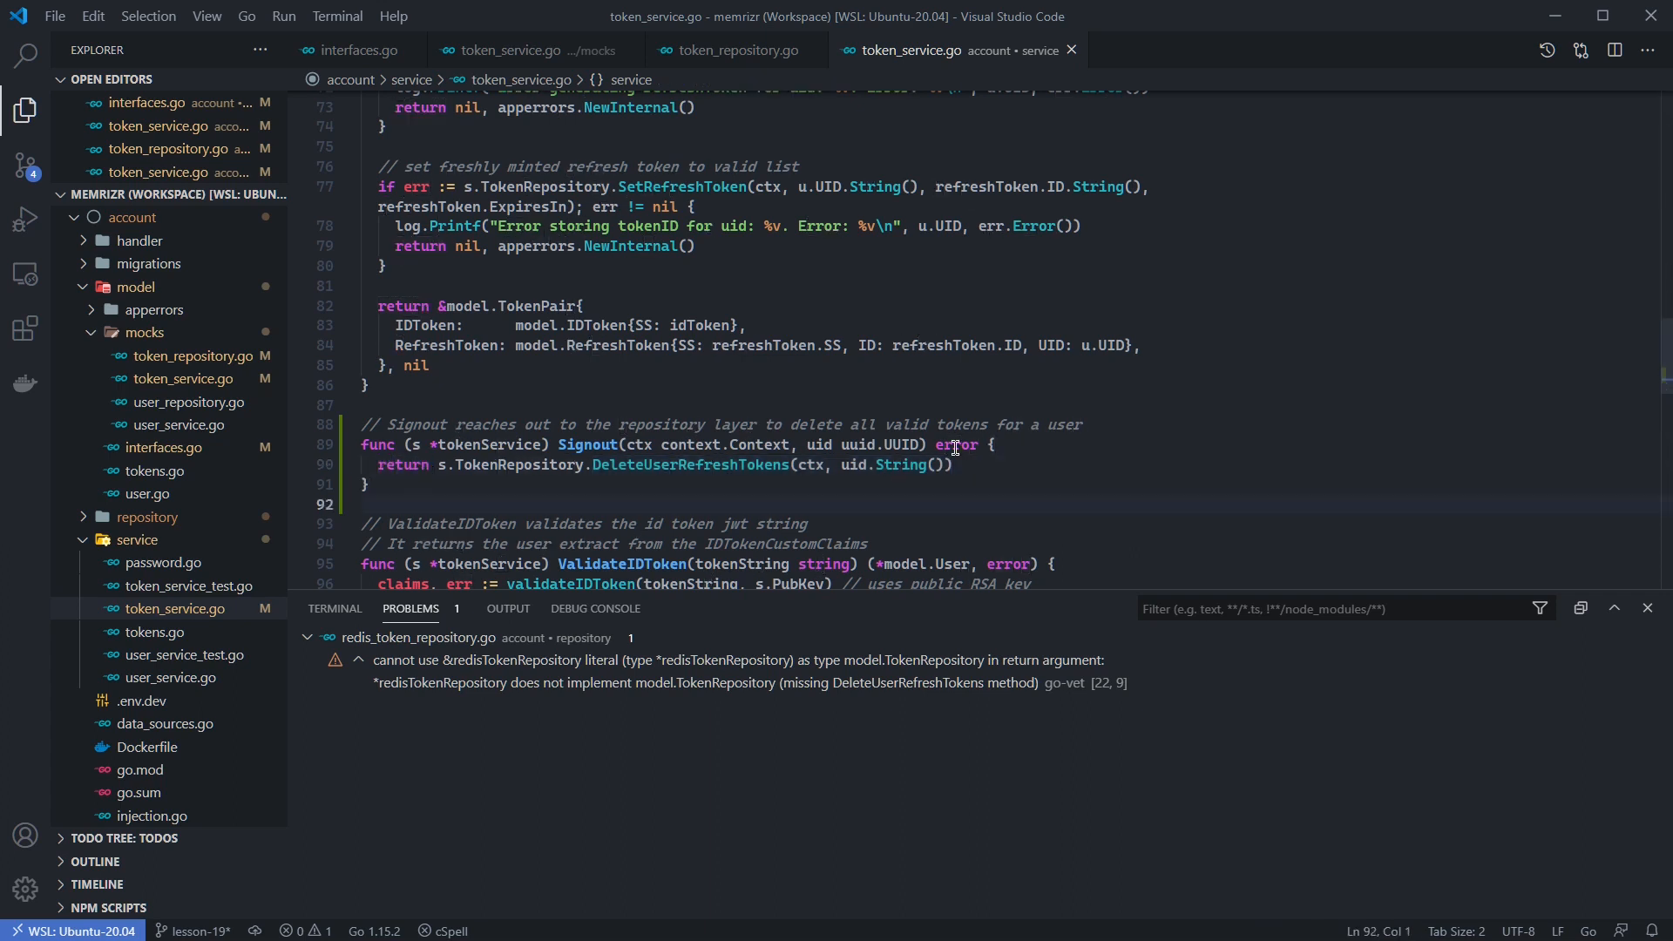
{"action": "double_click", "coordinate": [956, 446]}
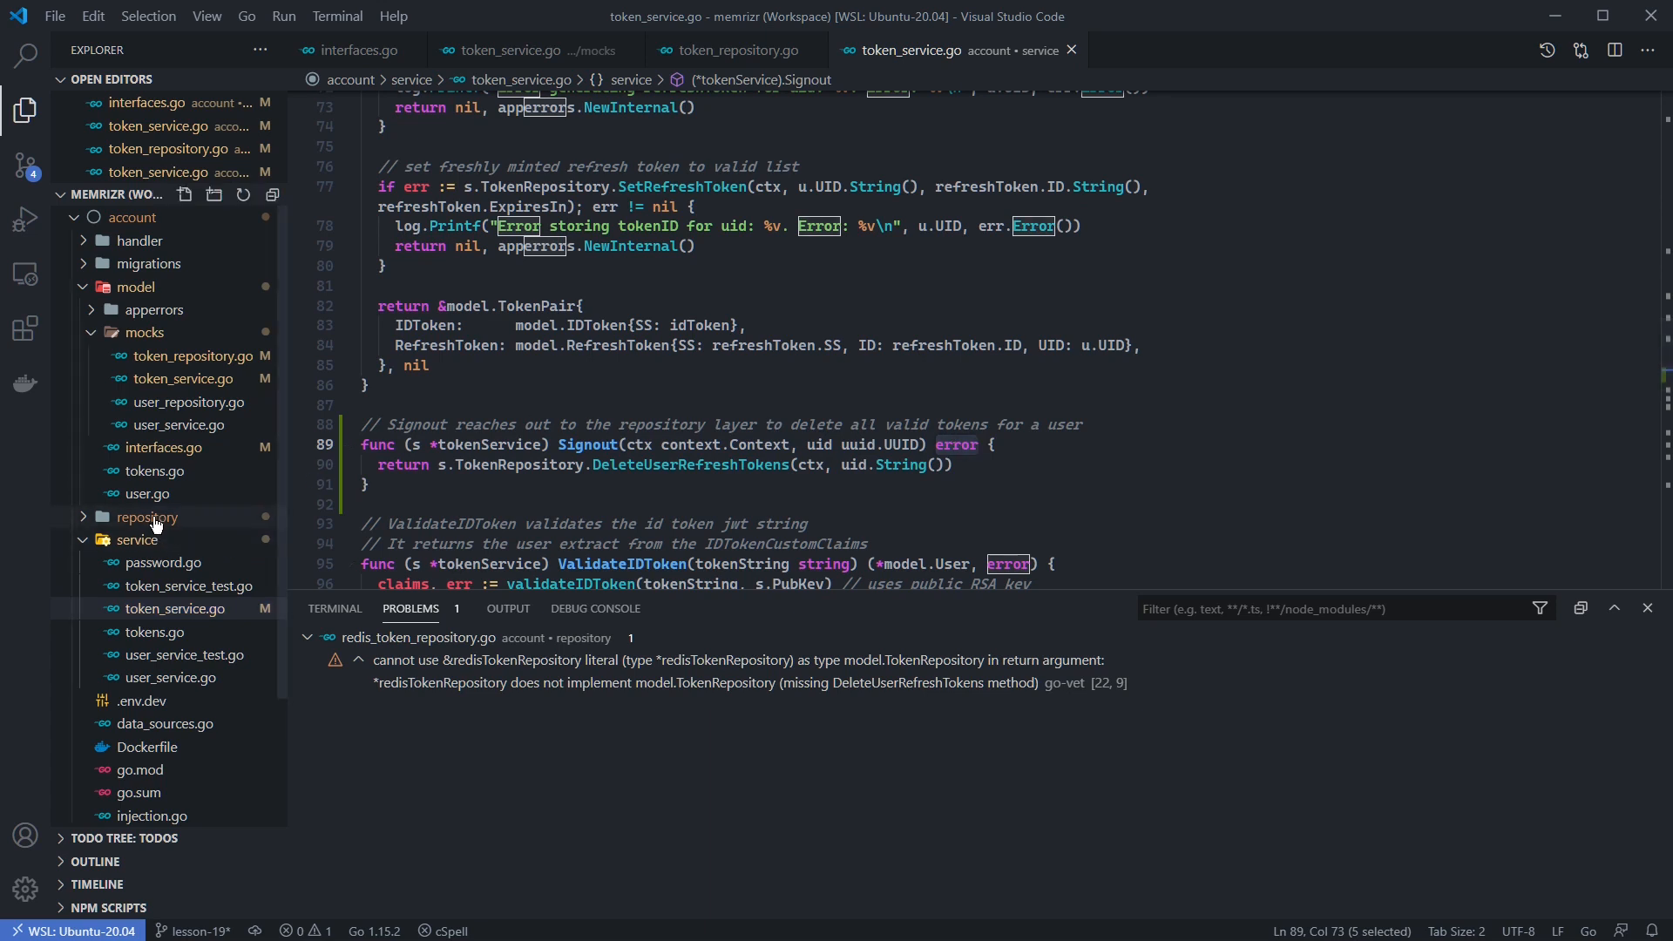
Step: Add DeleteUserRefreshTokens using Redis Scan and Del to redis_token_repository.go
{"action": "left_click", "coordinate": [146, 517]}
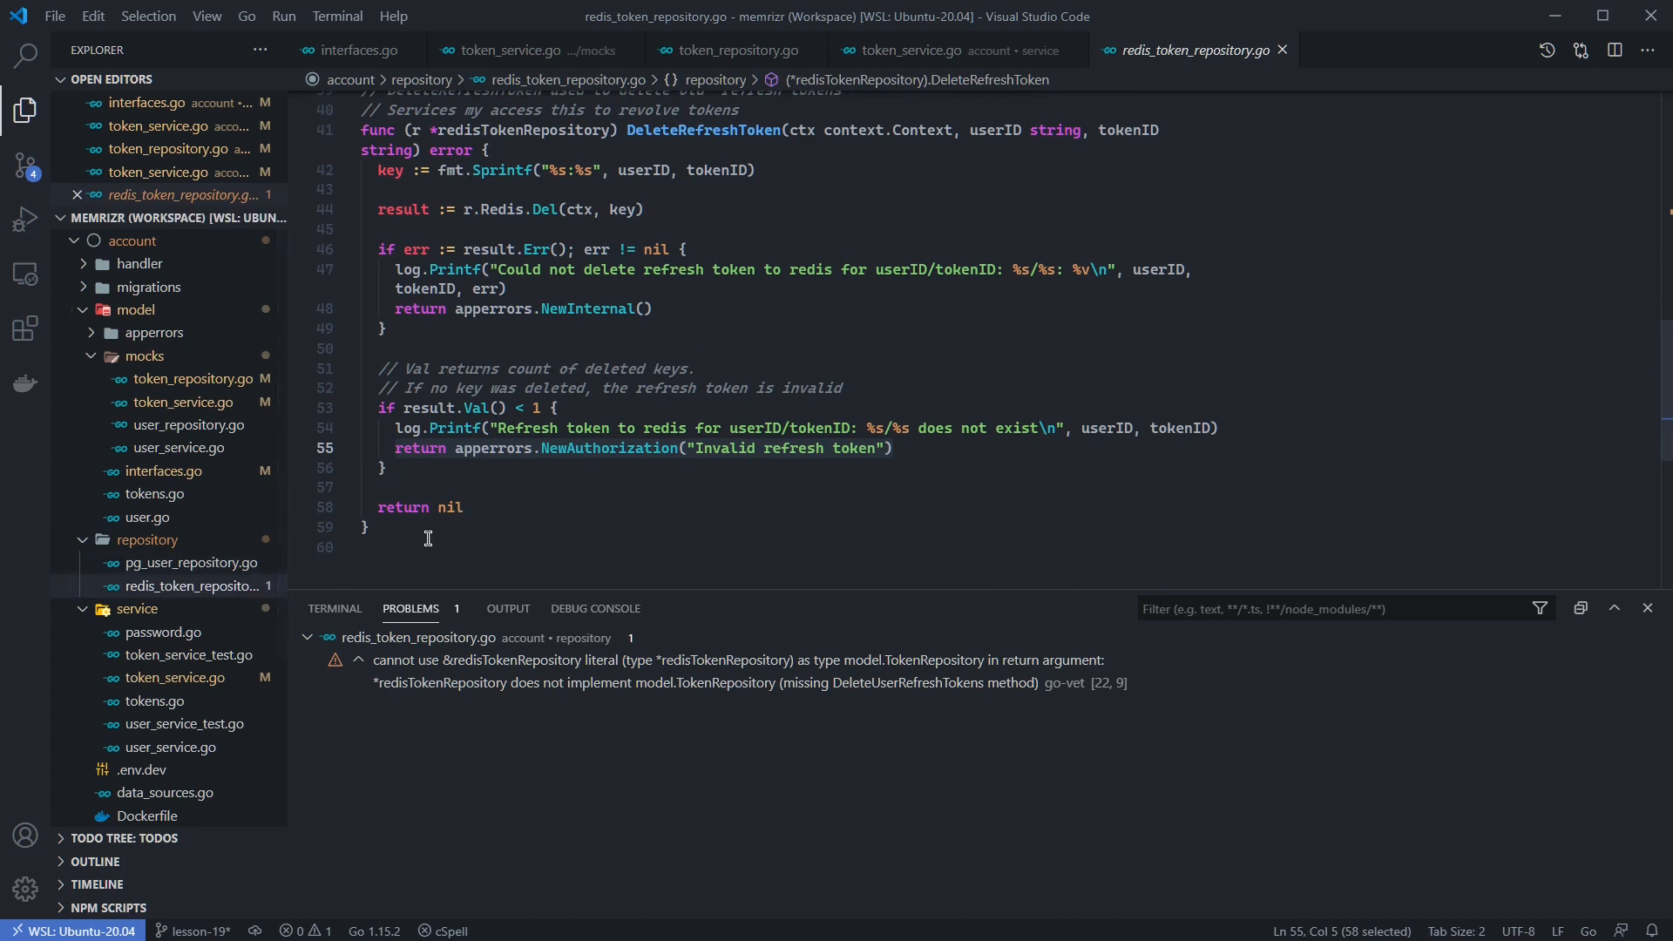
{"action": "key", "text": "enter"}
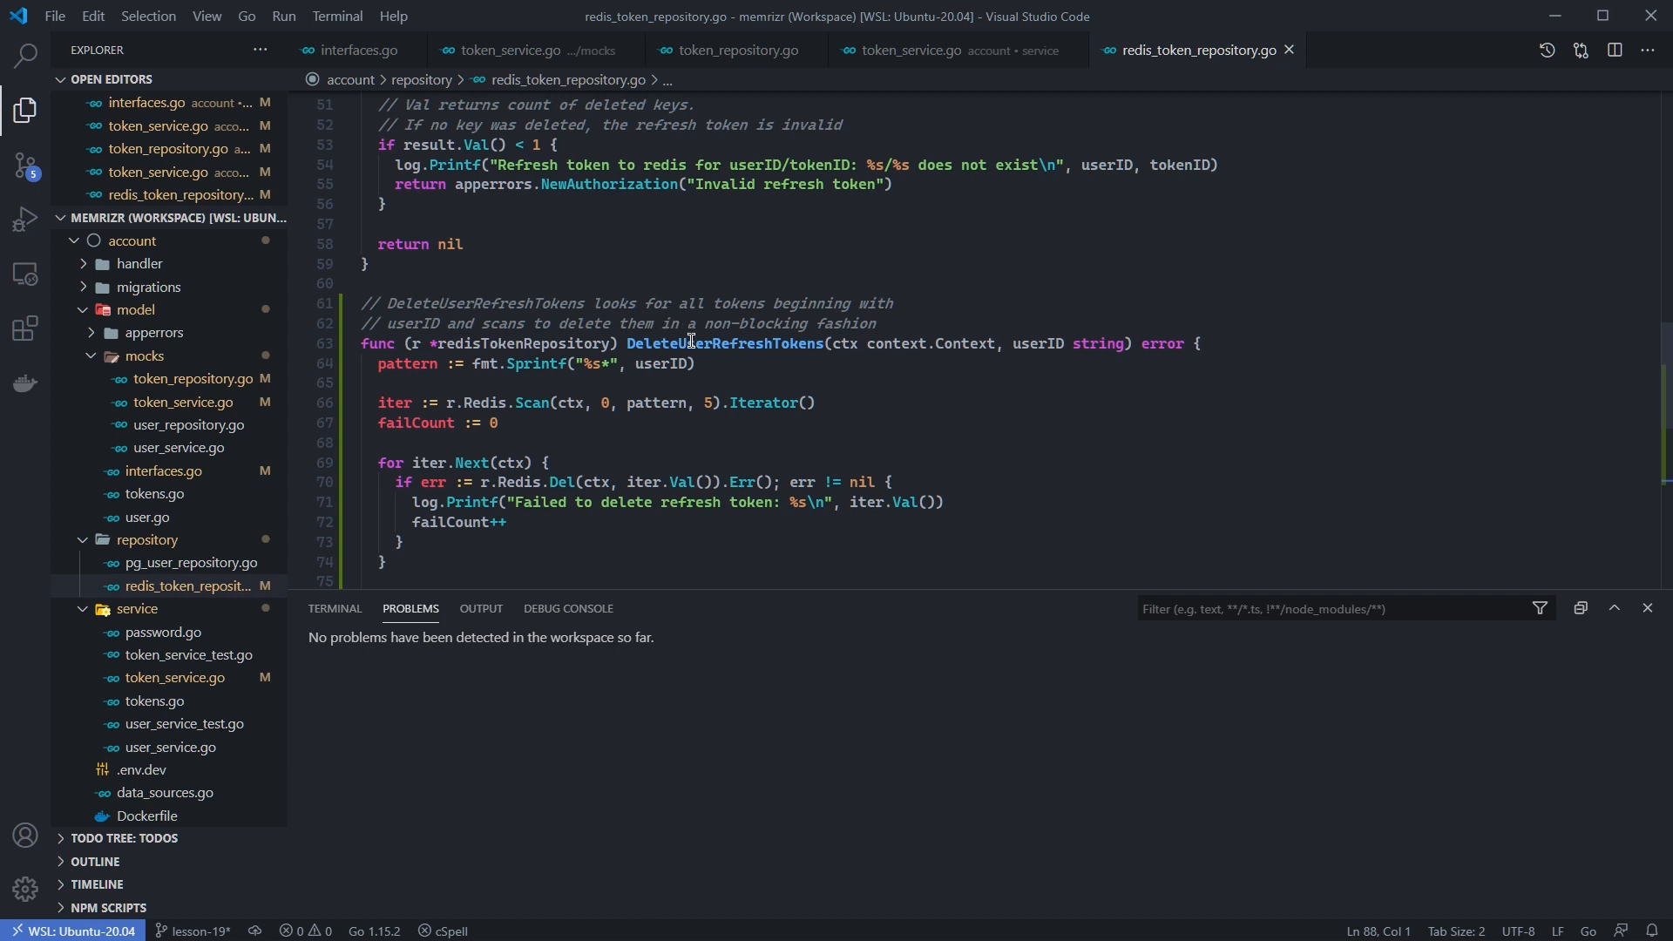
{"action": "double_click", "coordinate": [726, 342]}
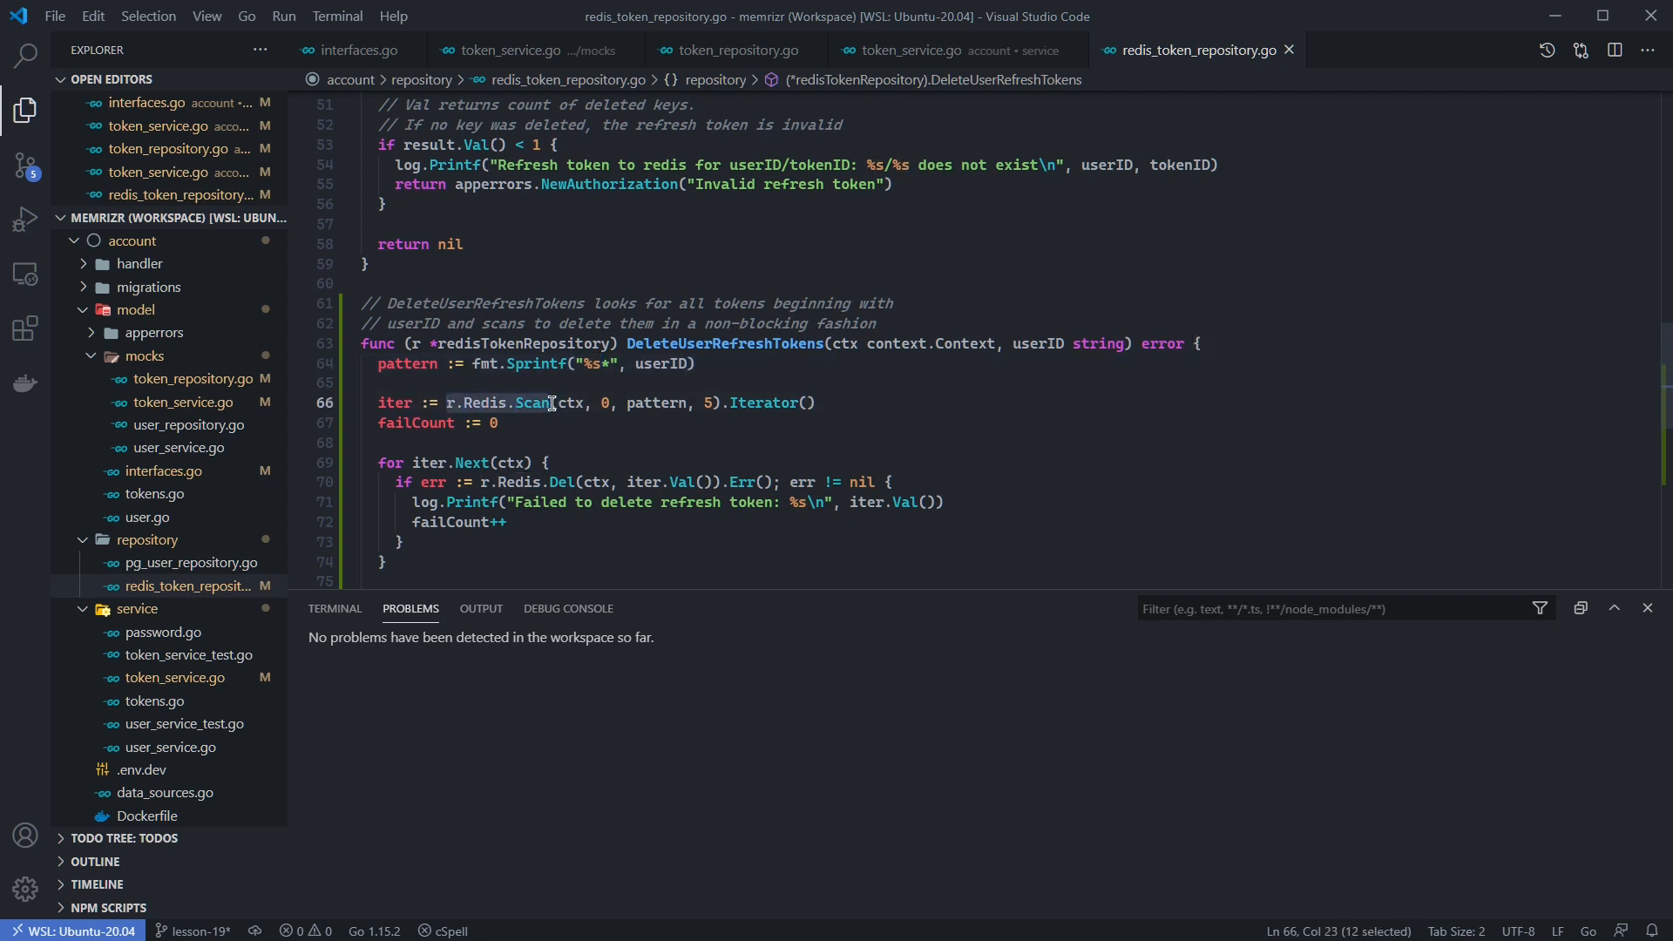
{"action": "left_click", "coordinate": [627, 403]}
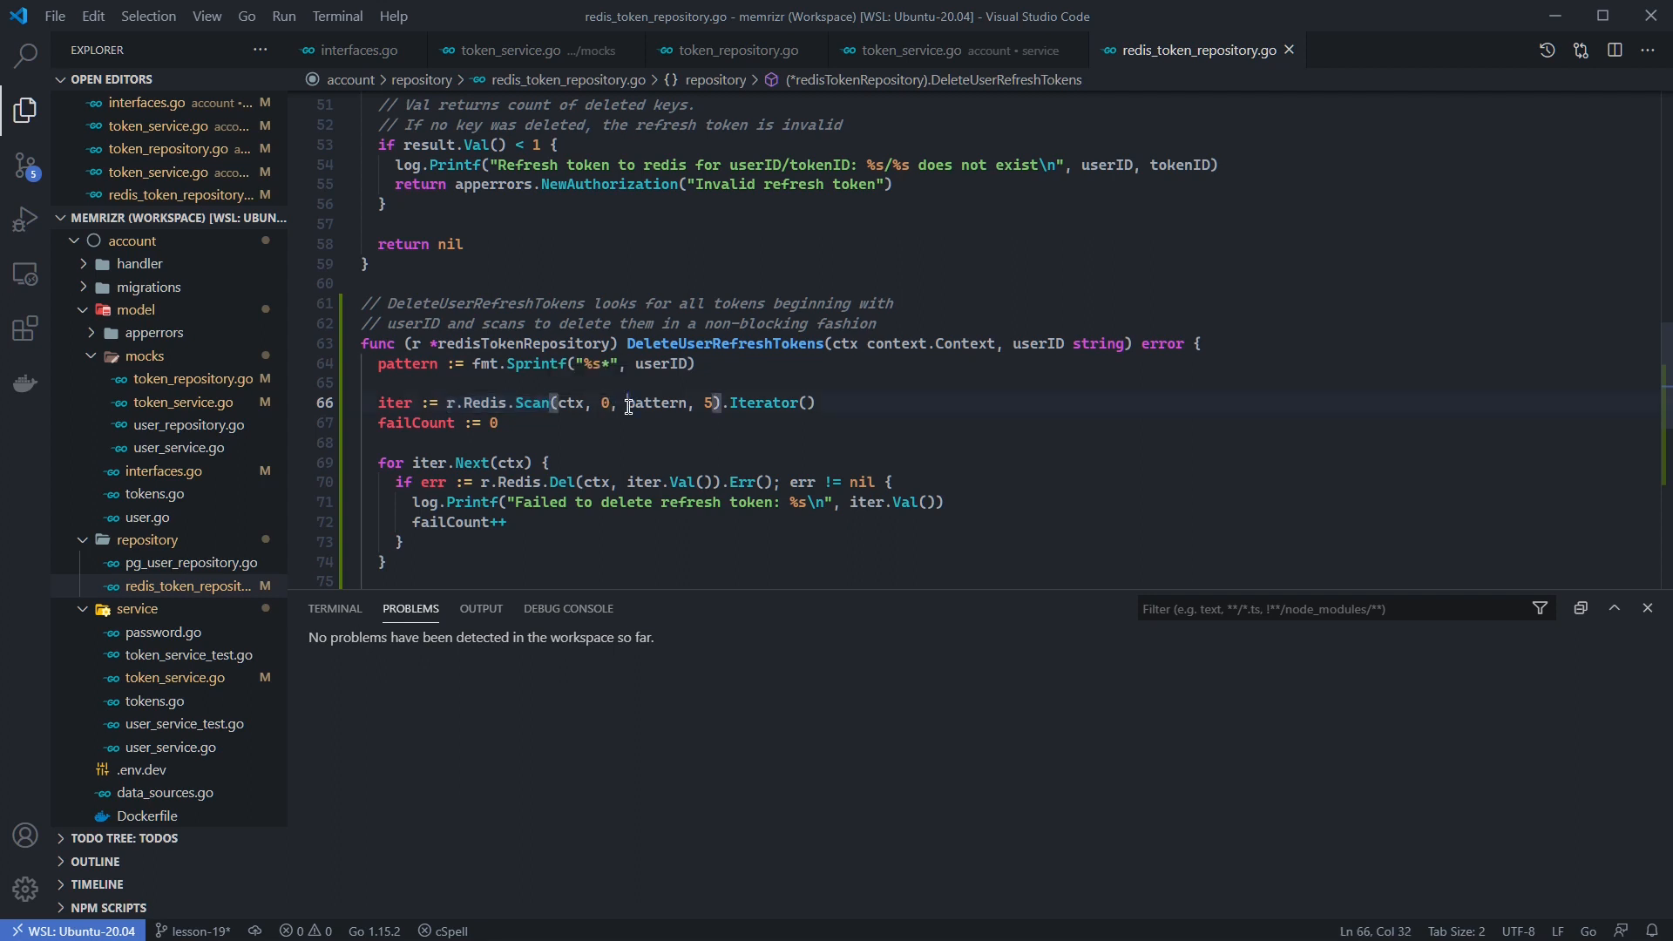
{"action": "double_click", "coordinate": [657, 402]}
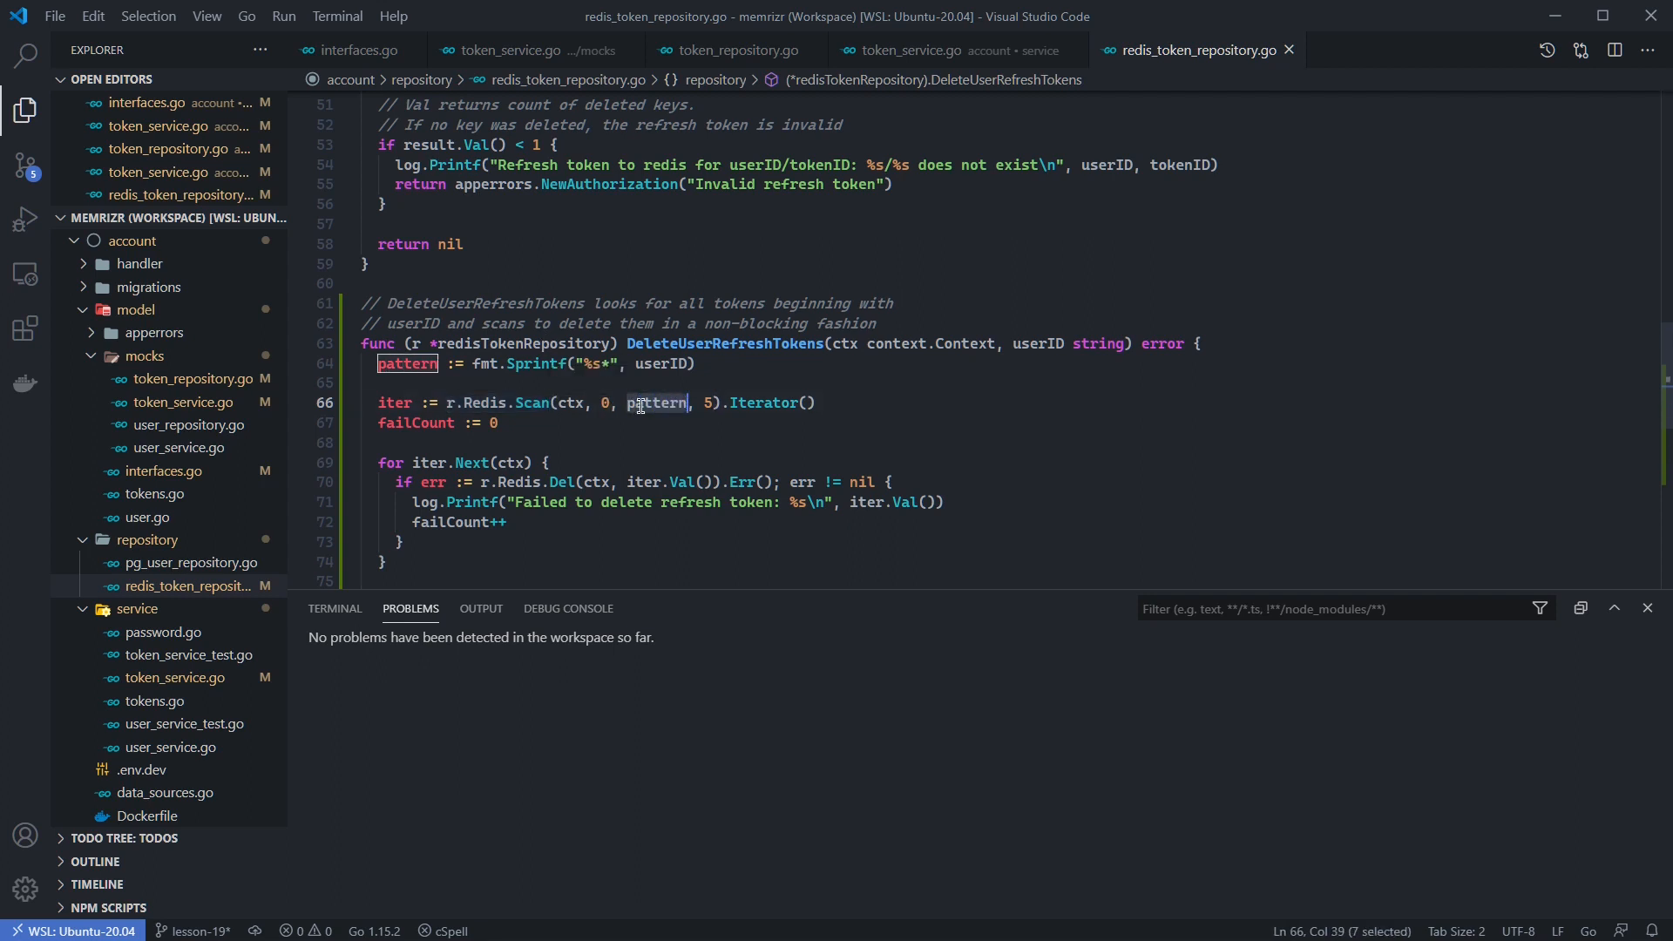
{"action": "left_click", "coordinate": [529, 403]}
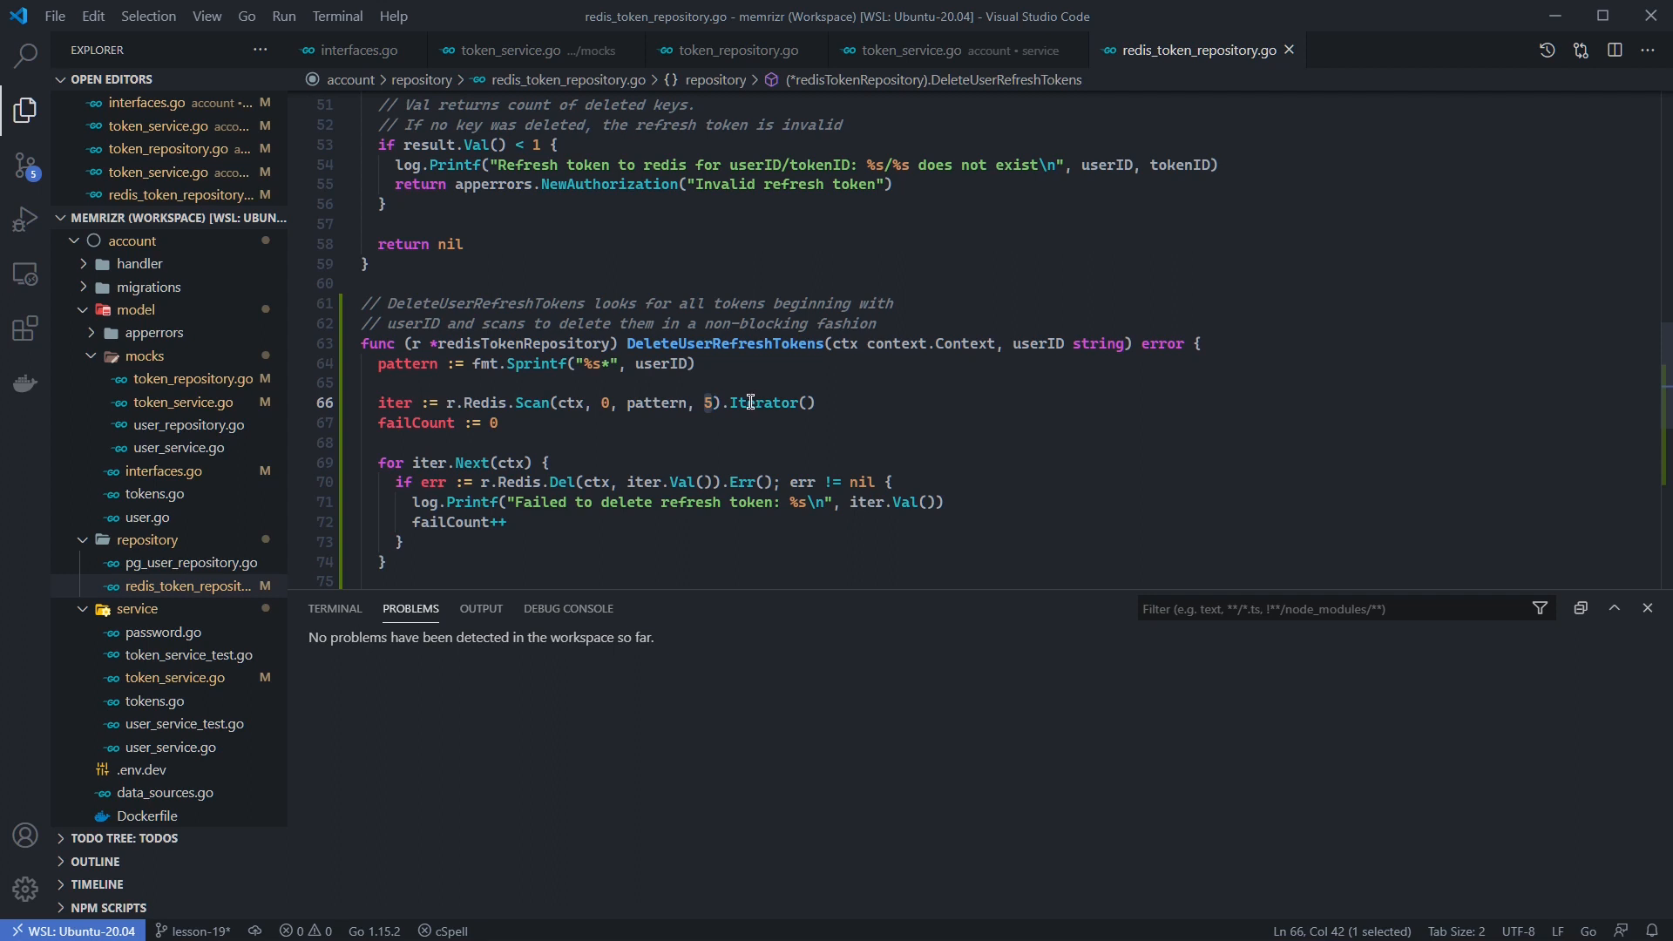
{"action": "left_click_drag", "start_coordinate": [731, 403], "coordinate": [816, 403]}
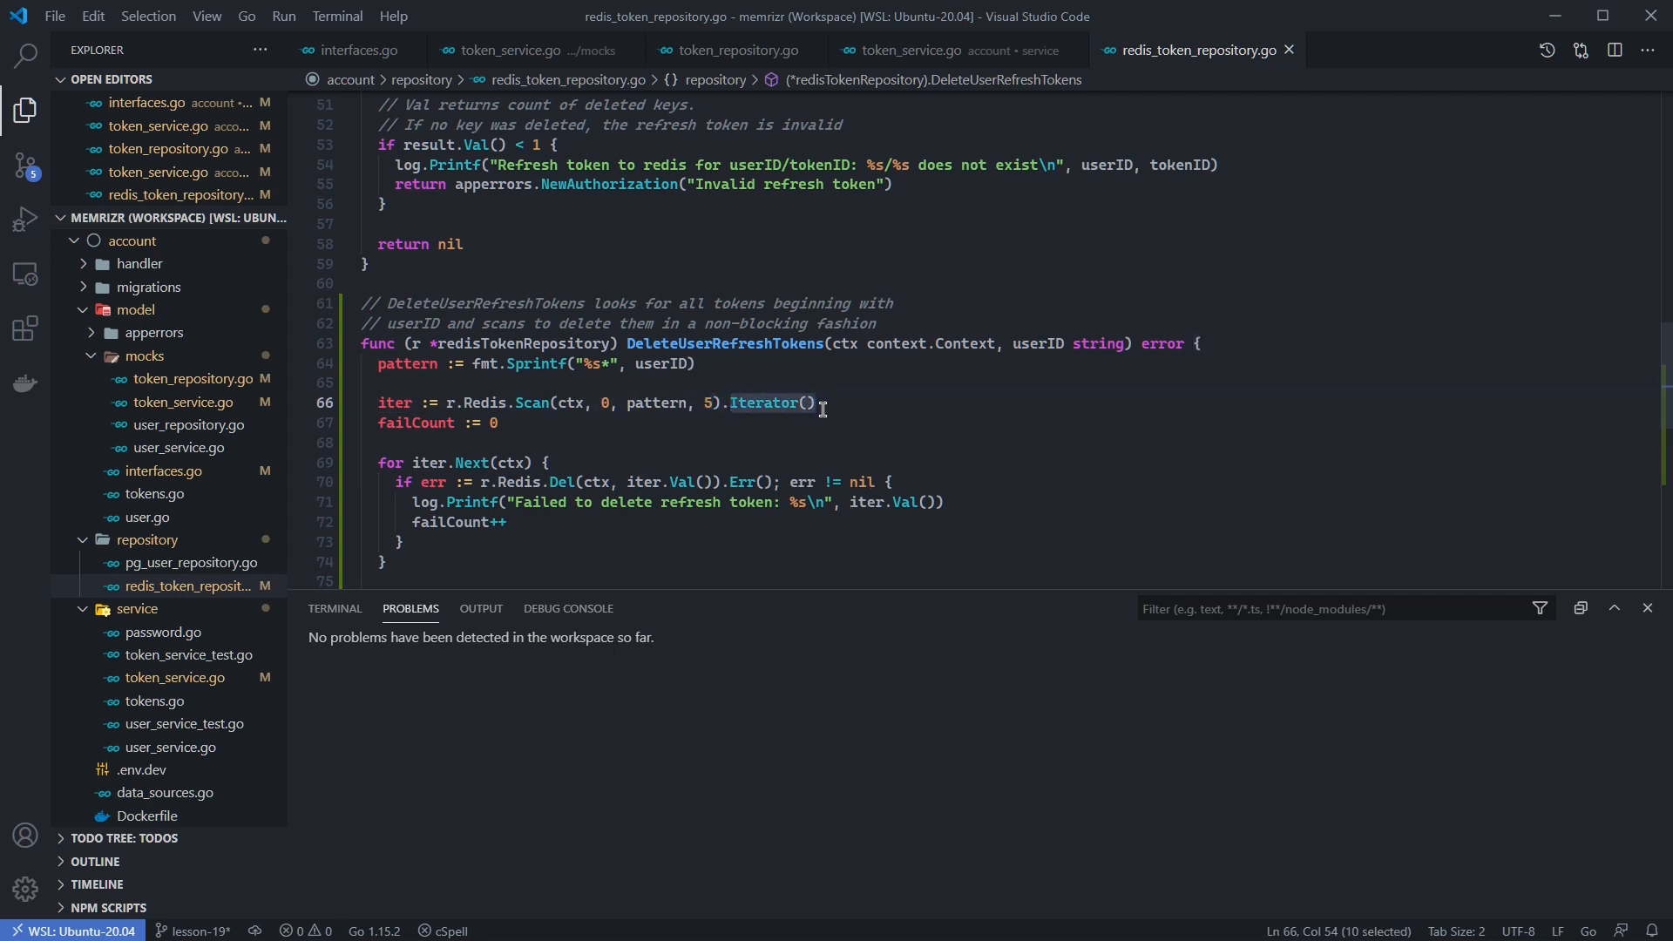
{"action": "mouse_move", "coordinate": [480, 394]}
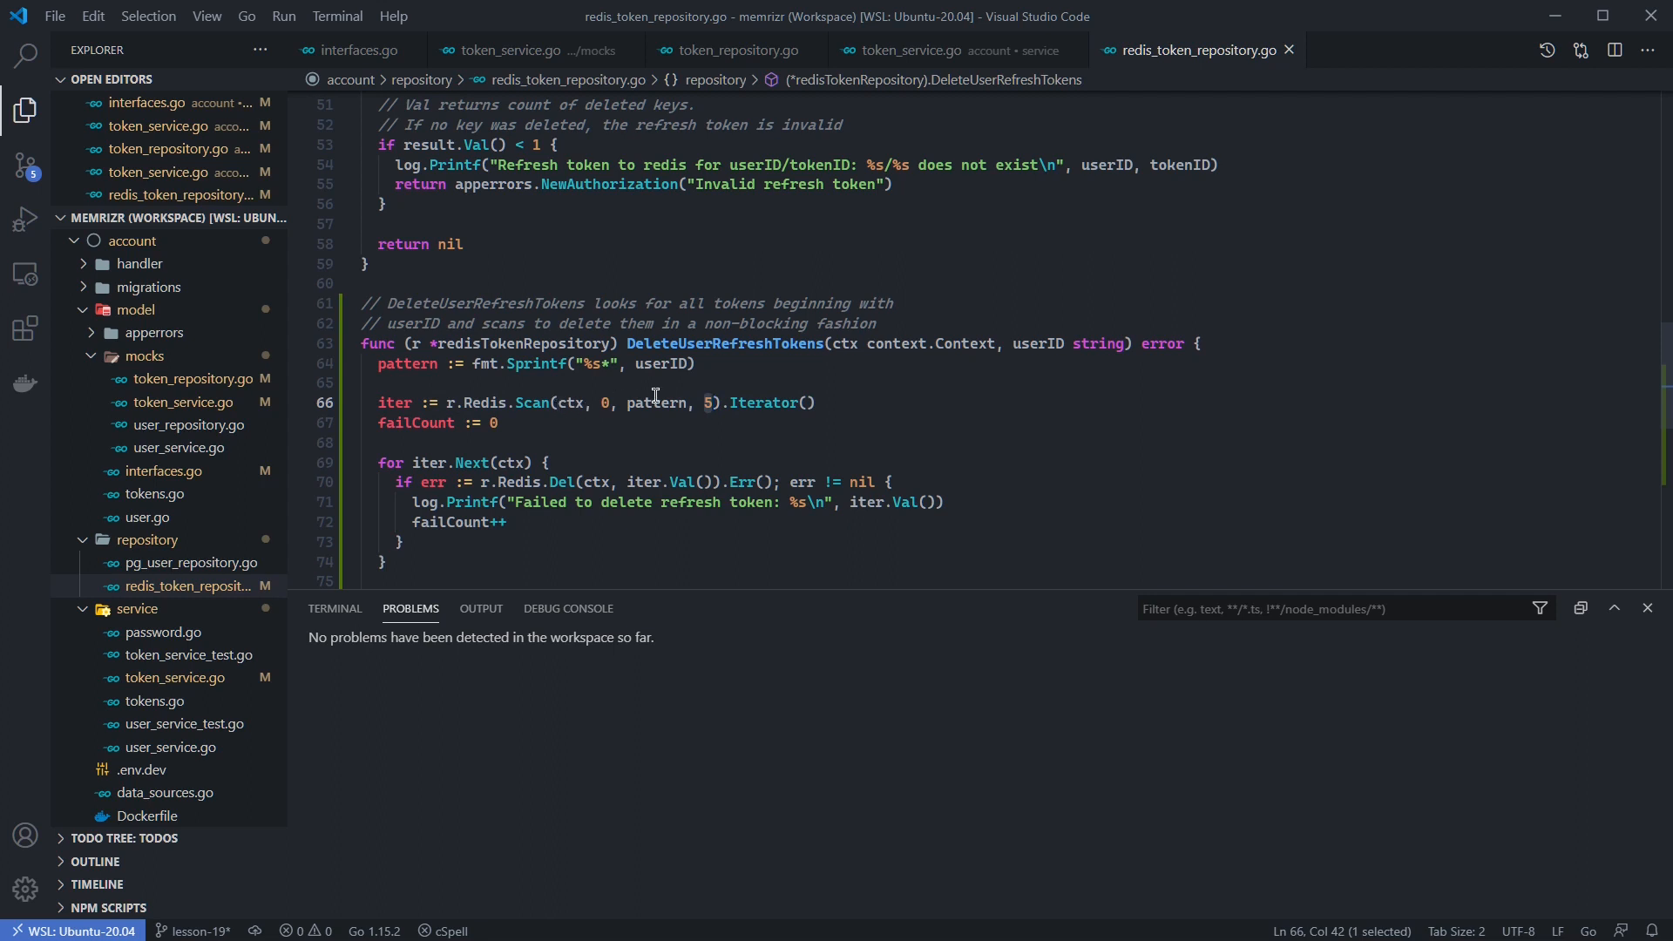
{"action": "mouse_move", "coordinate": [456, 400]}
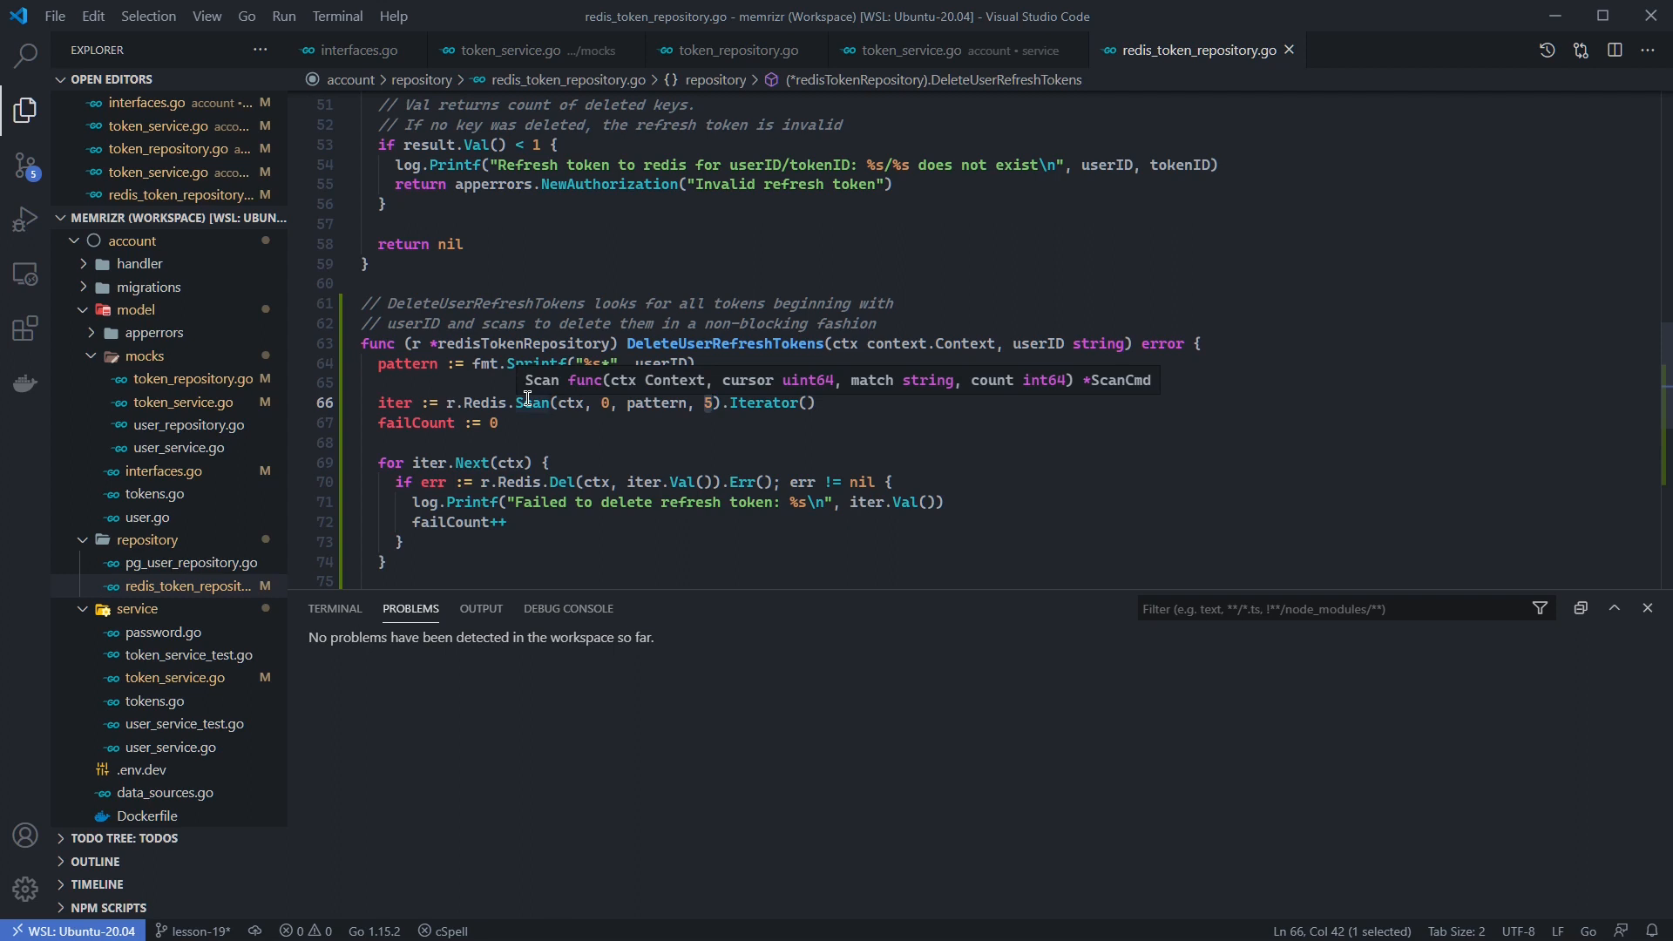
{"action": "double_click", "coordinate": [760, 403]}
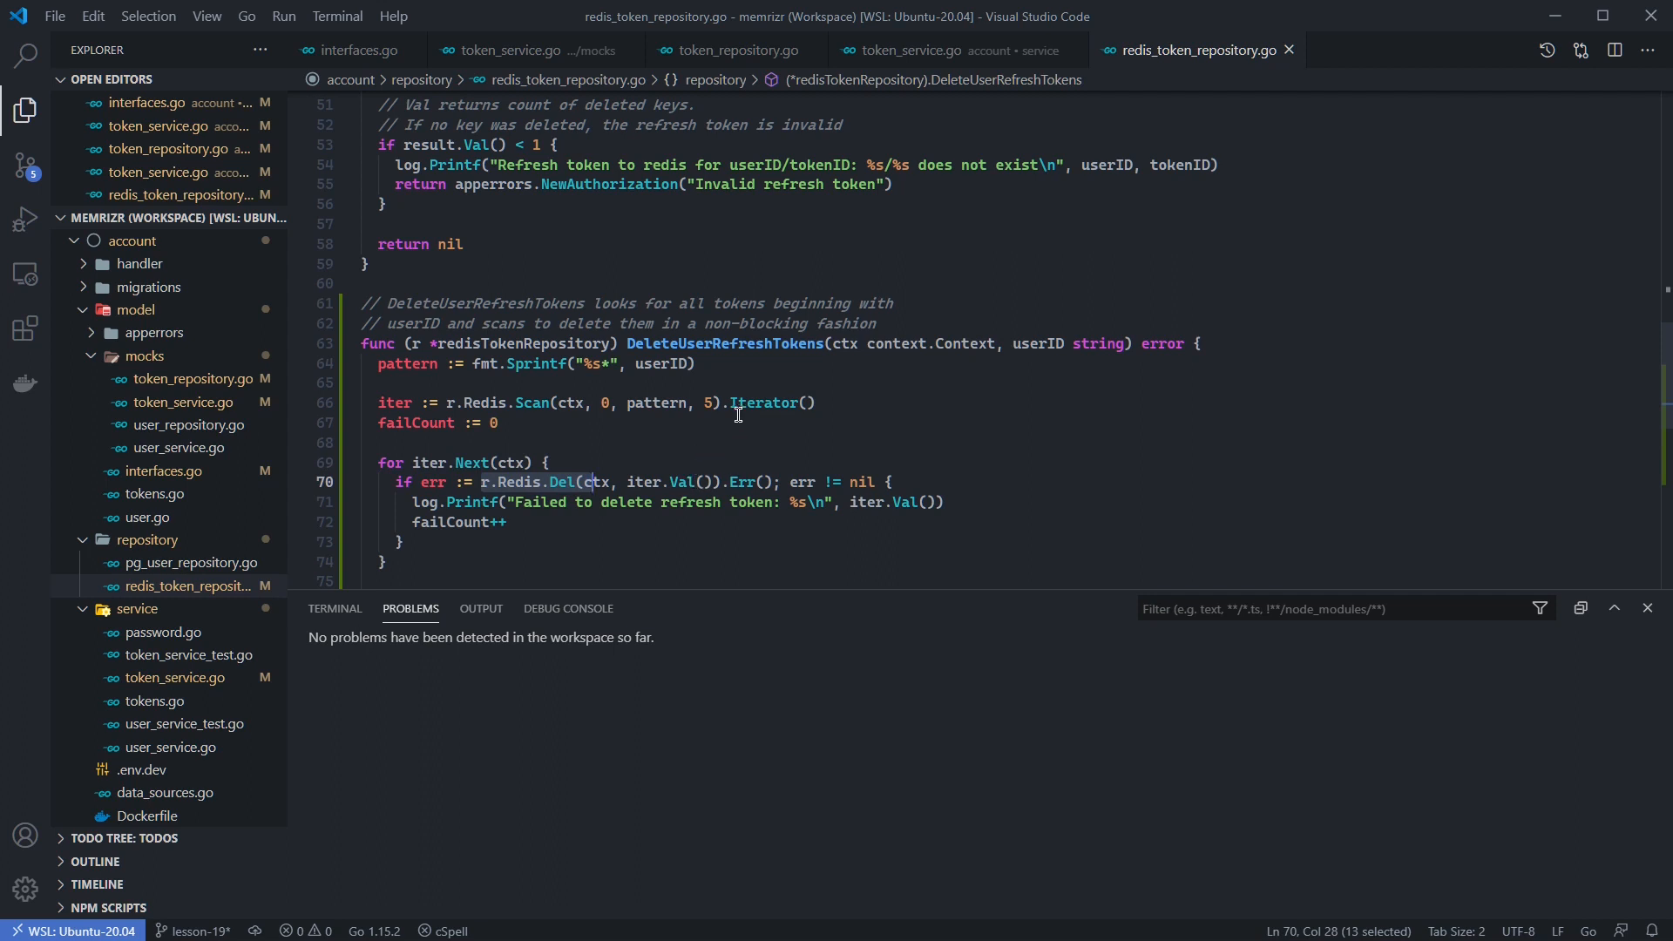
{"action": "double_click", "coordinate": [765, 403]}
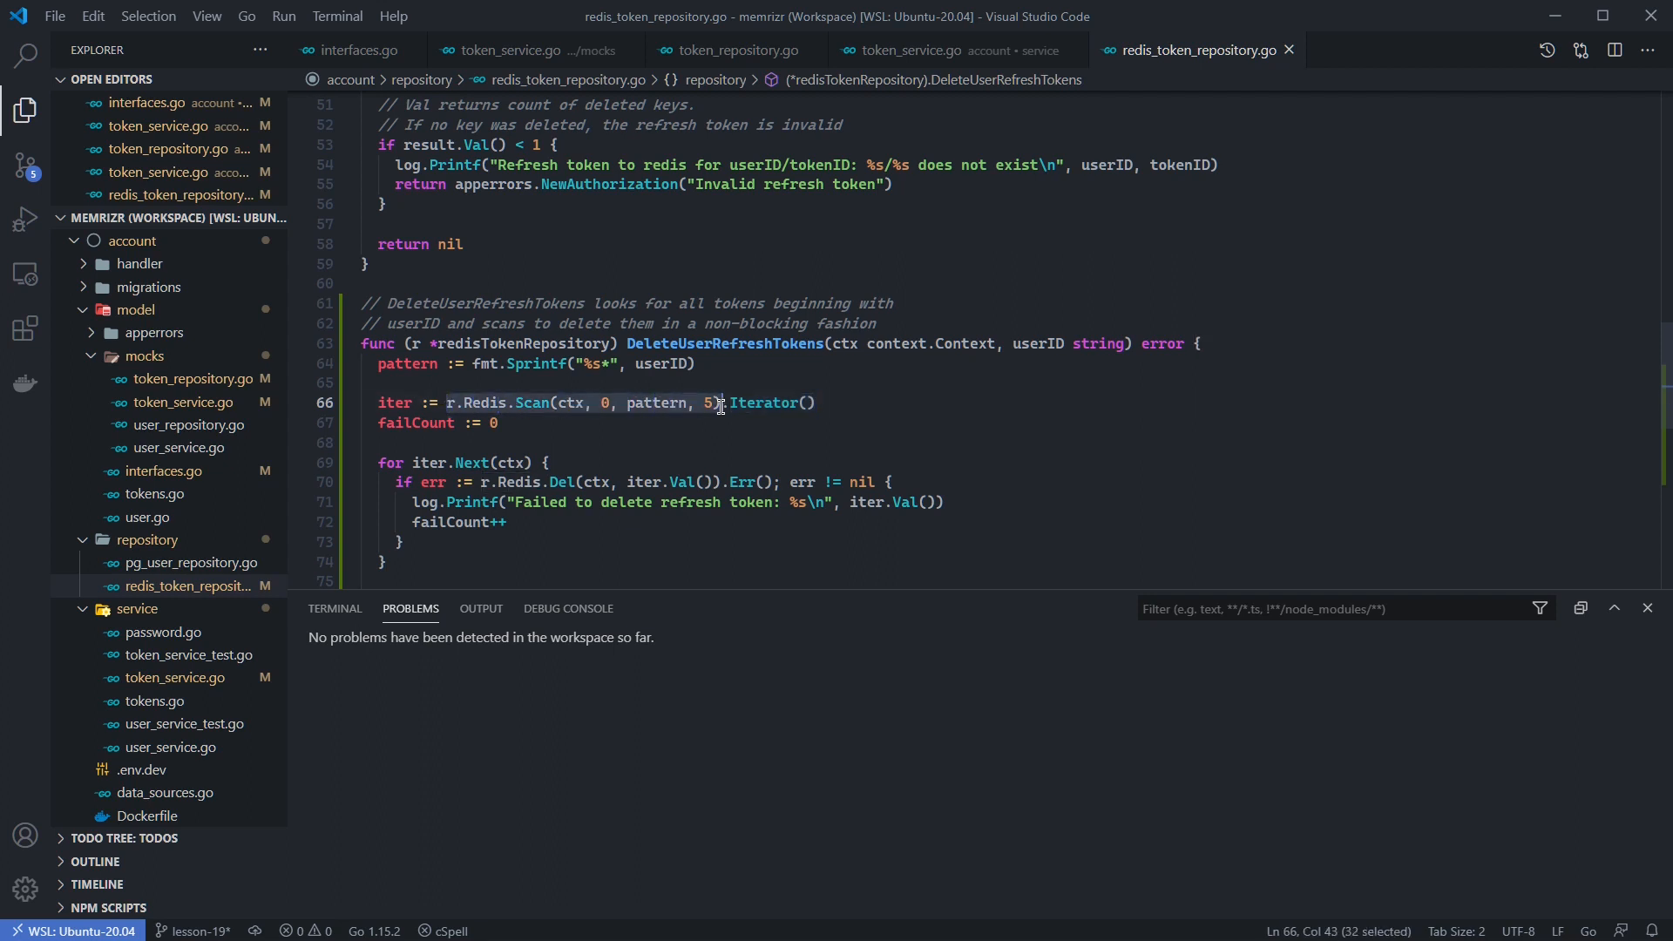
{"action": "mouse_move", "coordinate": [718, 403]}
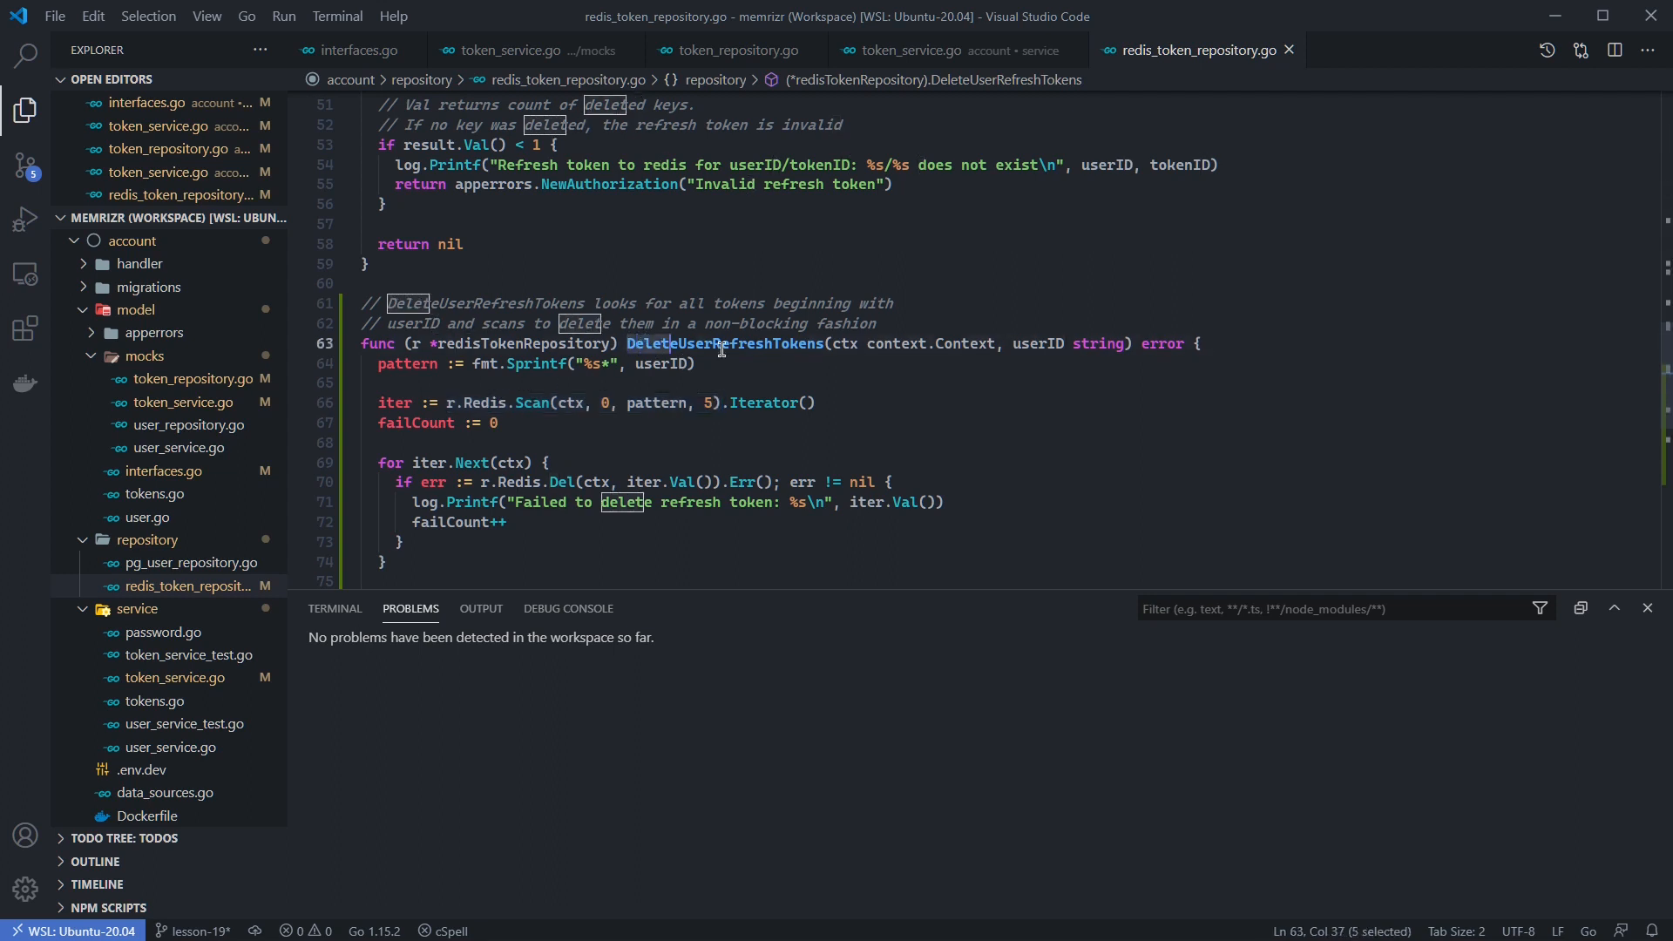
{"action": "double_click", "coordinate": [727, 343]}
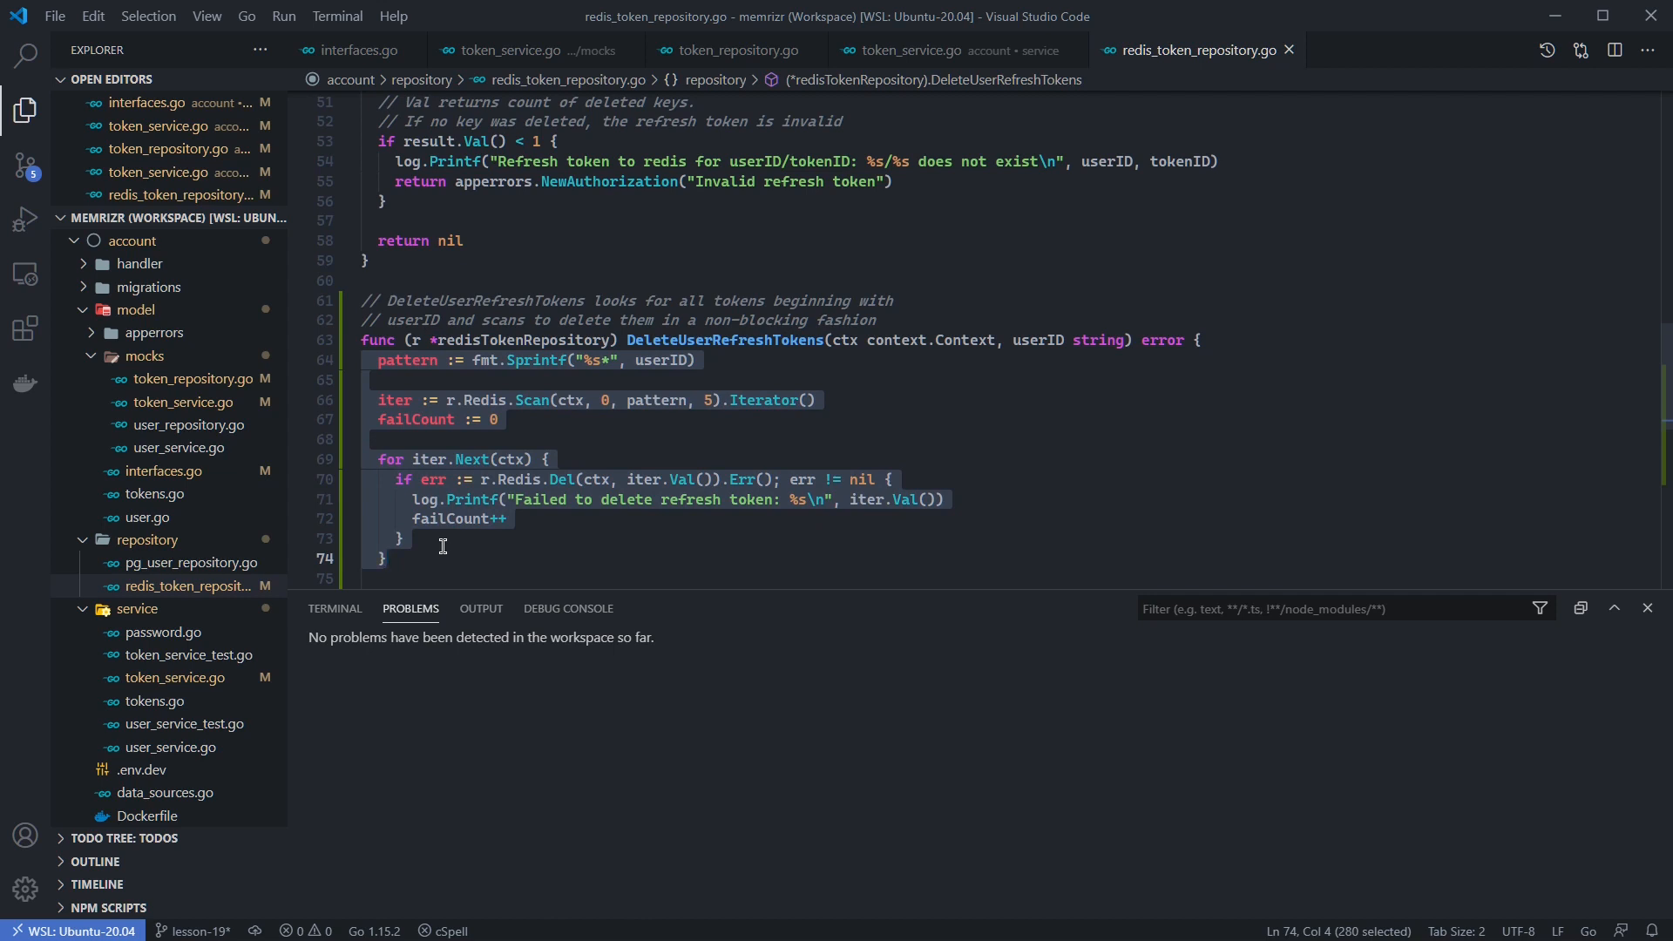
{"action": "mouse_move", "coordinate": [447, 400]}
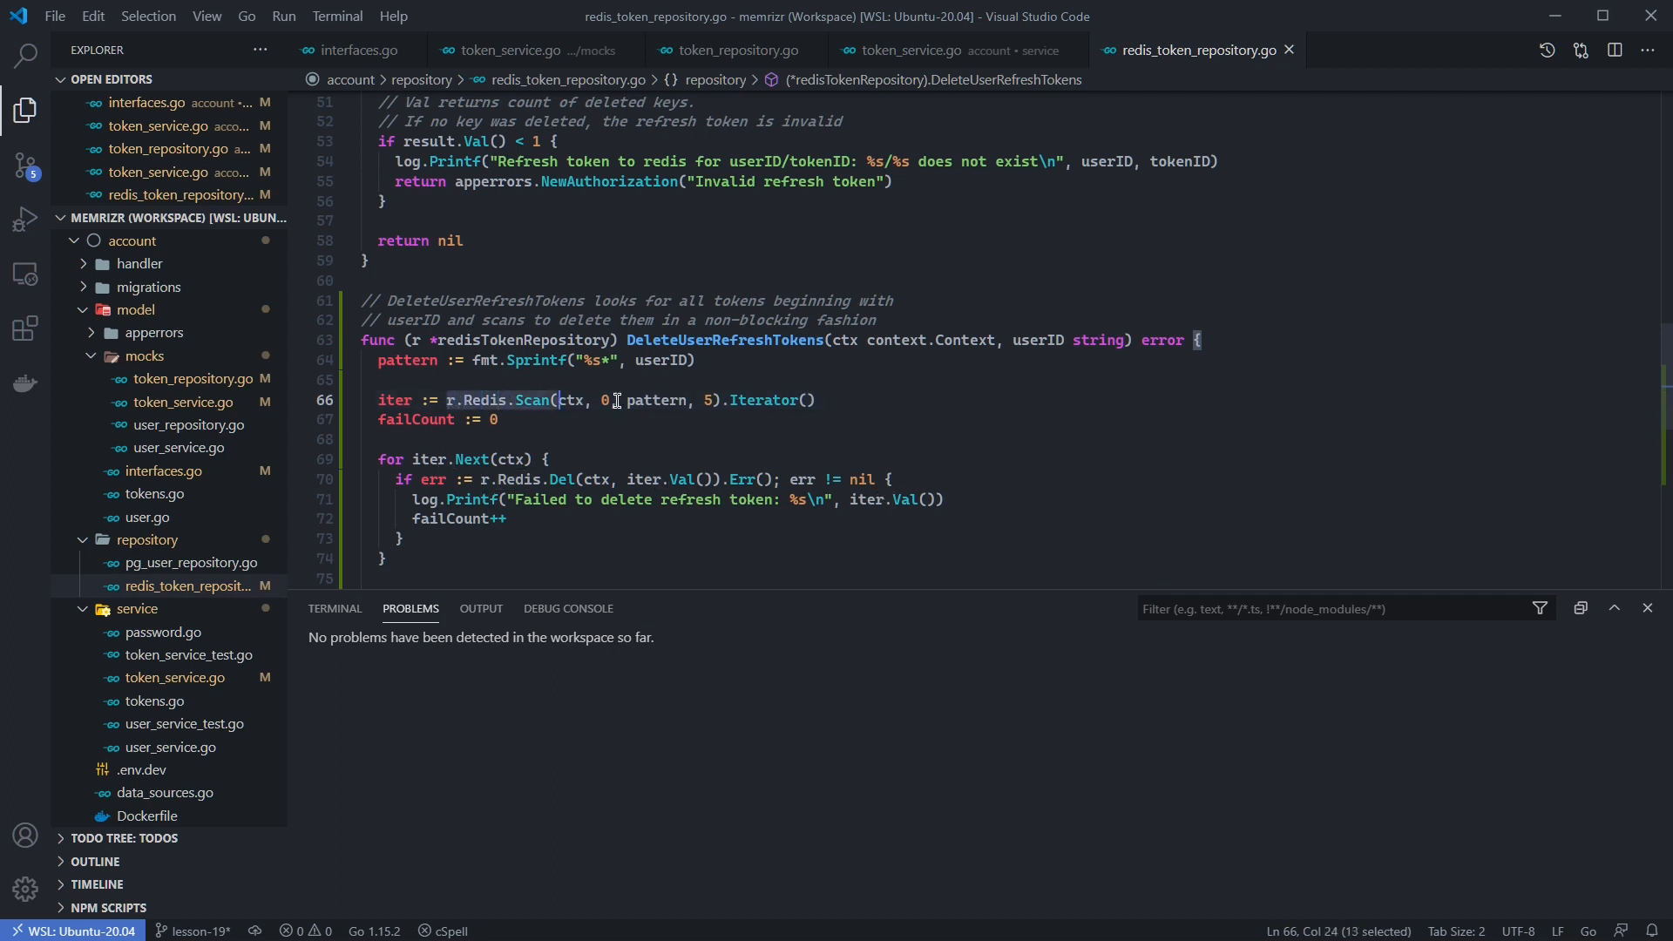
{"action": "left_click", "coordinate": [417, 480]}
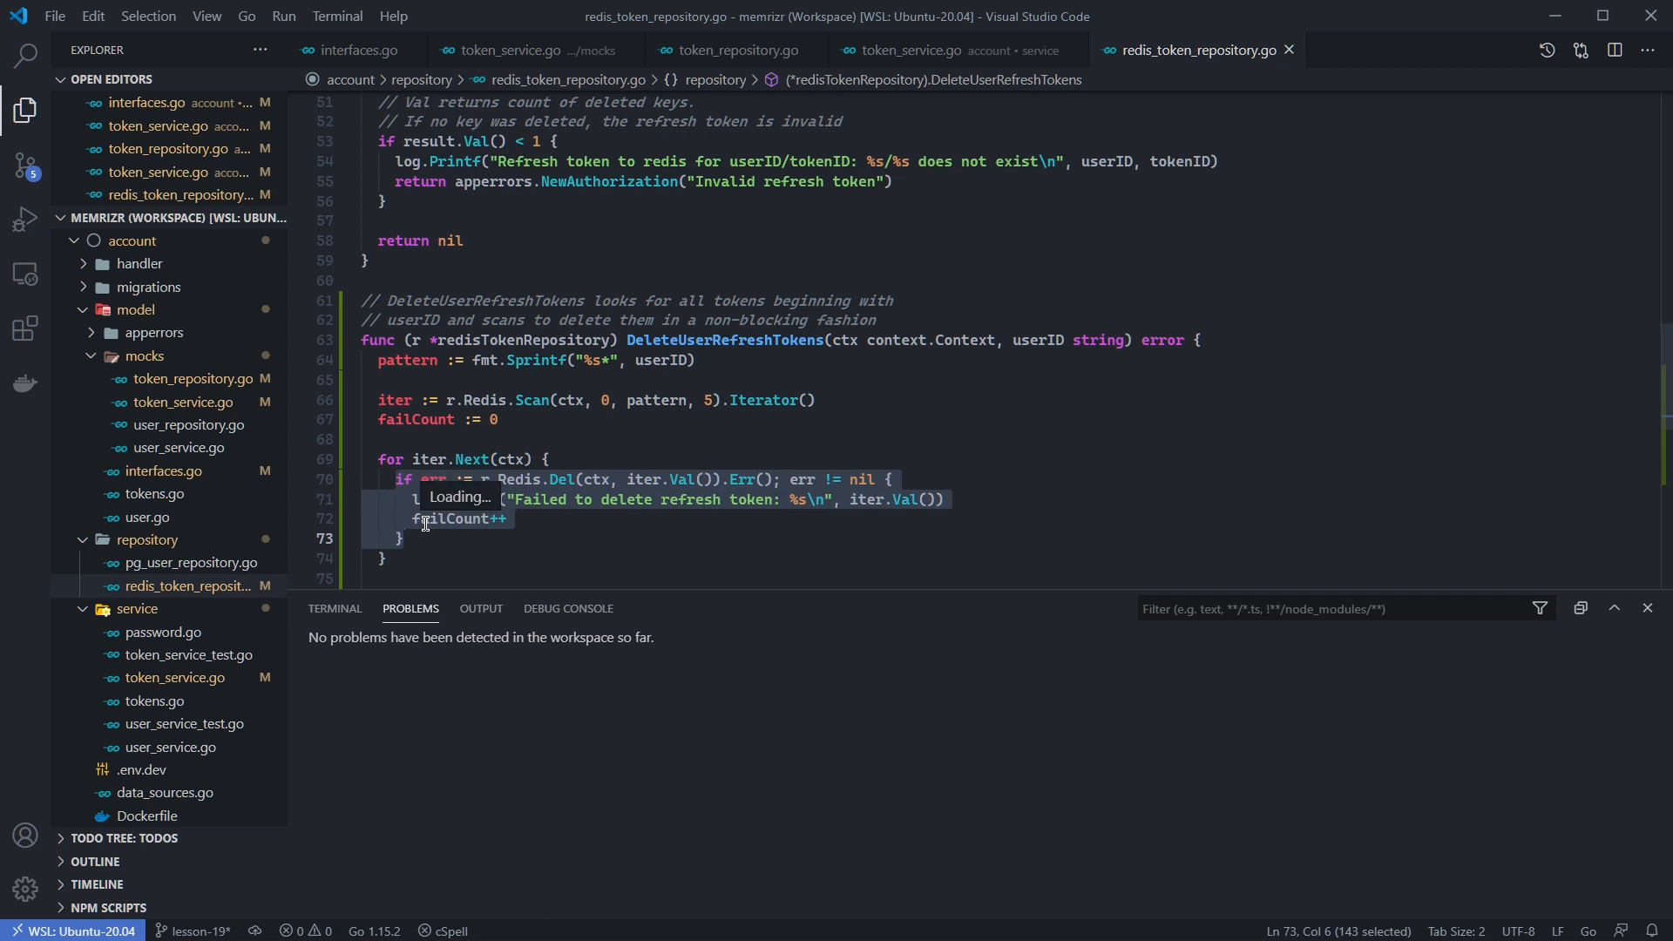
{"action": "scroll", "scroll_direction": "down", "scroll_amount": 3}
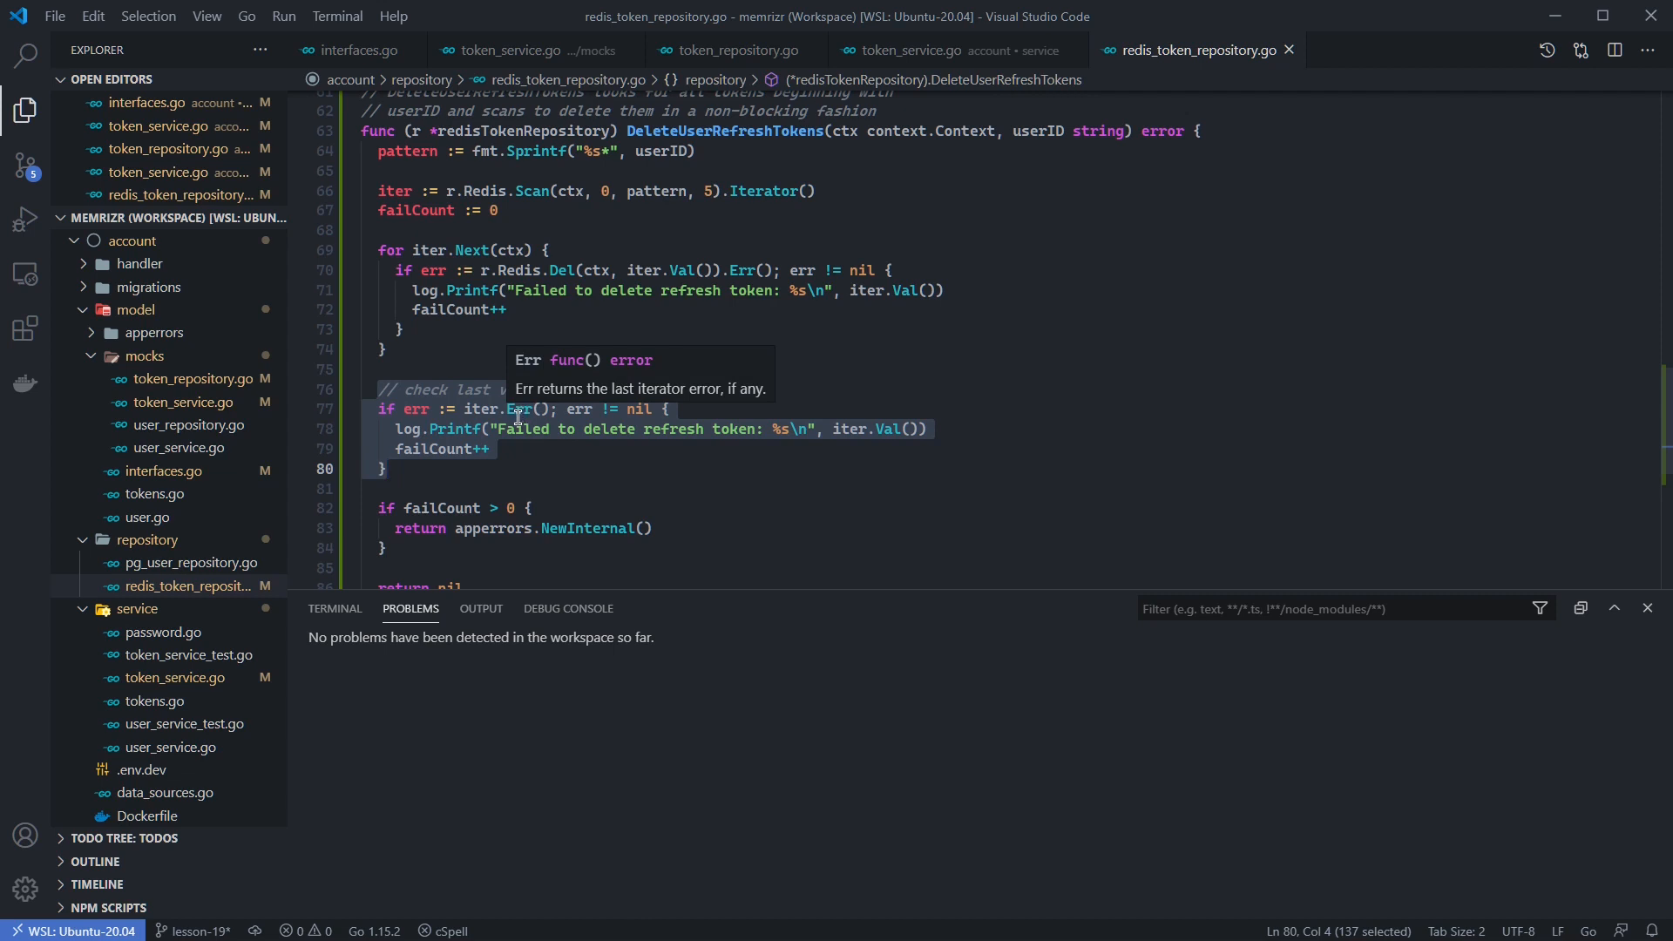
{"action": "left_click", "coordinate": [479, 210]}
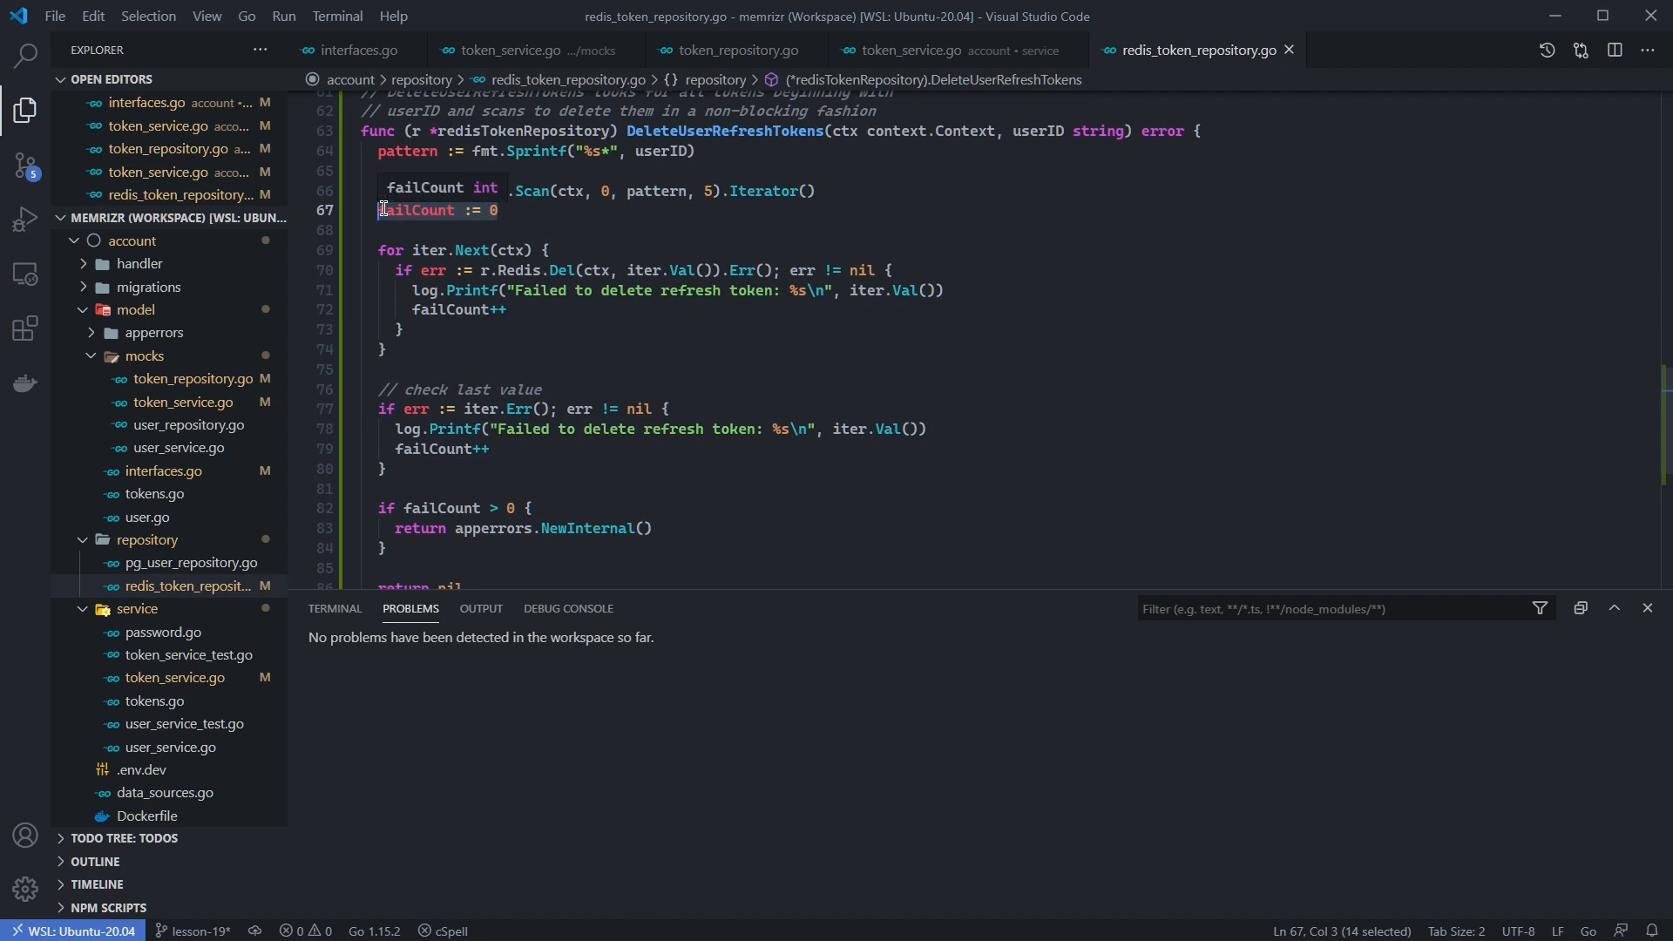
{"action": "type", "text": "iter := r.Redis"}
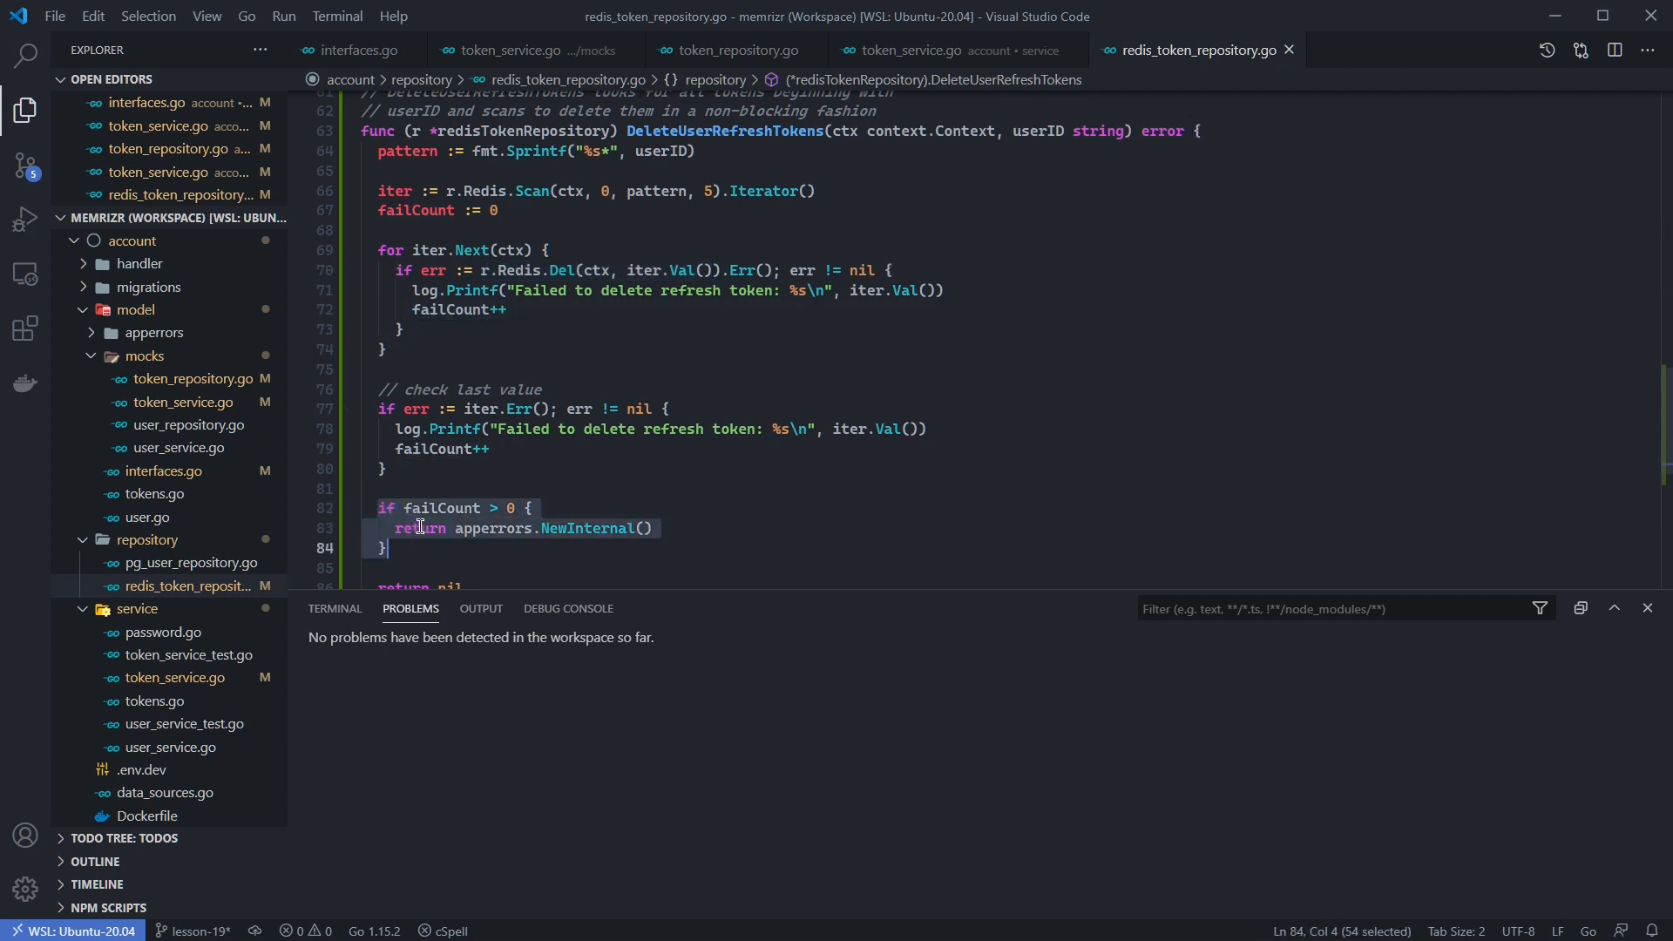
{"action": "scroll", "scroll_direction": "down", "scroll_amount": 3}
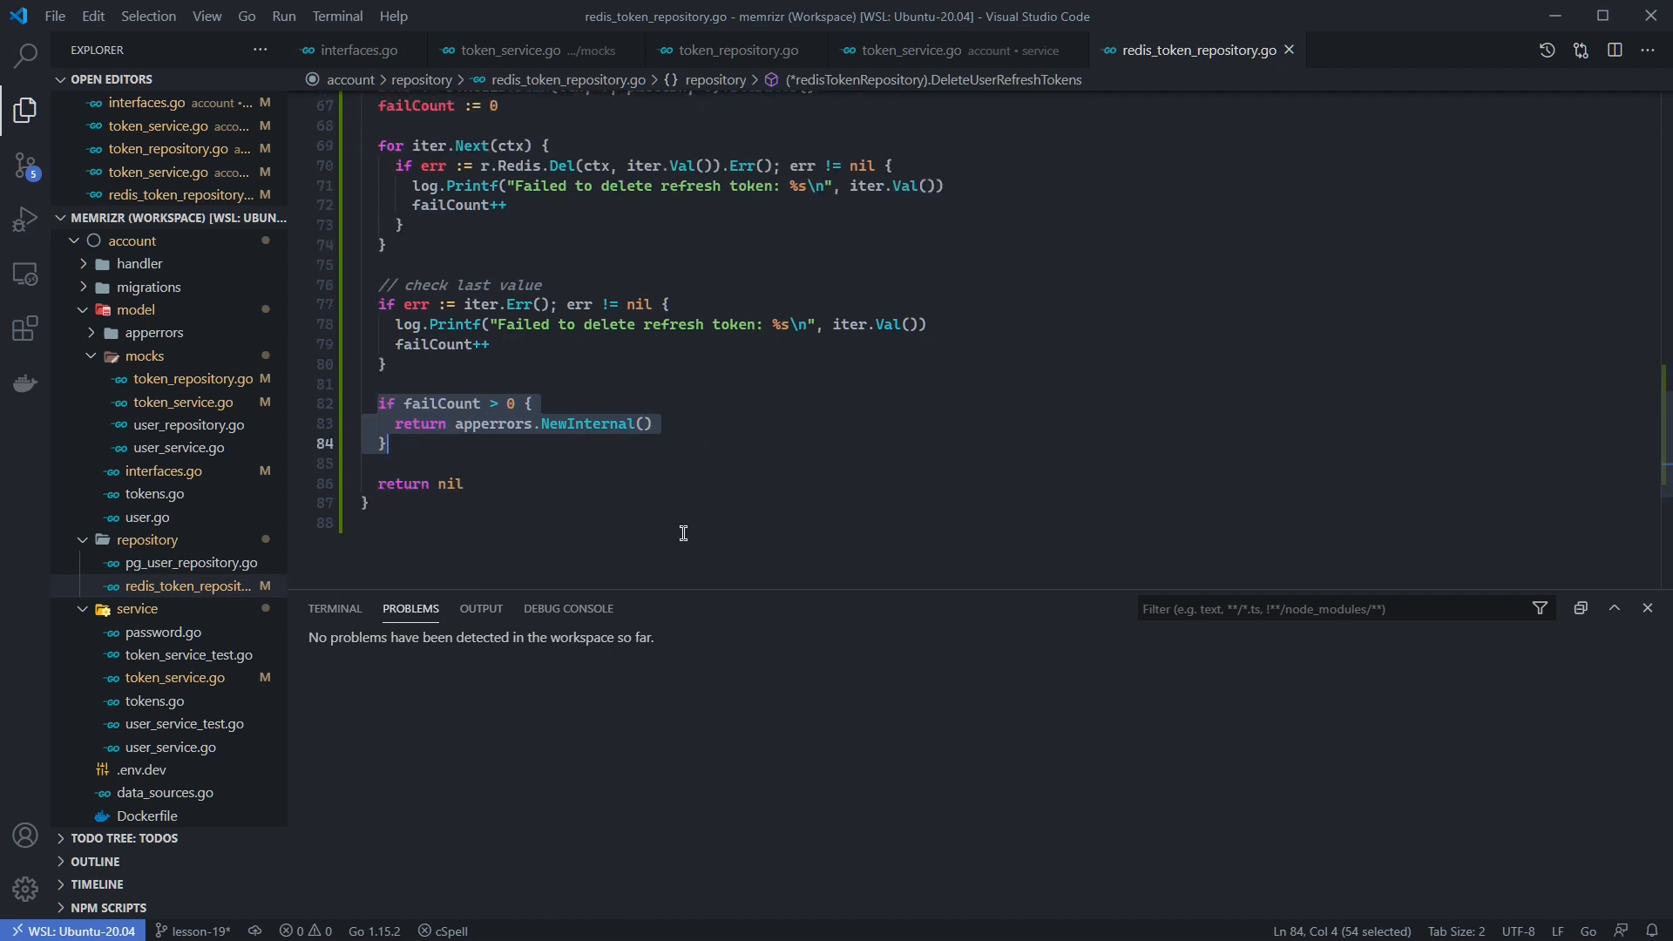
{"action": "mouse_move", "coordinate": [689, 481]}
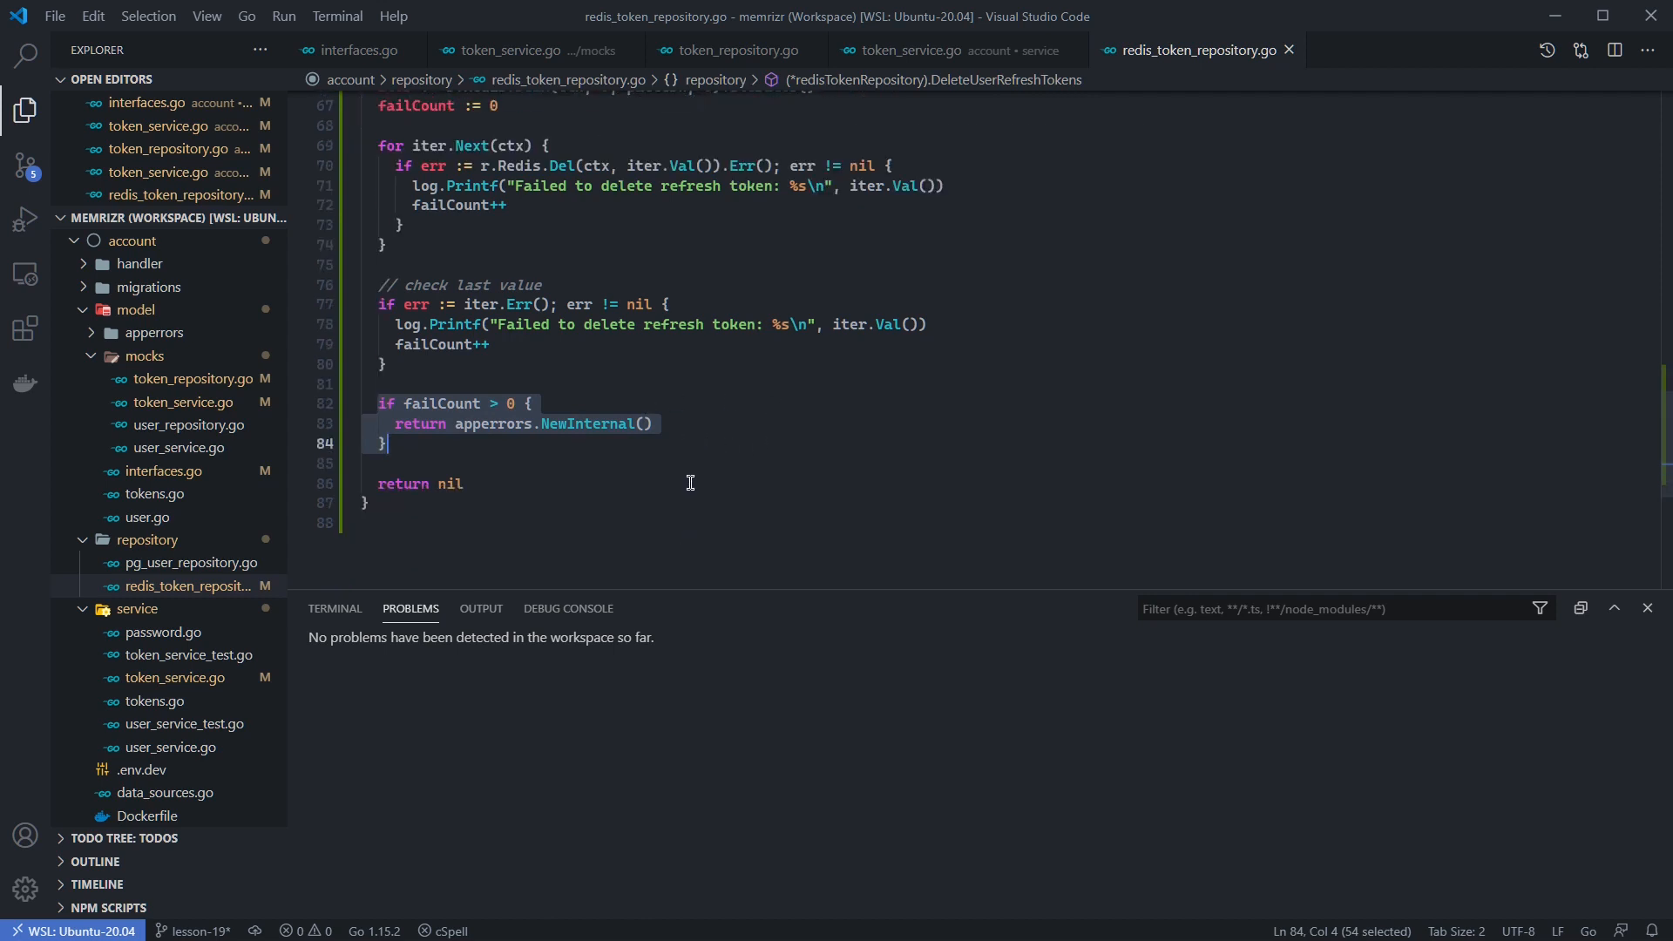
{"action": "left_click", "coordinate": [466, 483]}
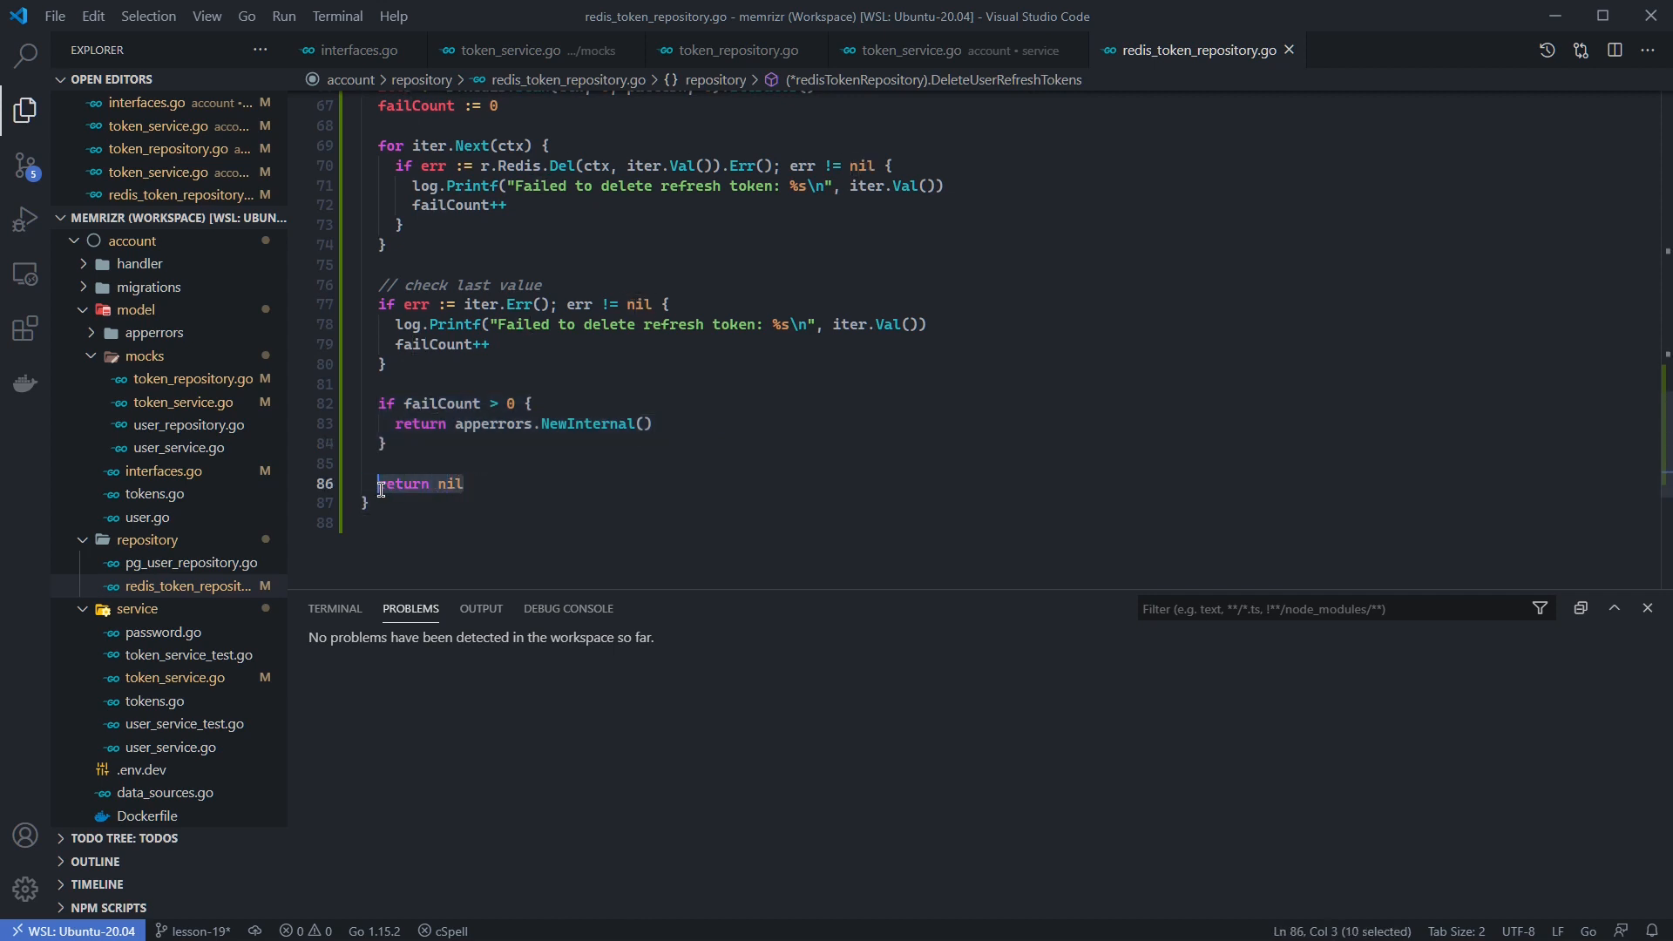
{"action": "mouse_move", "coordinate": [688, 436]}
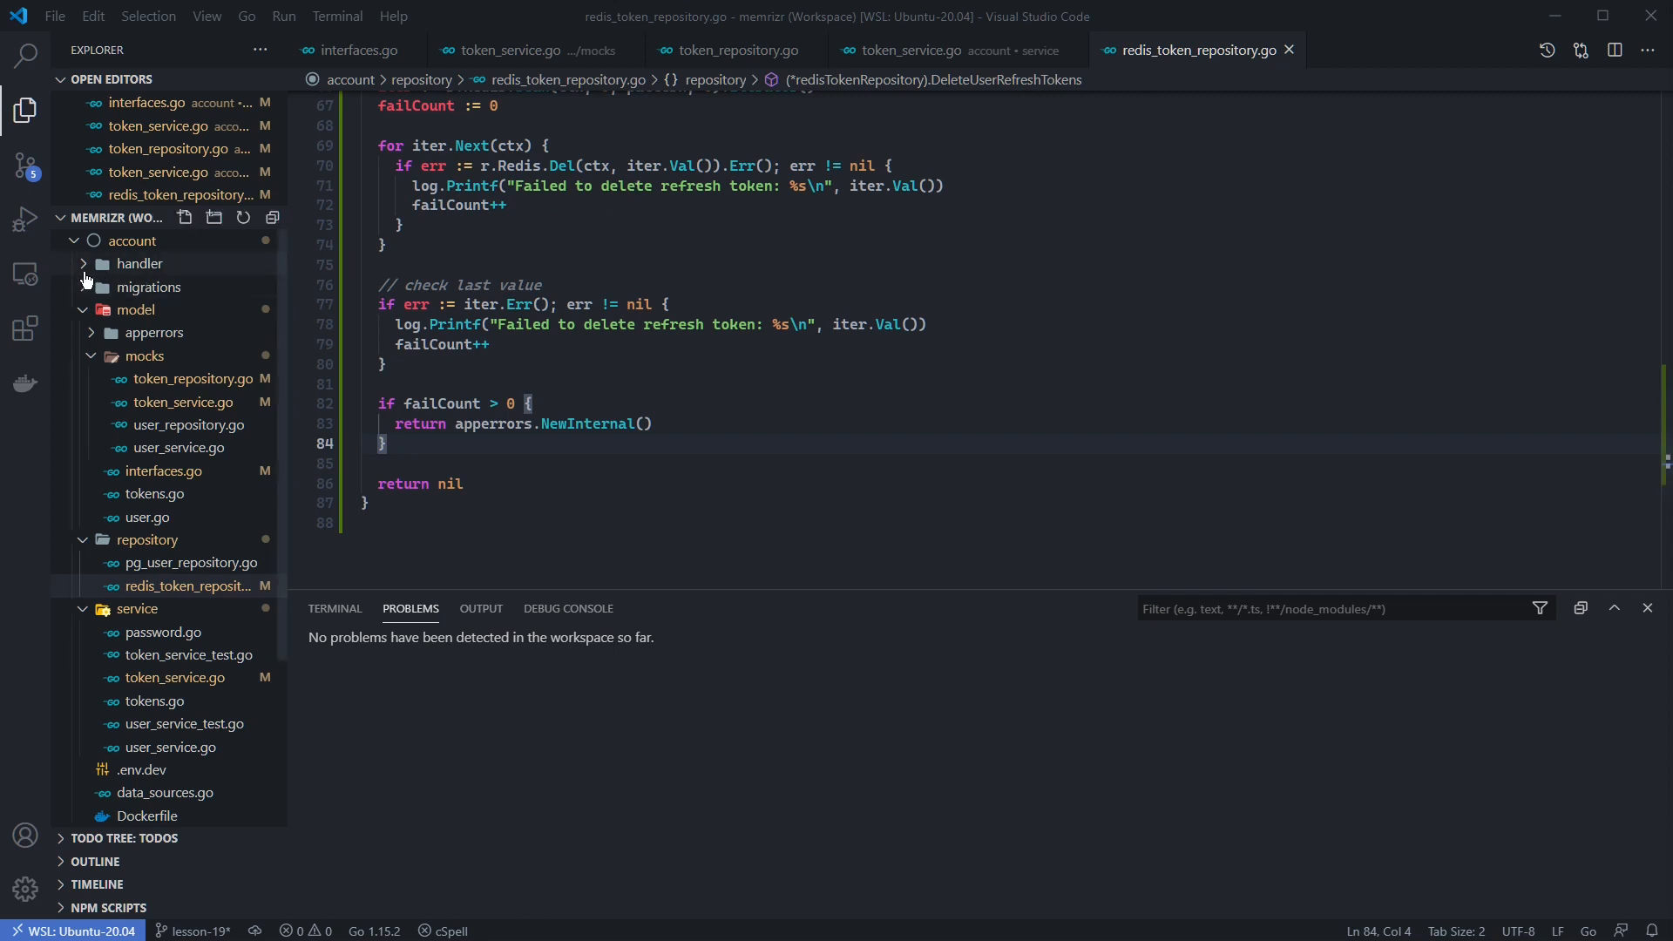
Step: Re-register POST /signout in handler.go behind middleware.AuthUser(h.TokenService)
{"action": "left_click", "coordinate": [138, 263]}
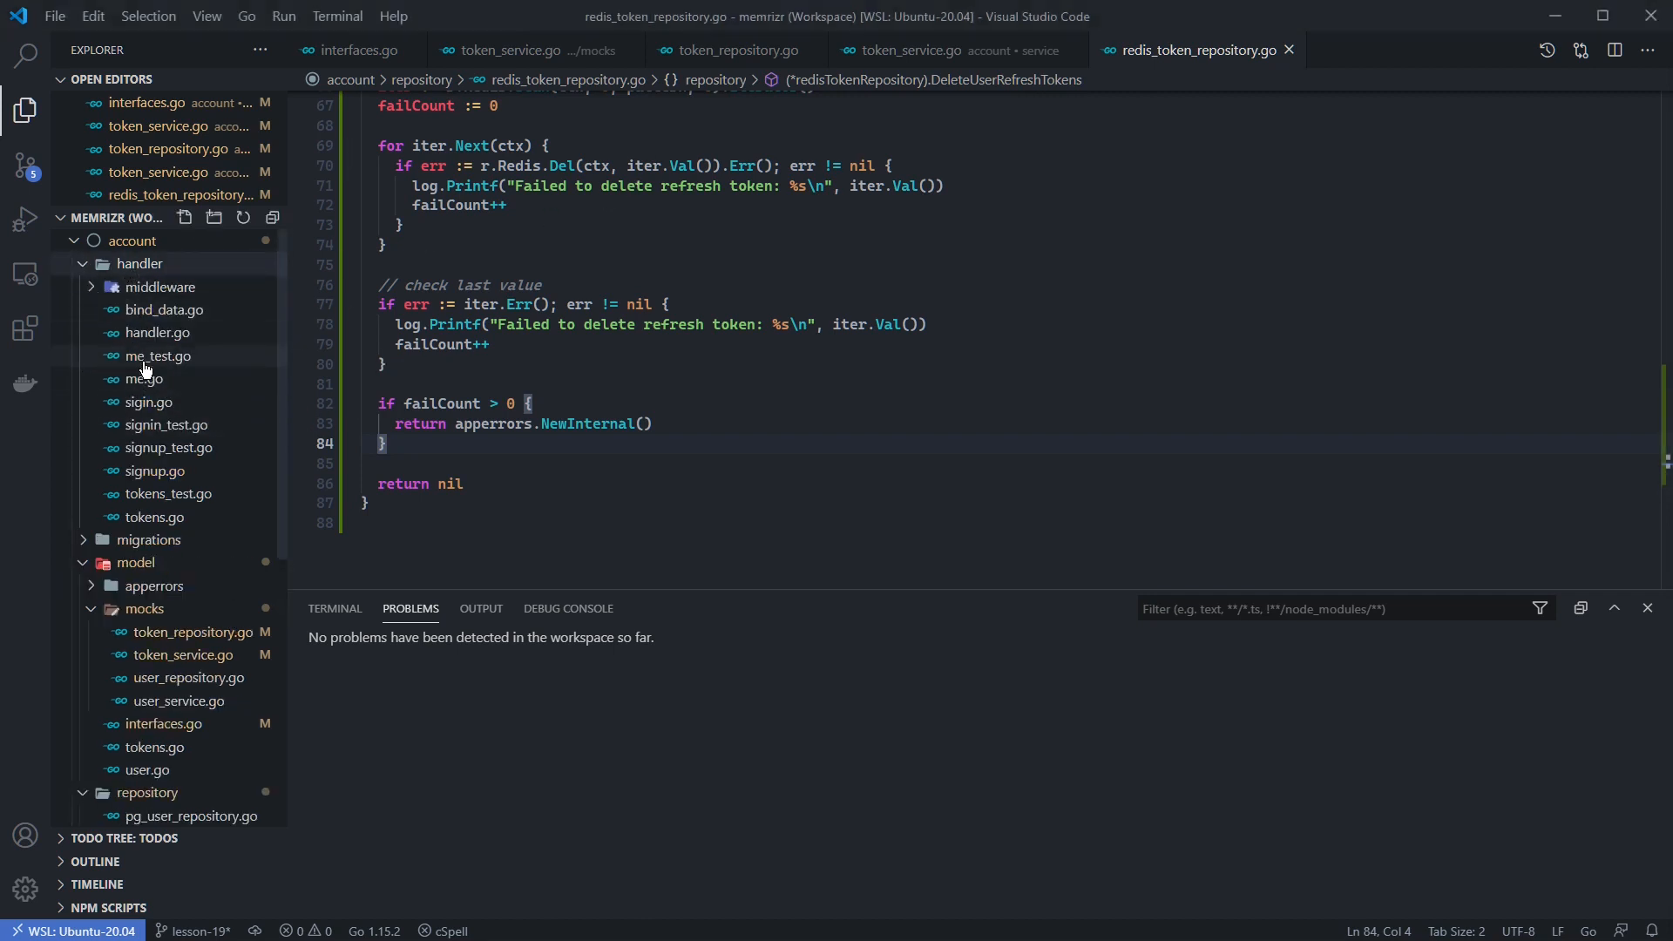
{"action": "left_click", "coordinate": [157, 355]}
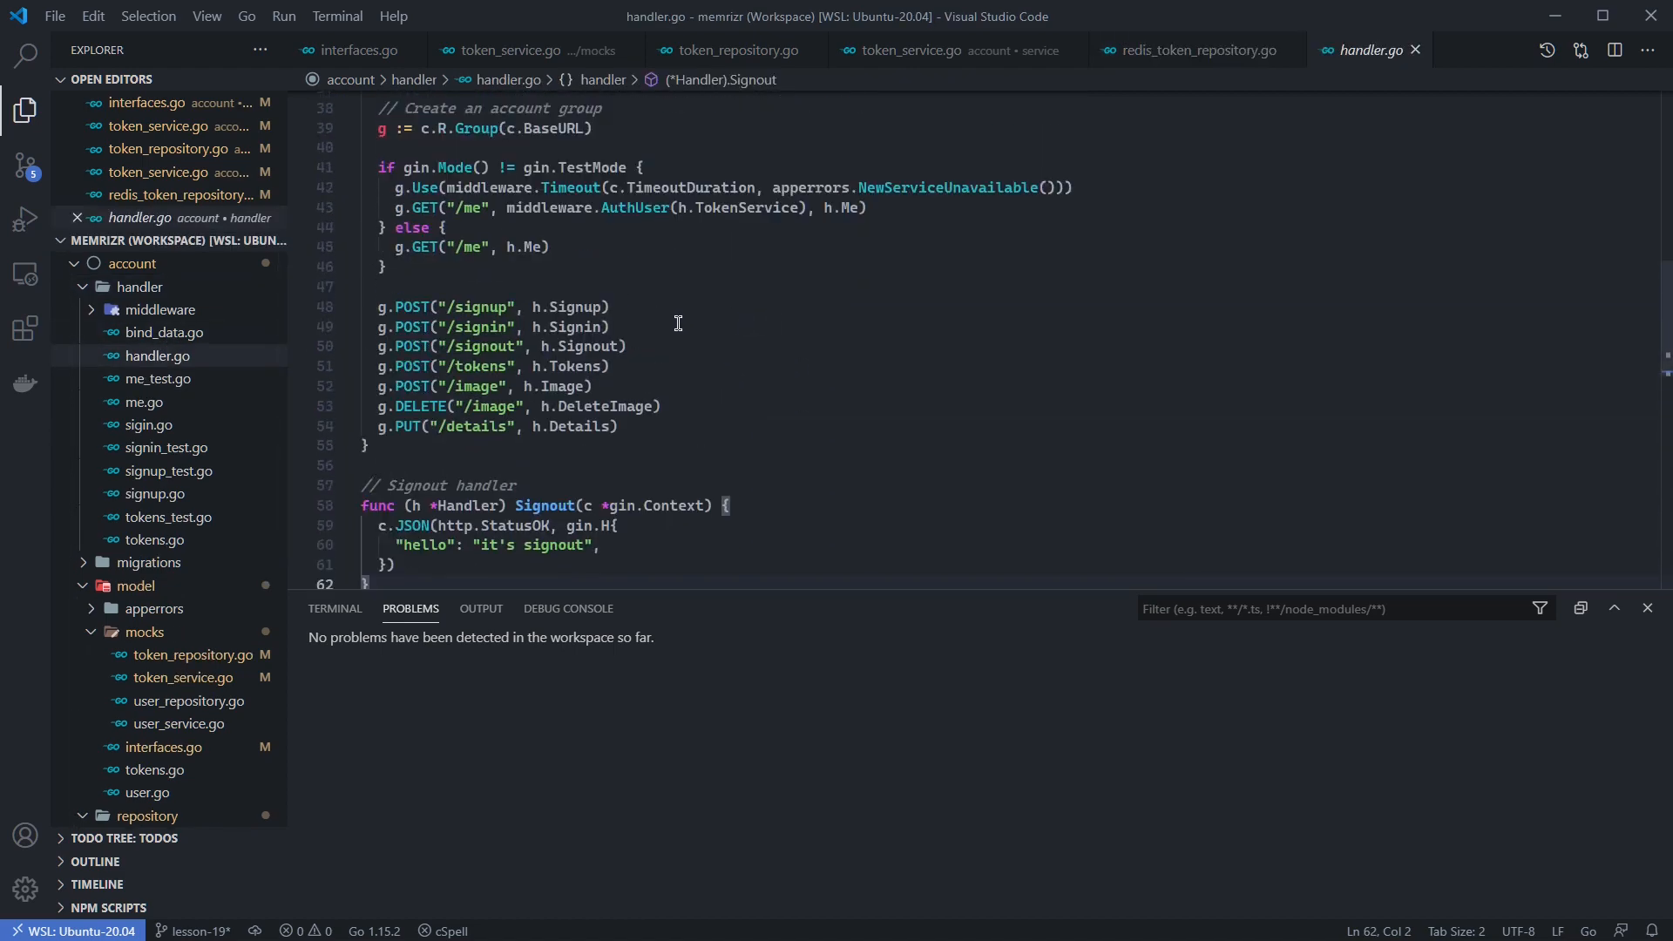
{"action": "mouse_move", "coordinate": [480, 324]}
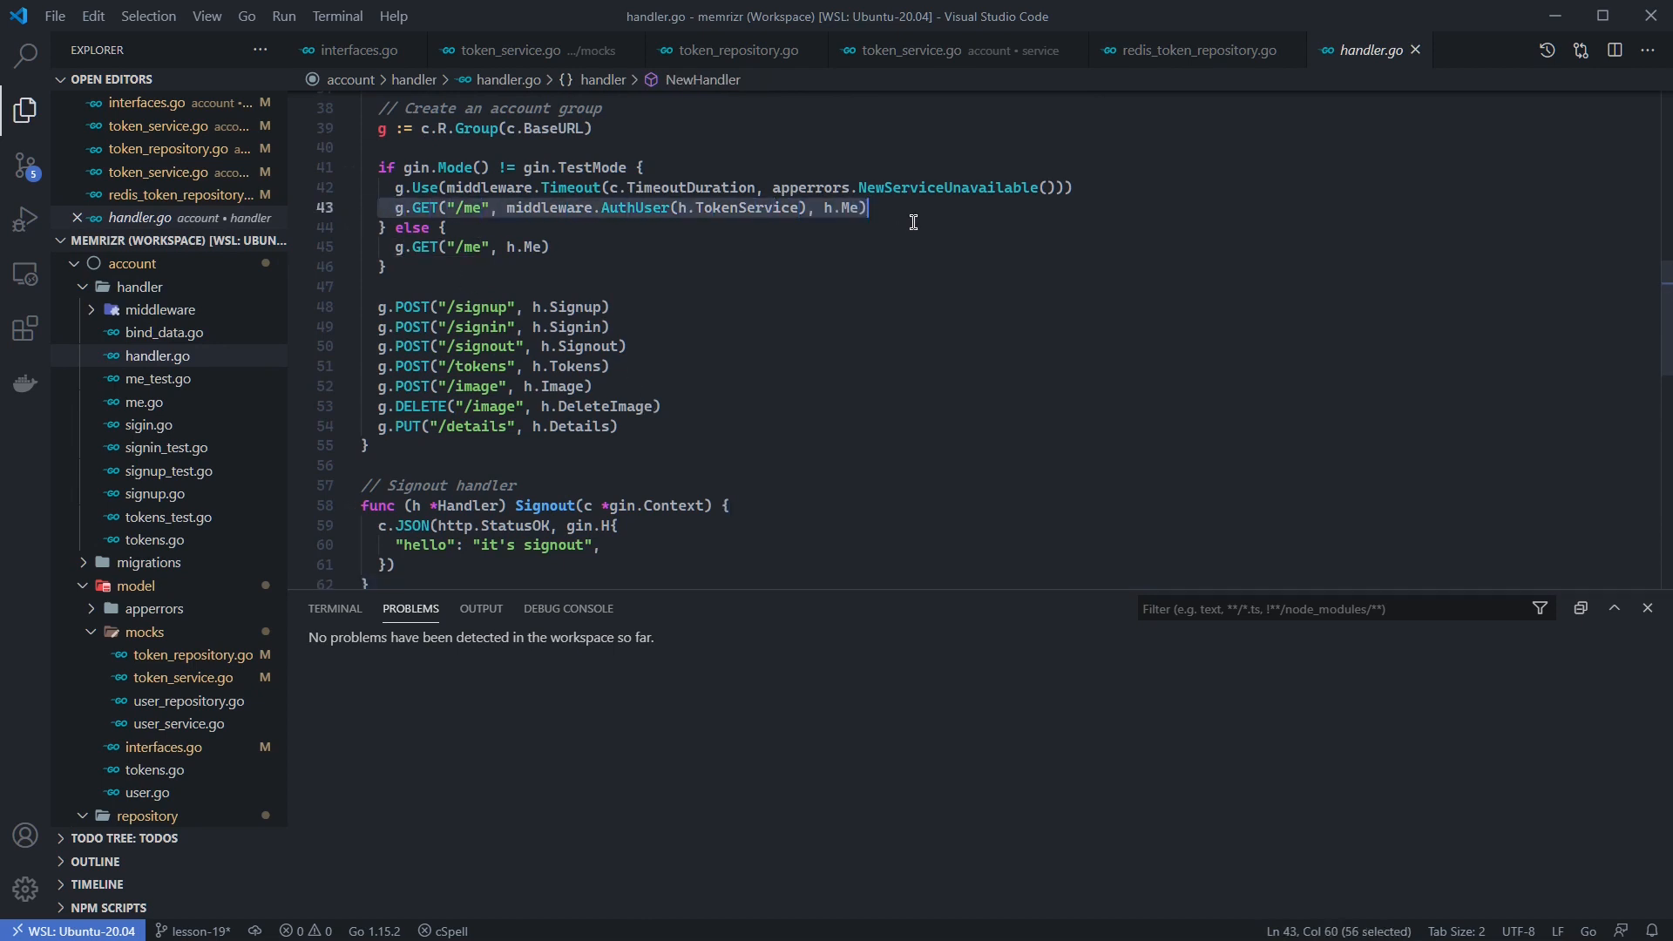
{"action": "mouse_move", "coordinate": [637, 316]}
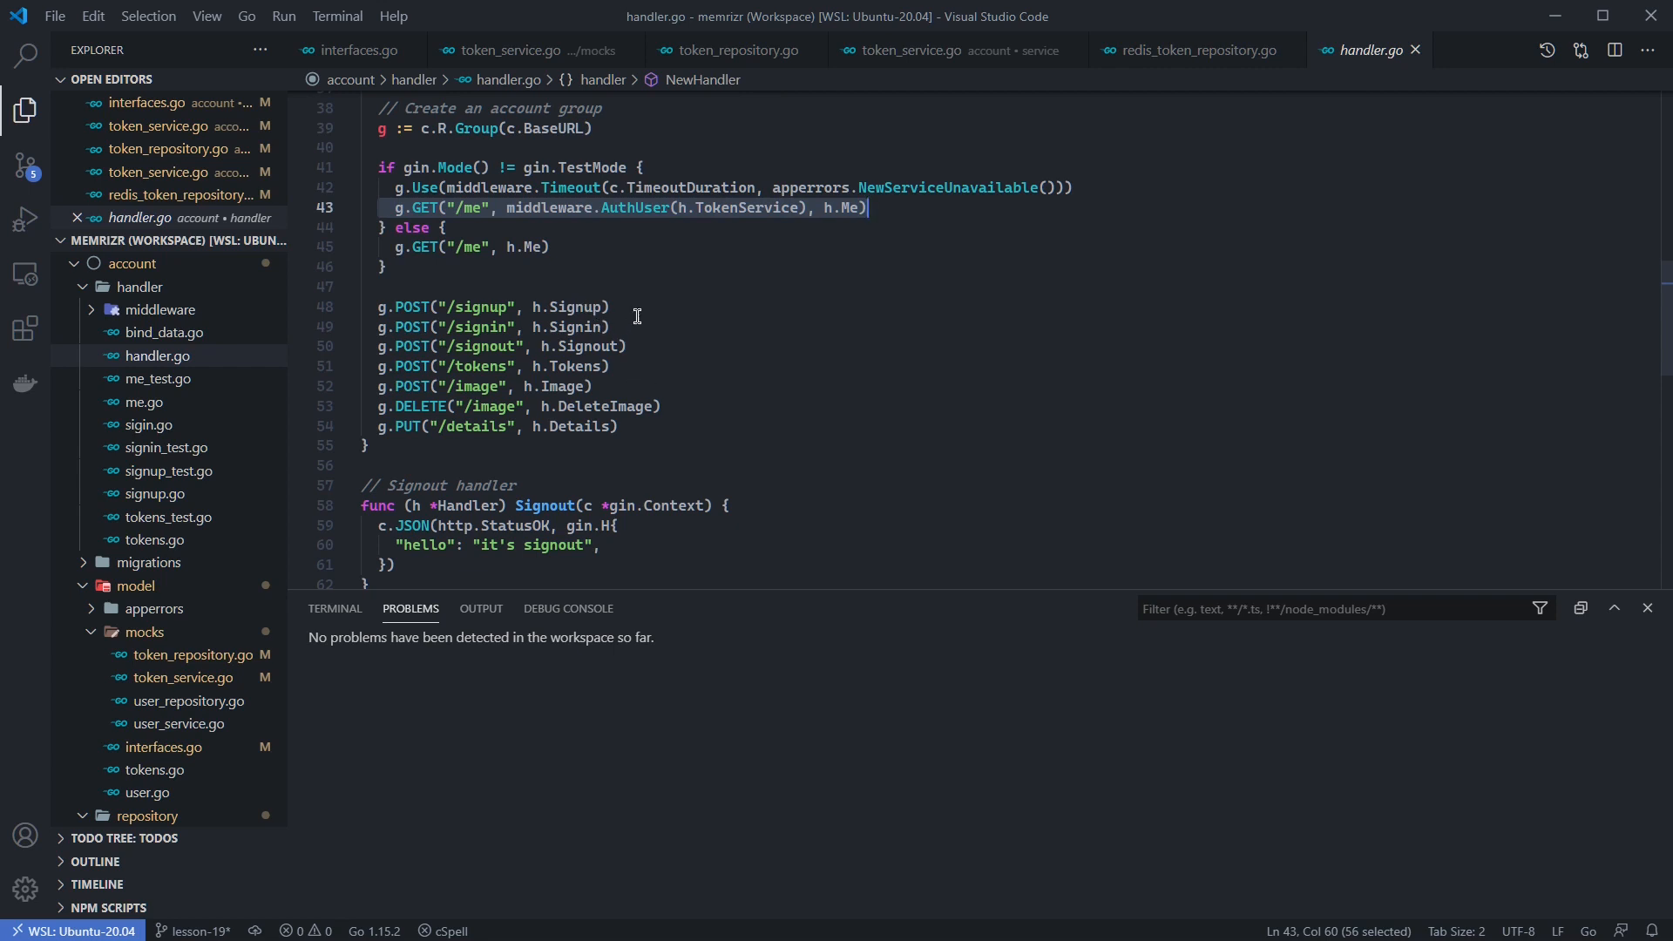
{"action": "left_click", "coordinate": [641, 346]}
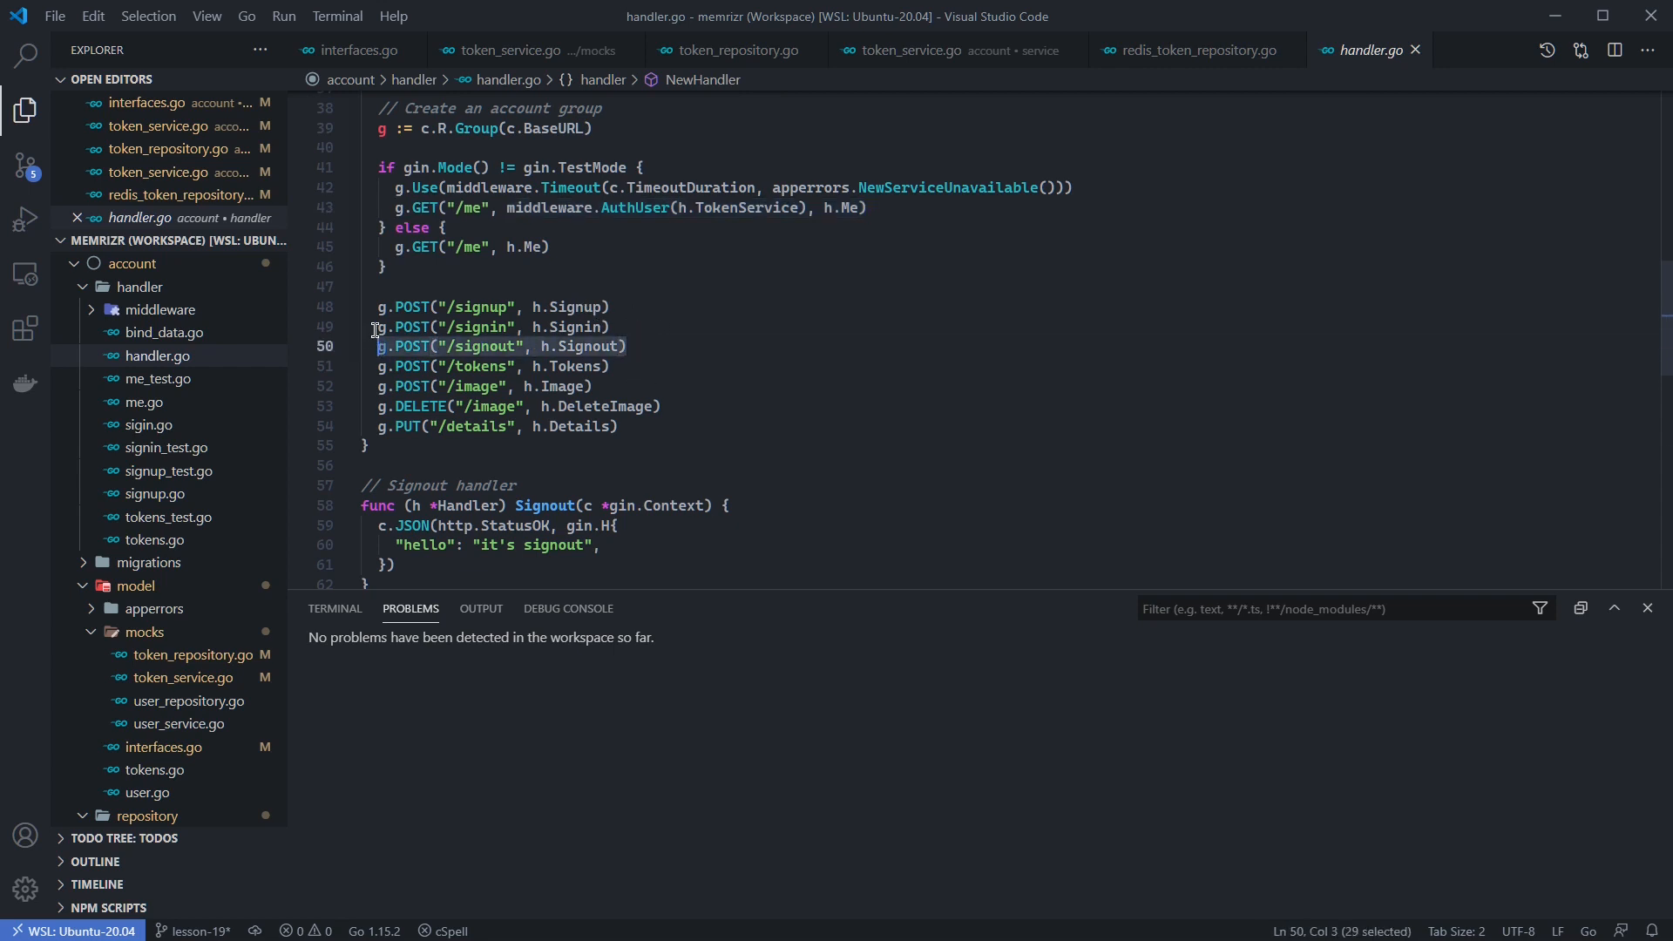
{"action": "key", "text": "Delete"}
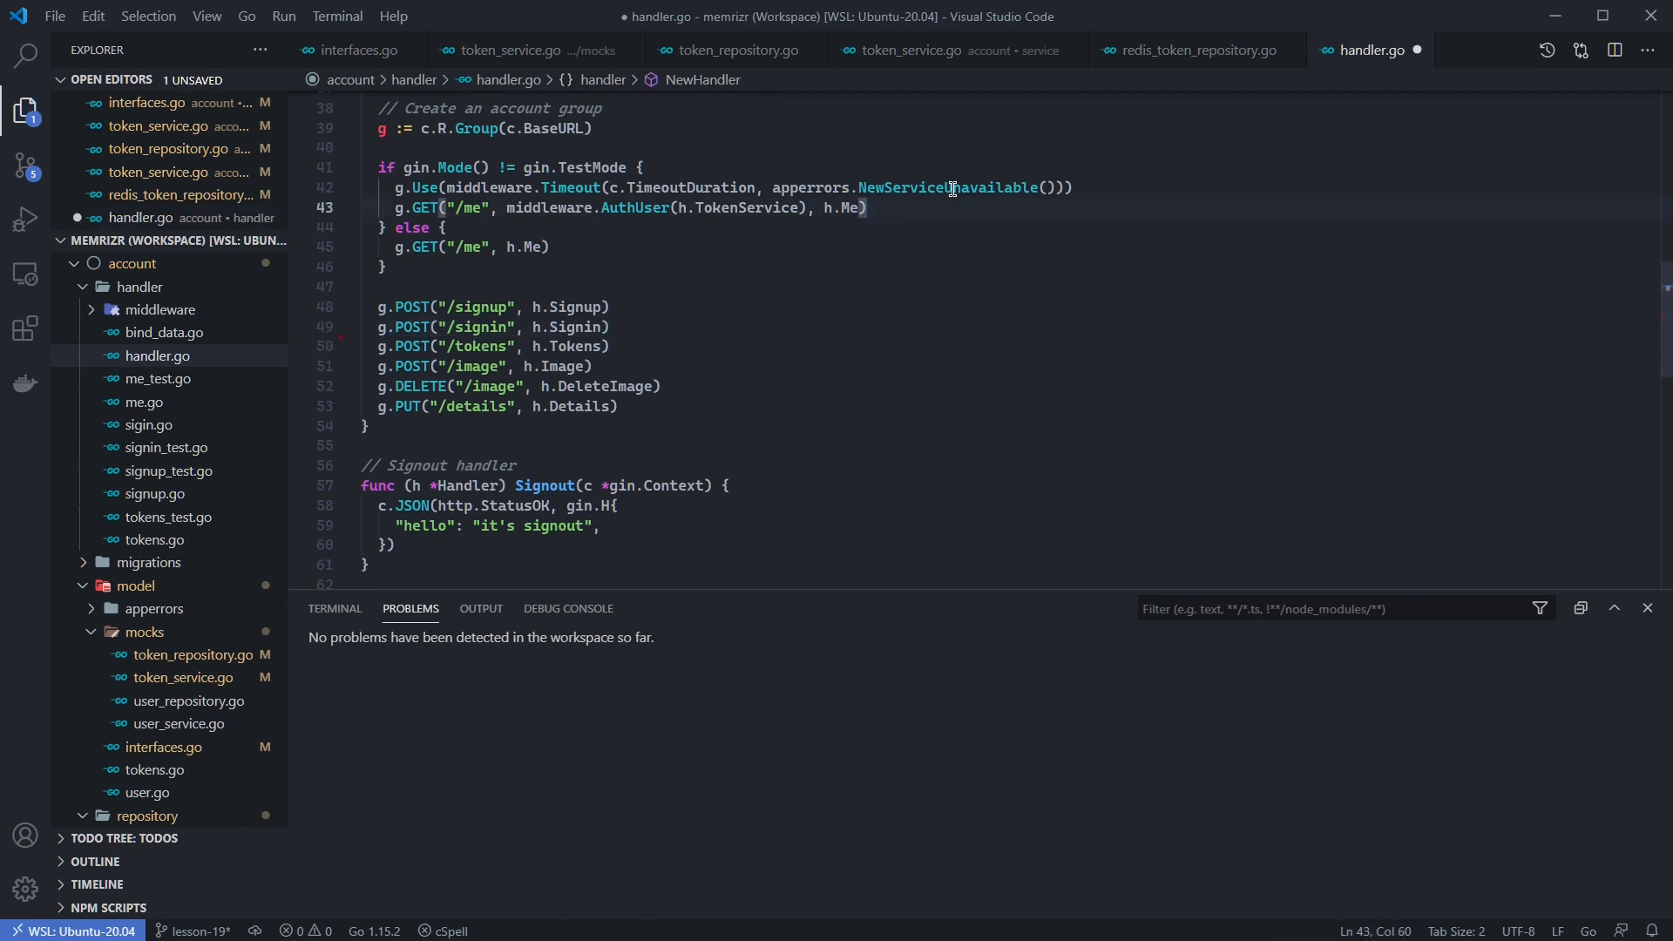
{"action": "type", "text": "g.POST(\"/signout\", h.Signout)"}
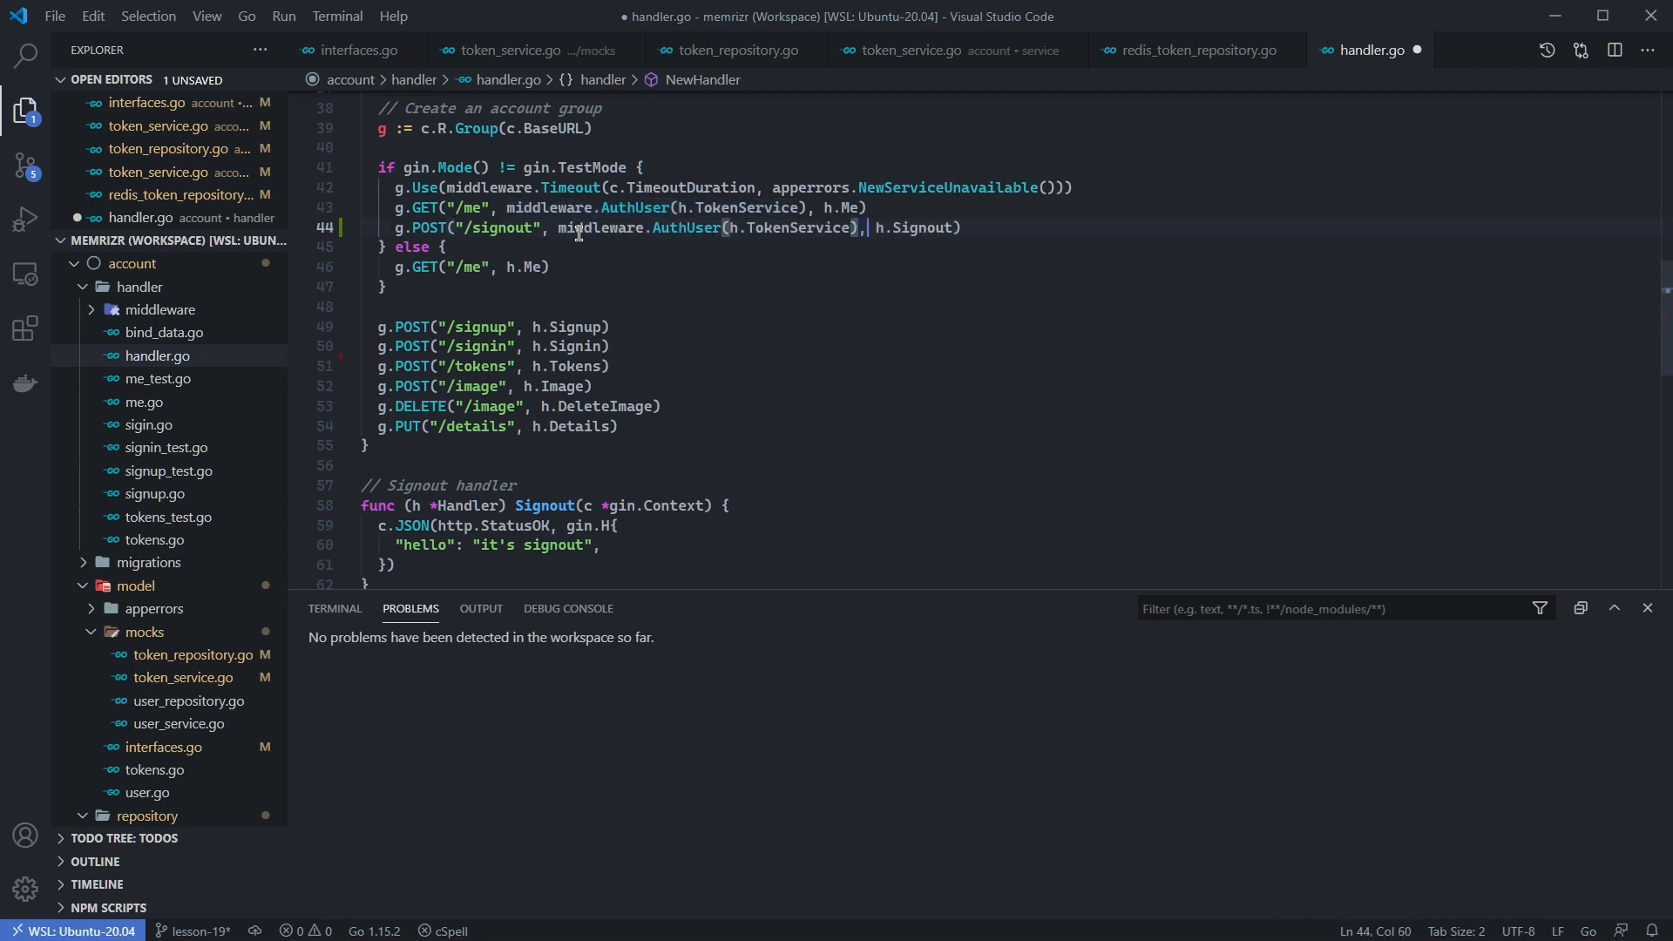
{"action": "mouse_move", "coordinate": [428, 228]}
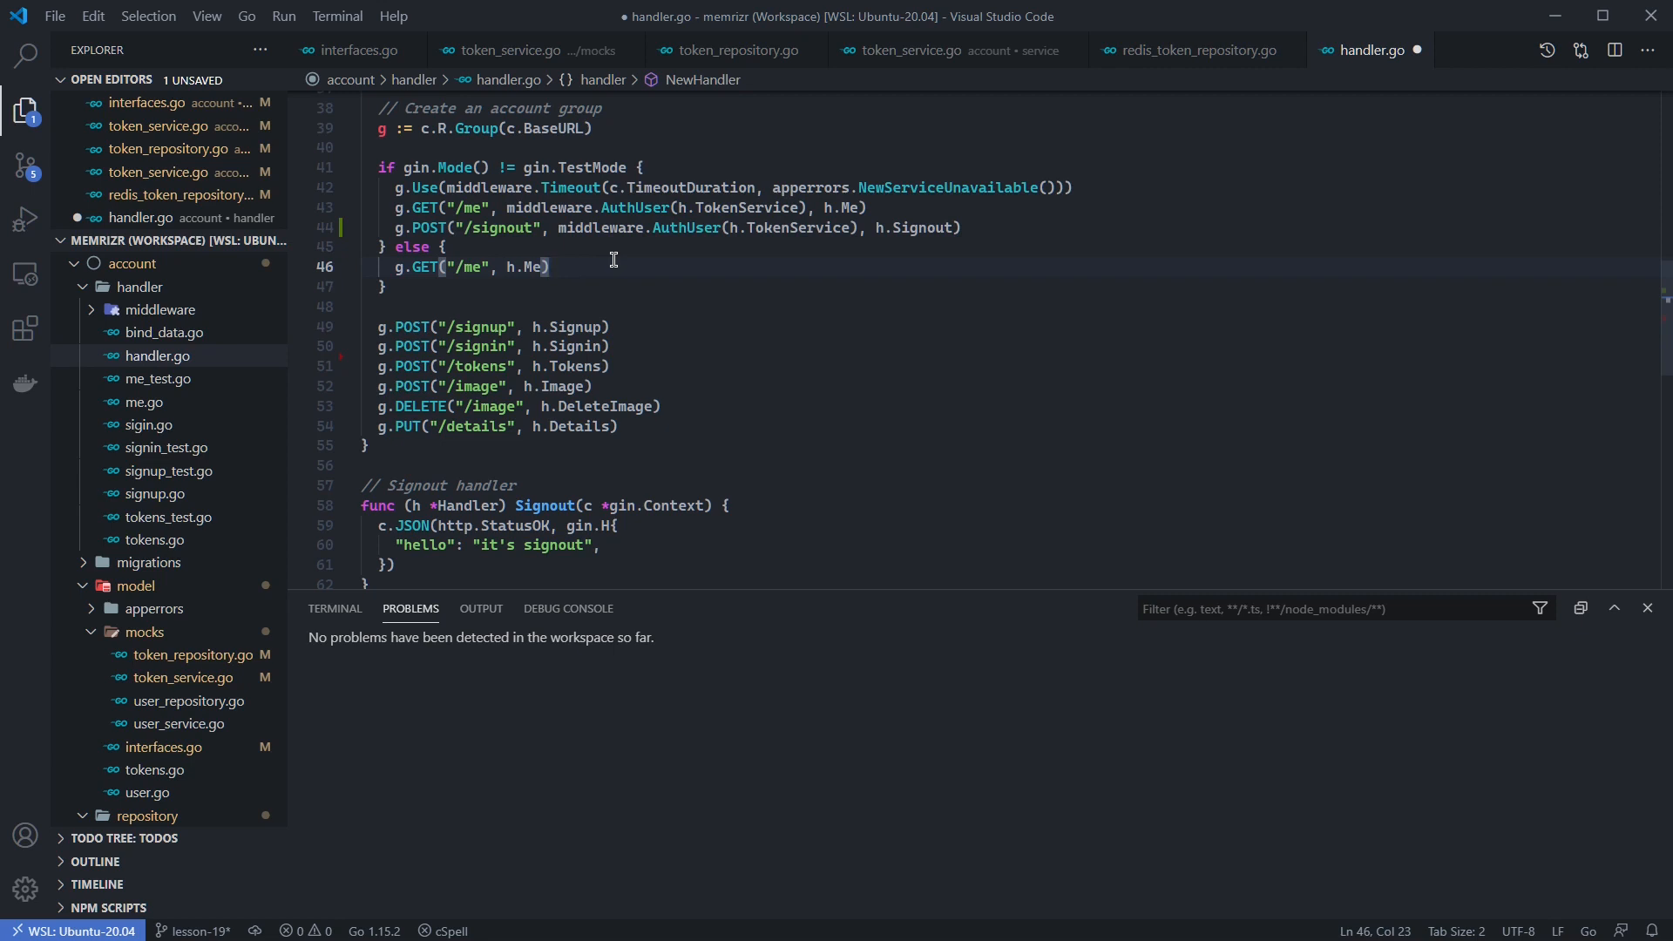
{"action": "type", "text": "middleware.AuthUser(h.TokenService)"}
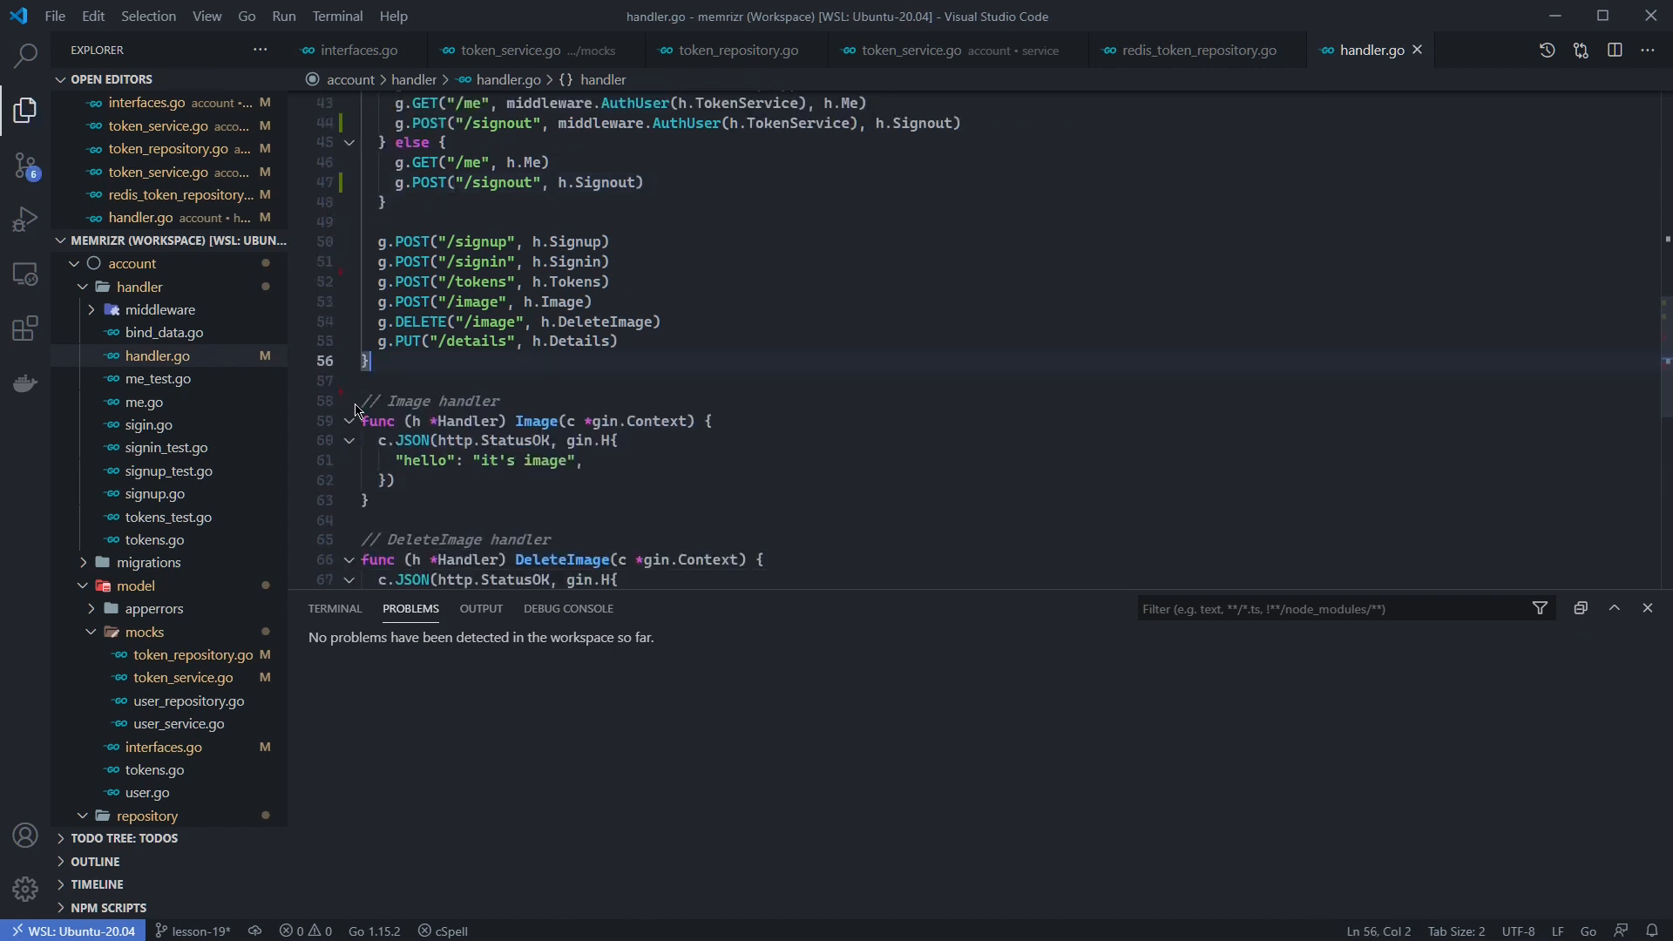
Step: Create a new file named signout.go in the handler folder
{"action": "right_click", "coordinate": [139, 285]}
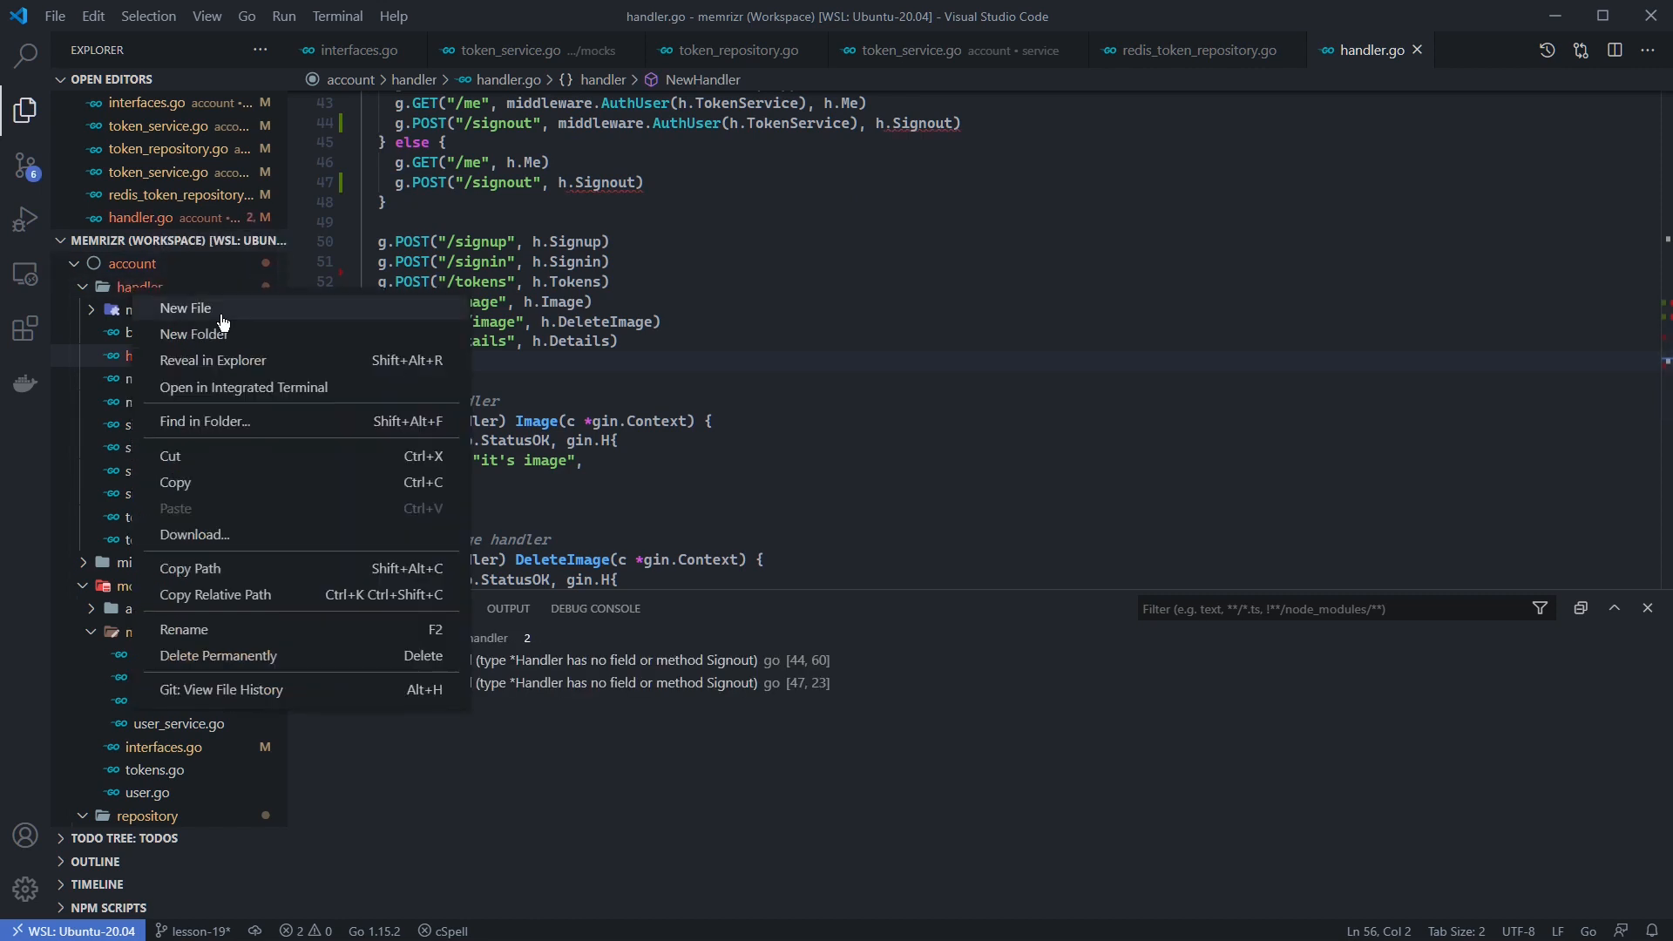
{"action": "left_click", "coordinate": [185, 308]}
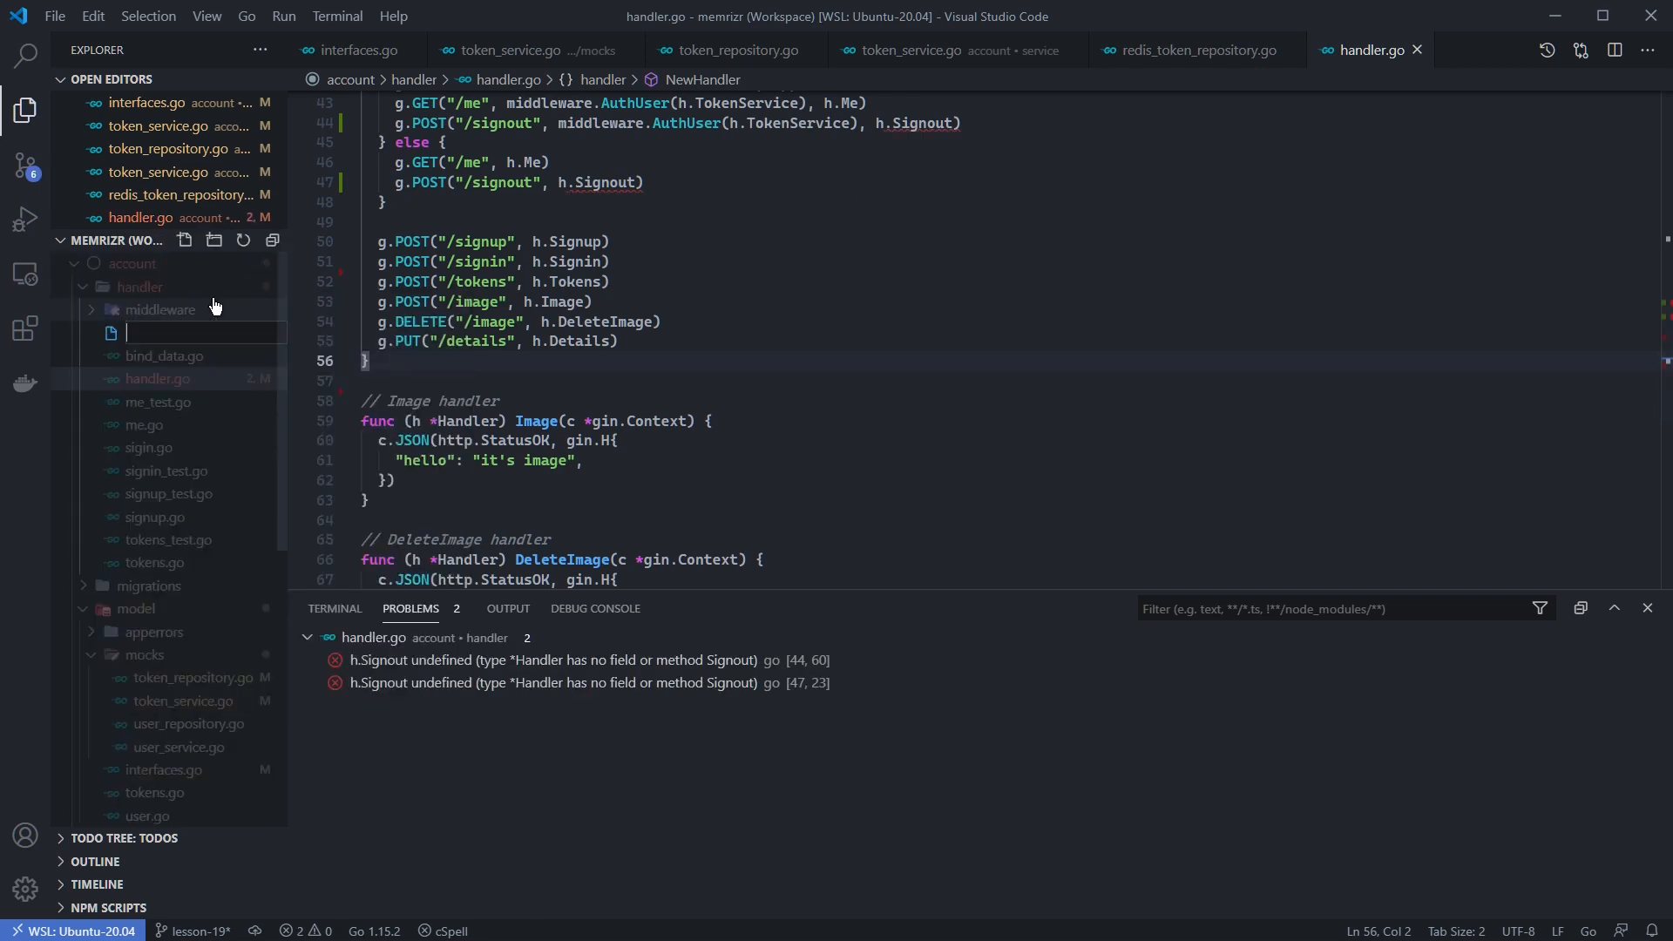
{"action": "type", "text": "signout.go"}
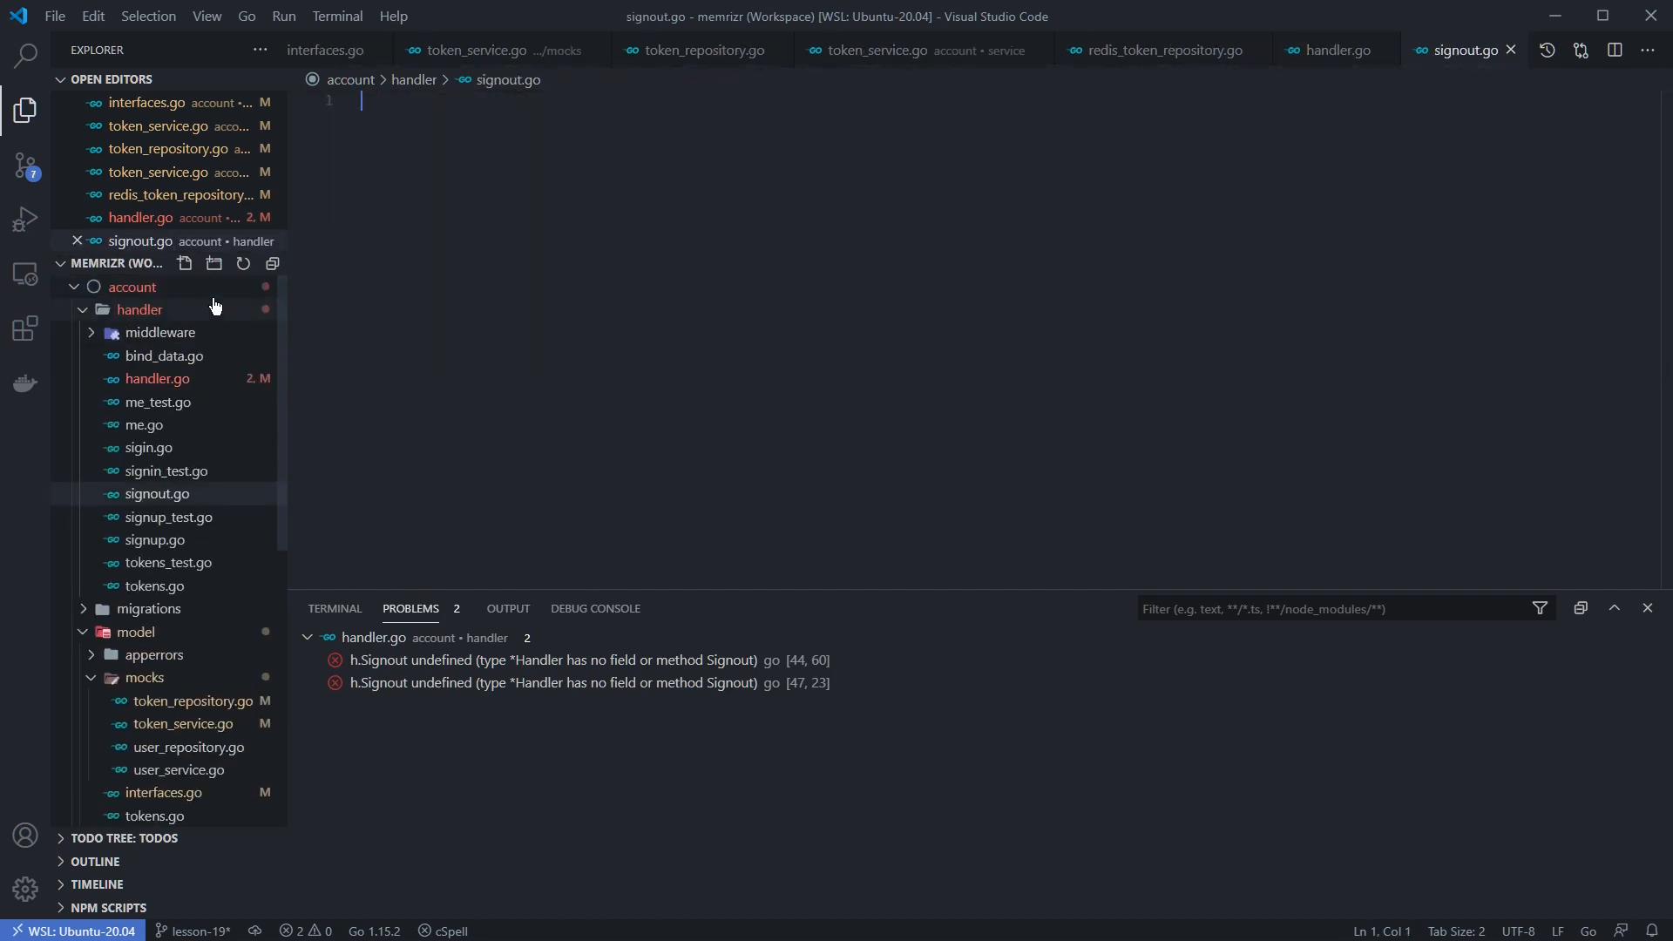
Step: Write package handler and a Signout handler calling h.TokenService.Signout with the user's UID
{"action": "type", "text": "package handler"}
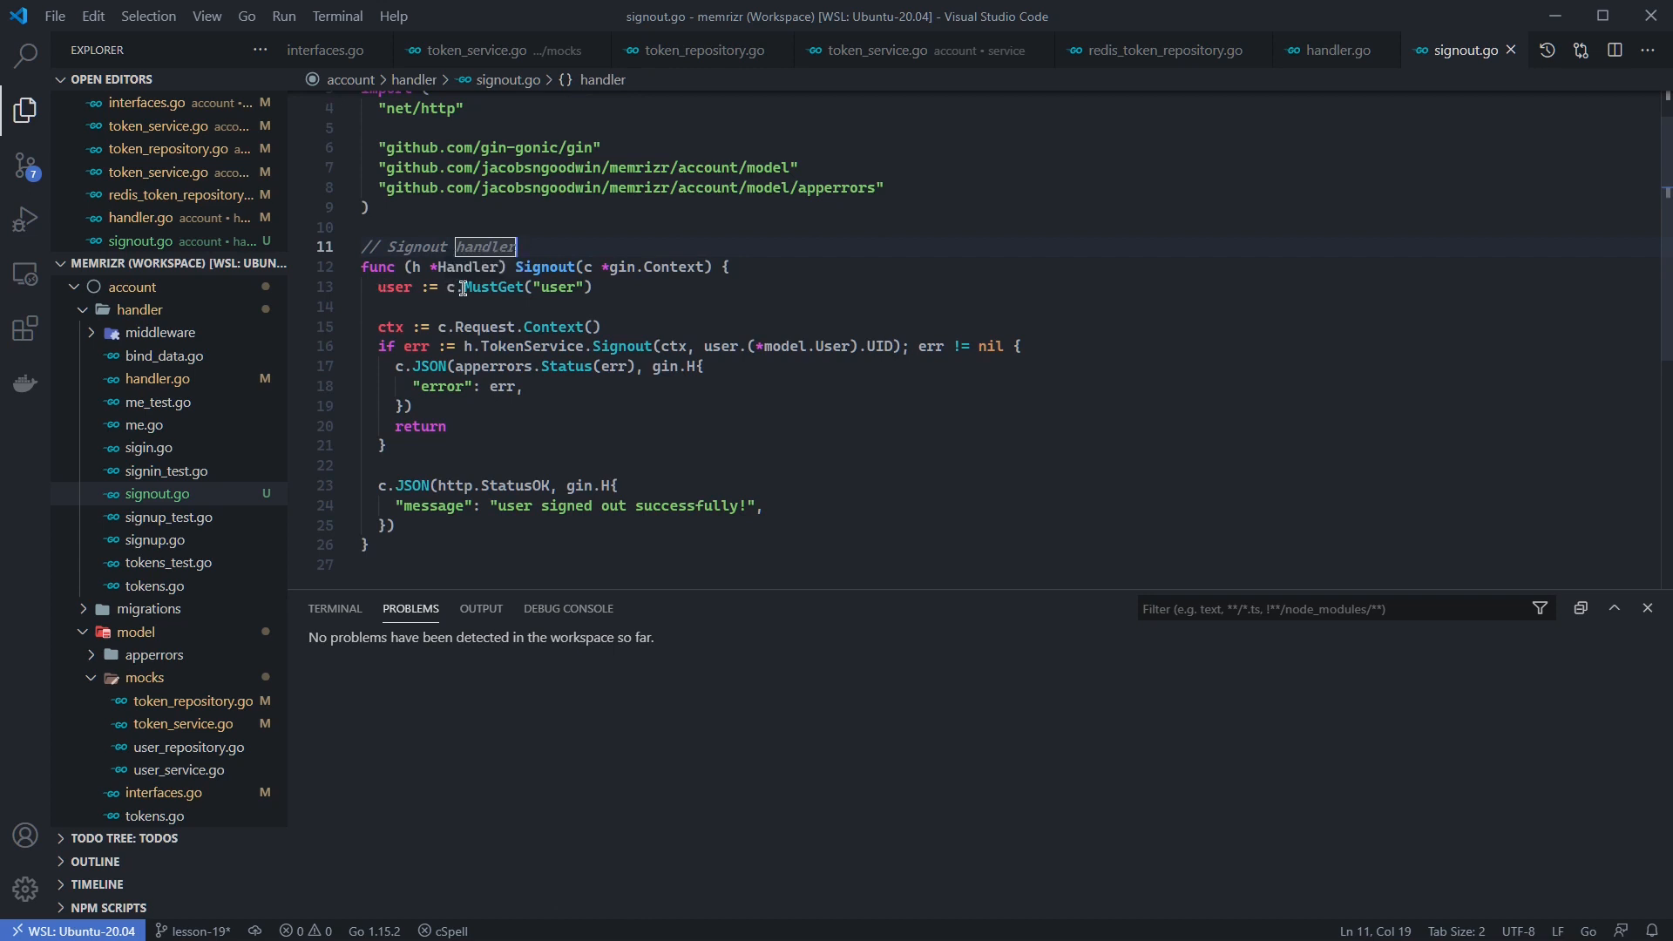
{"action": "left_click", "coordinate": [594, 287]}
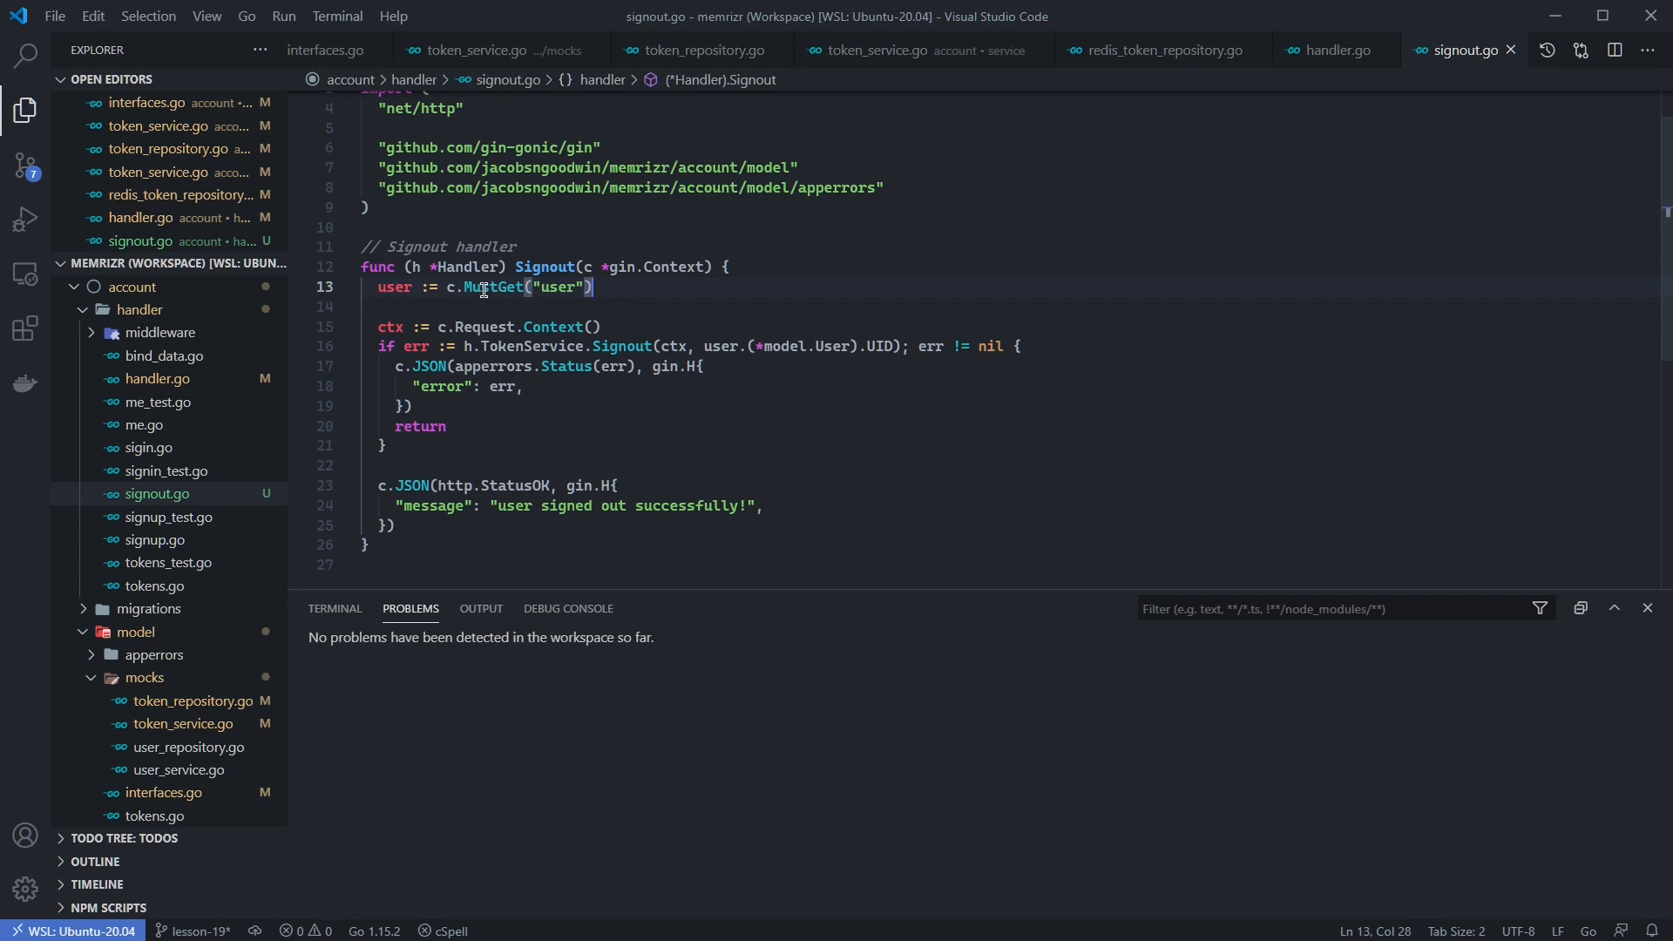
{"action": "mouse_move", "coordinate": [490, 286]}
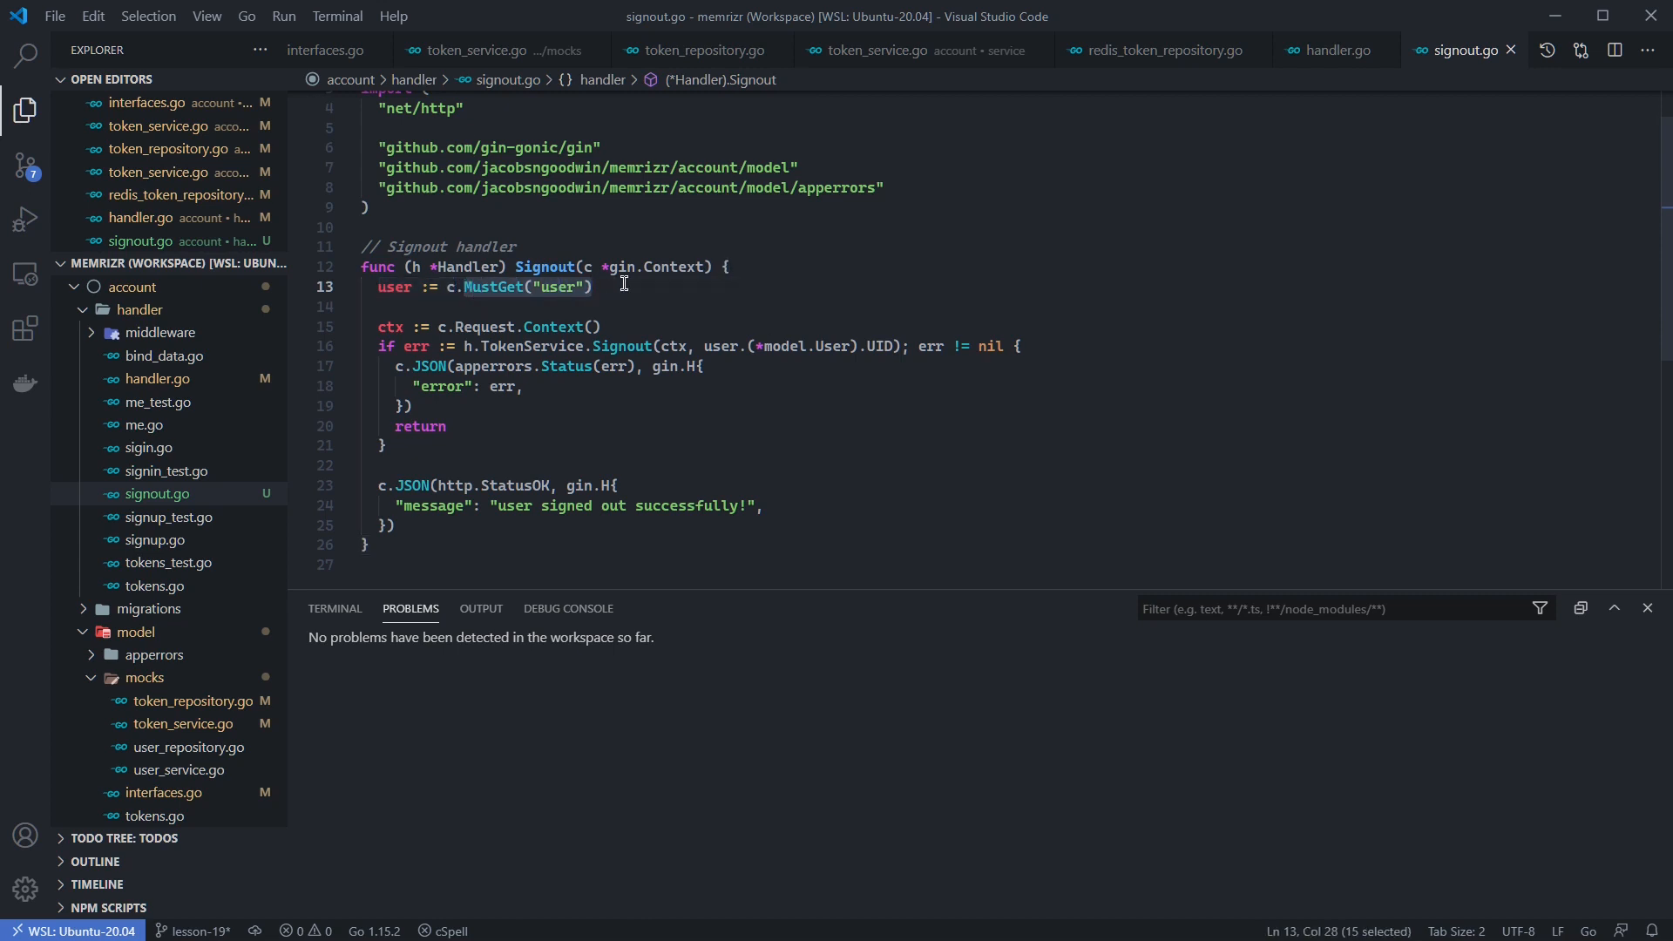
{"action": "mouse_move", "coordinate": [376, 327]}
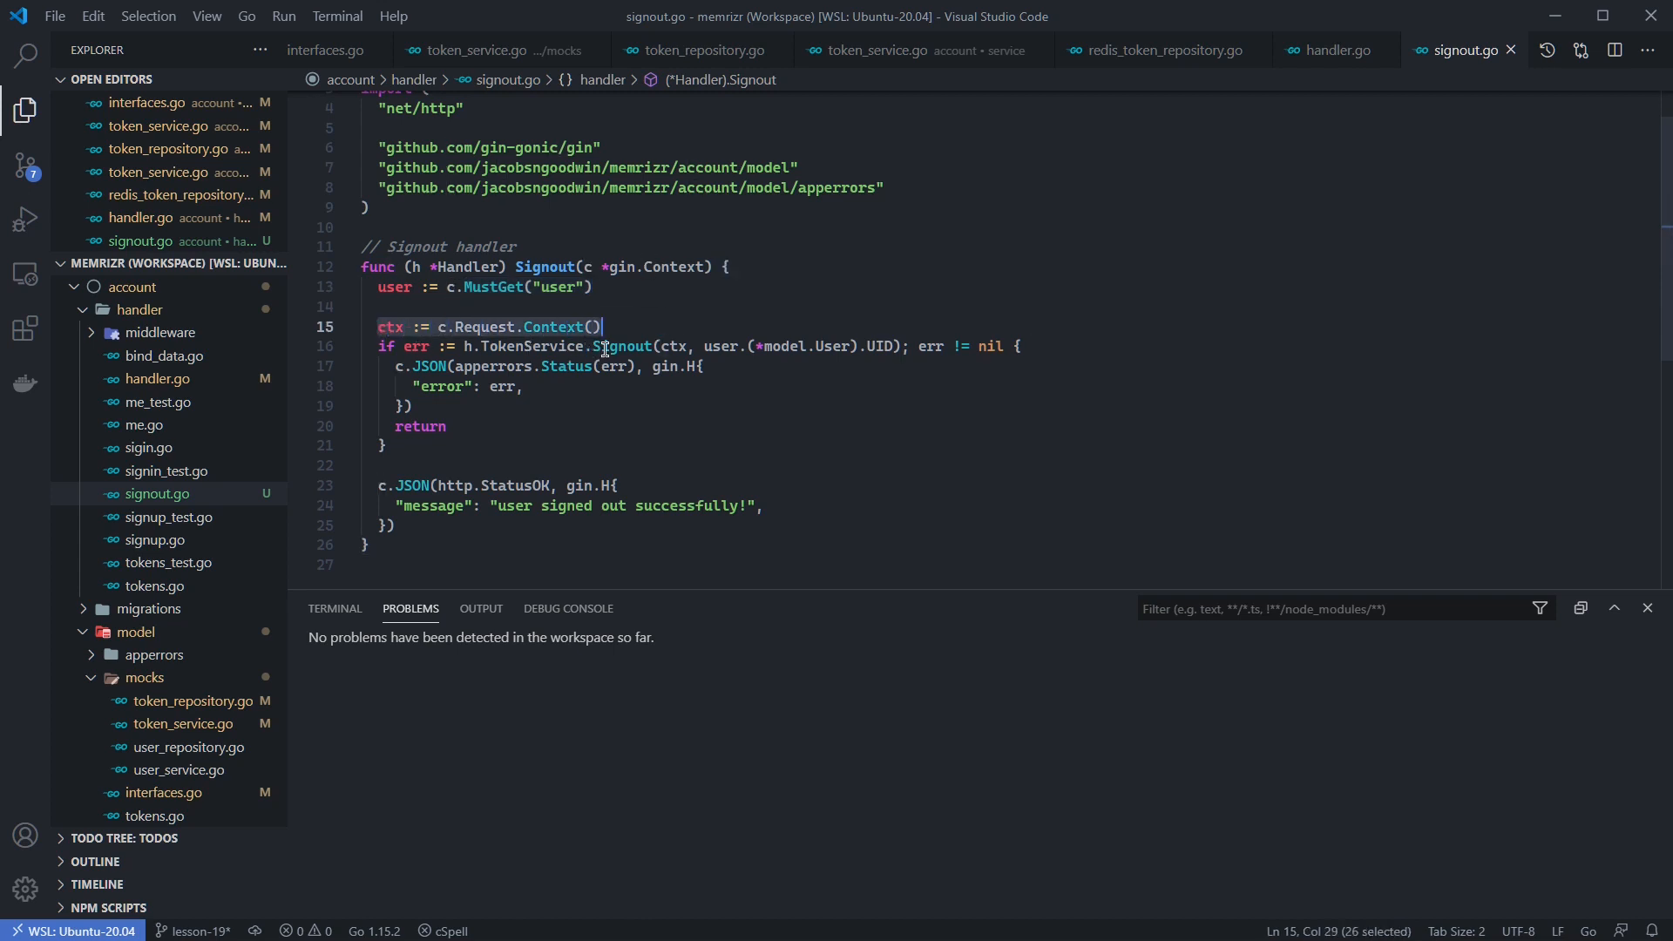
{"action": "left_click", "coordinate": [704, 346]}
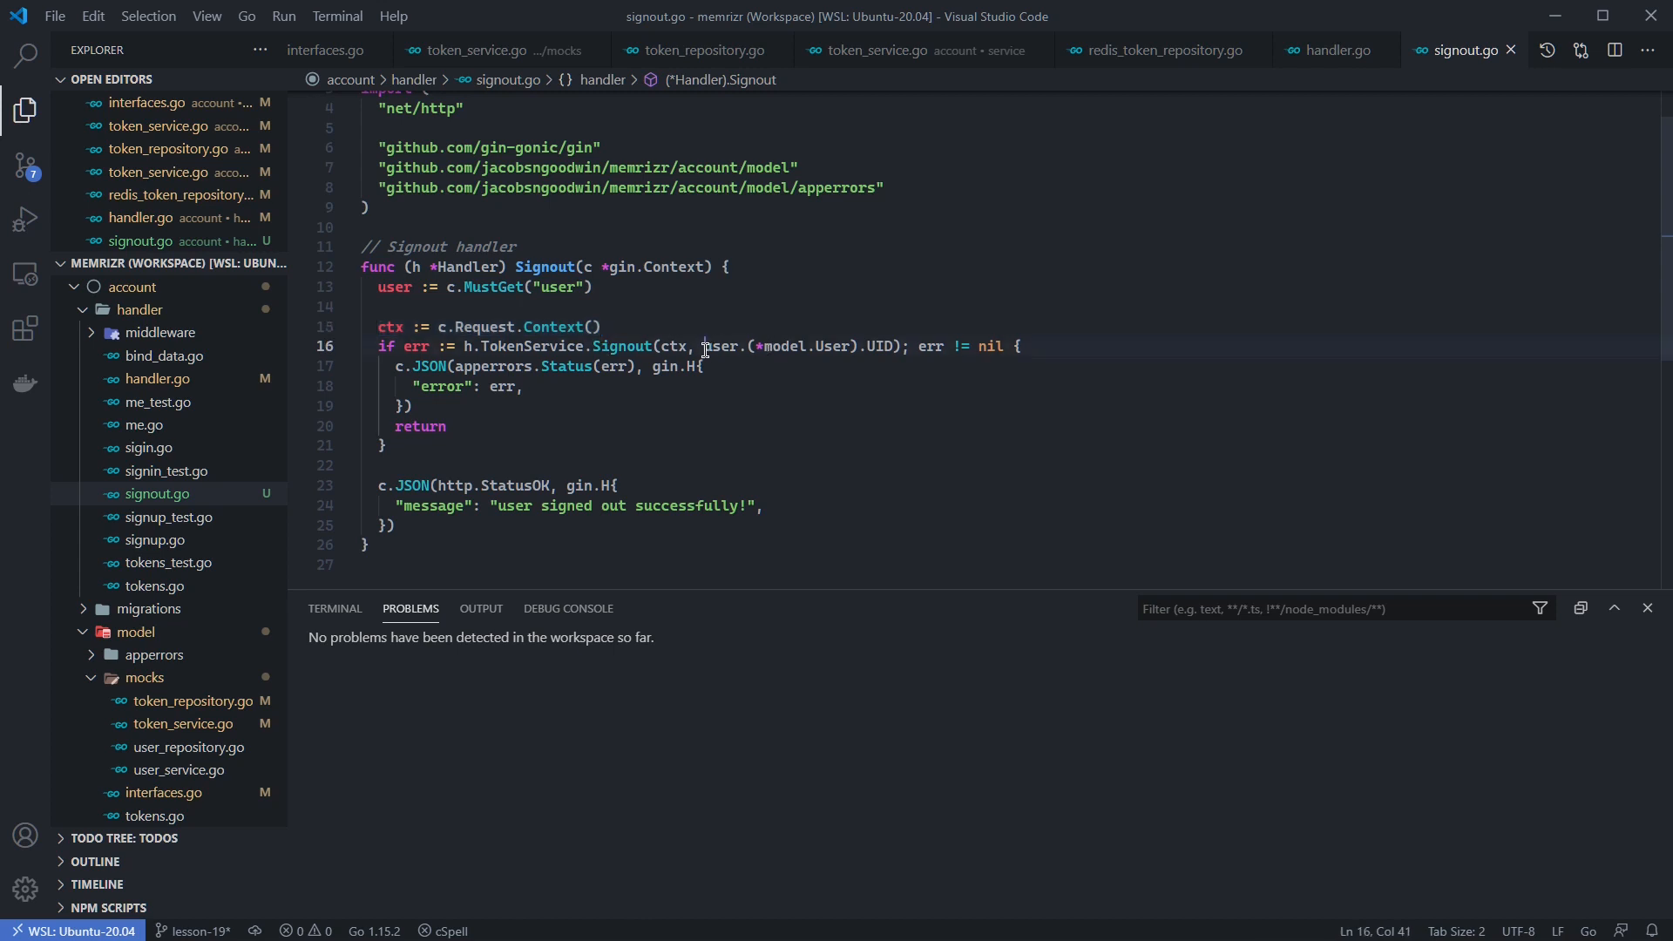
{"action": "left_click_drag", "start_coordinate": [702, 346], "coordinate": [858, 346]}
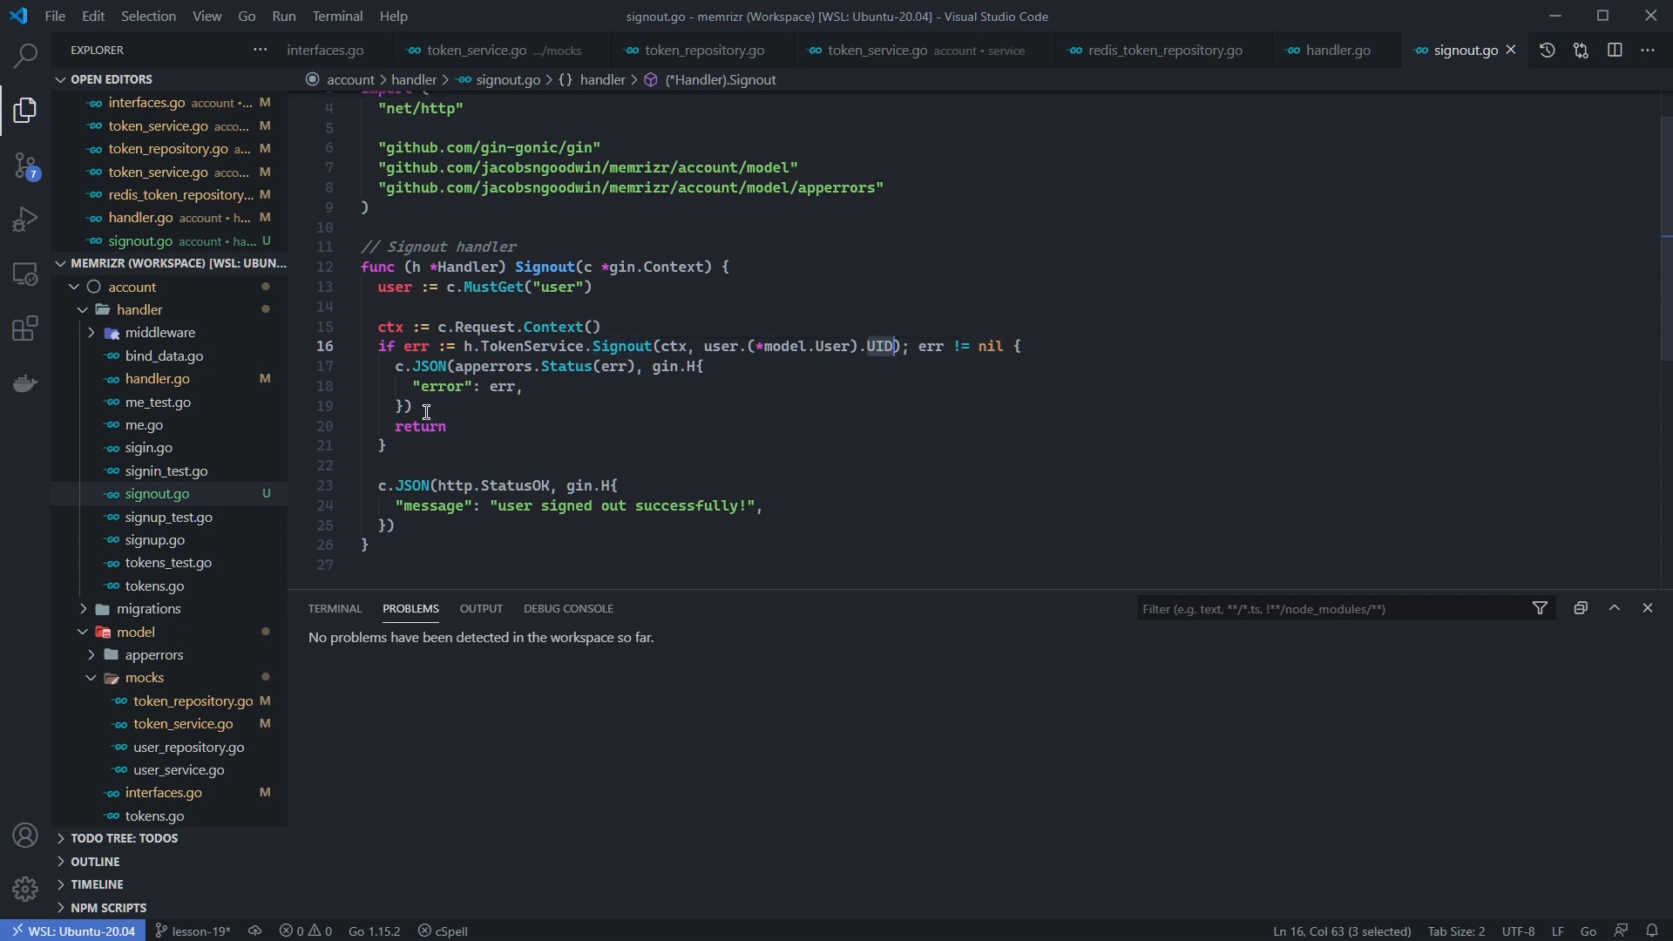
{"action": "left_click", "coordinate": [417, 386]}
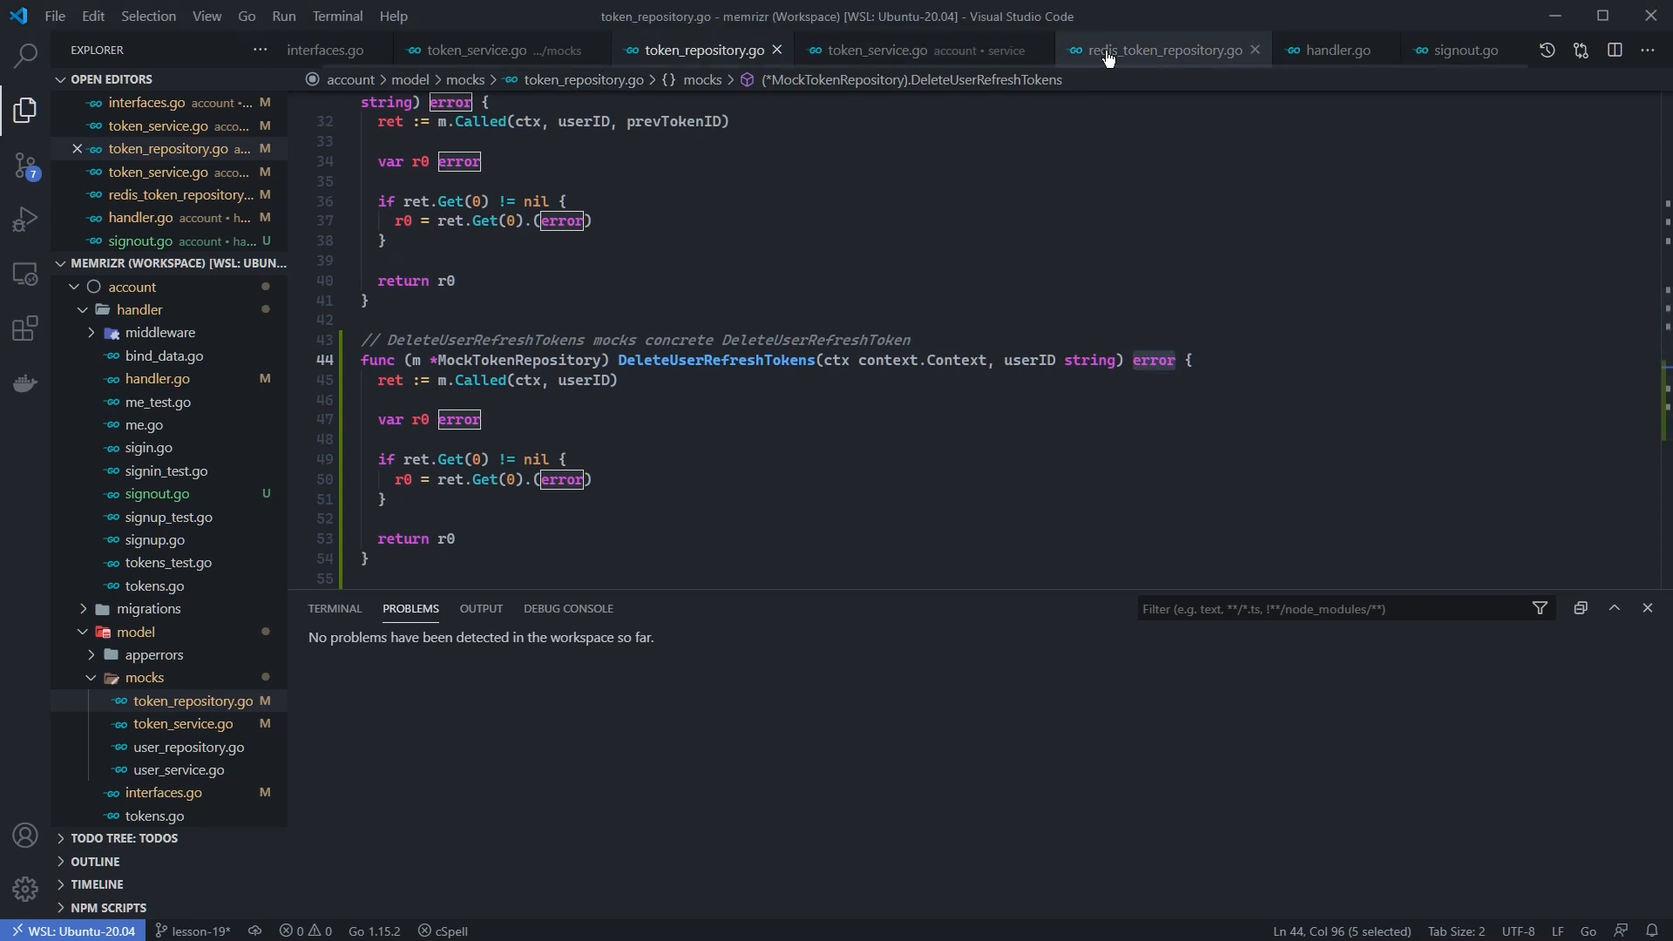
Step: Delete the failCount++ line under 'check last value' in redis_token_repository.go
{"action": "left_click", "coordinate": [1164, 49]}
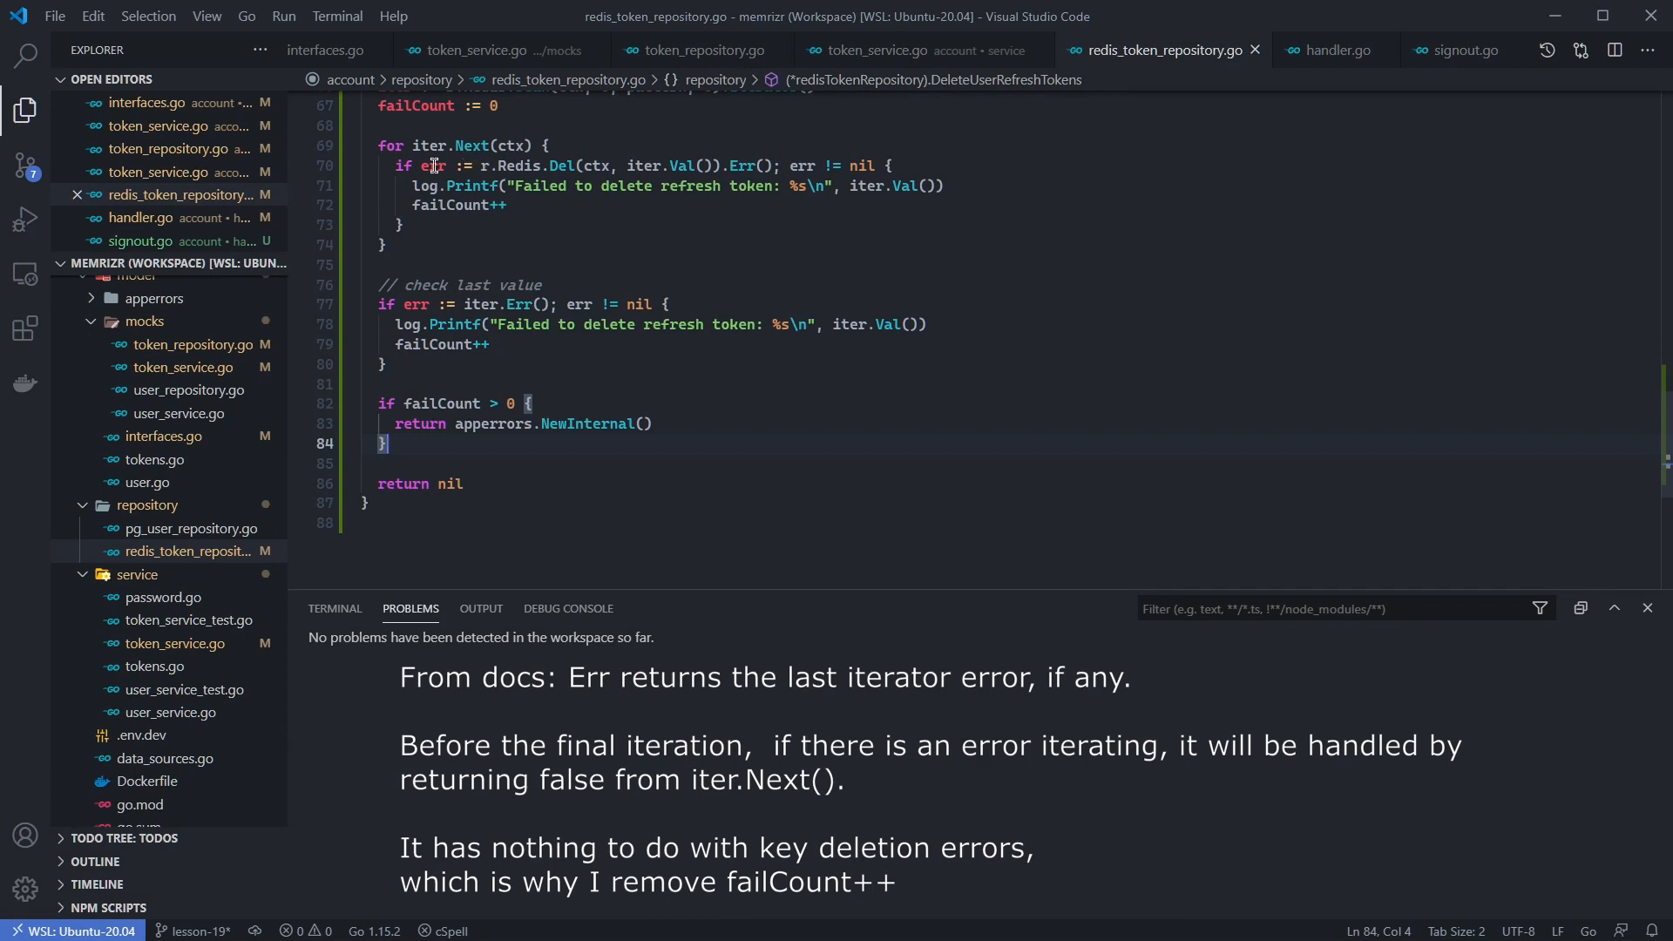
{"action": "left_click_drag", "start_coordinate": [419, 165], "coordinate": [702, 165]}
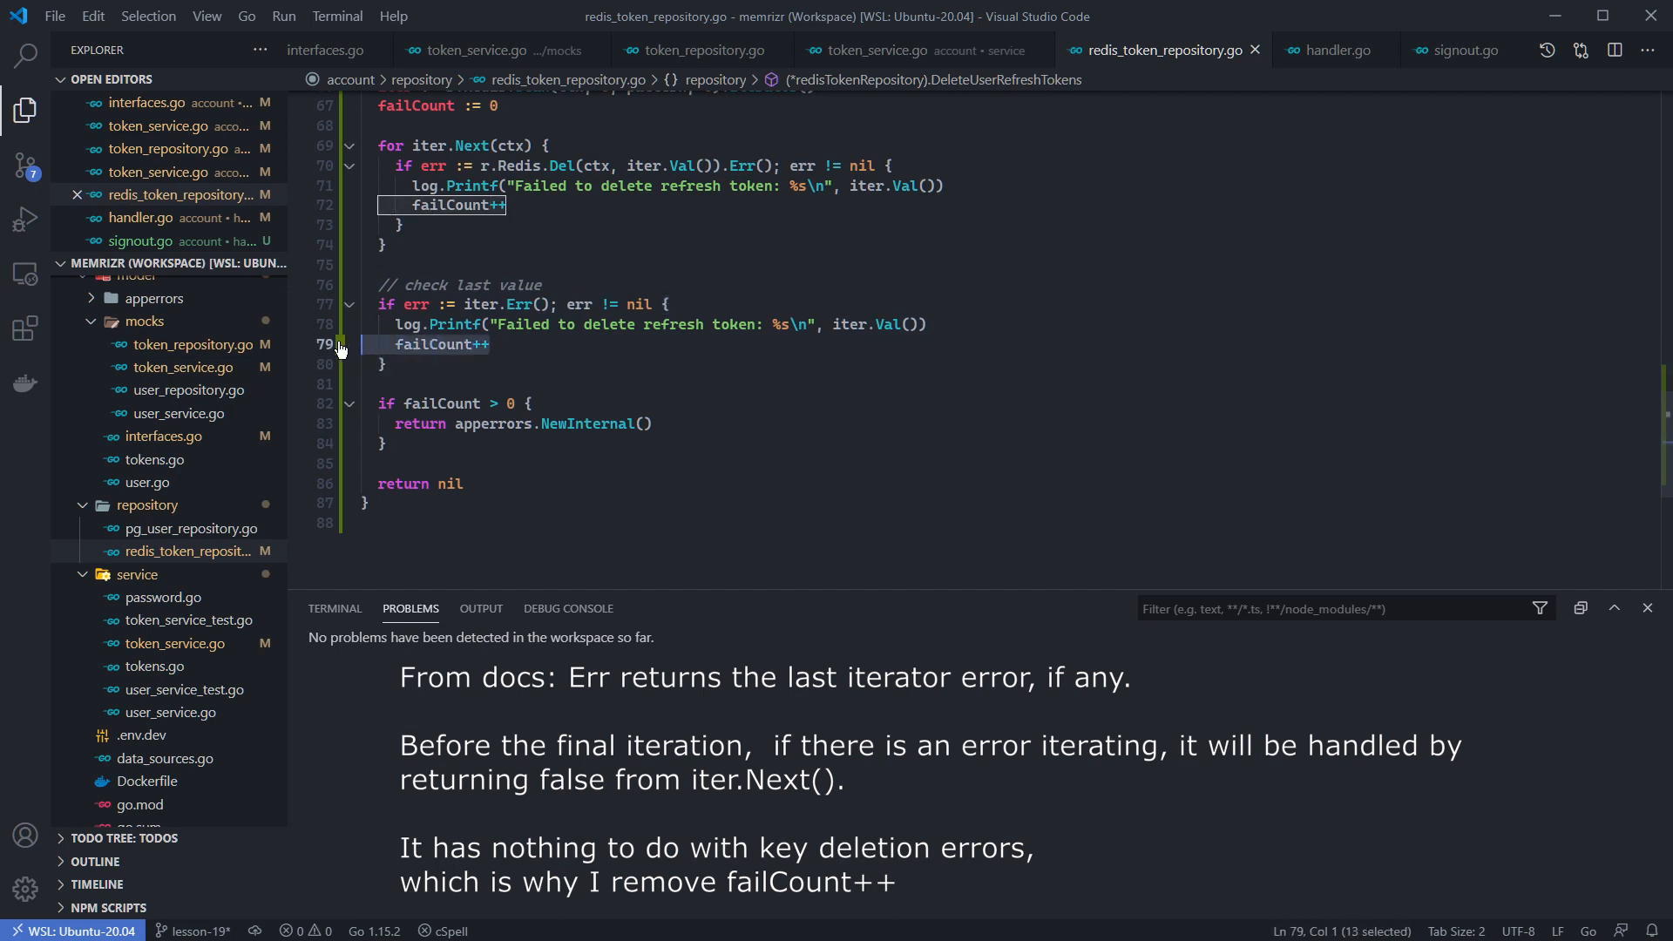
{"action": "key", "text": "Delete"}
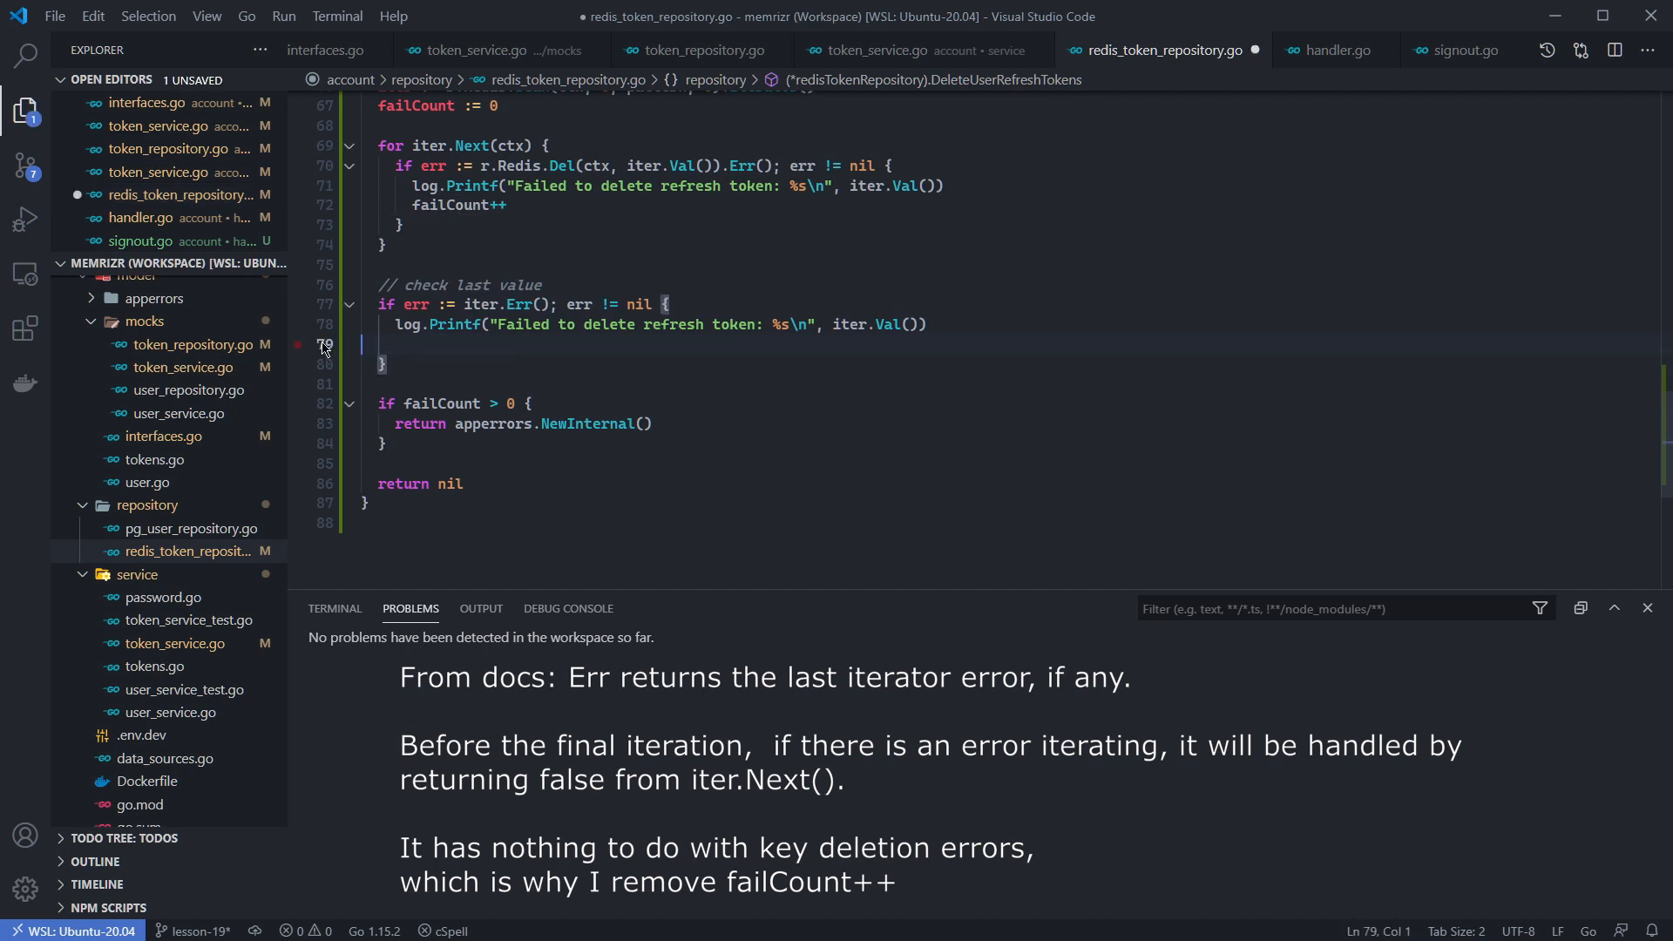
{"action": "key", "text": "Backspace"}
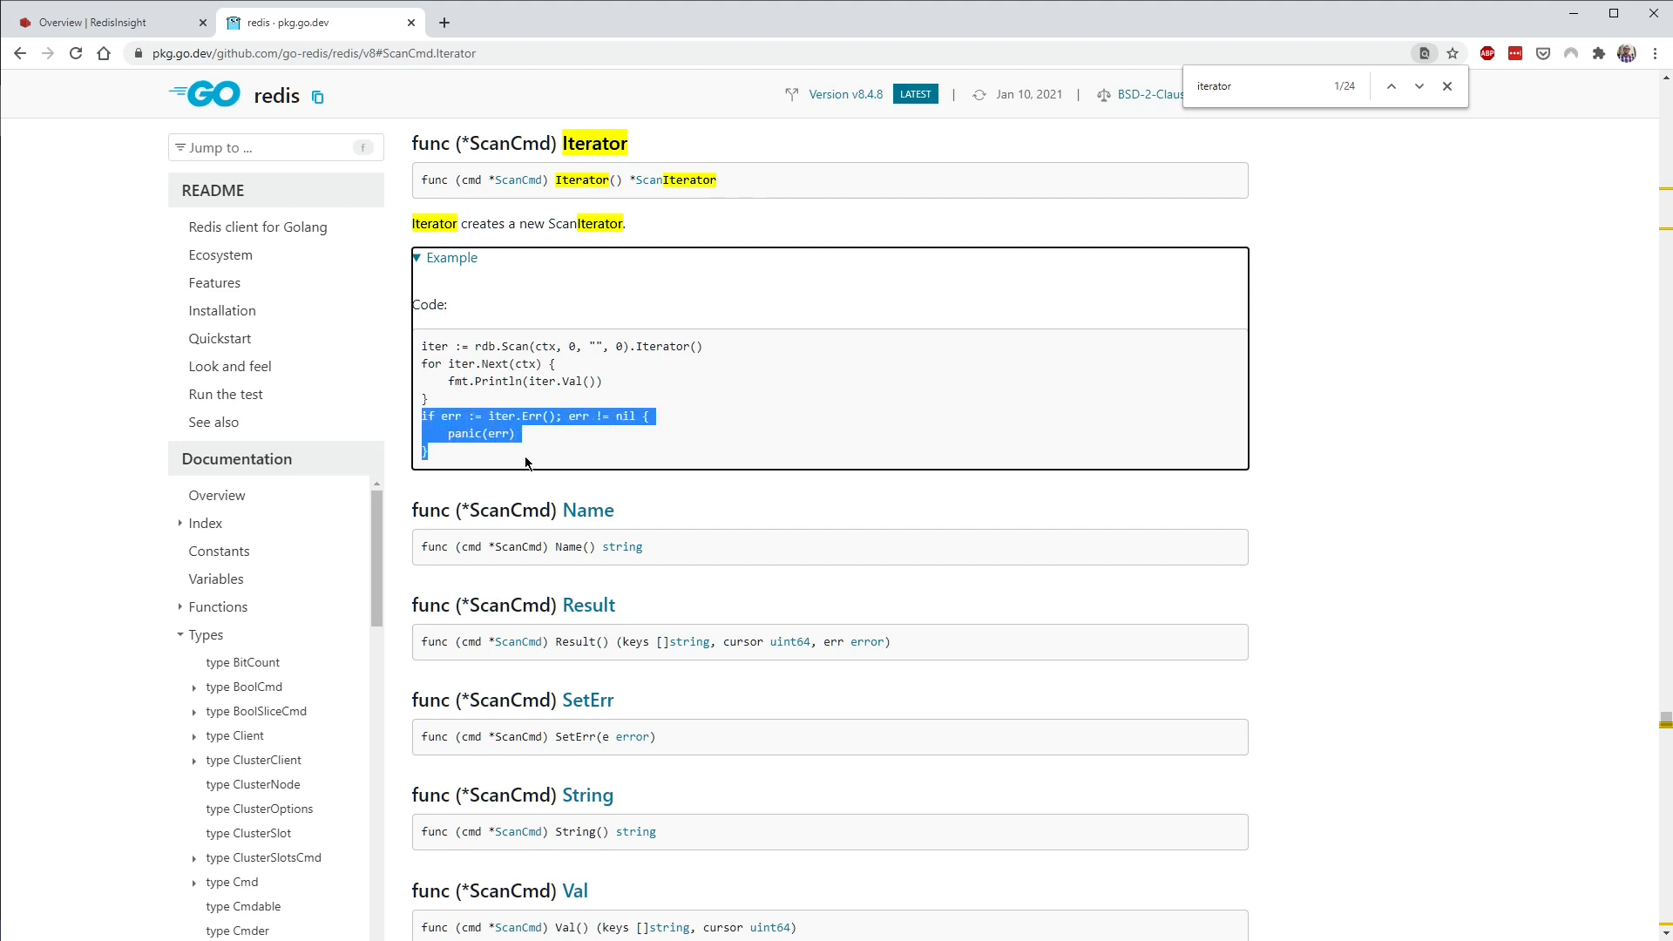
{"action": "mouse_move", "coordinate": [533, 457]}
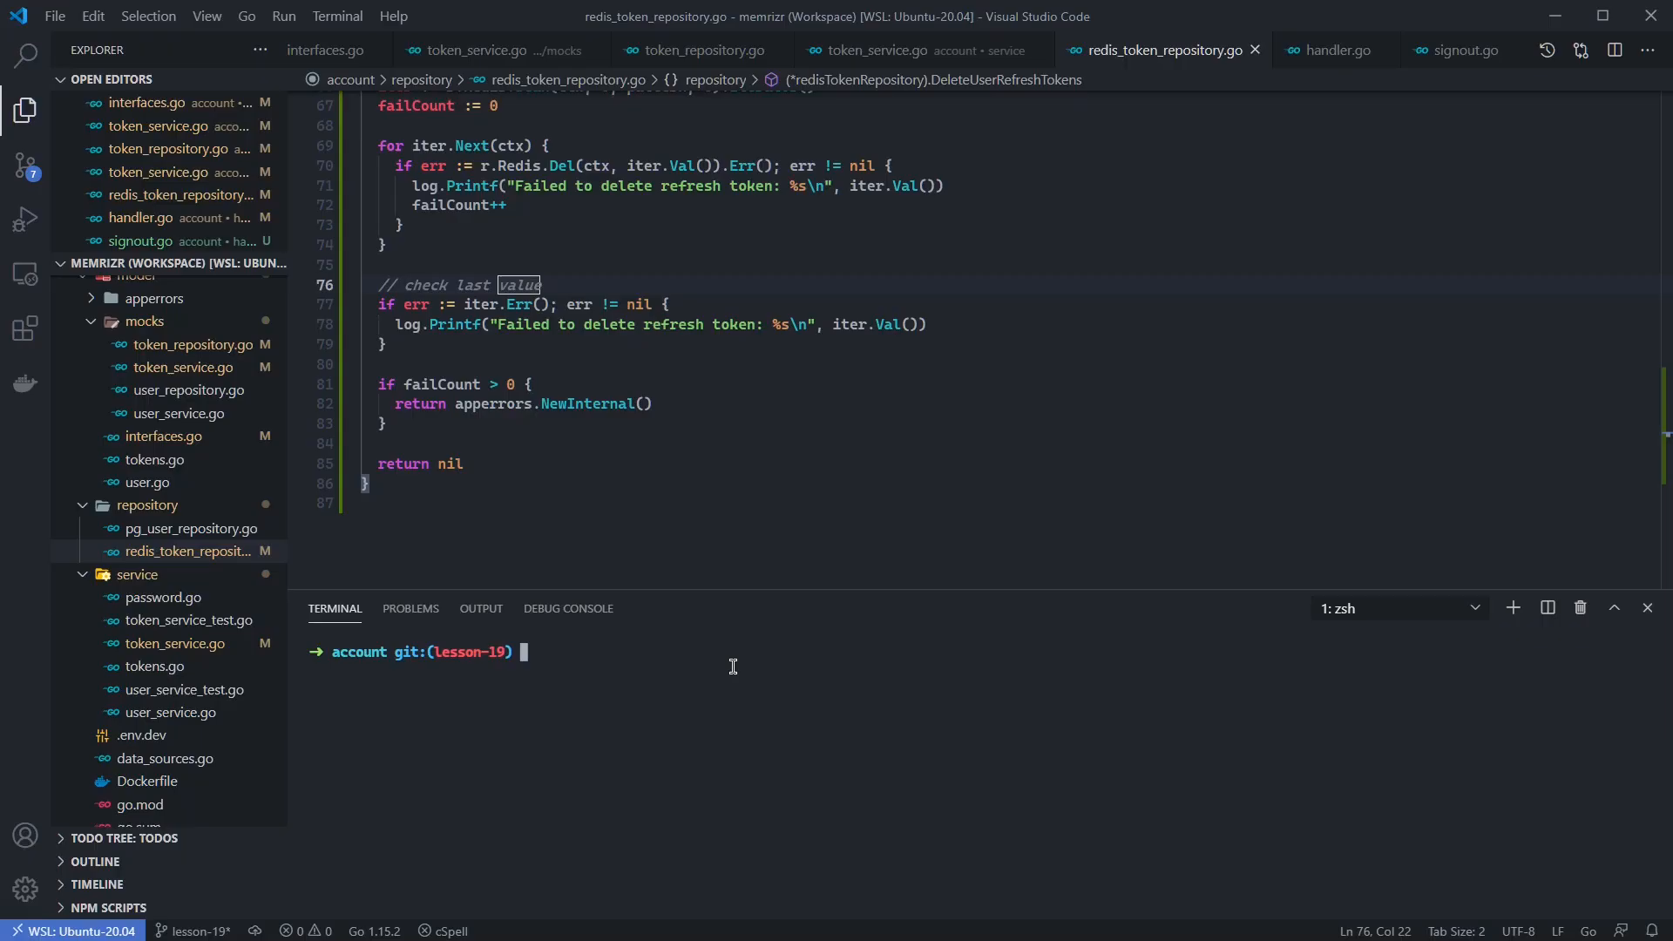
Step: Move up to the memrizr root and run docker-compose up to start the services
{"action": "type", "text": "cker-c"}
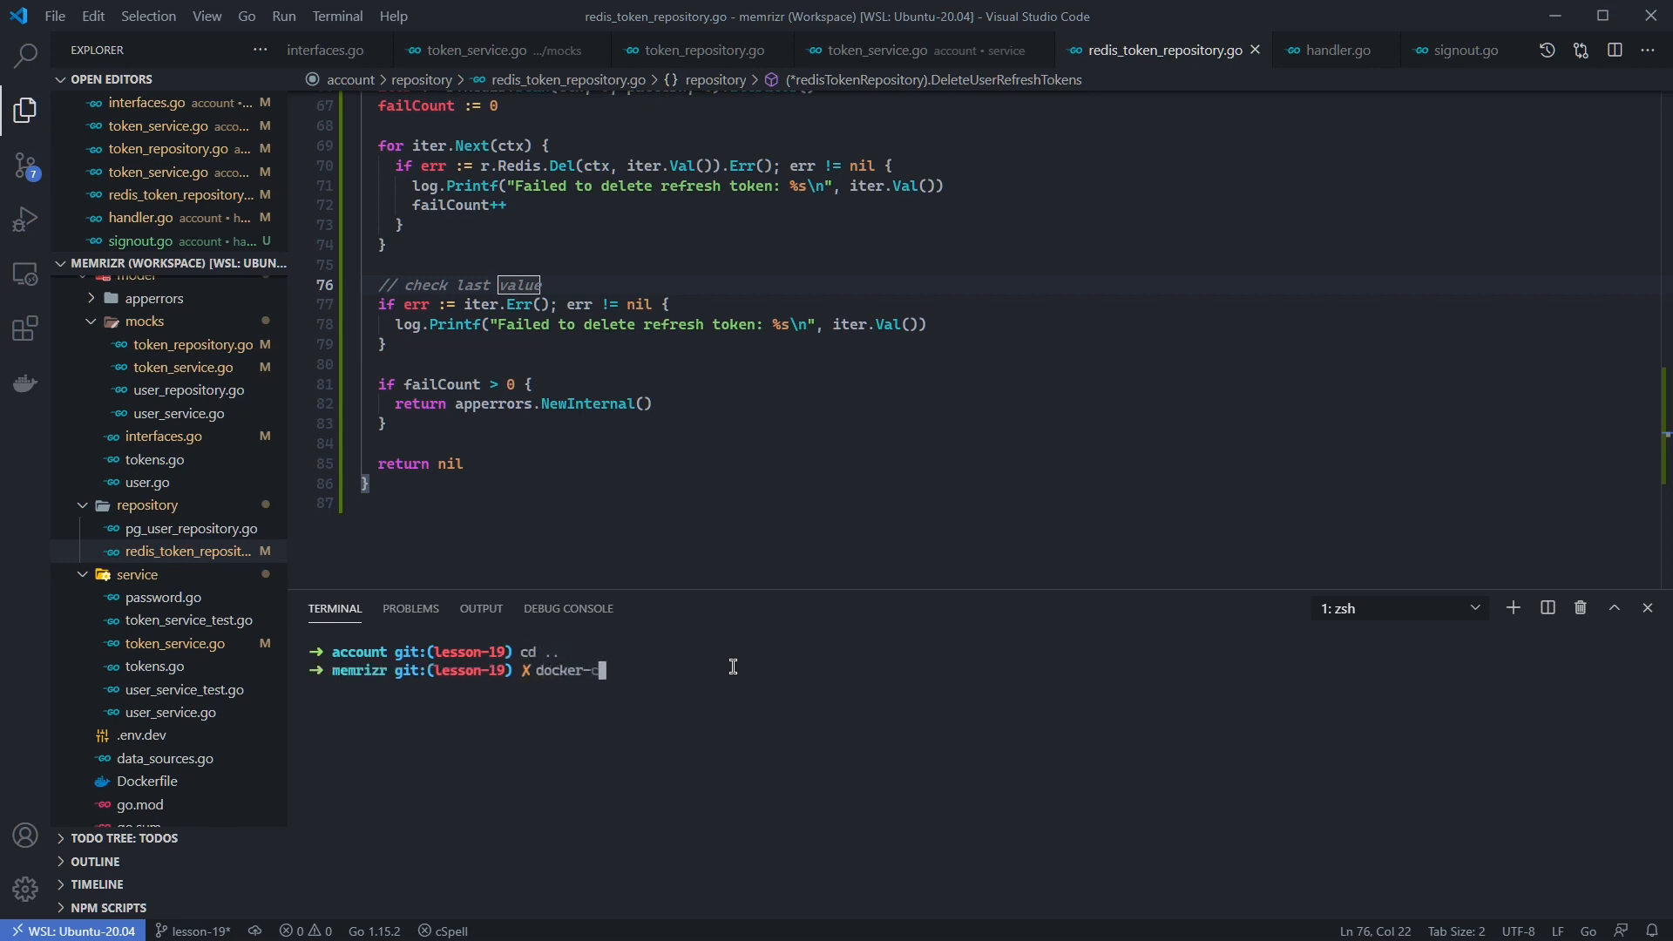
{"action": "type", "text": "ompose up"}
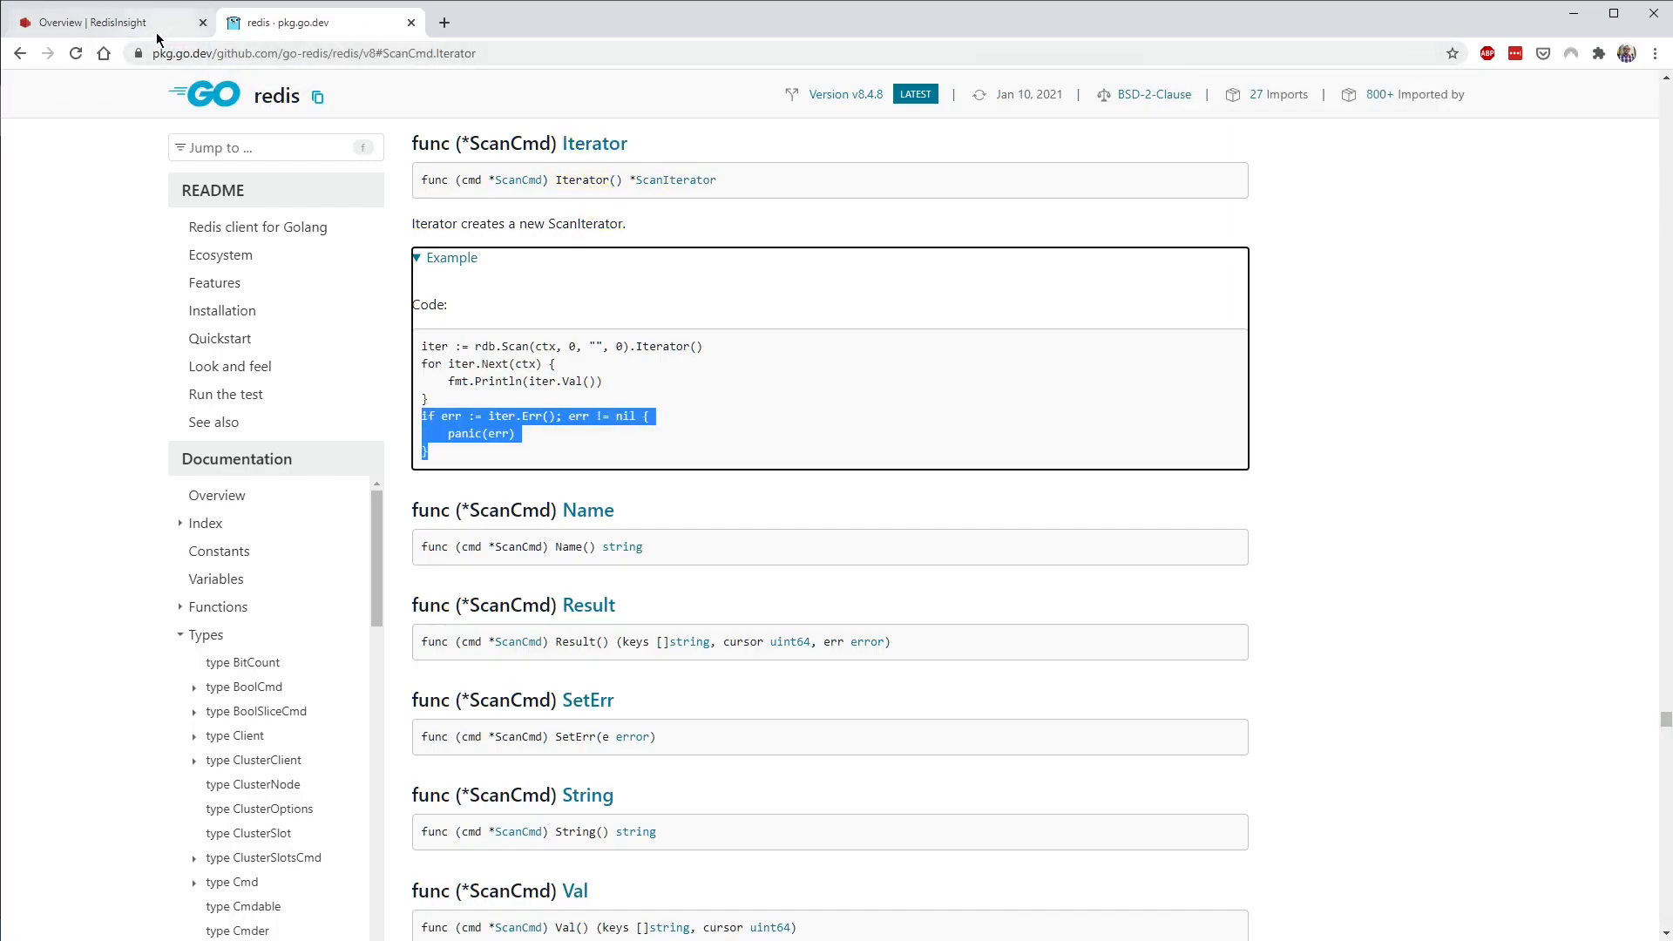
Step: Go to RedisInsight's database overview and open the Auth-Demo key Browser
{"action": "left_click", "coordinate": [111, 21]}
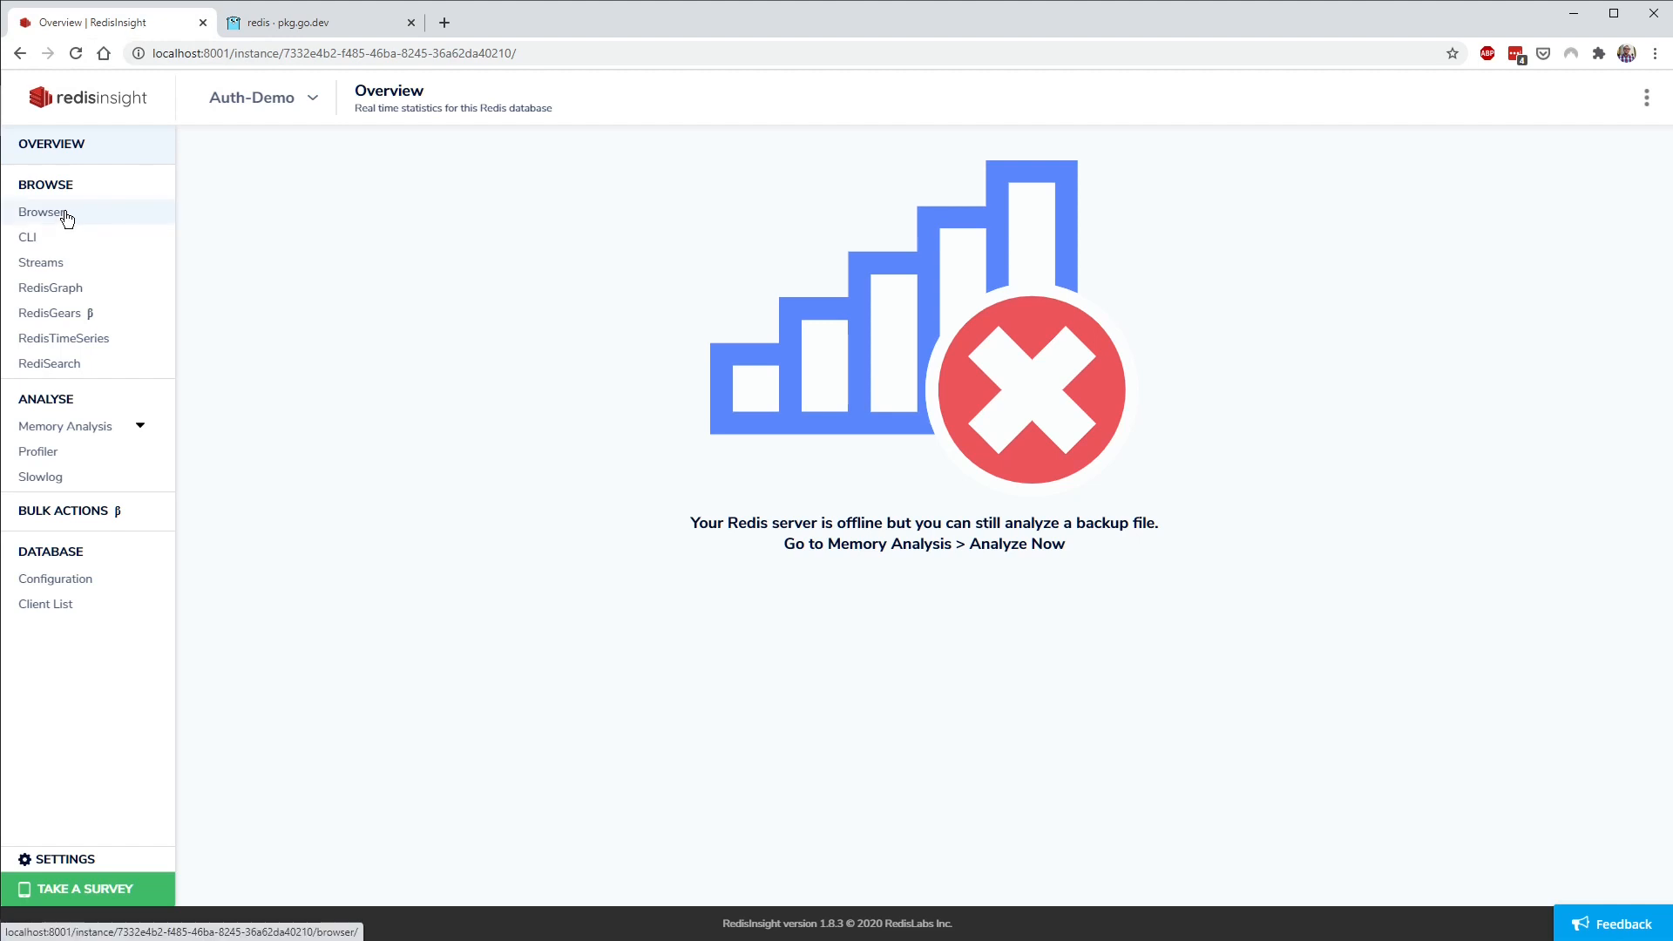
{"action": "left_click", "coordinate": [42, 211]}
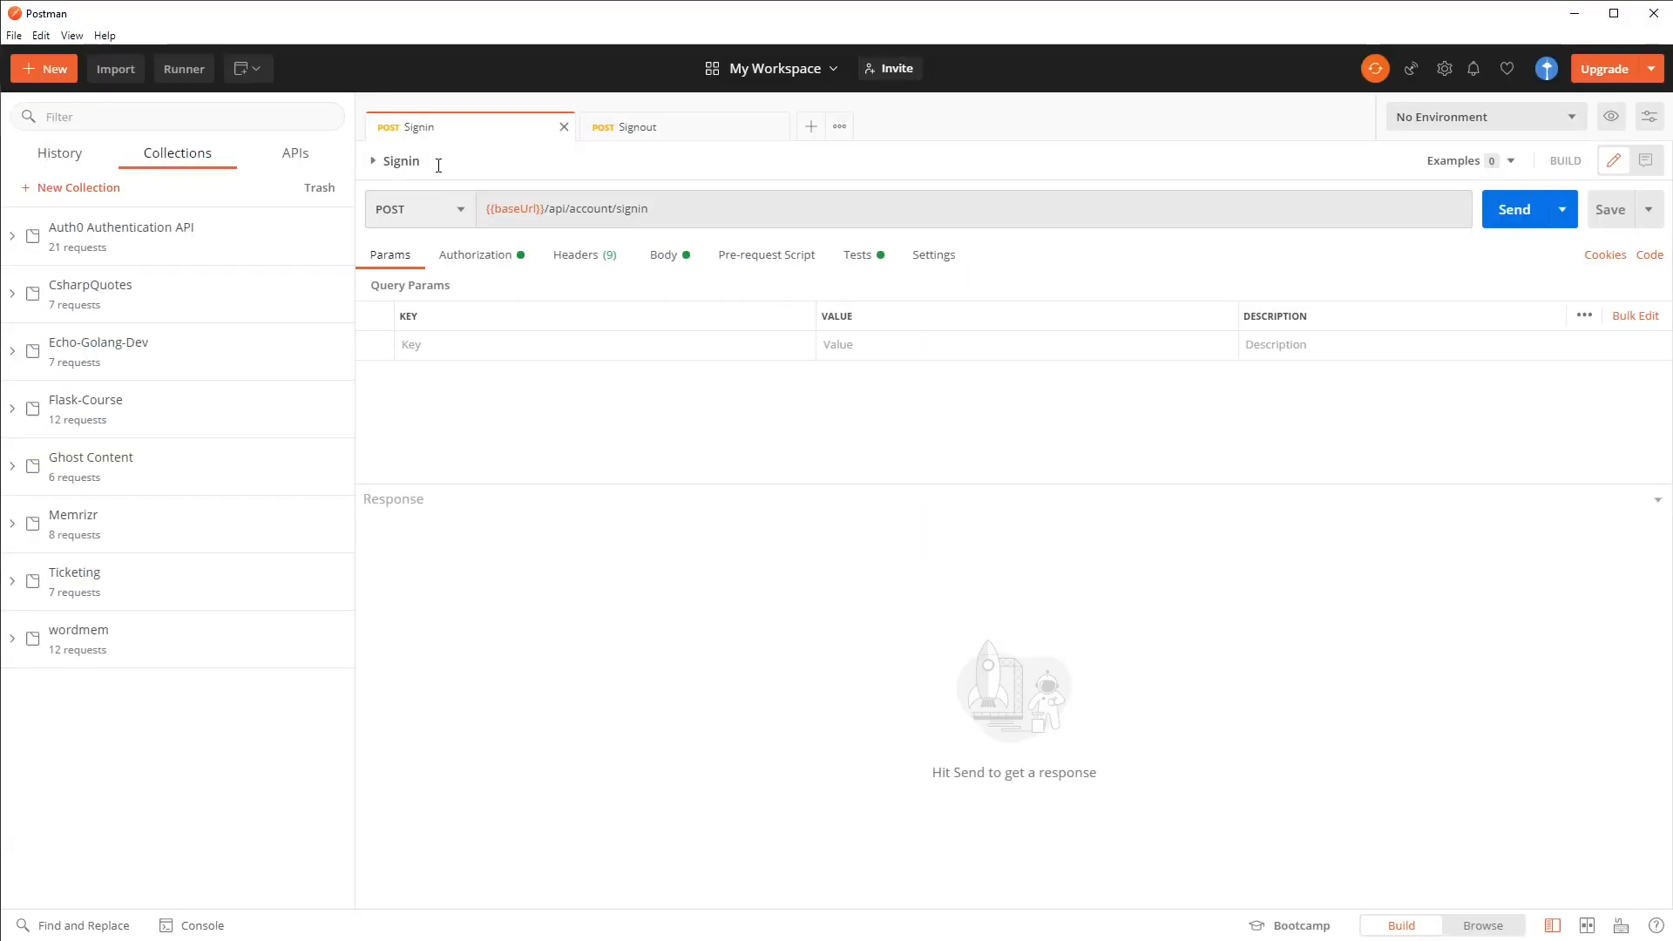
Step: Send the Signin request repeatedly to get fresh idToken and refreshToken values
{"action": "left_click", "coordinate": [662, 253]}
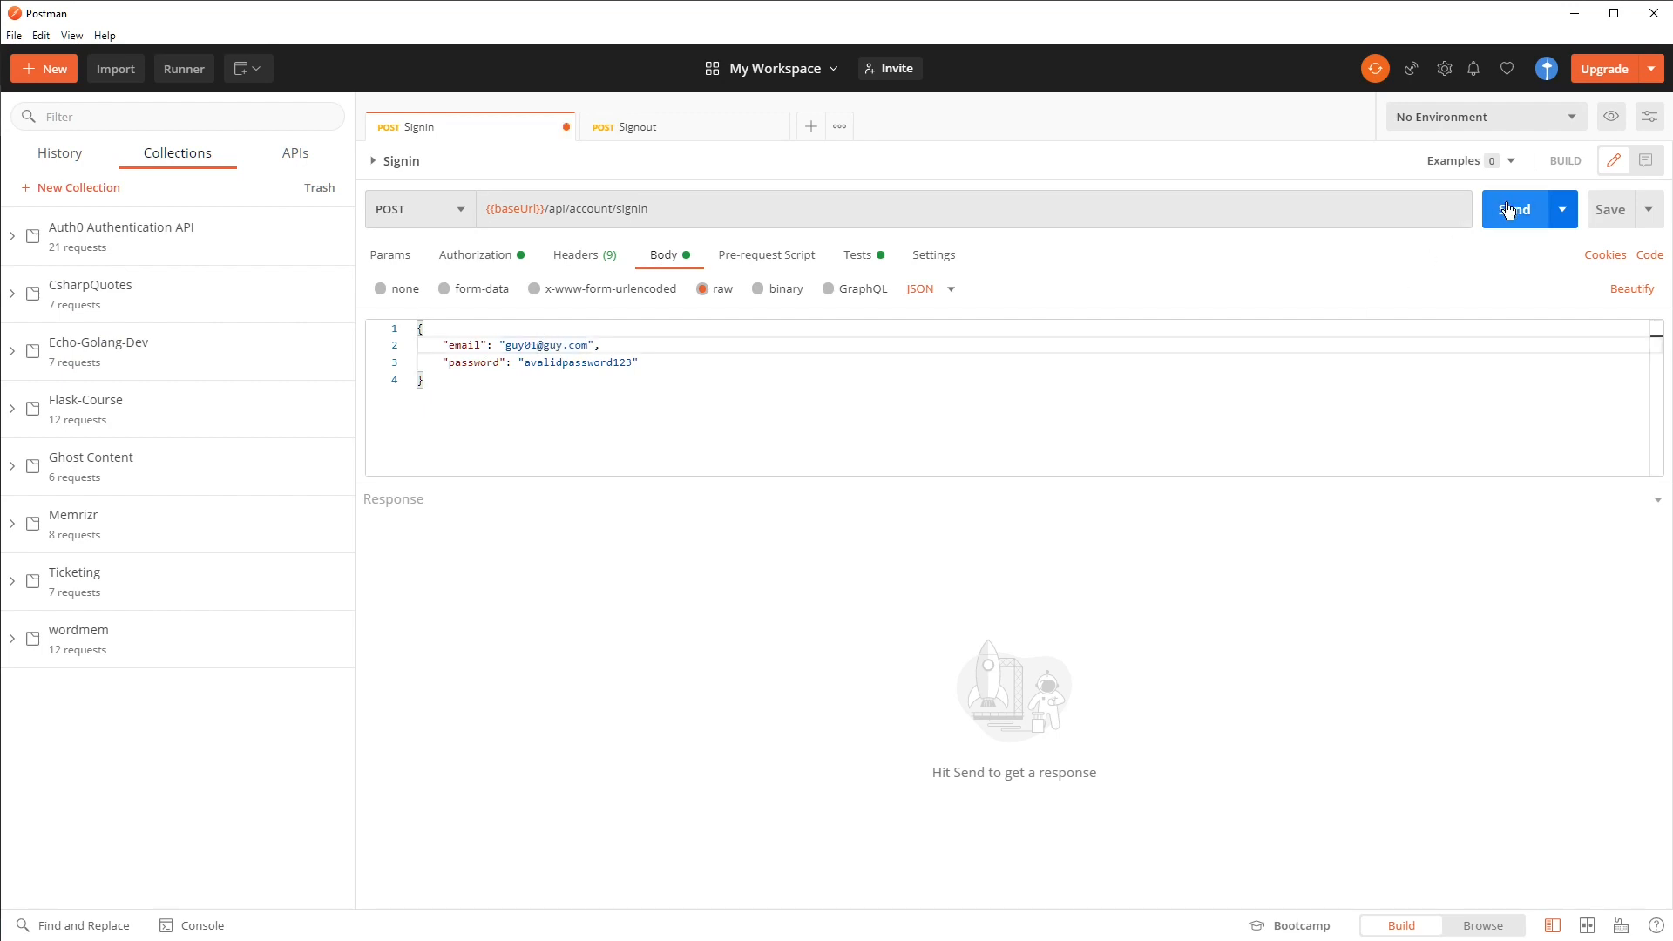
{"action": "left_click", "coordinate": [1513, 209]}
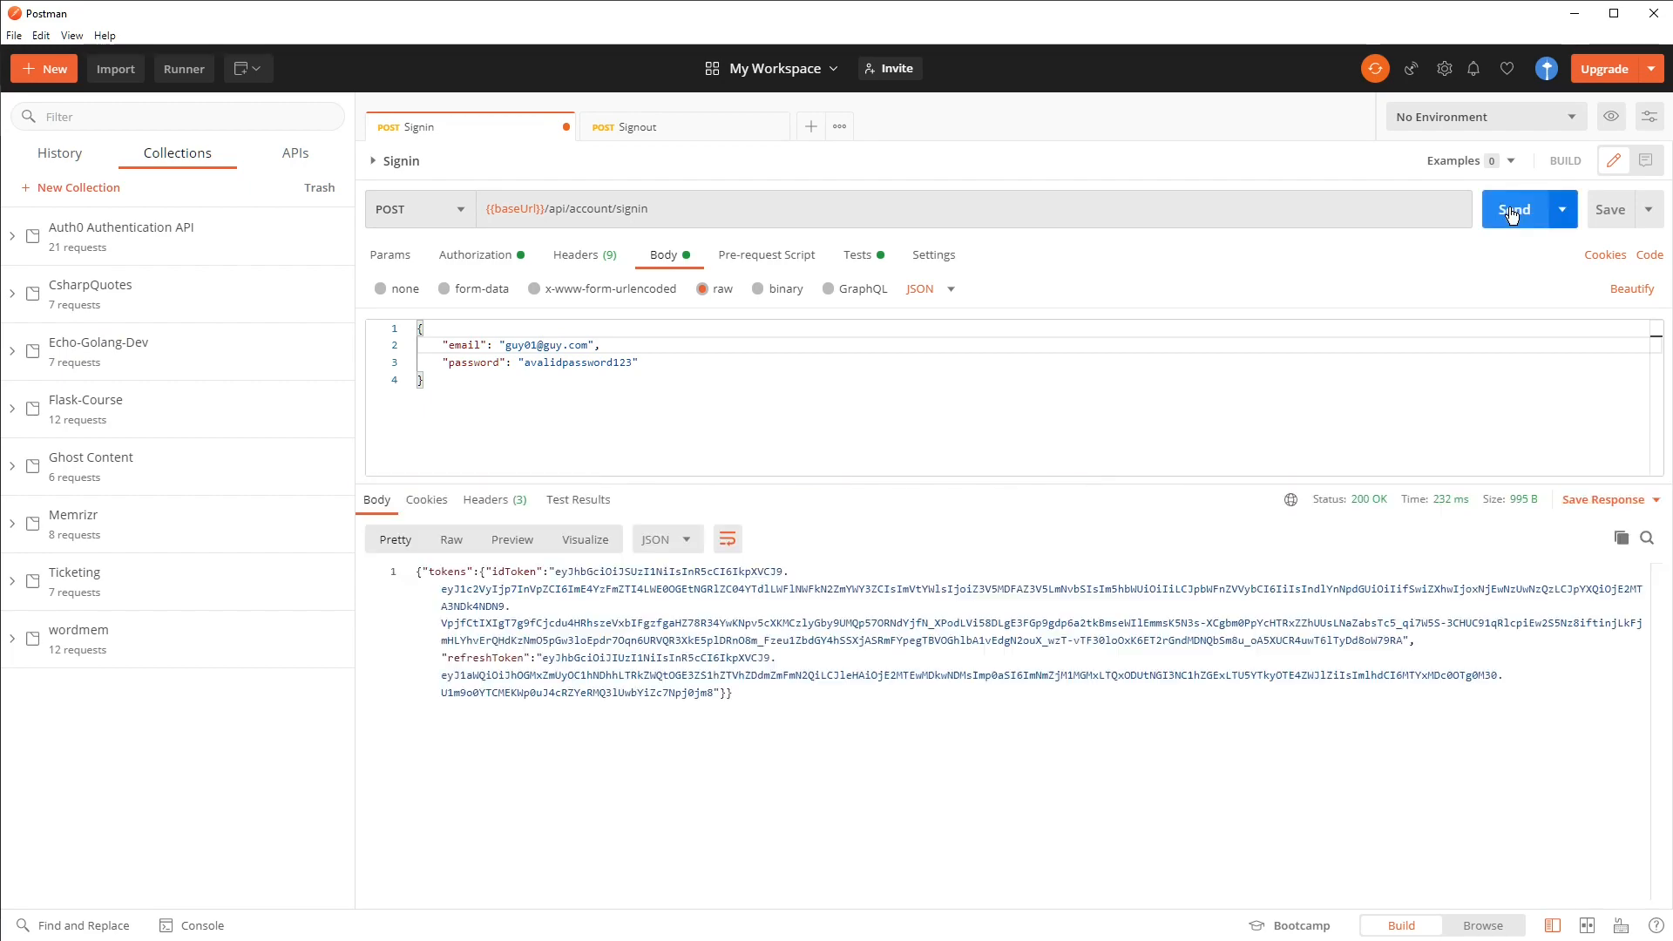
{"action": "left_click", "coordinate": [1515, 209]}
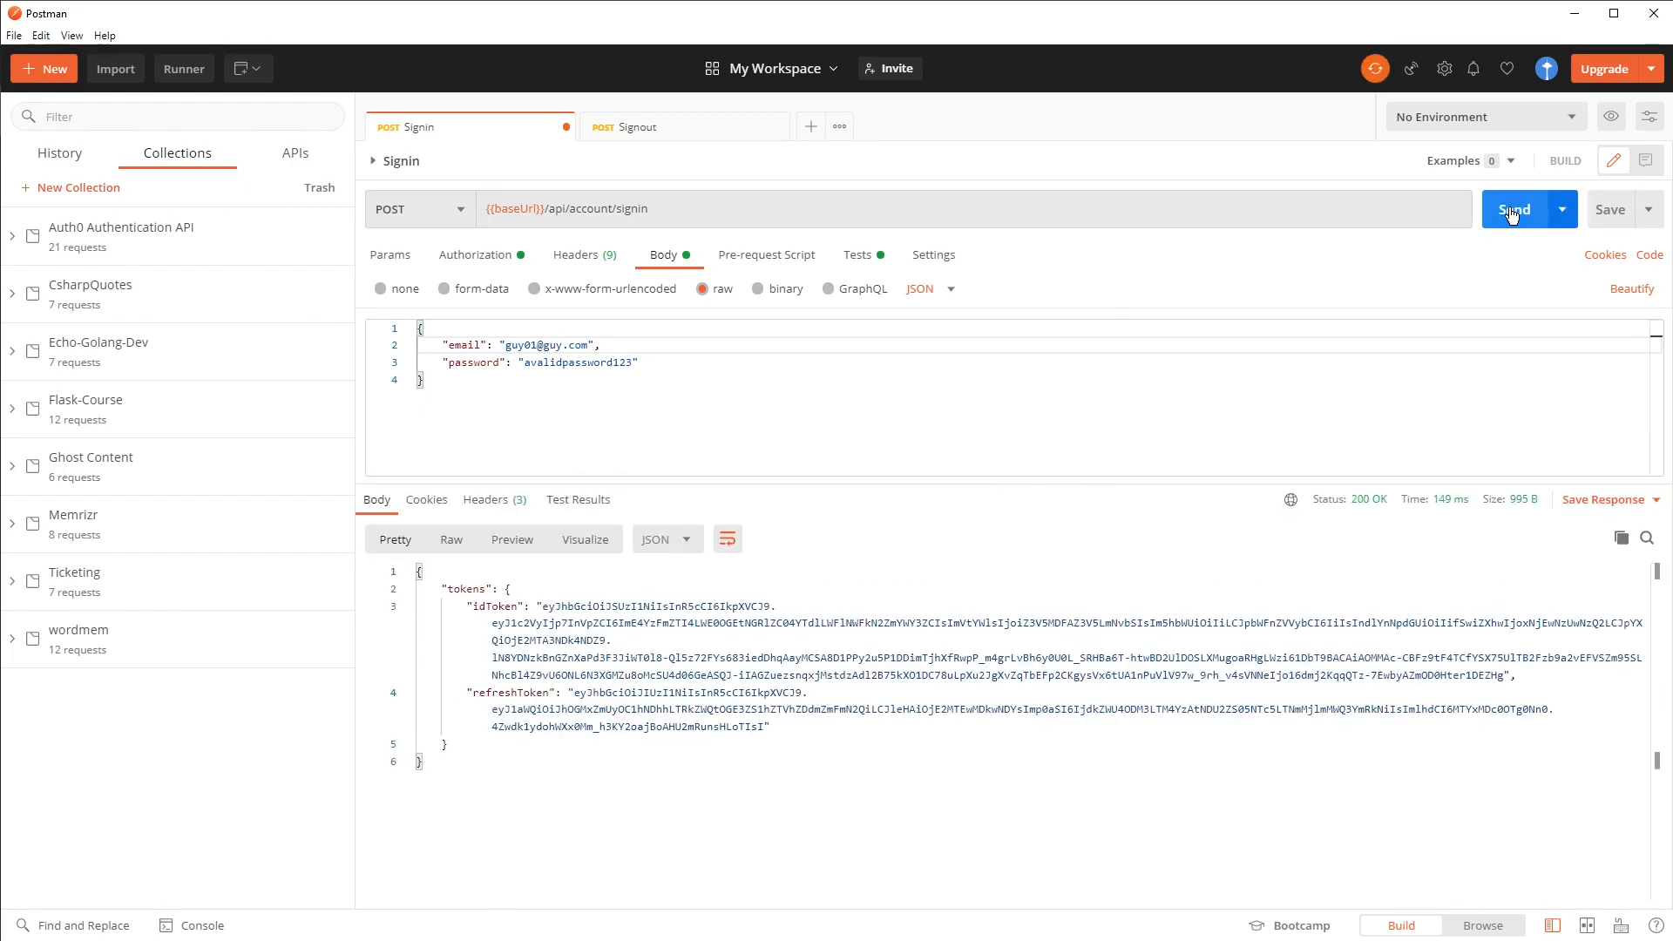
{"action": "left_click", "coordinate": [1512, 209]}
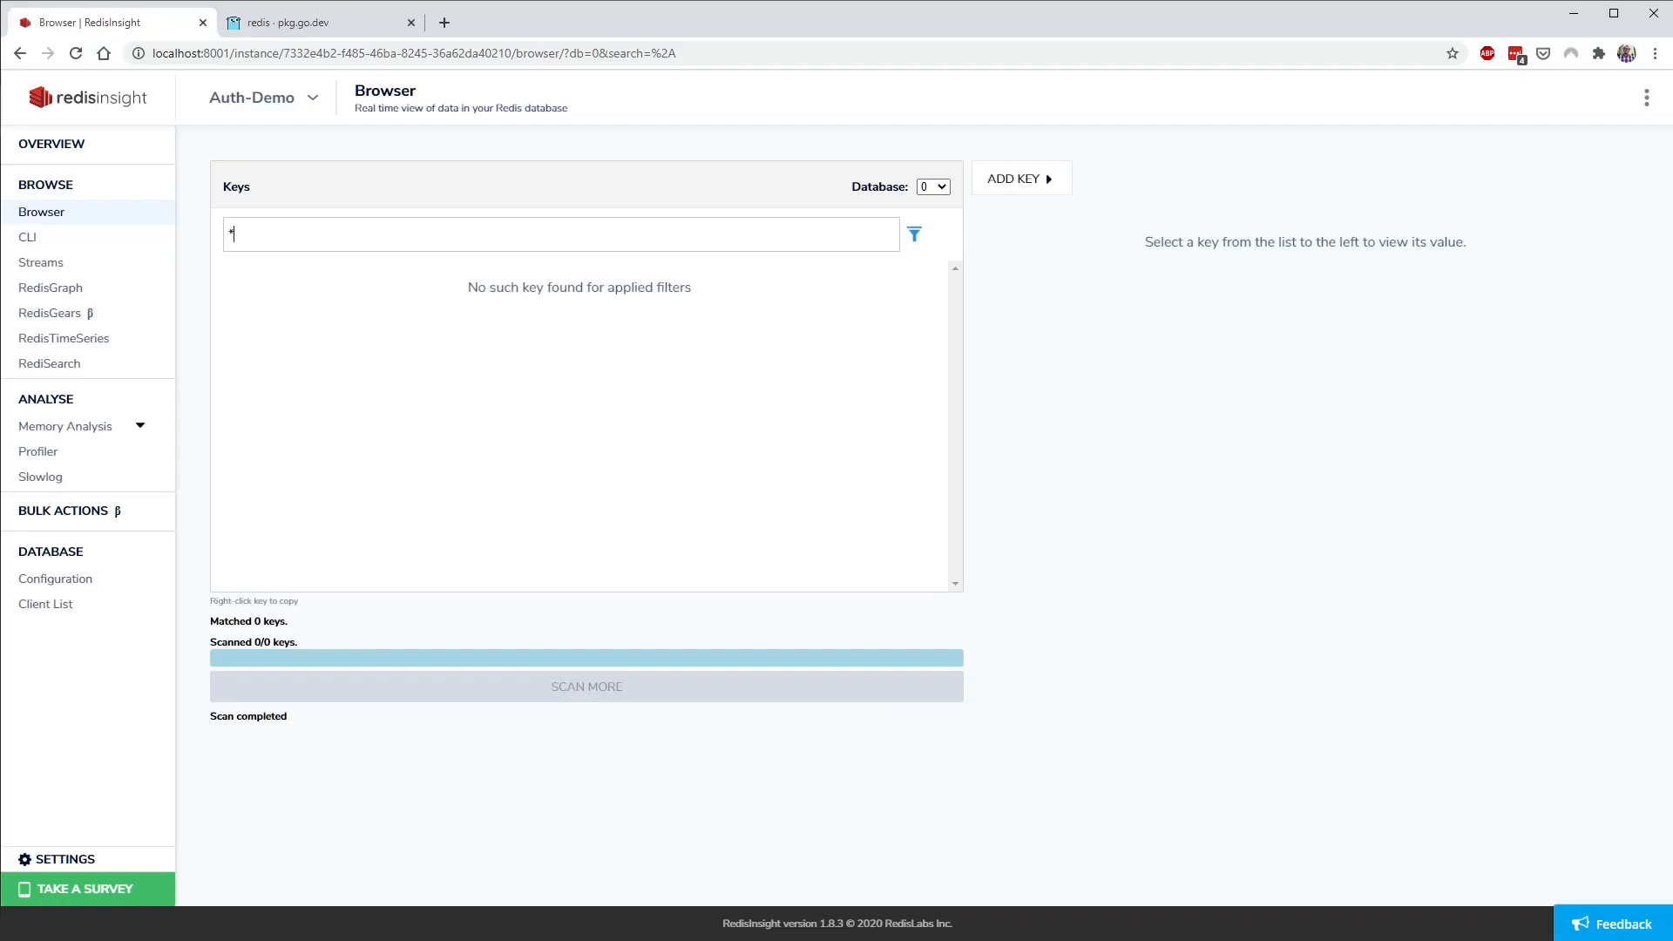
{"action": "mouse_move", "coordinate": [796, 205]}
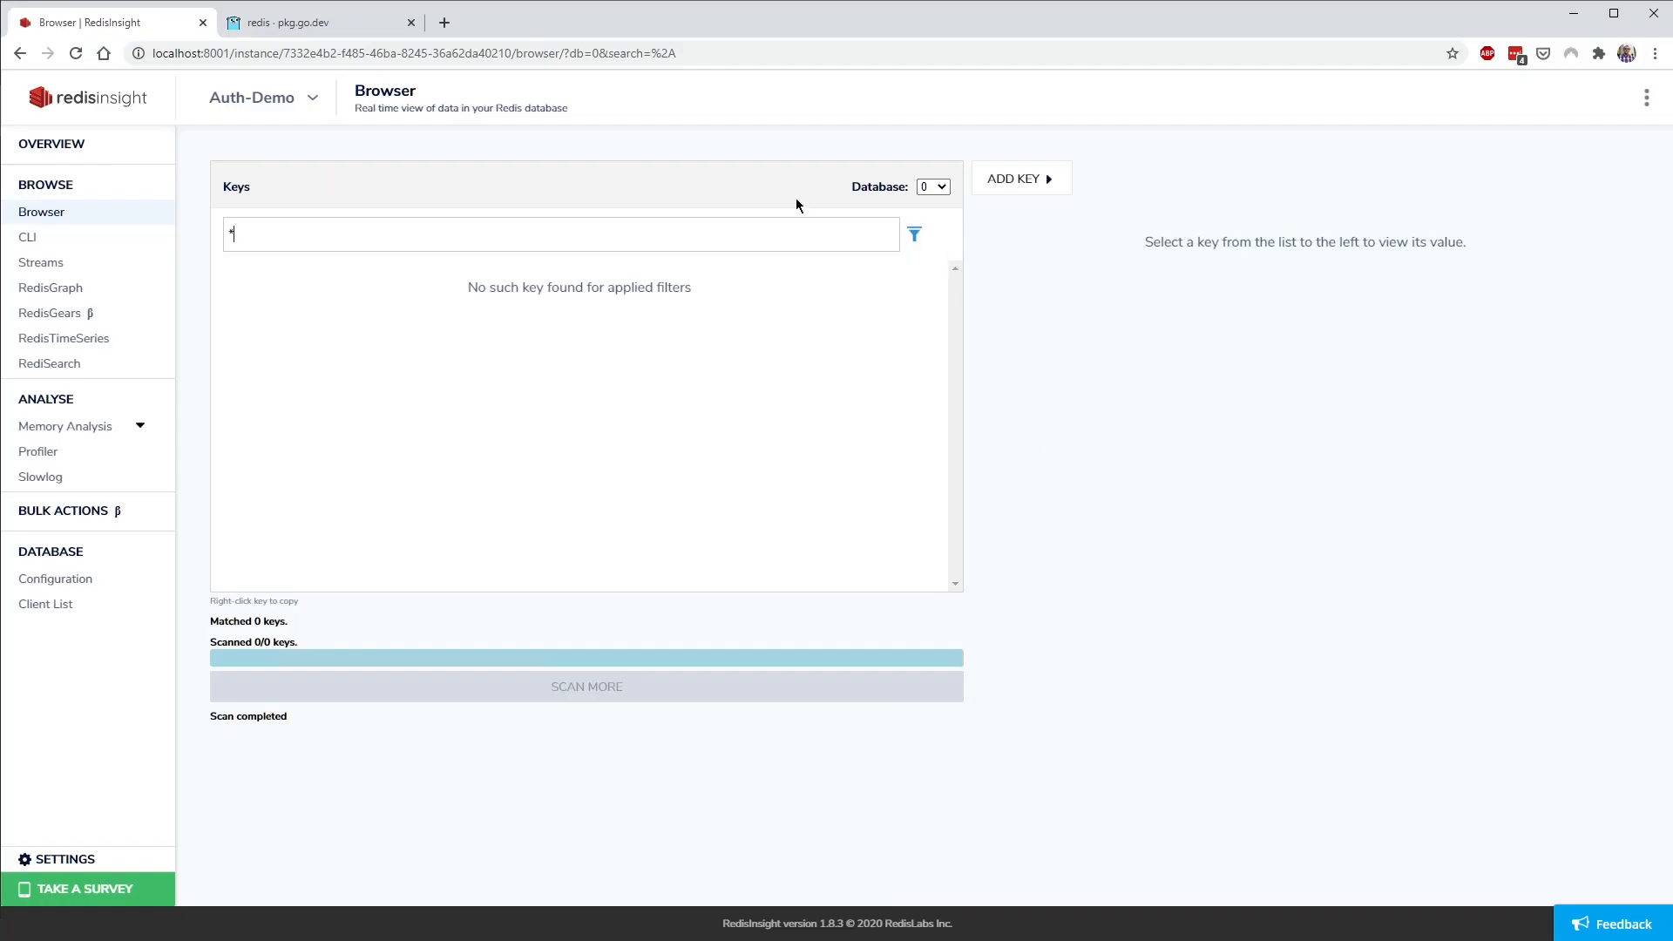
Step: Reselect database 0 and scroll through the 15 refresh-token keys now listed
{"action": "left_click", "coordinate": [931, 186]}
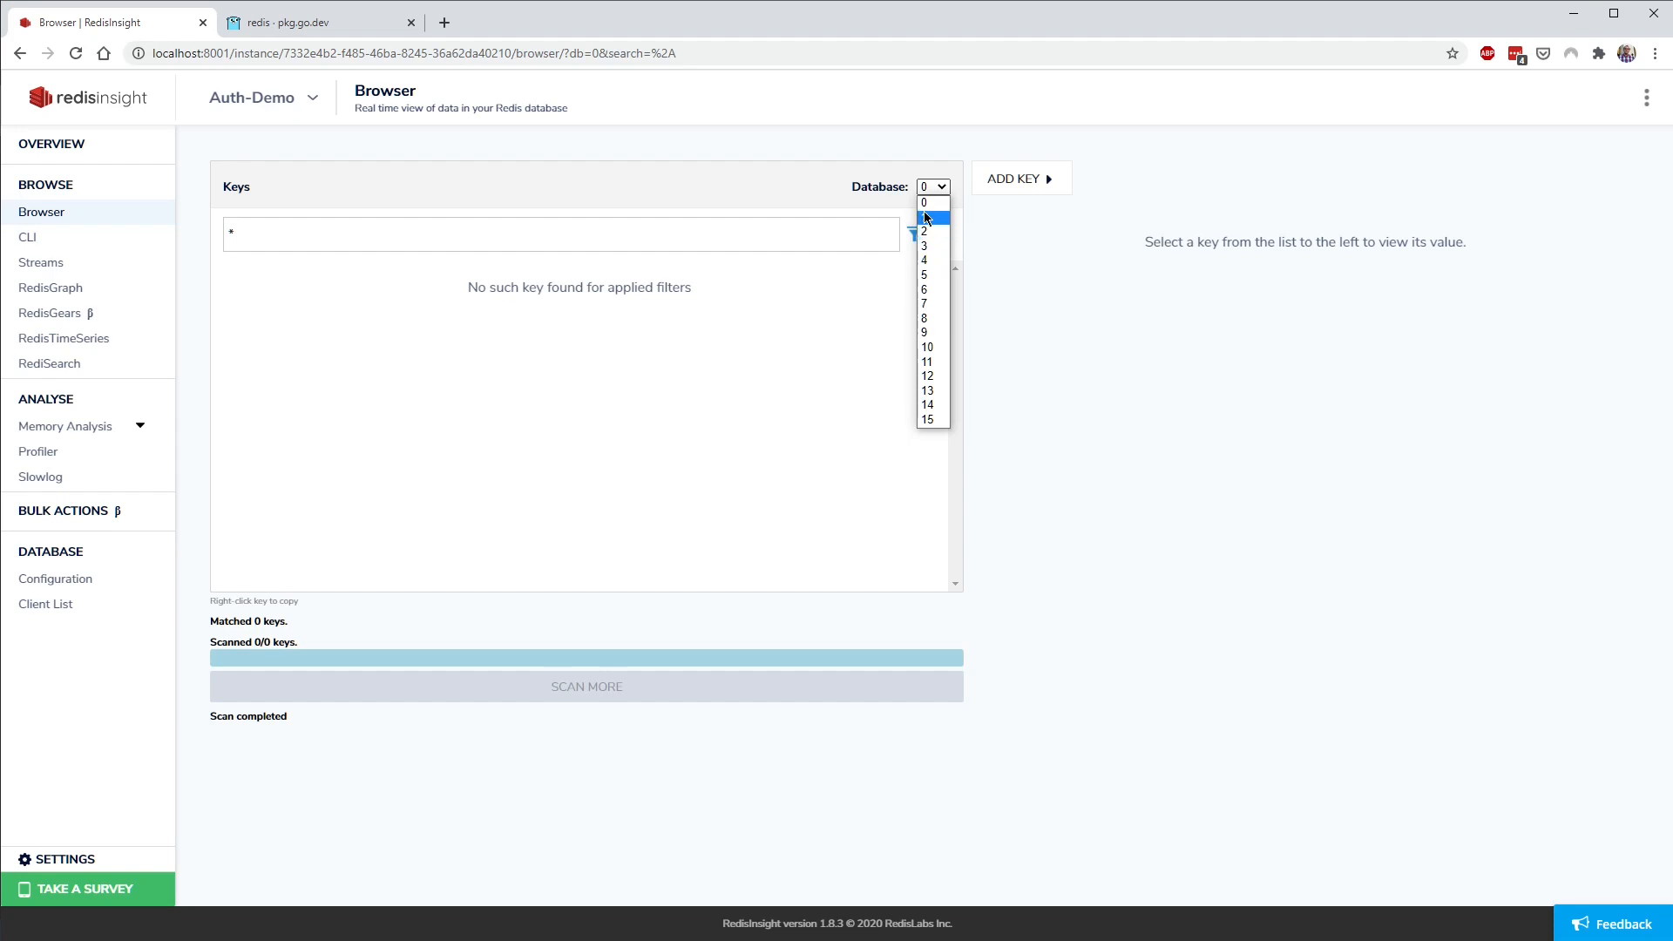
{"action": "left_click", "coordinate": [924, 204]}
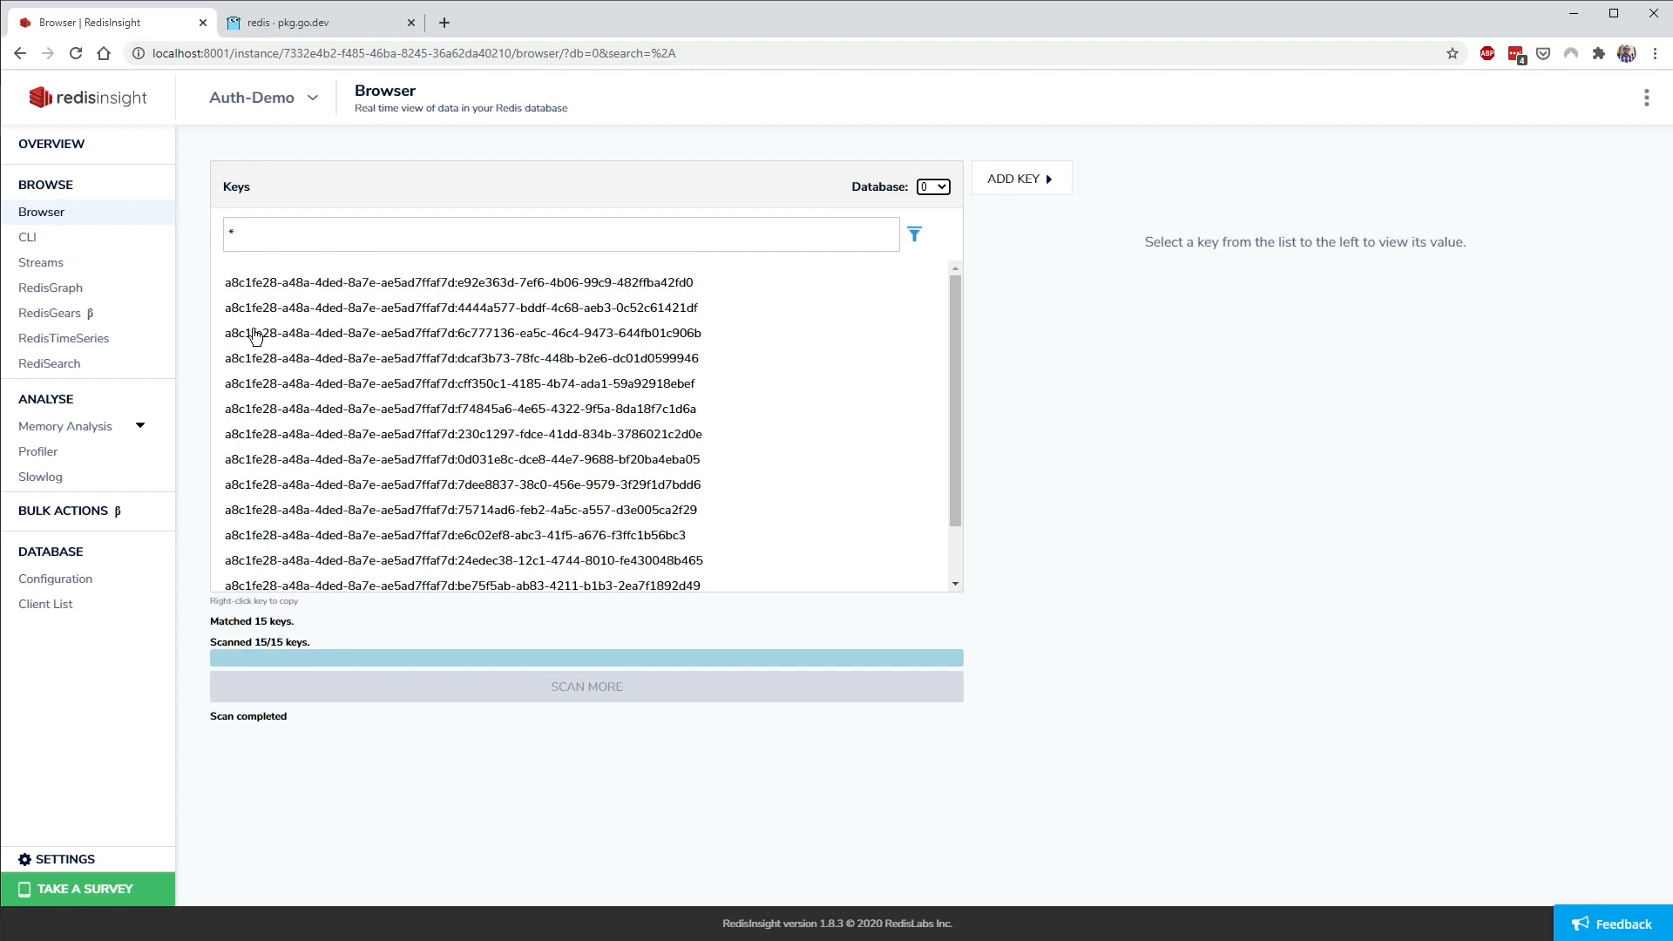
{"action": "scroll", "scroll_direction": "down", "scroll_amount": 3}
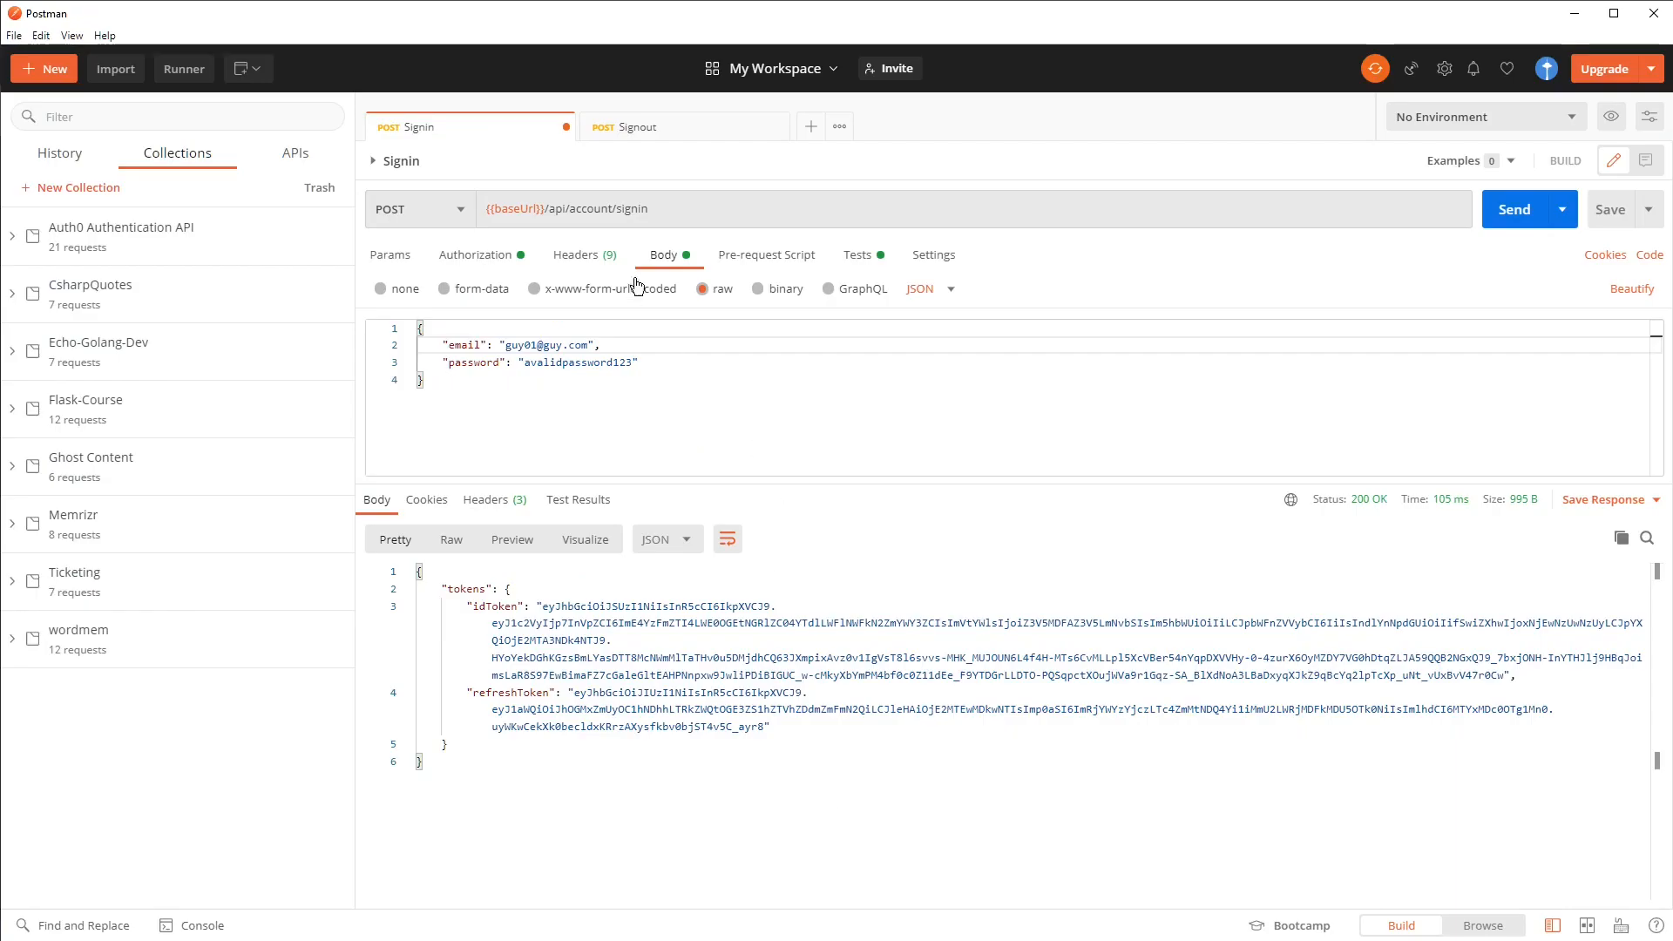
Step: Review Signin's Tests script that saves idToken and refreshToken, then bring up Signout
{"action": "left_click", "coordinate": [635, 126]}
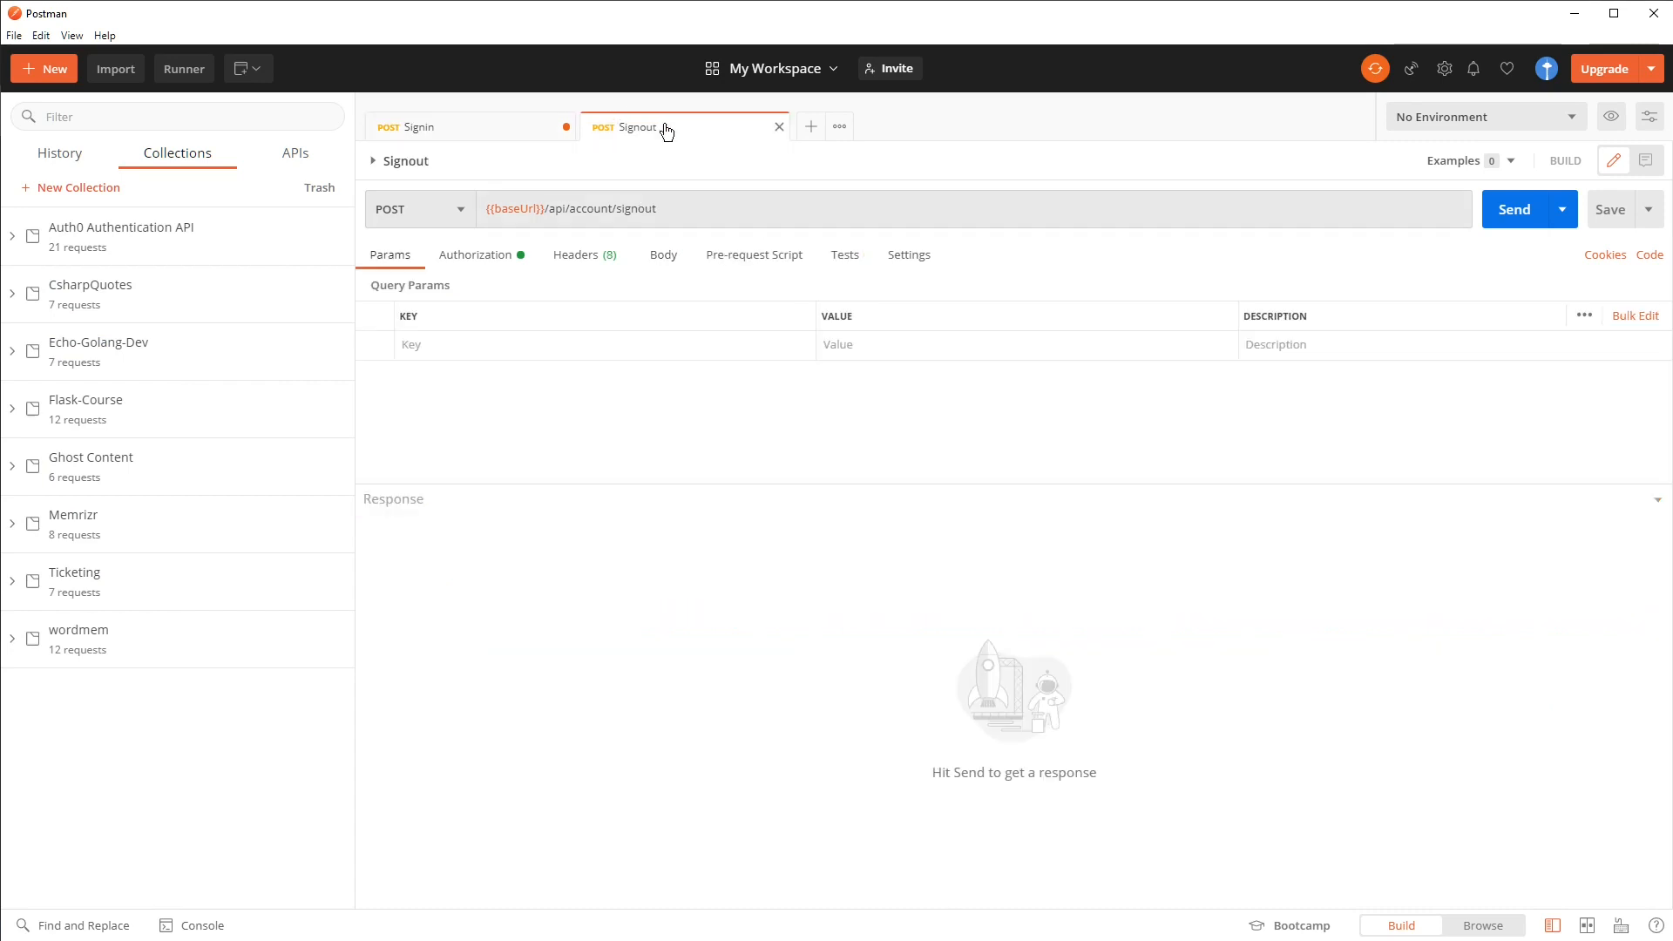
{"action": "left_click", "coordinate": [407, 127]}
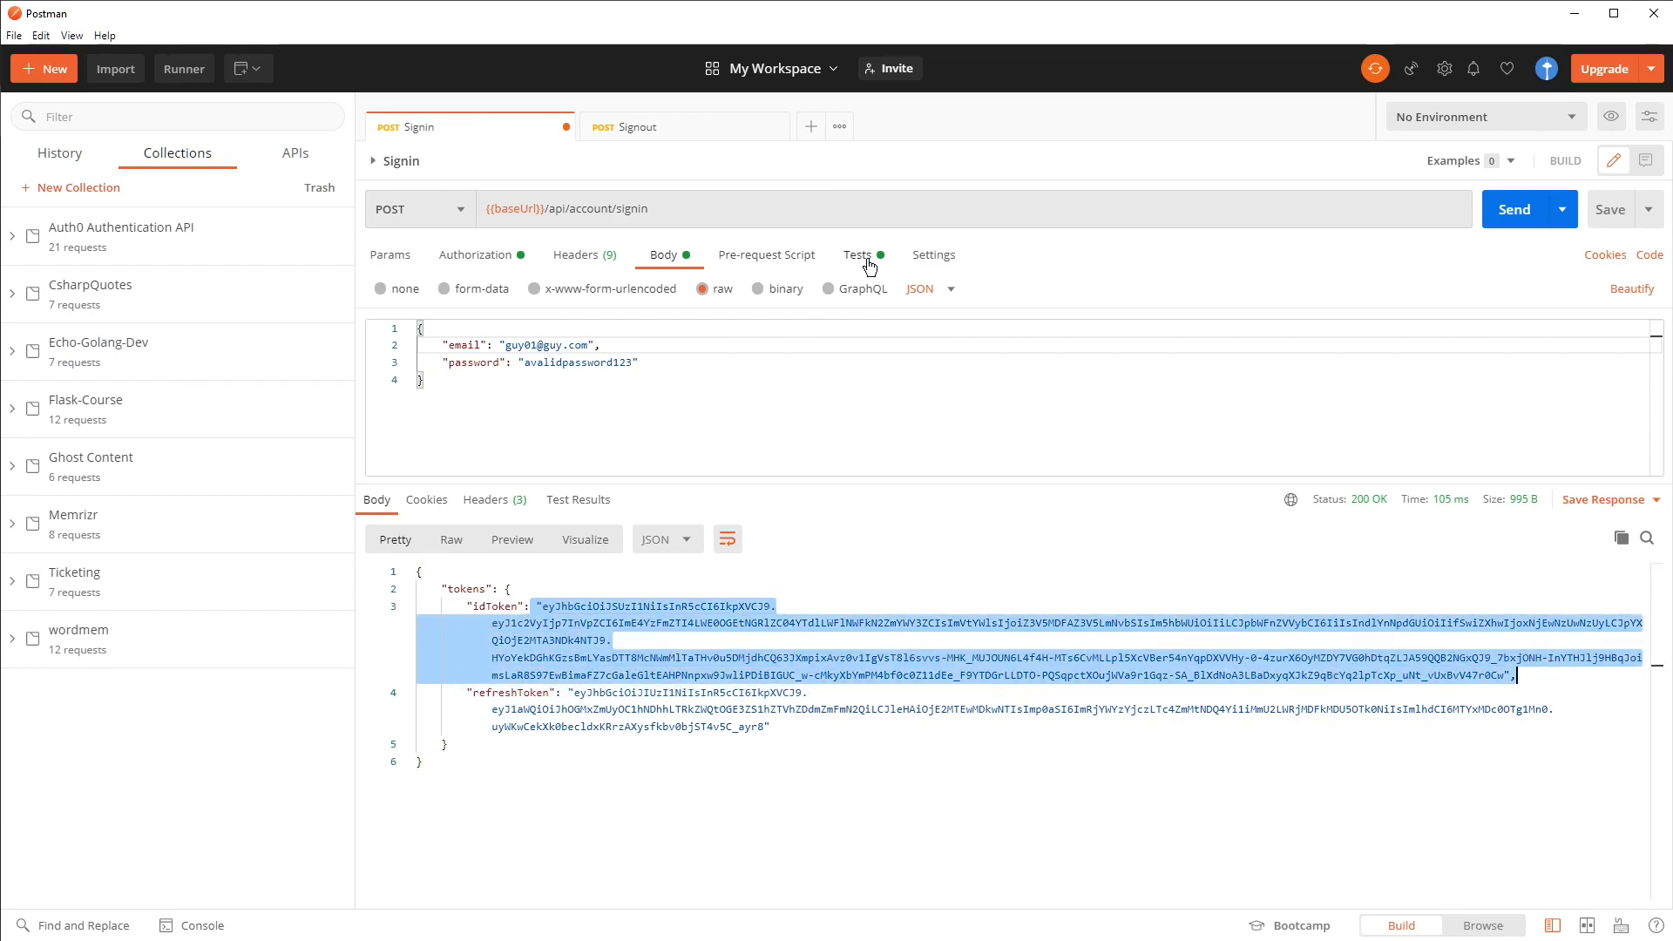
{"action": "left_click", "coordinate": [858, 255]}
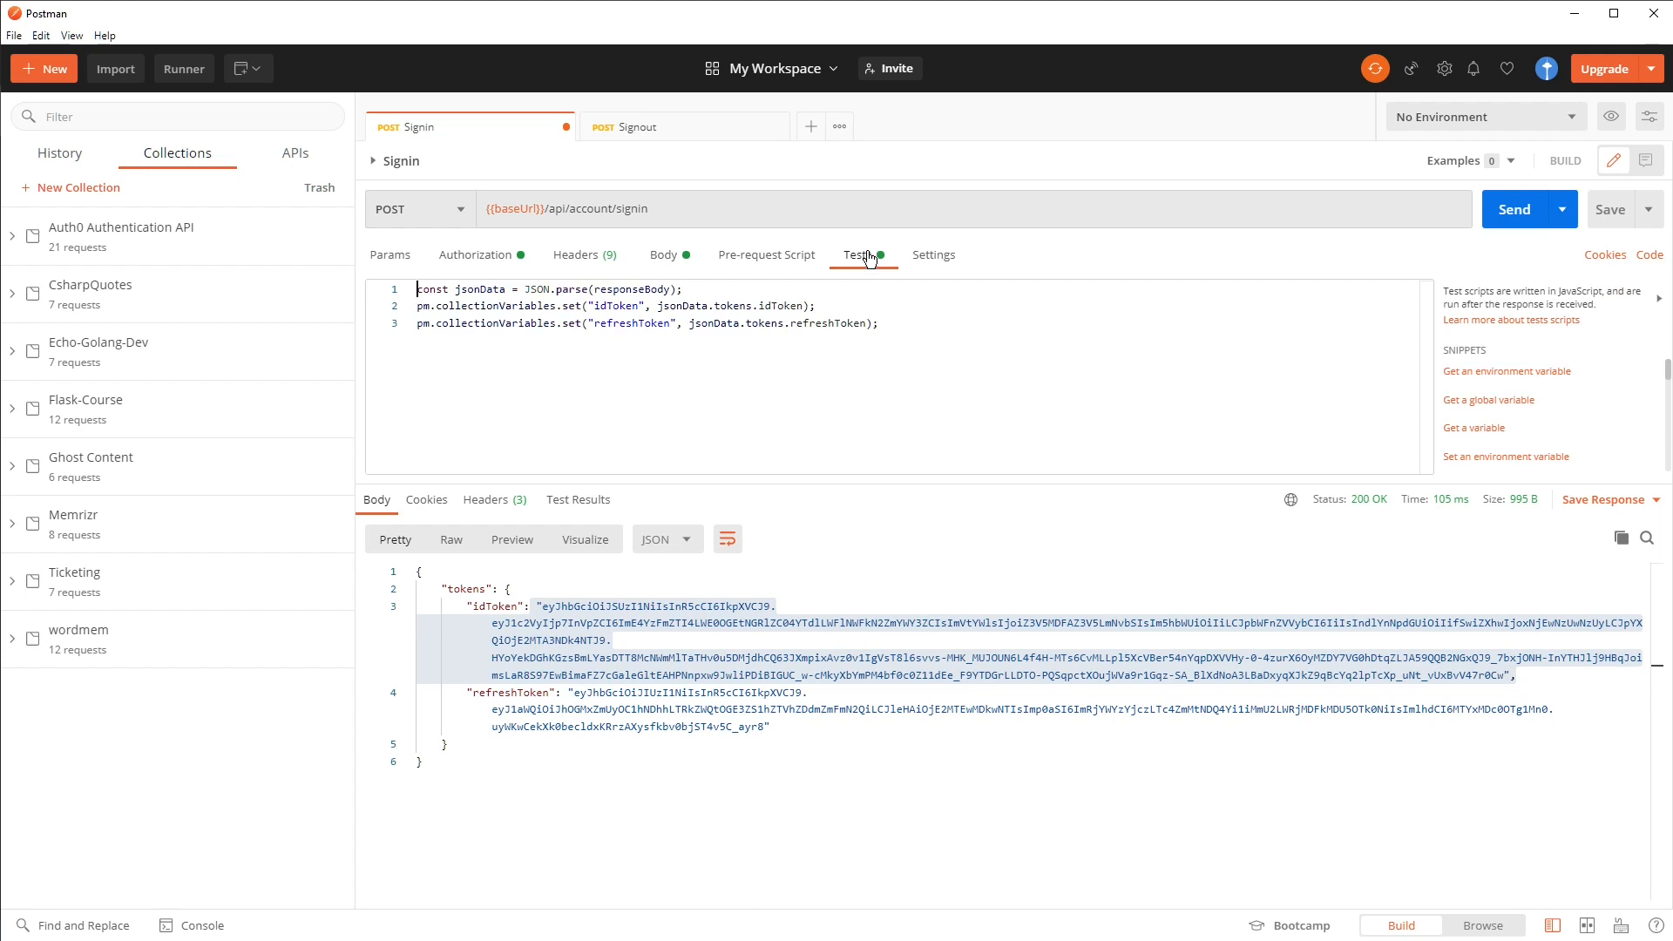
{"action": "mouse_move", "coordinate": [836, 315]}
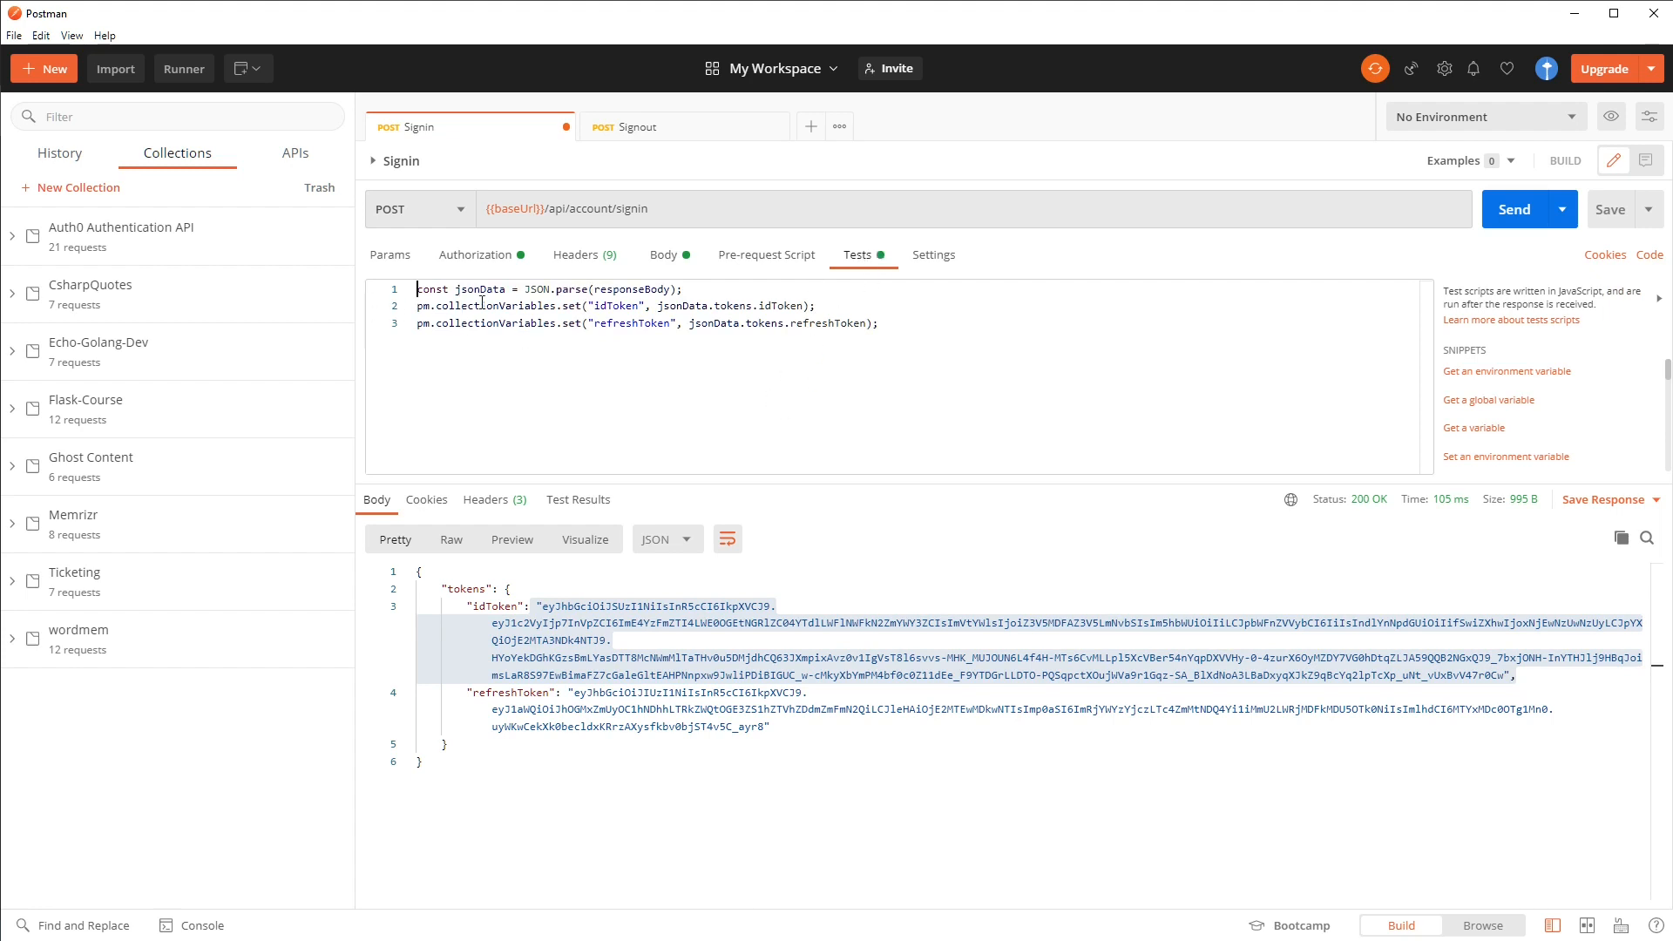
{"action": "double_click", "coordinate": [614, 305]}
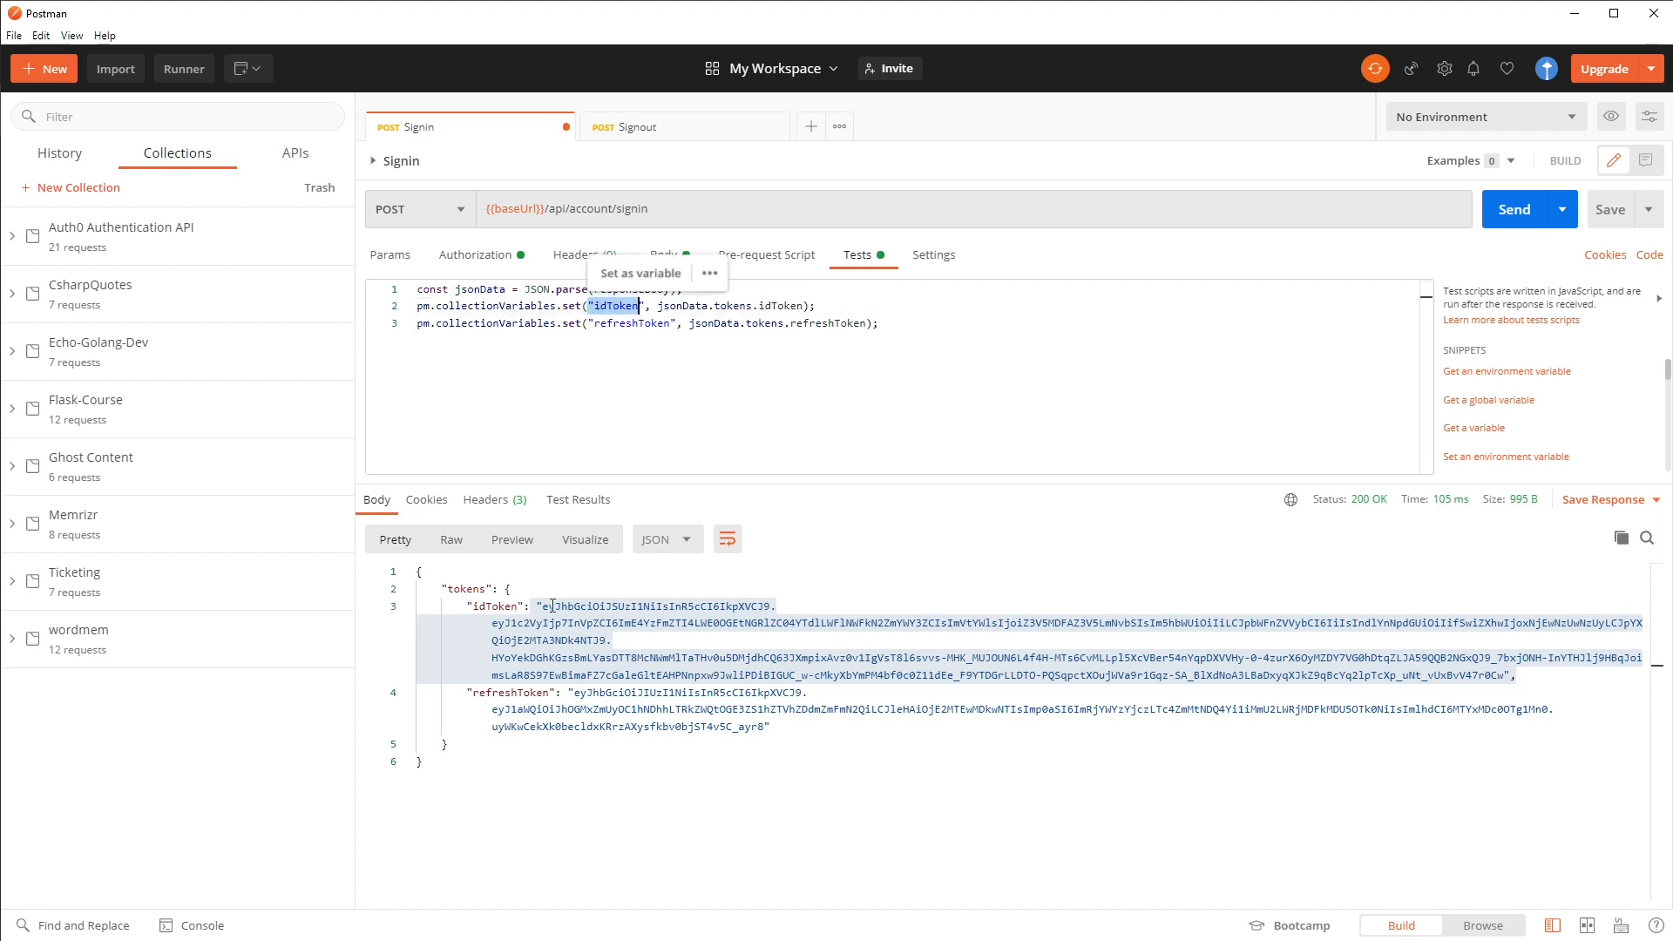
{"action": "left_click", "coordinate": [640, 125]}
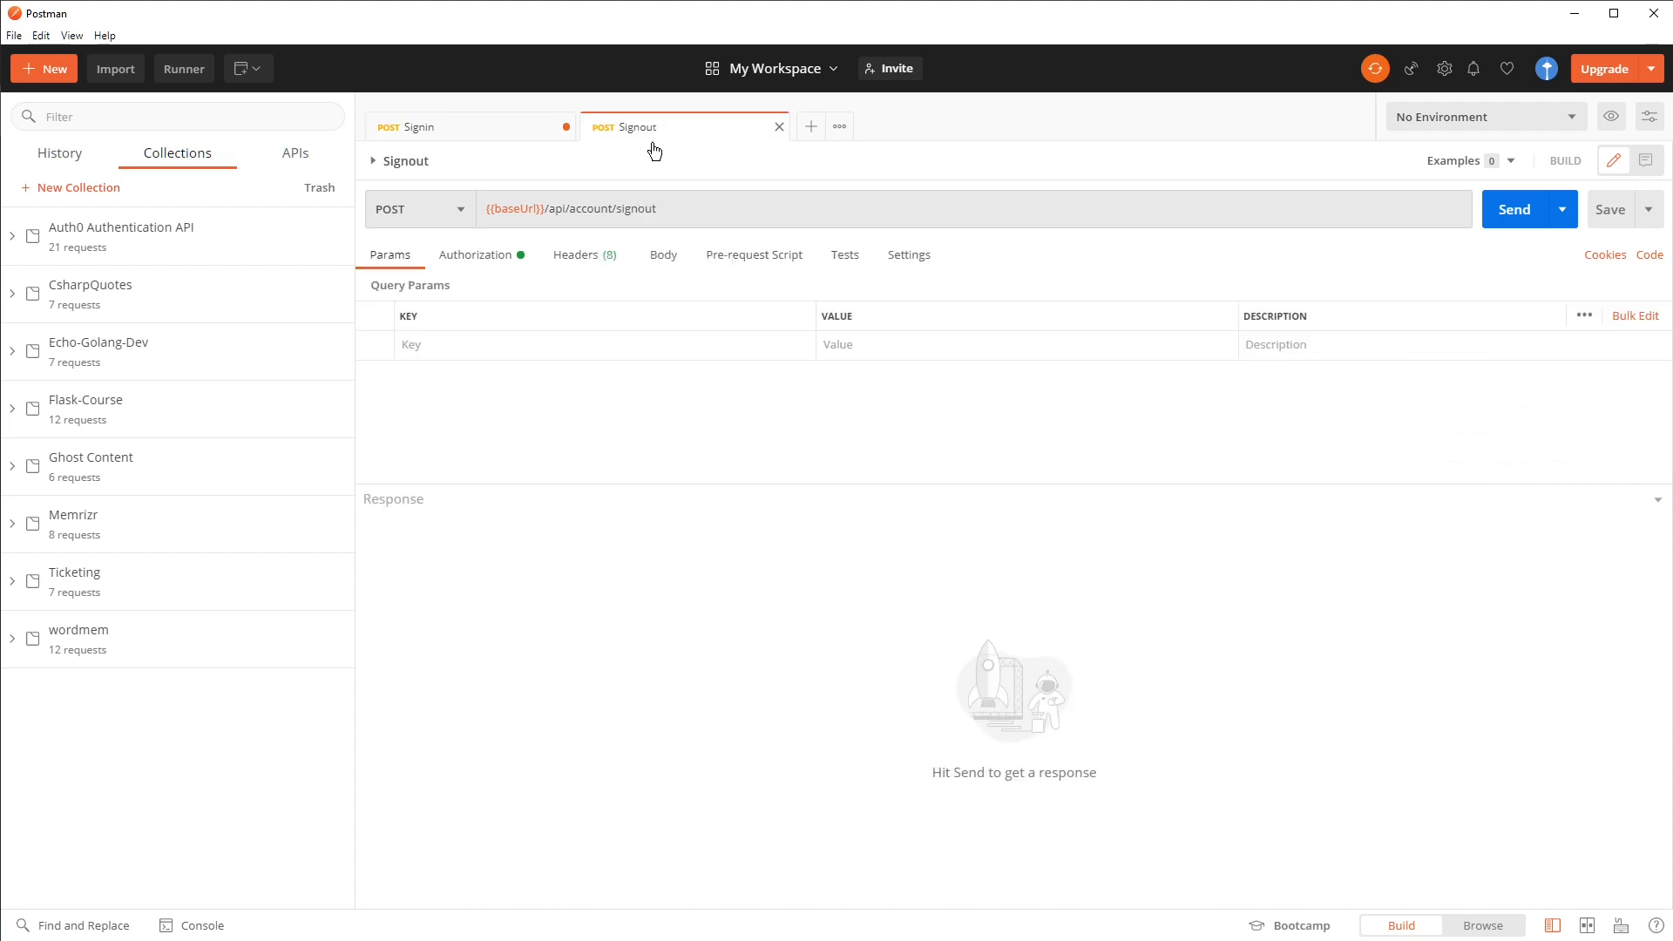
Step: Review the Signout request's idToken bearer authorization and its Body settings
{"action": "left_click", "coordinate": [476, 254]}
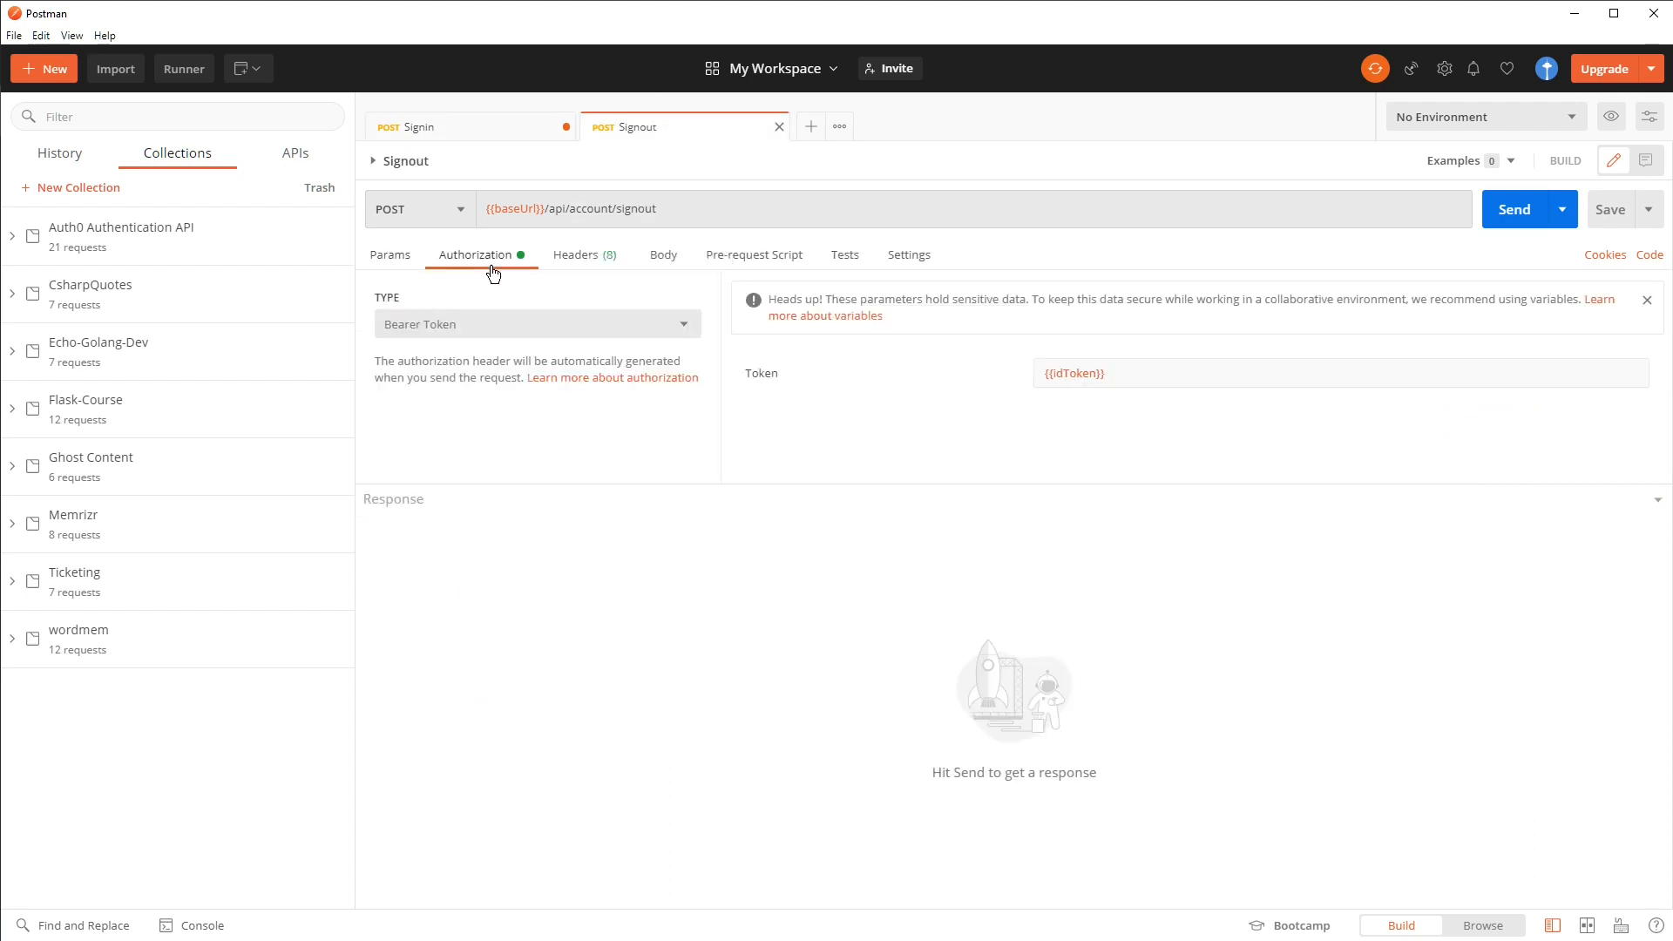
{"action": "left_click", "coordinate": [1075, 372]}
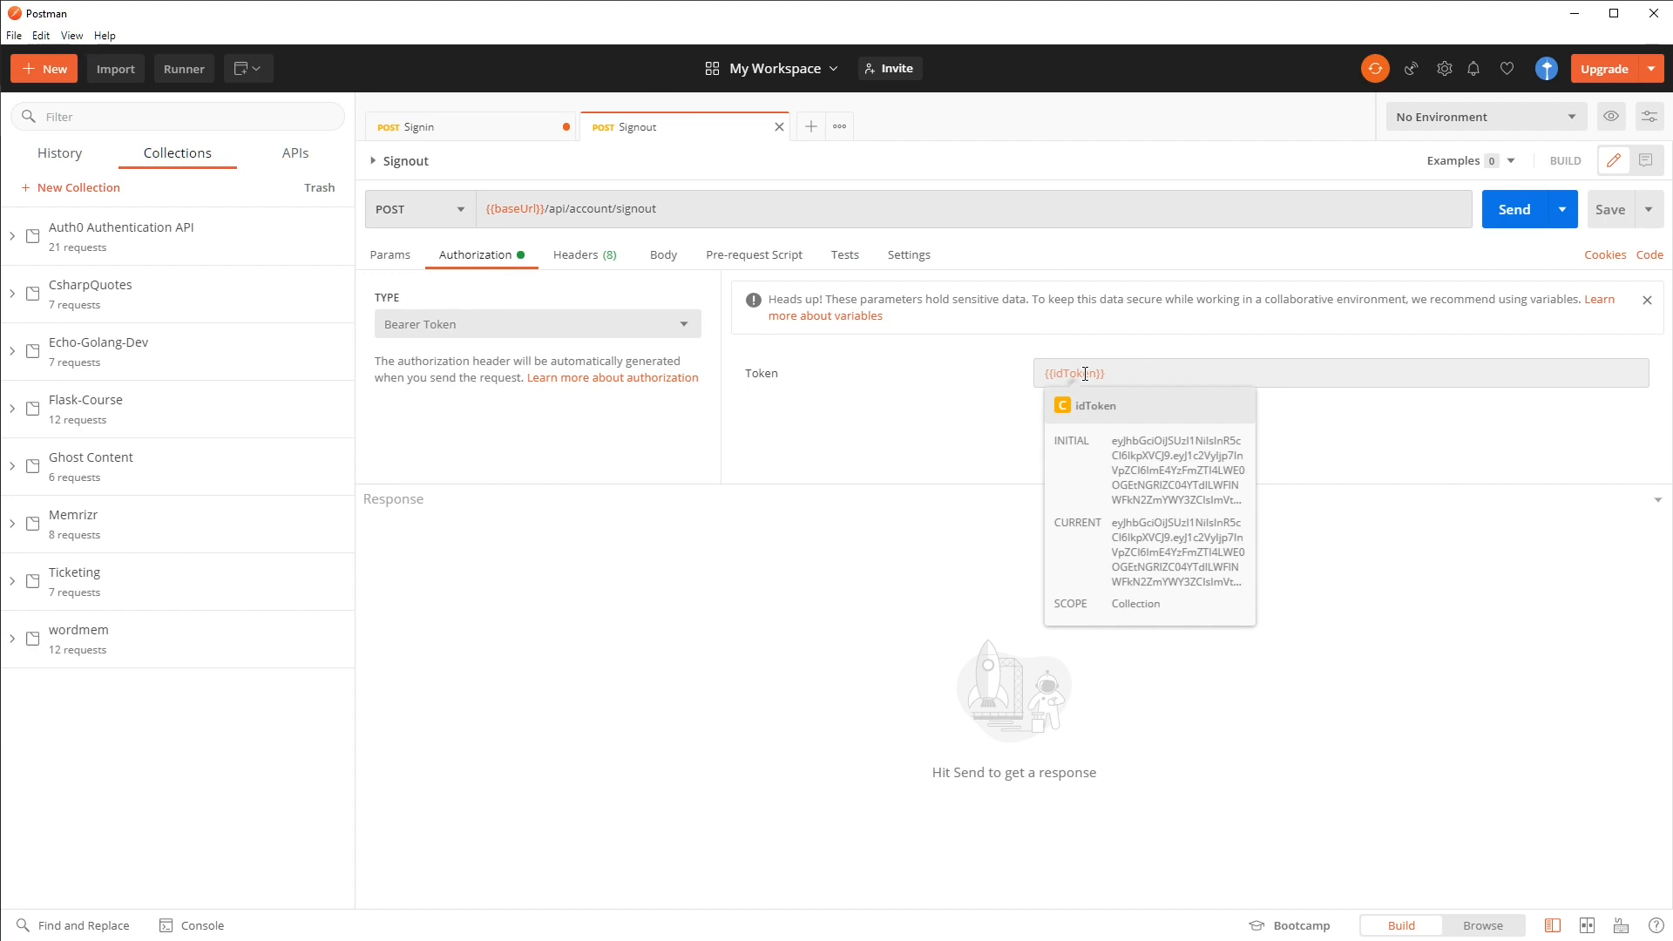
{"action": "left_click", "coordinate": [672, 274]}
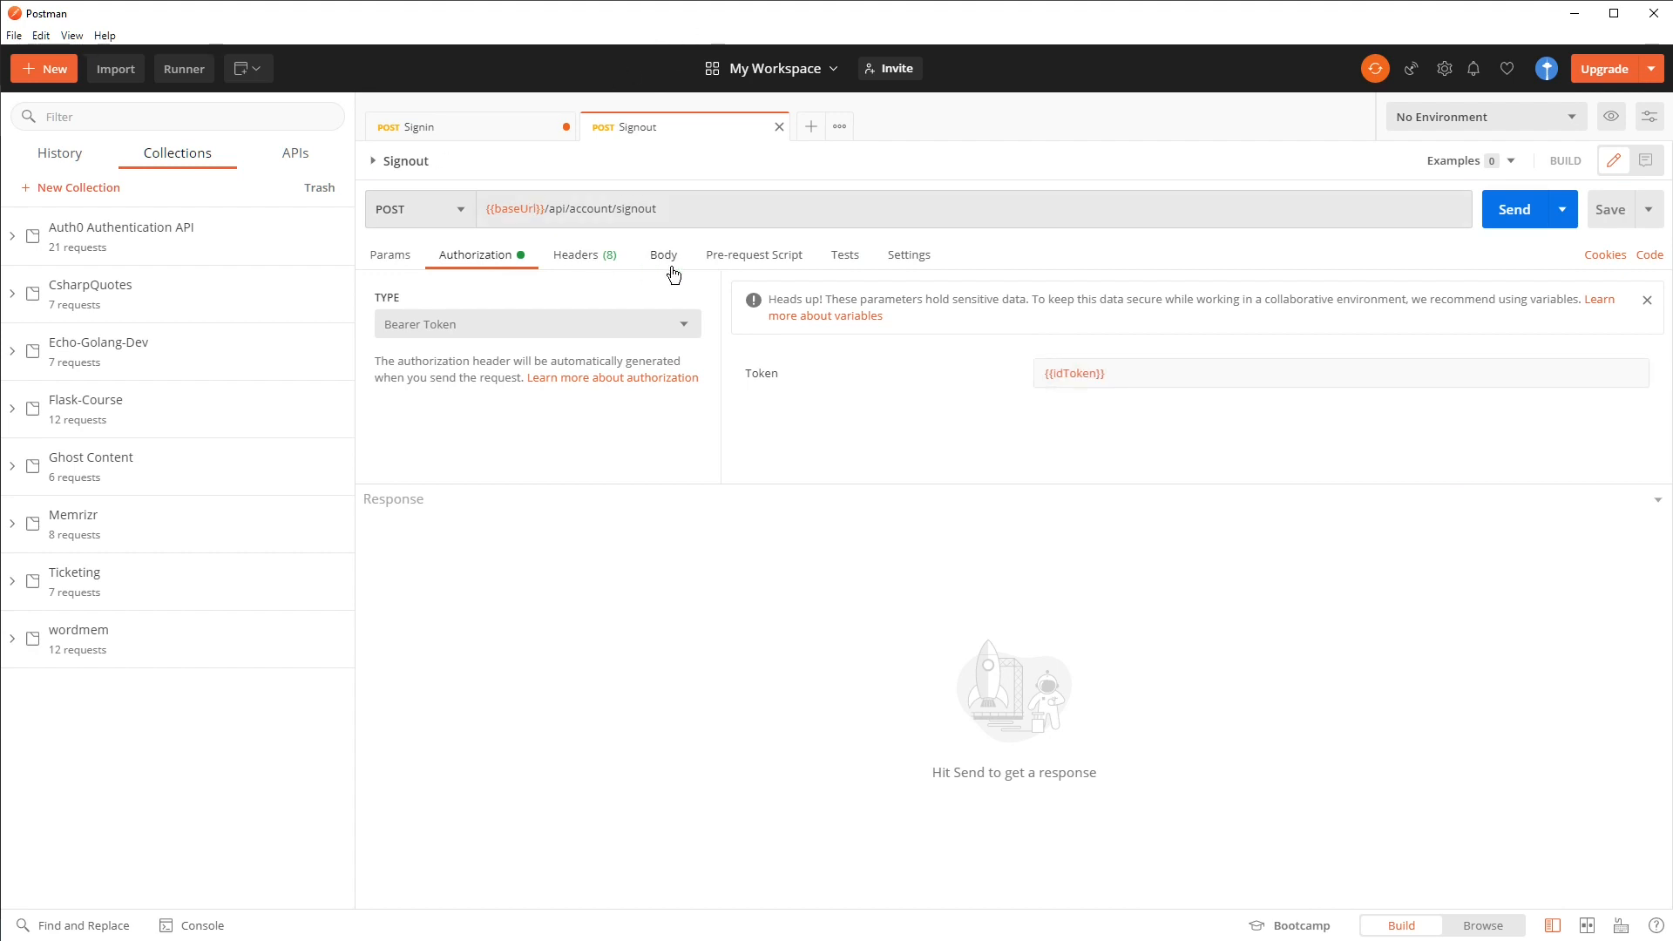
{"action": "left_click", "coordinate": [662, 255]}
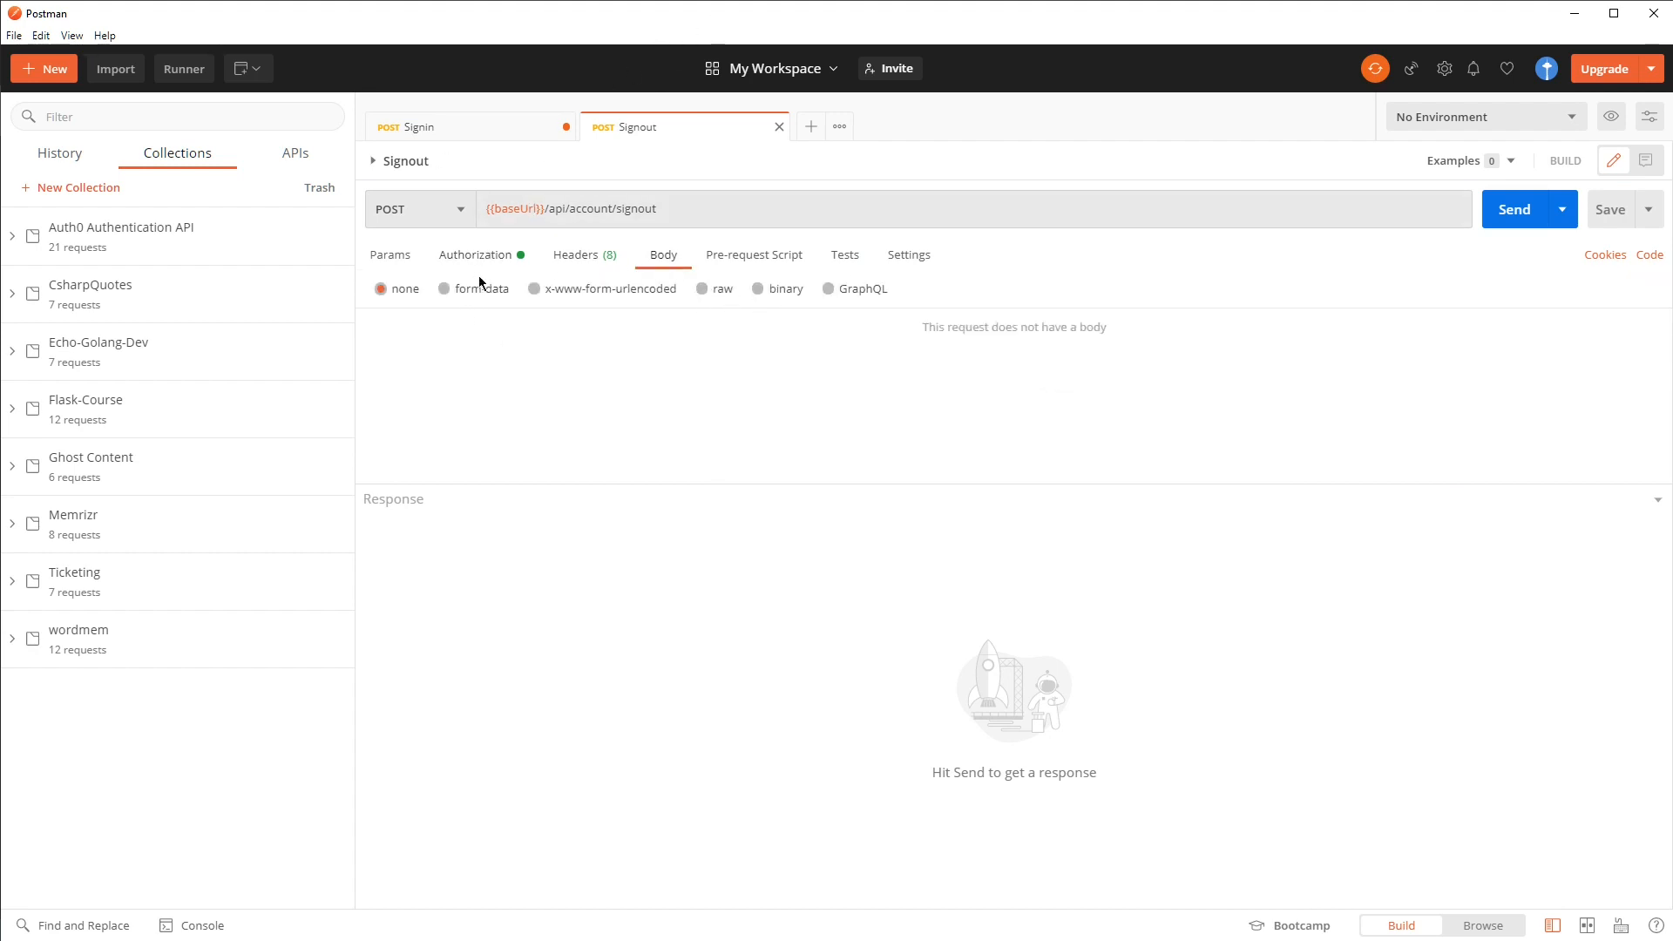
{"action": "left_click", "coordinate": [474, 253]}
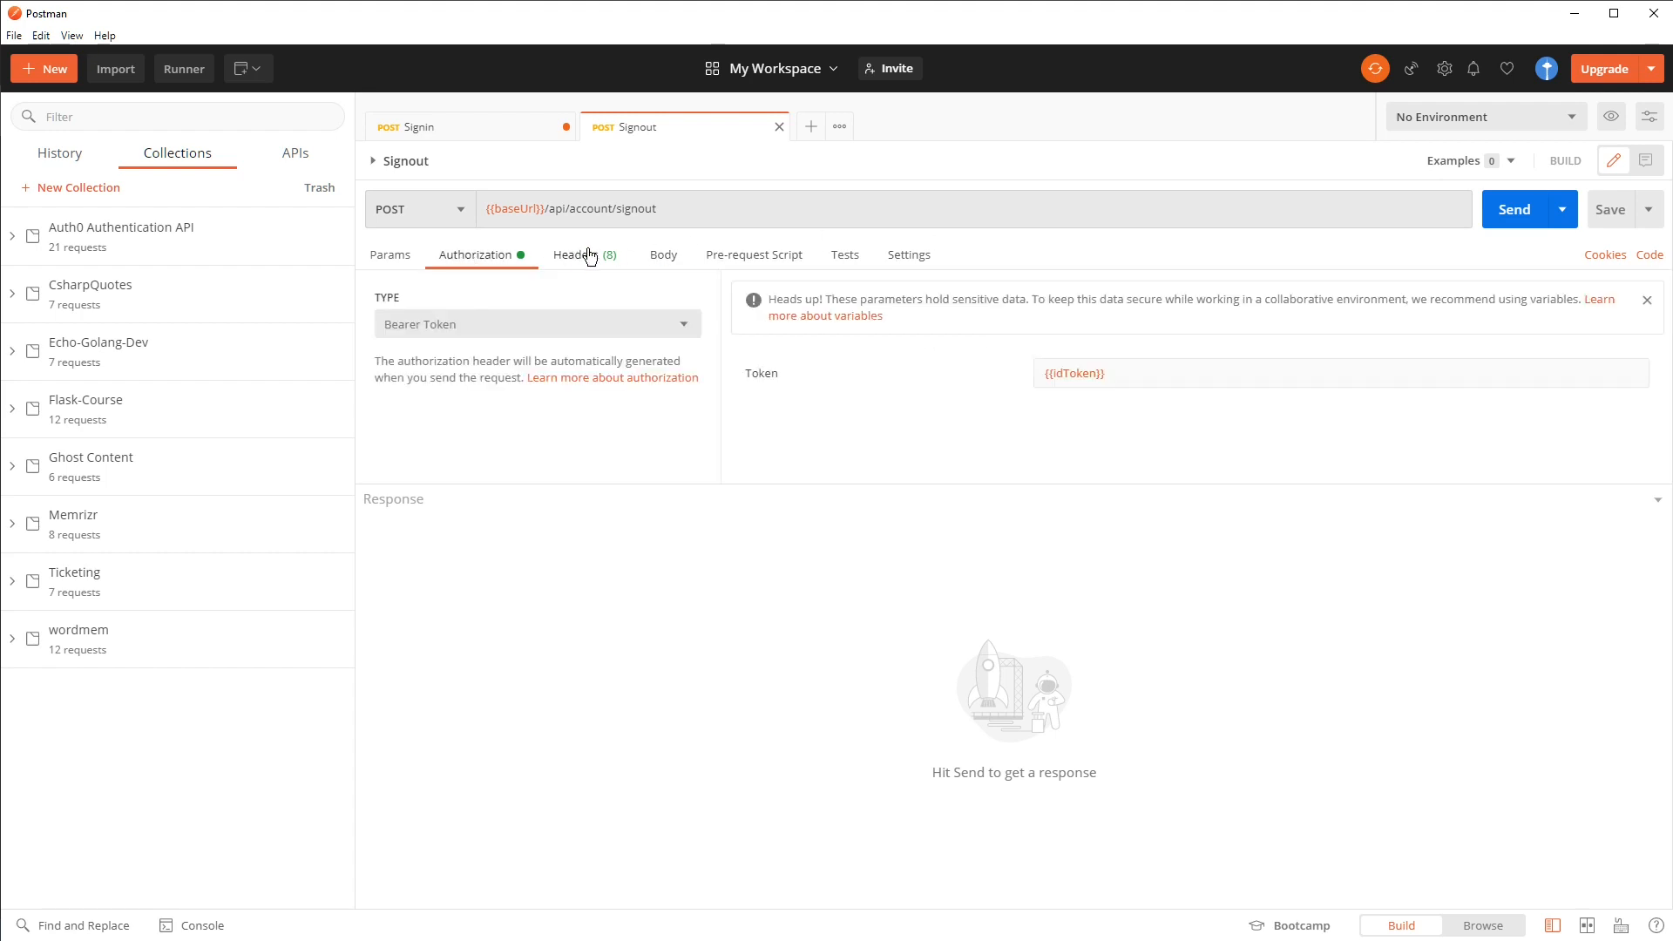
Step: Add a Content-Type: application/json header and send the Signout request
{"action": "left_click", "coordinate": [576, 253]}
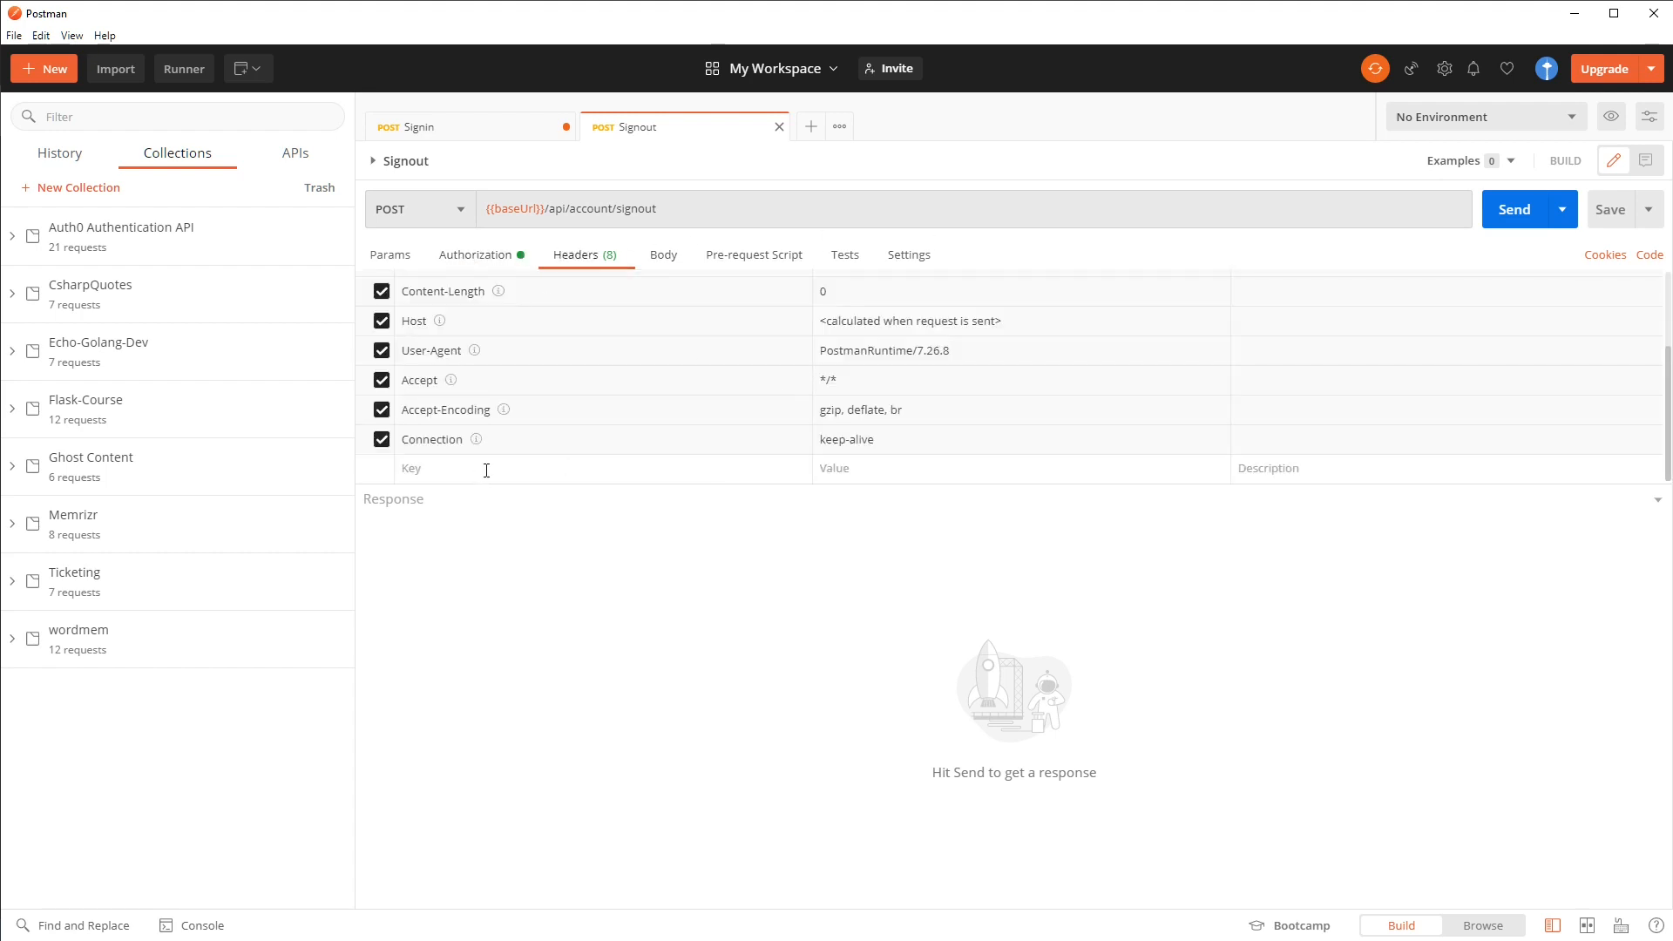
{"action": "type", "text": "c"}
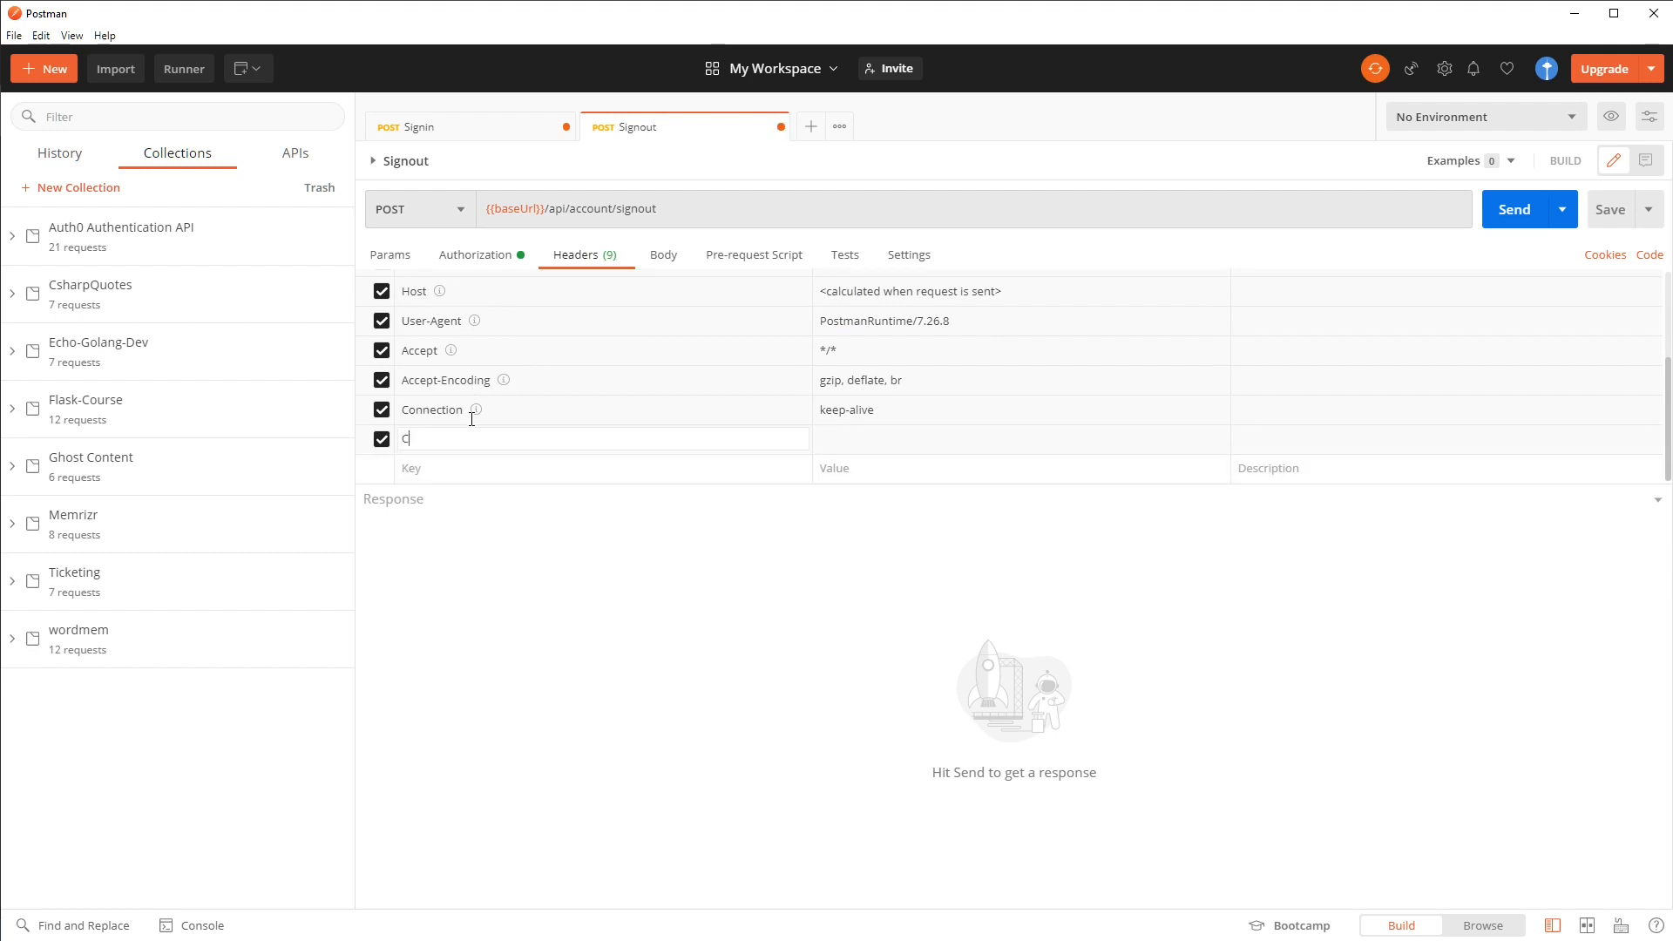
{"action": "type", "text": "ontent"}
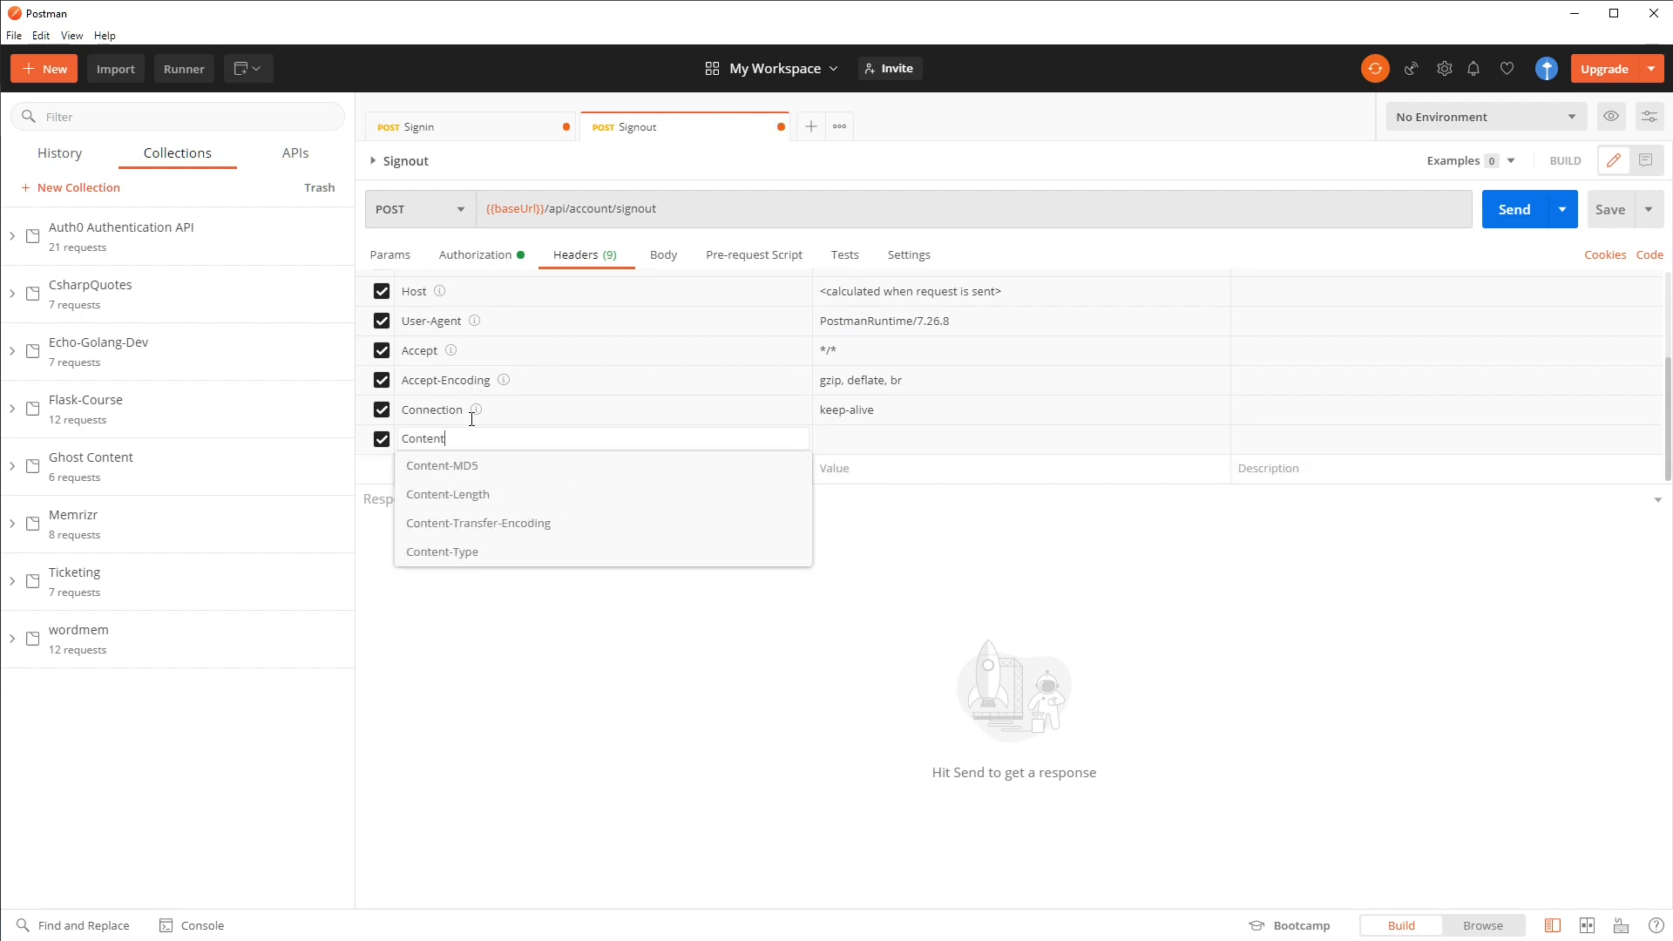
{"action": "left_click", "coordinate": [441, 551]}
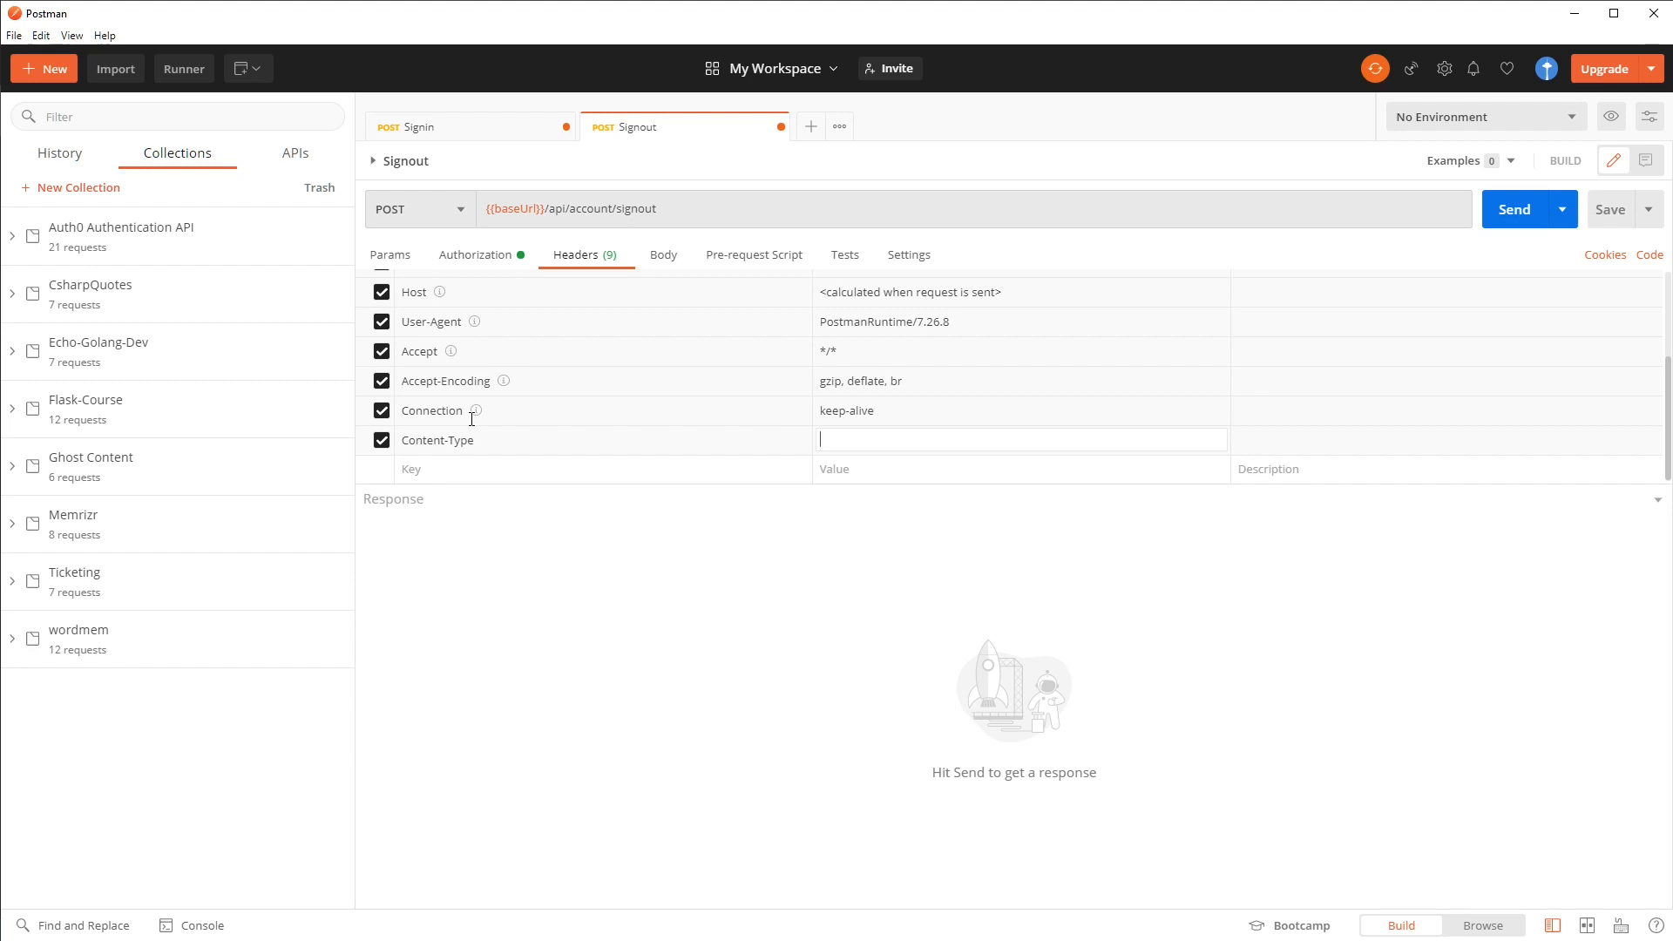
{"action": "type", "text": "applicati"}
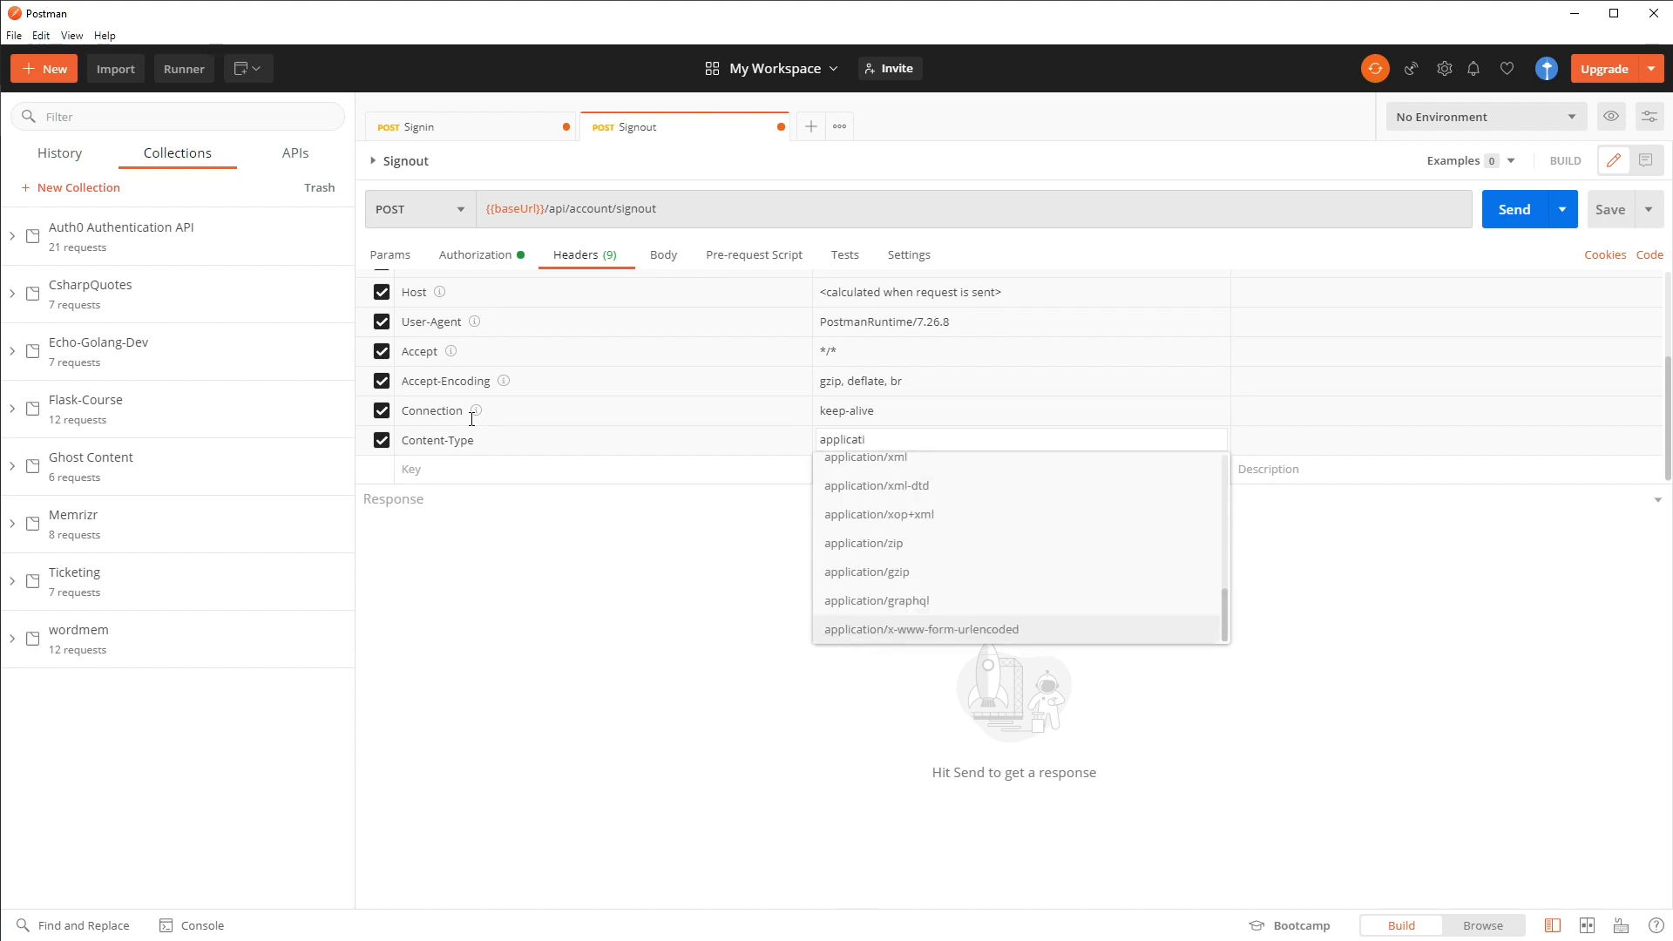
{"action": "type", "text": "application/json"}
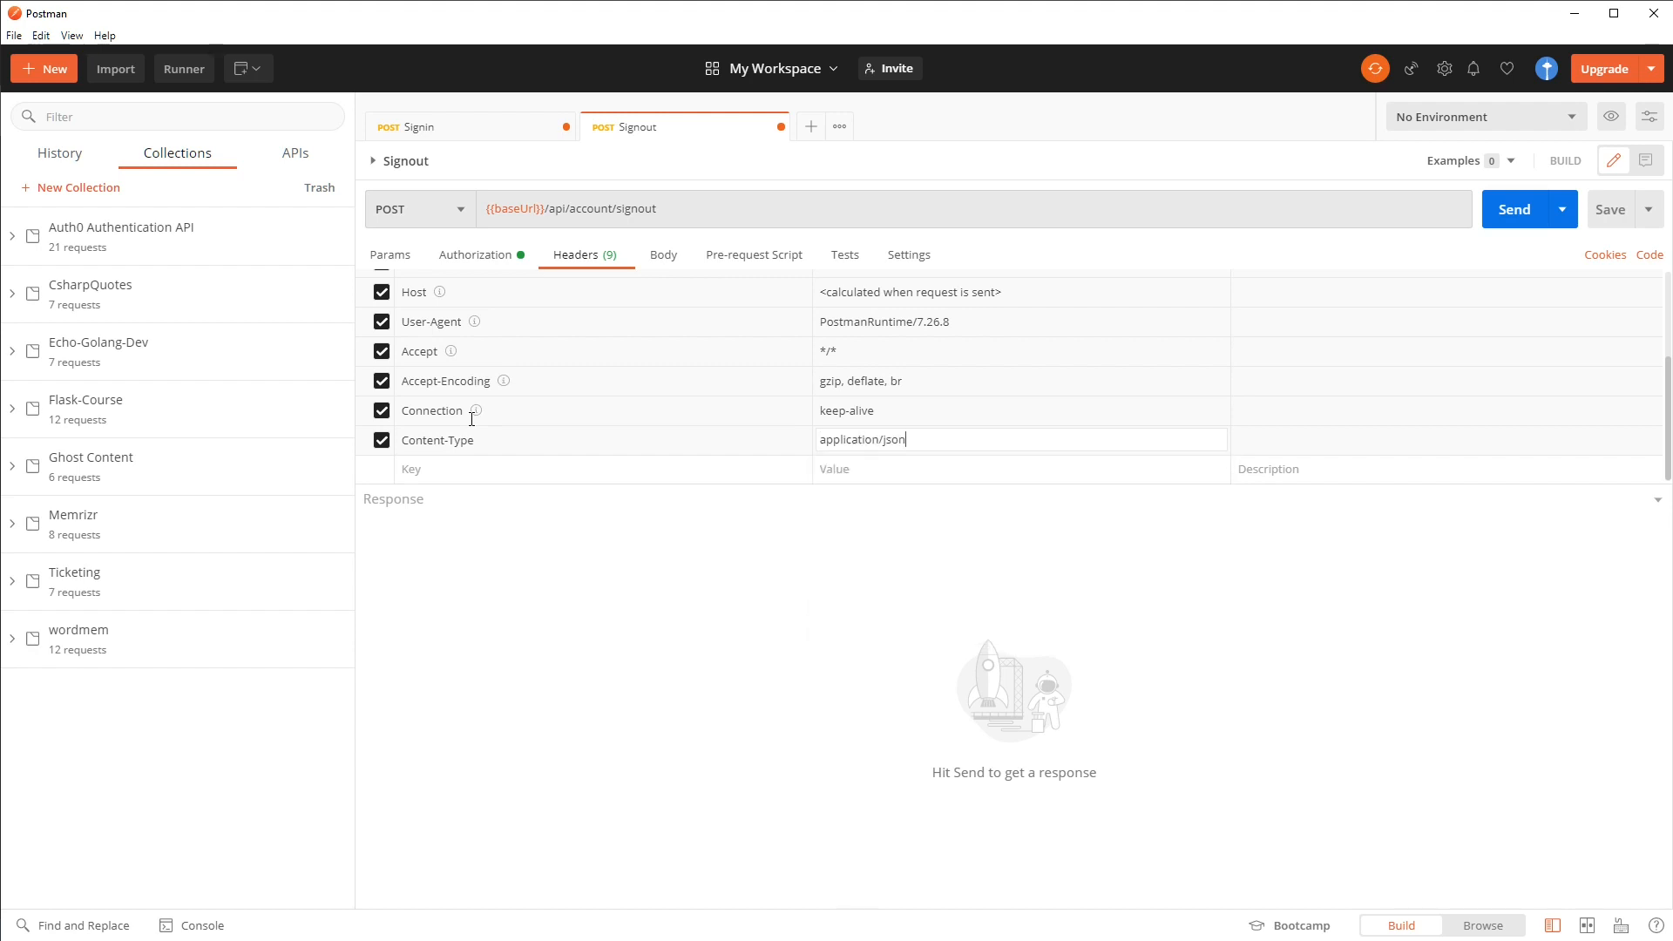
{"action": "left_click", "coordinate": [1513, 209]}
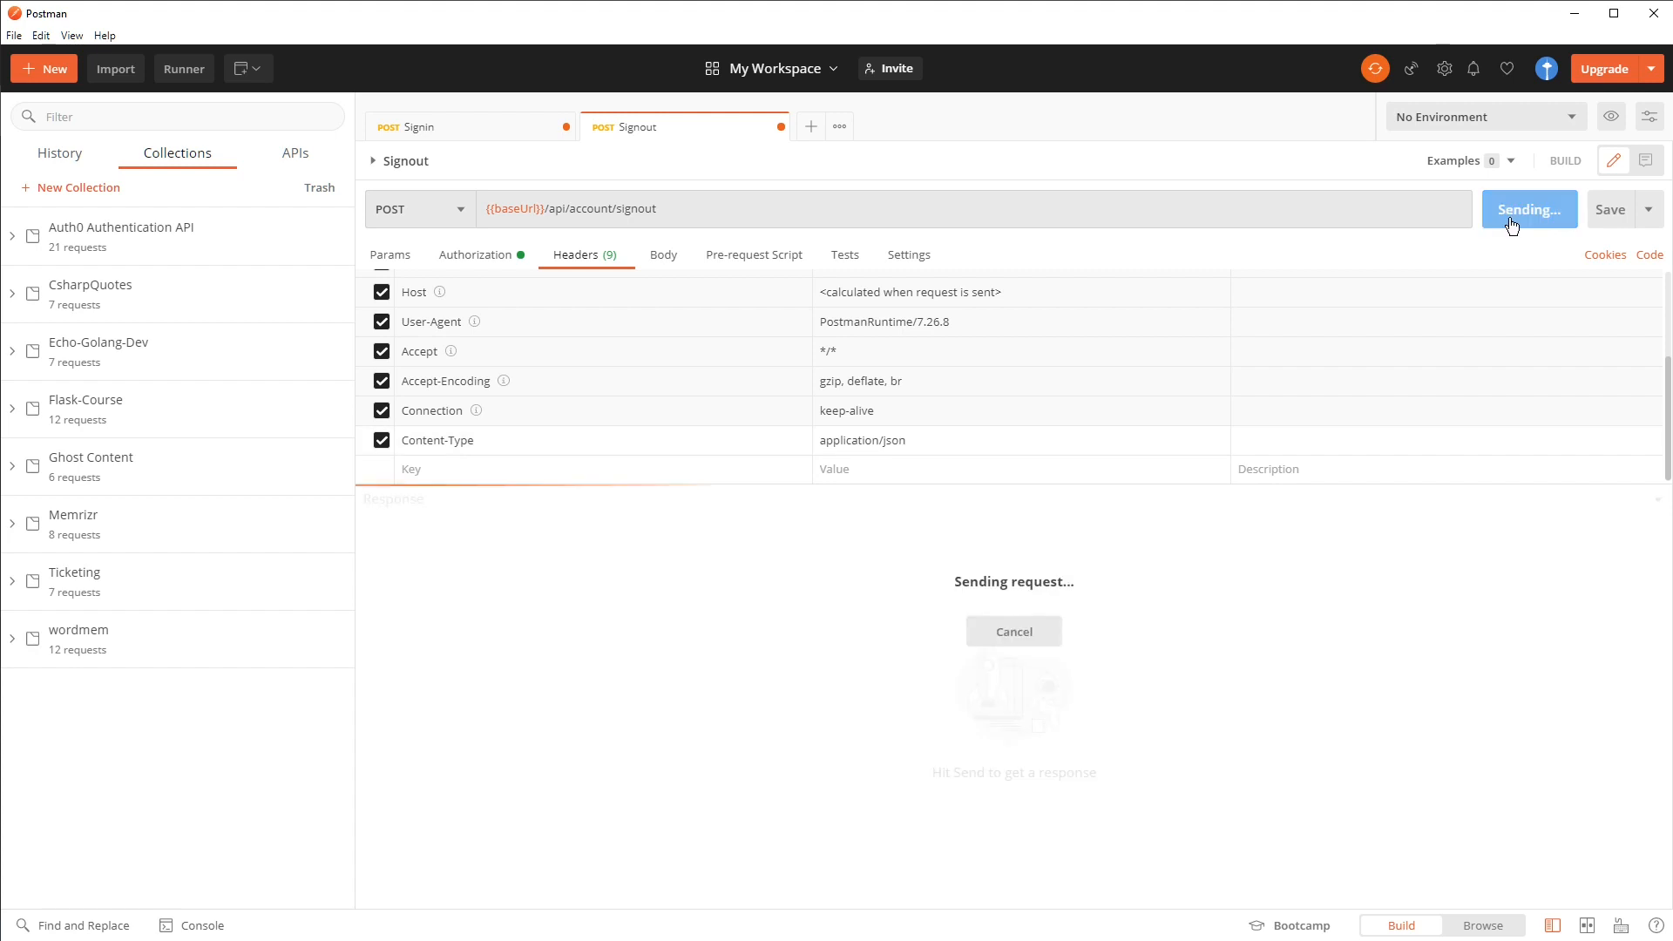
{"action": "left_click", "coordinate": [1520, 209]}
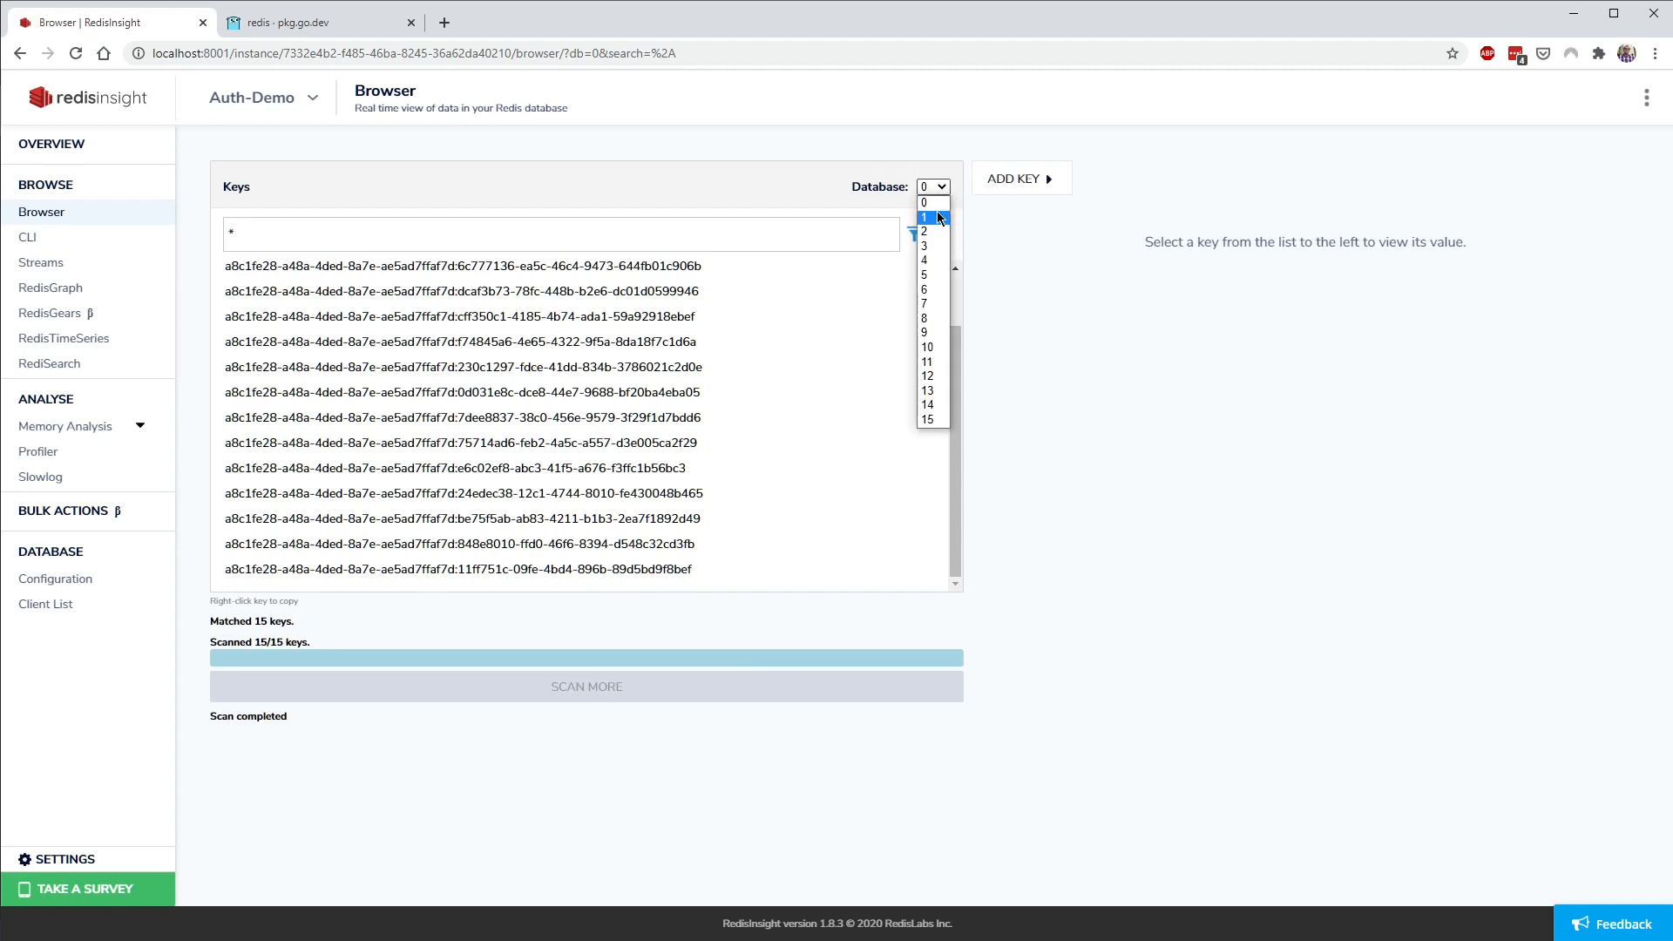
Step: Rescan database 0 in RedisInsight to confirm zero refresh-token keys remain
{"action": "left_click", "coordinate": [927, 203]}
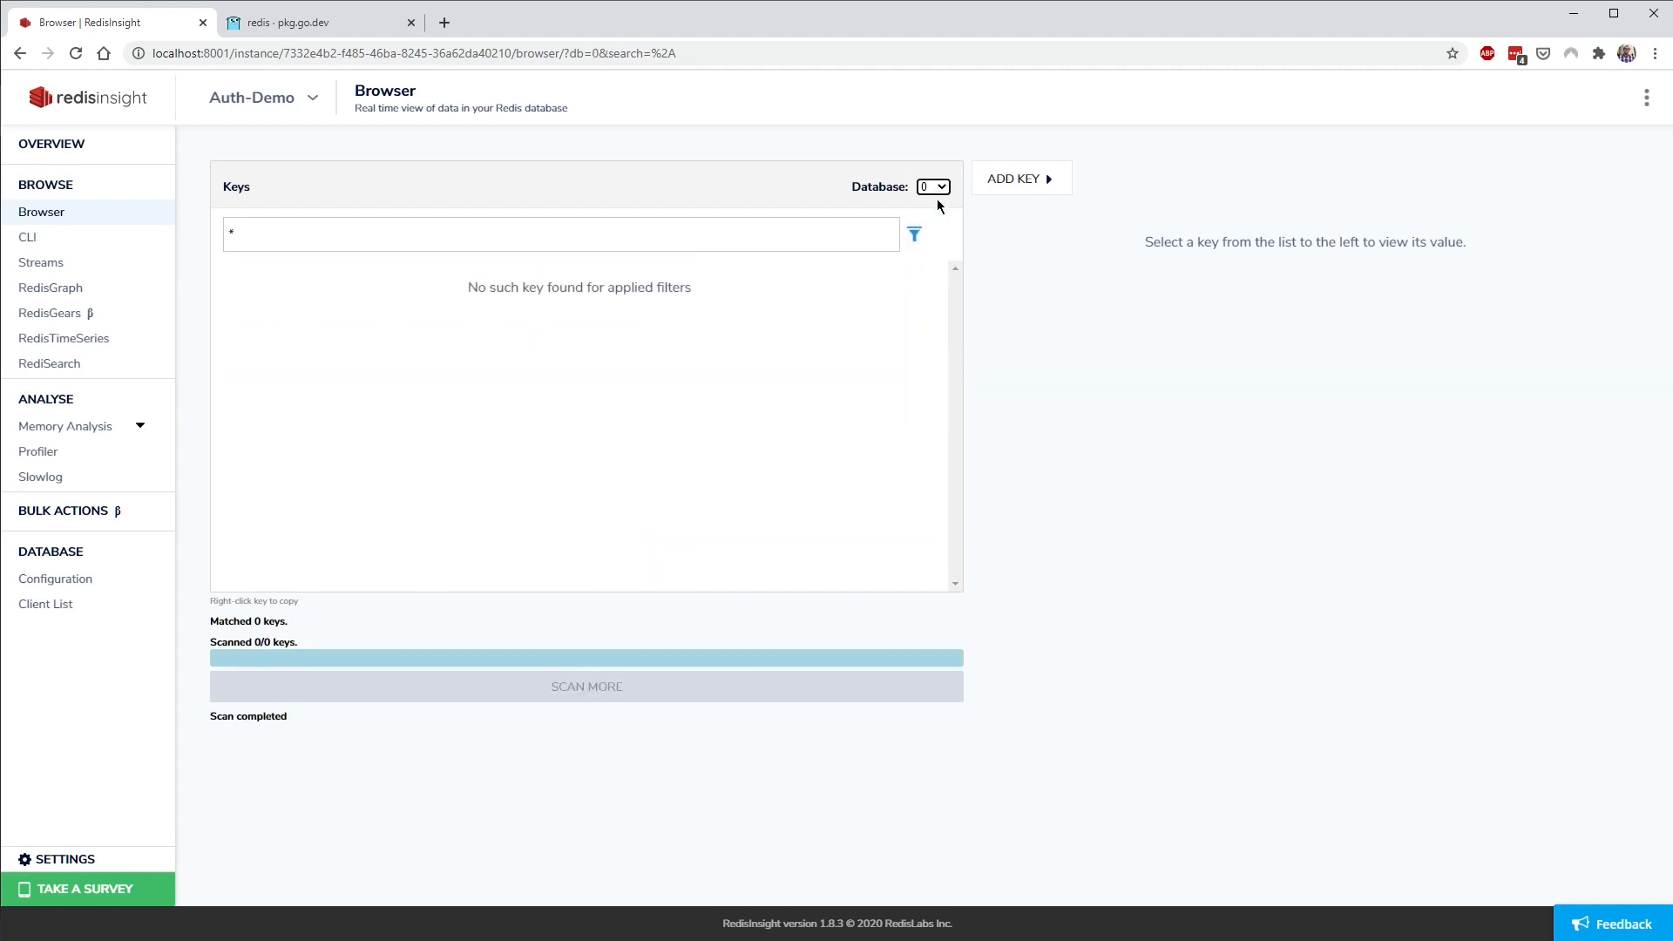
{"action": "mouse_move", "coordinate": [353, 264]}
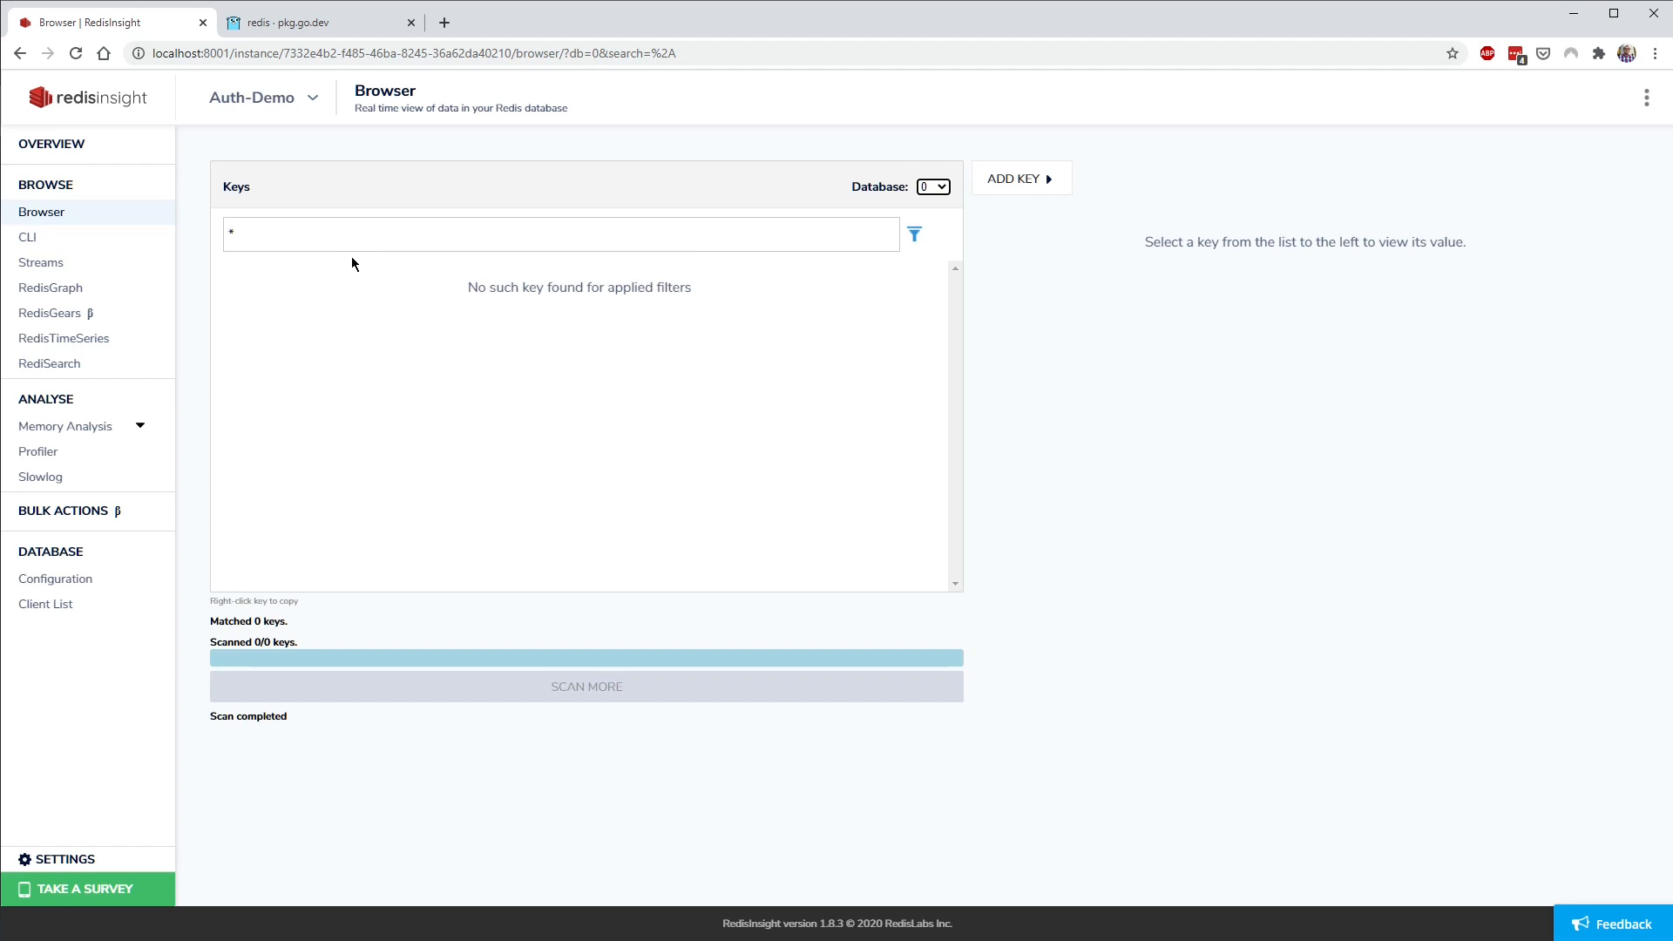
{"action": "mouse_move", "coordinate": [1184, 490]}
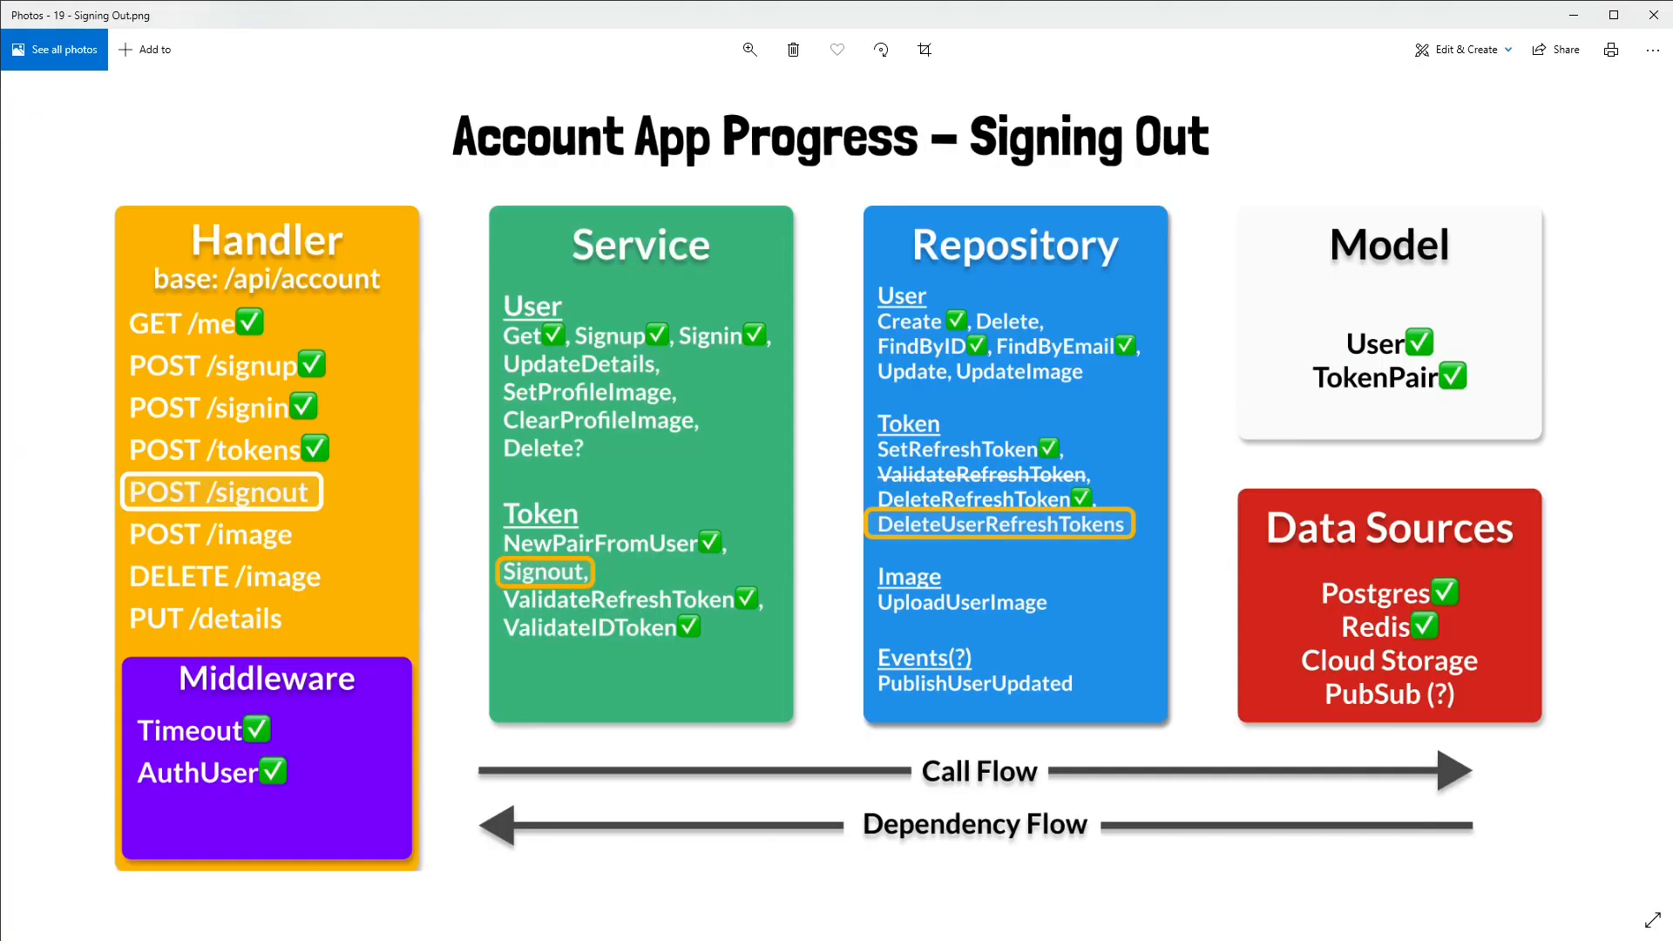
{"action": "mouse_move", "coordinate": [219, 610]}
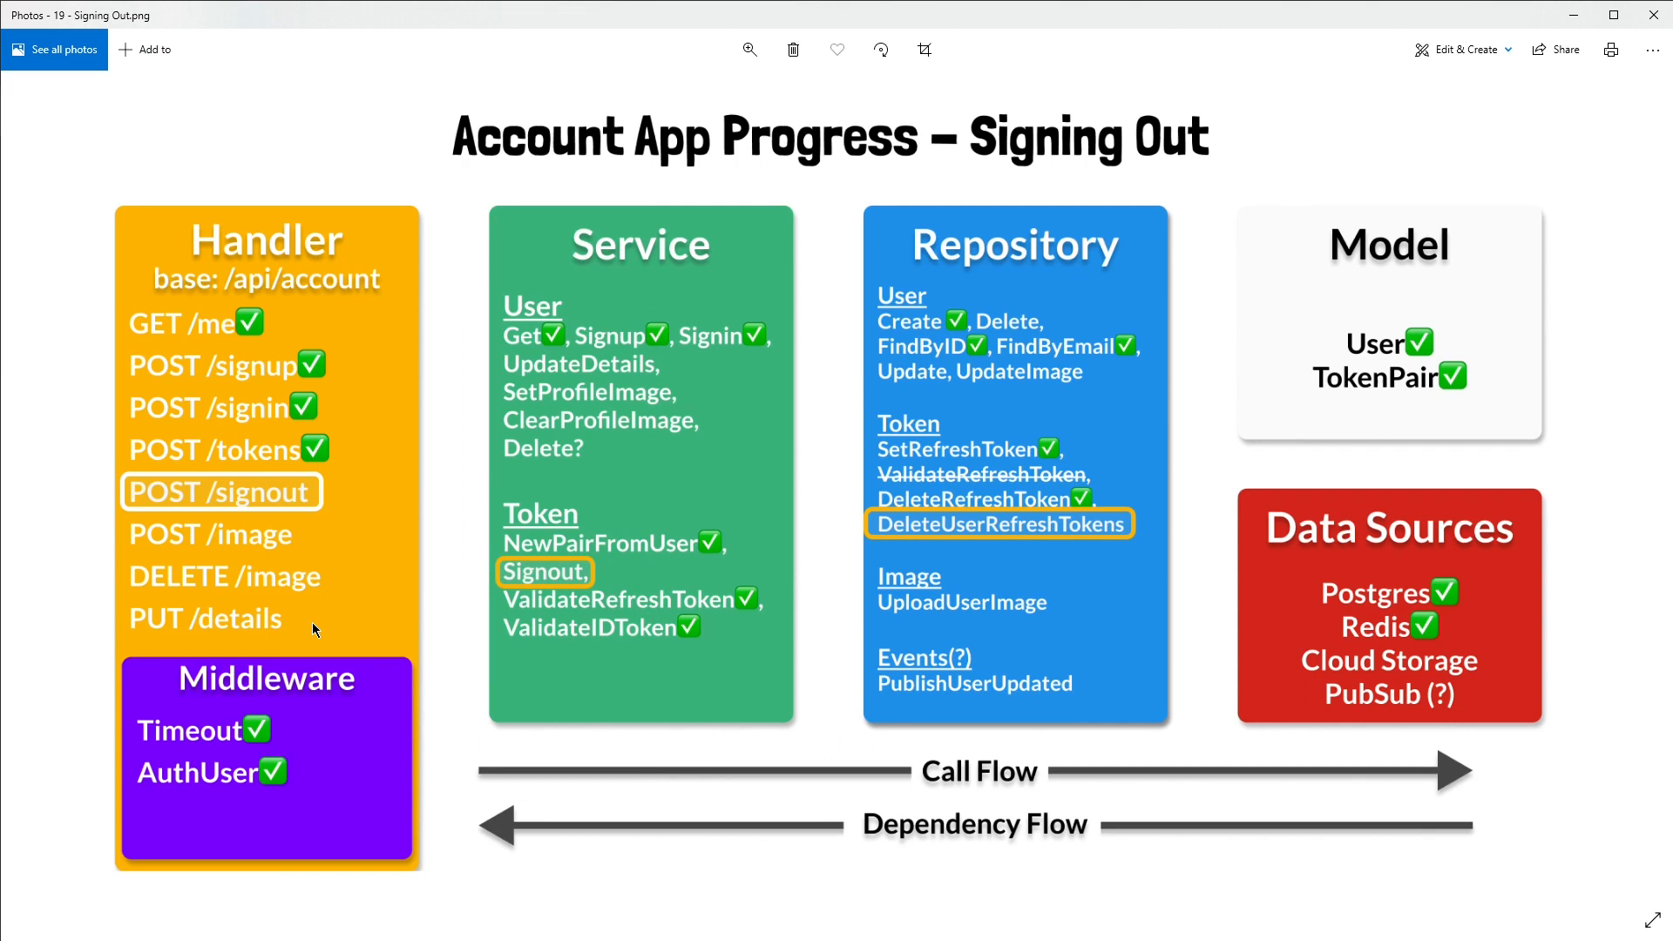
{"action": "mouse_move", "coordinate": [139, 627]}
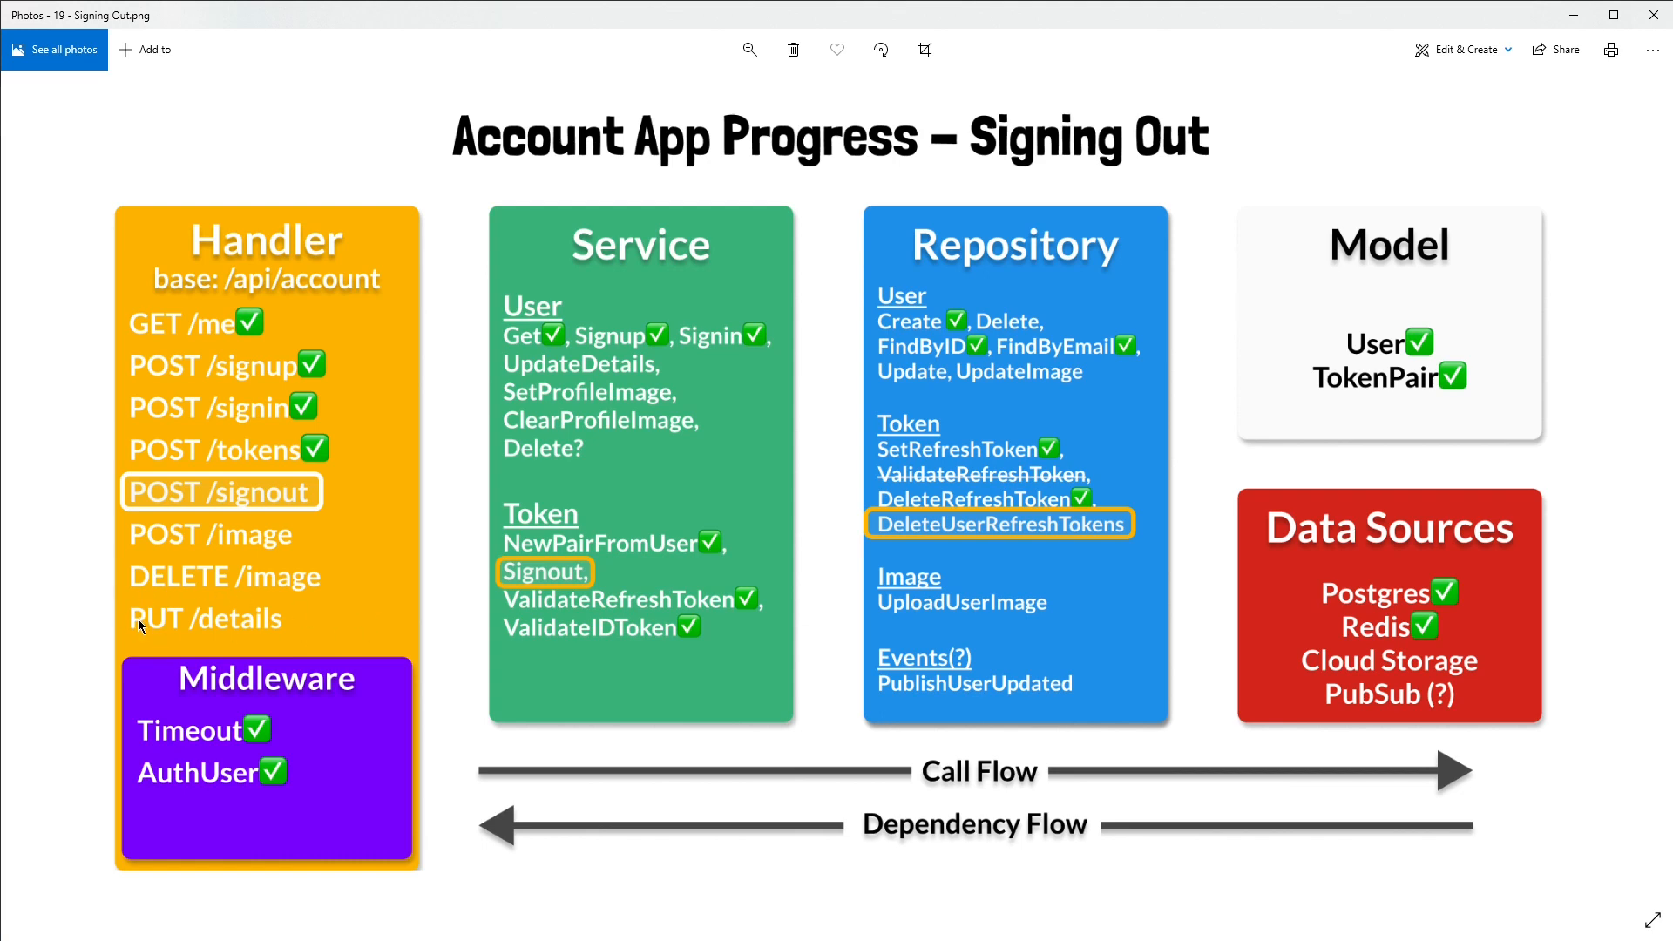
{"action": "mouse_move", "coordinate": [354, 608]}
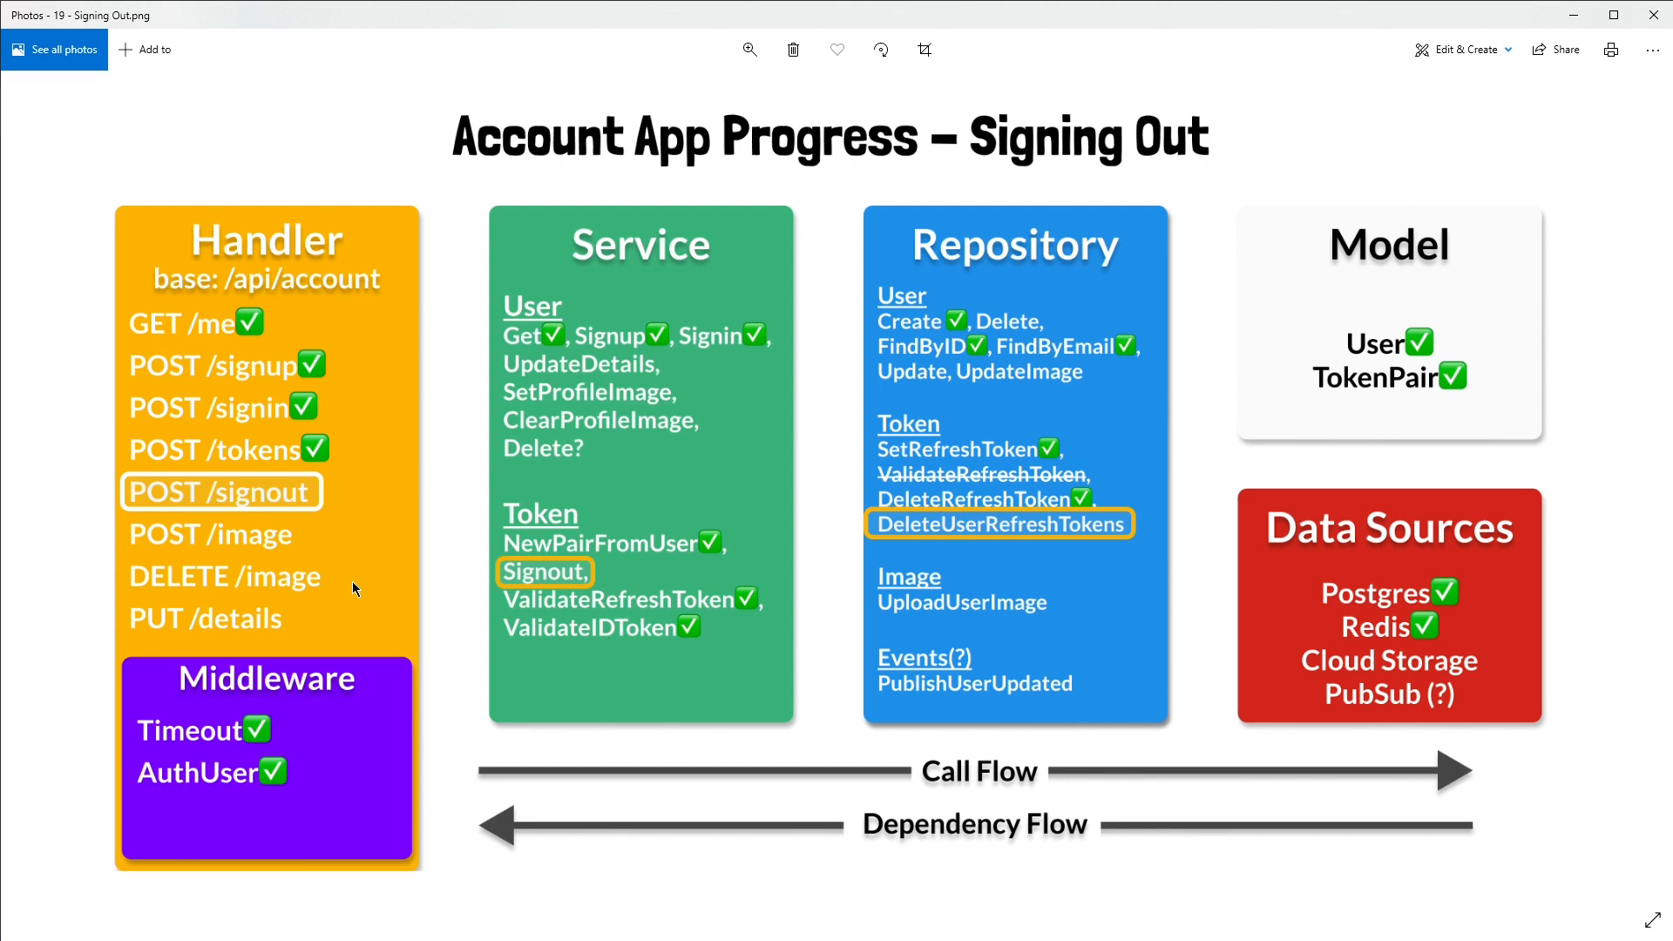
{"action": "mouse_move", "coordinate": [187, 611]}
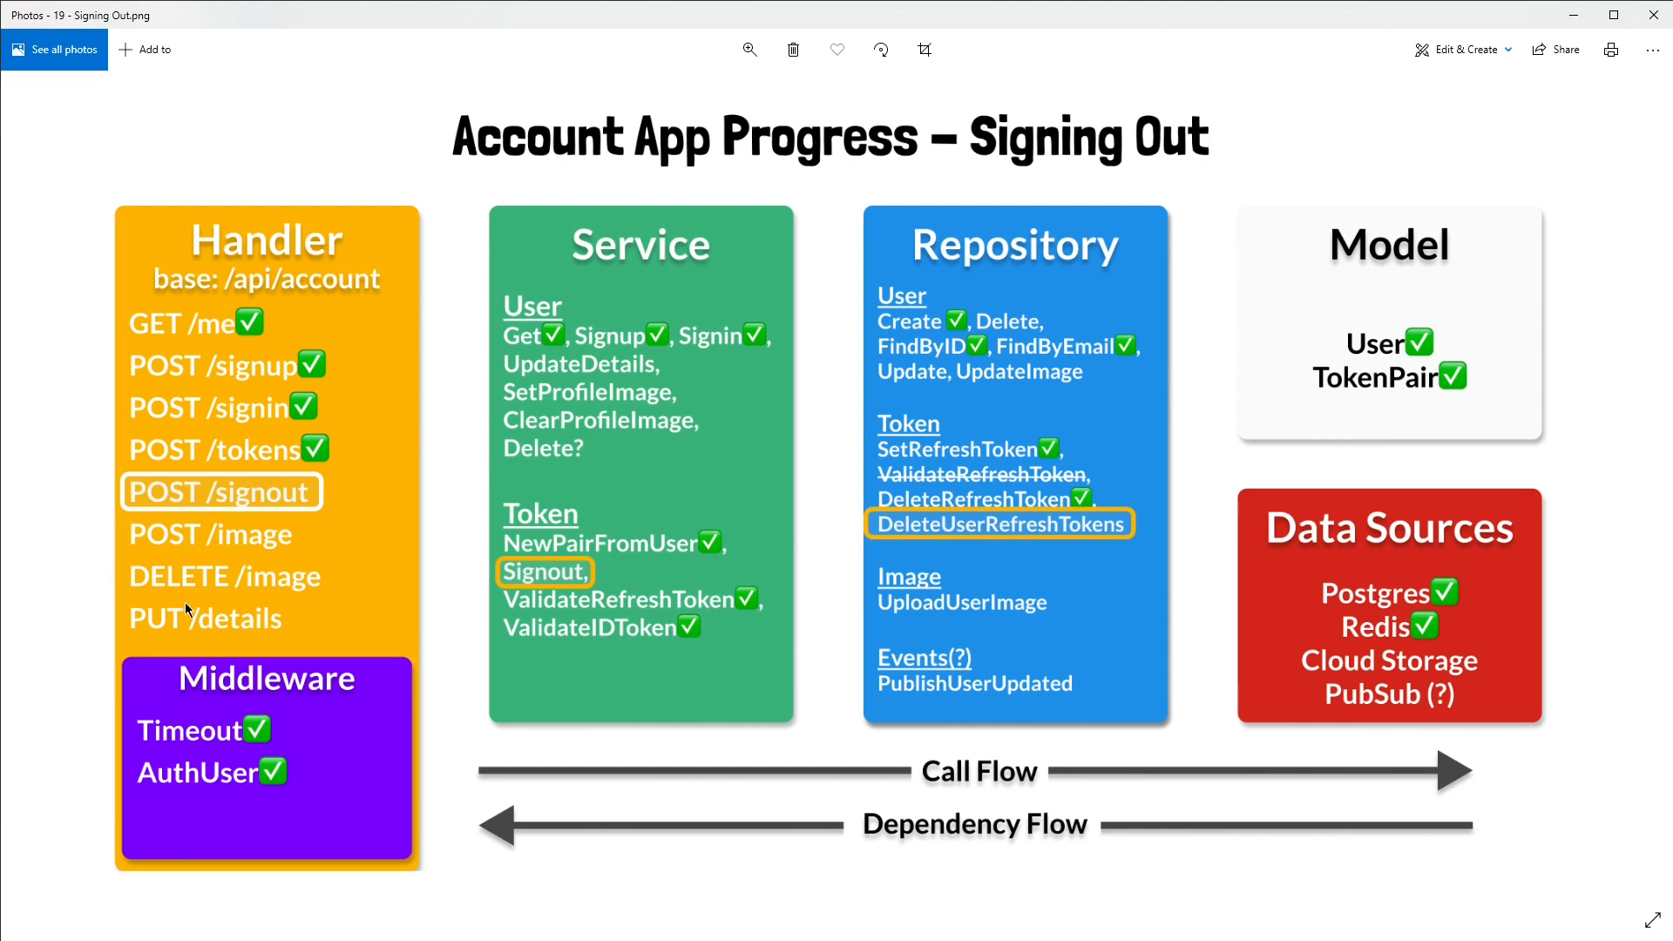
{"action": "mouse_move", "coordinate": [120, 586]}
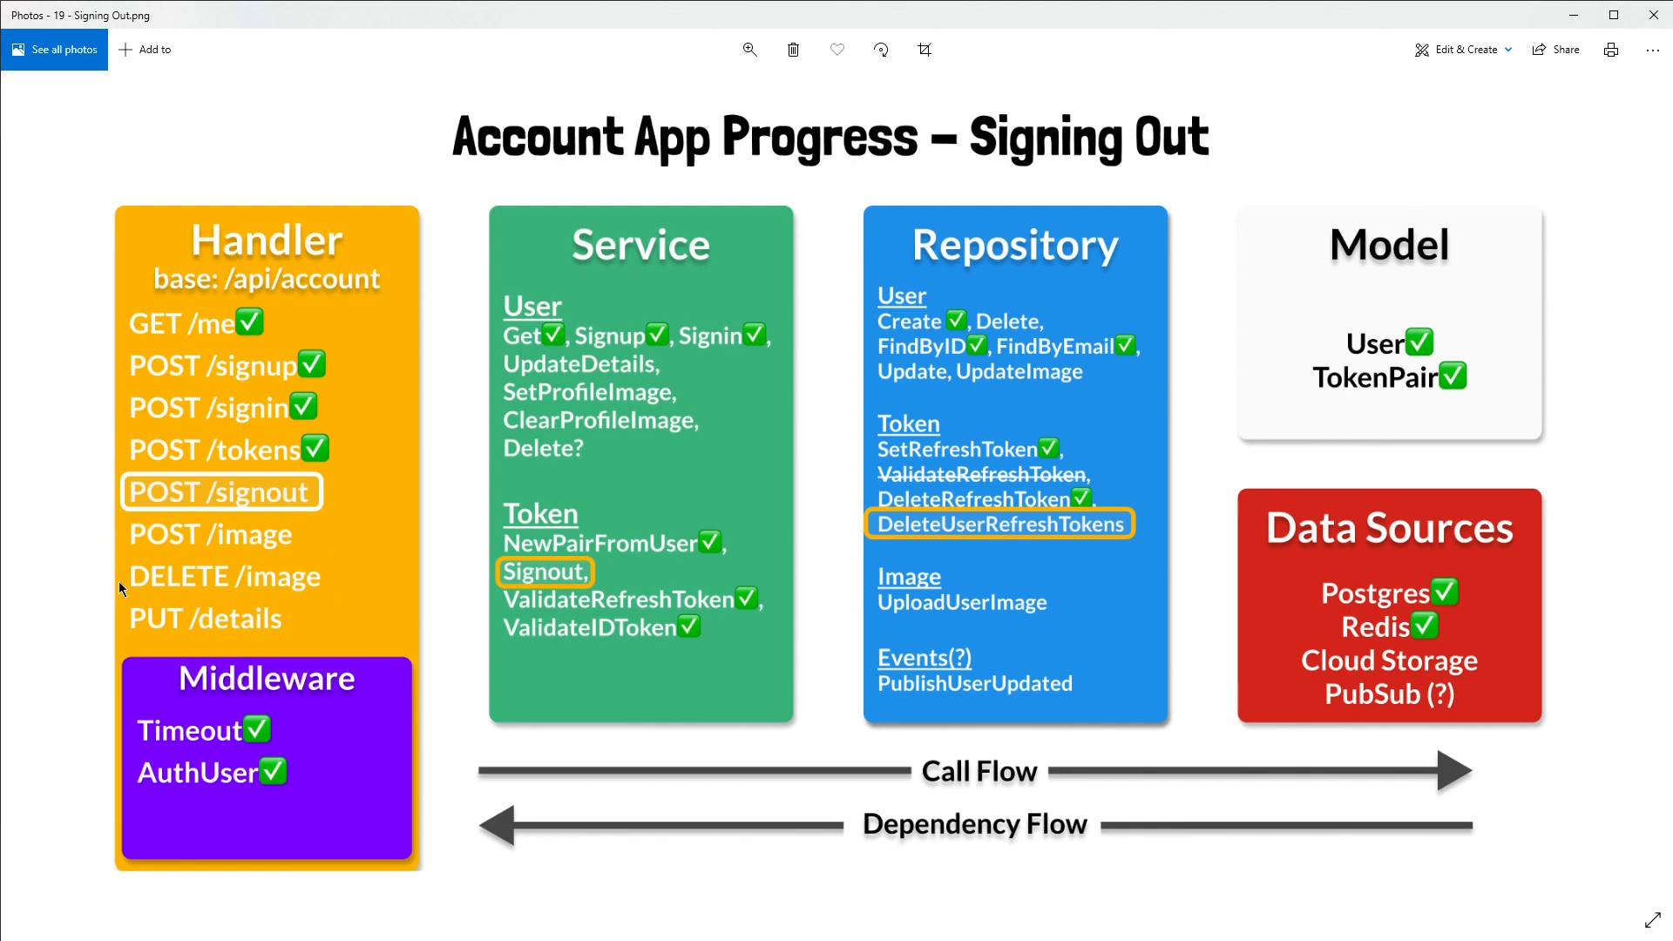
{"action": "mouse_move", "coordinate": [357, 583]}
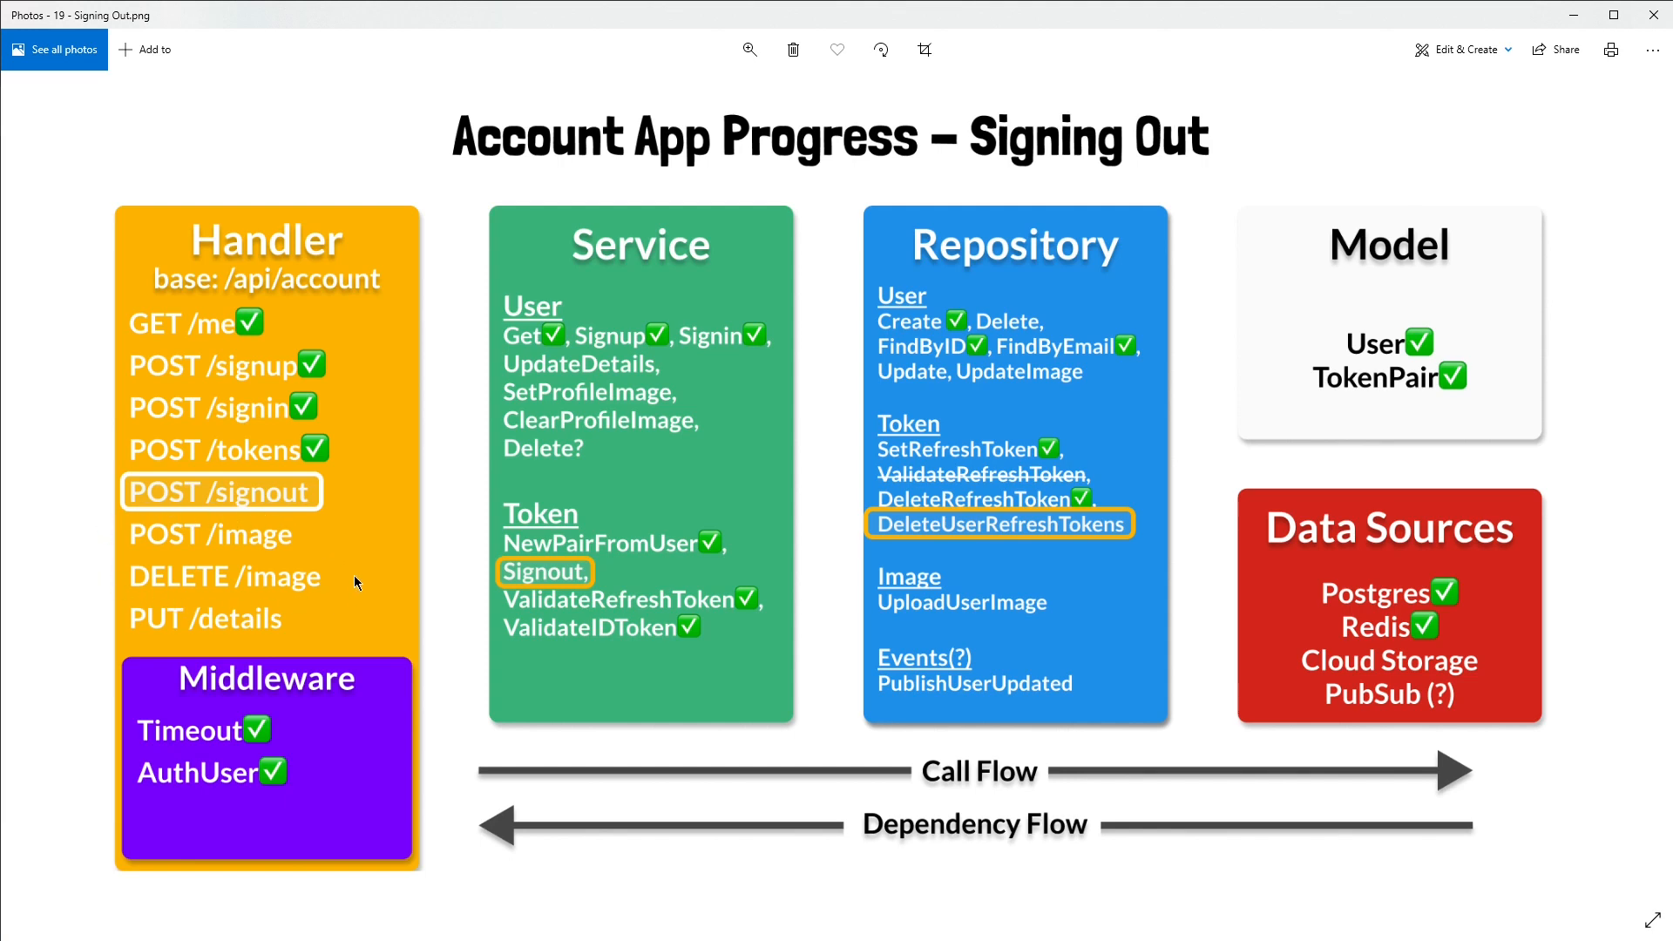